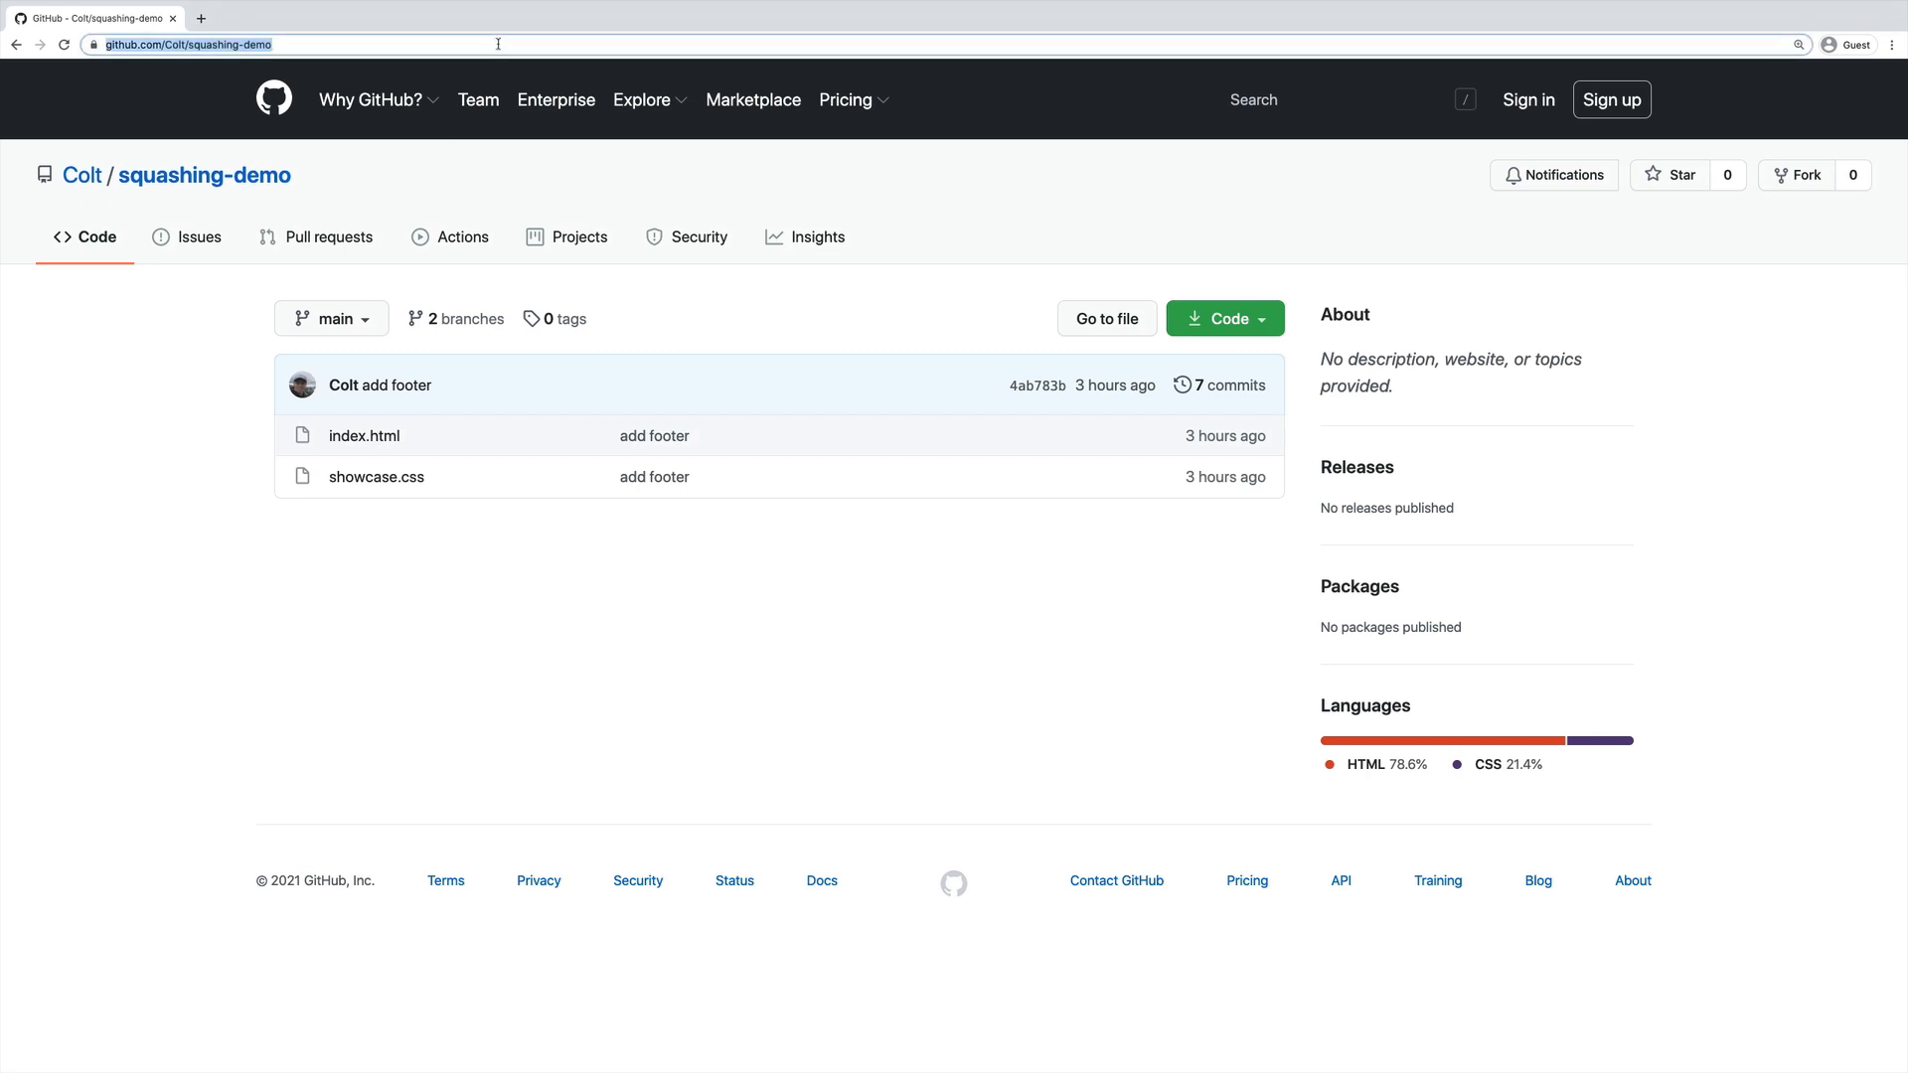
# Copy the squashing-demo repository's URL from the browser address bar.
pyautogui.click(304, 43)
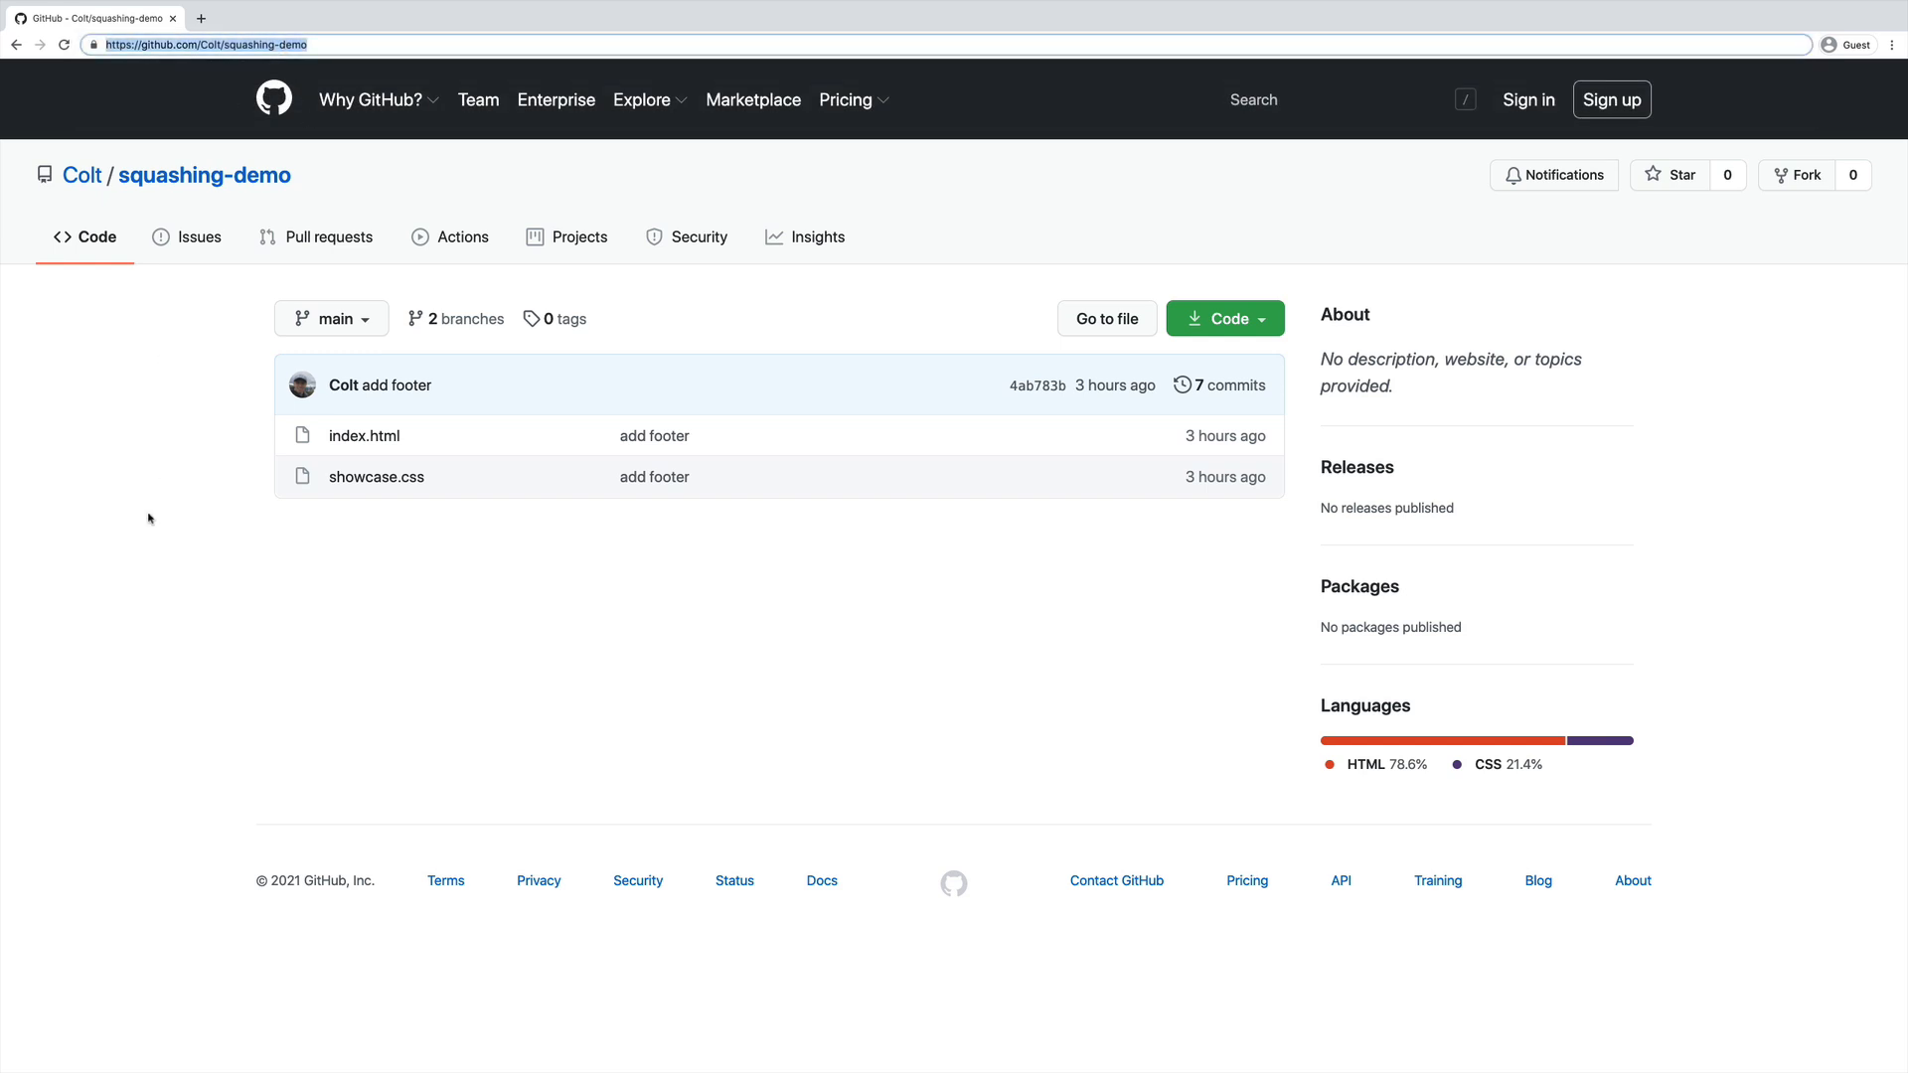
pyautogui.click(331, 318)
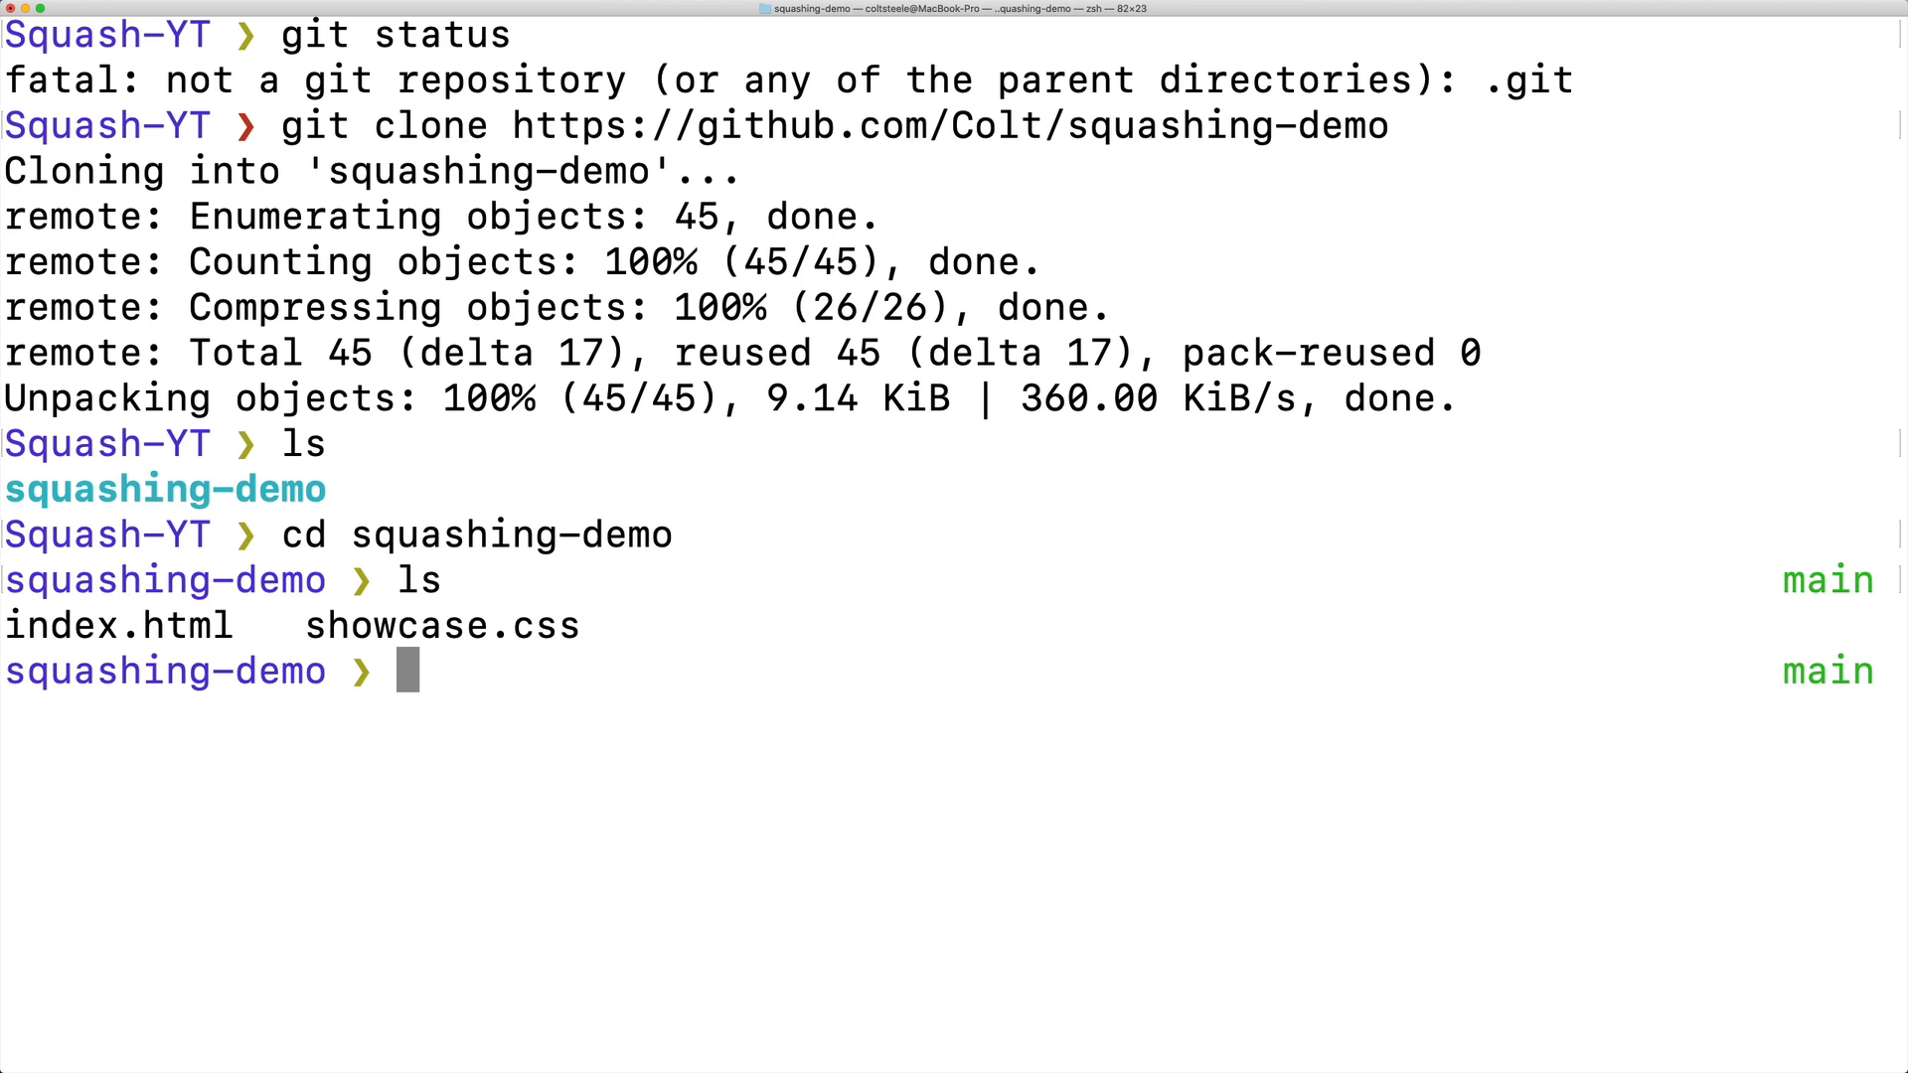
# Clone squashing-demo, view its seven-commit main history, and open index.html in the browser.
pyautogui.write('git')
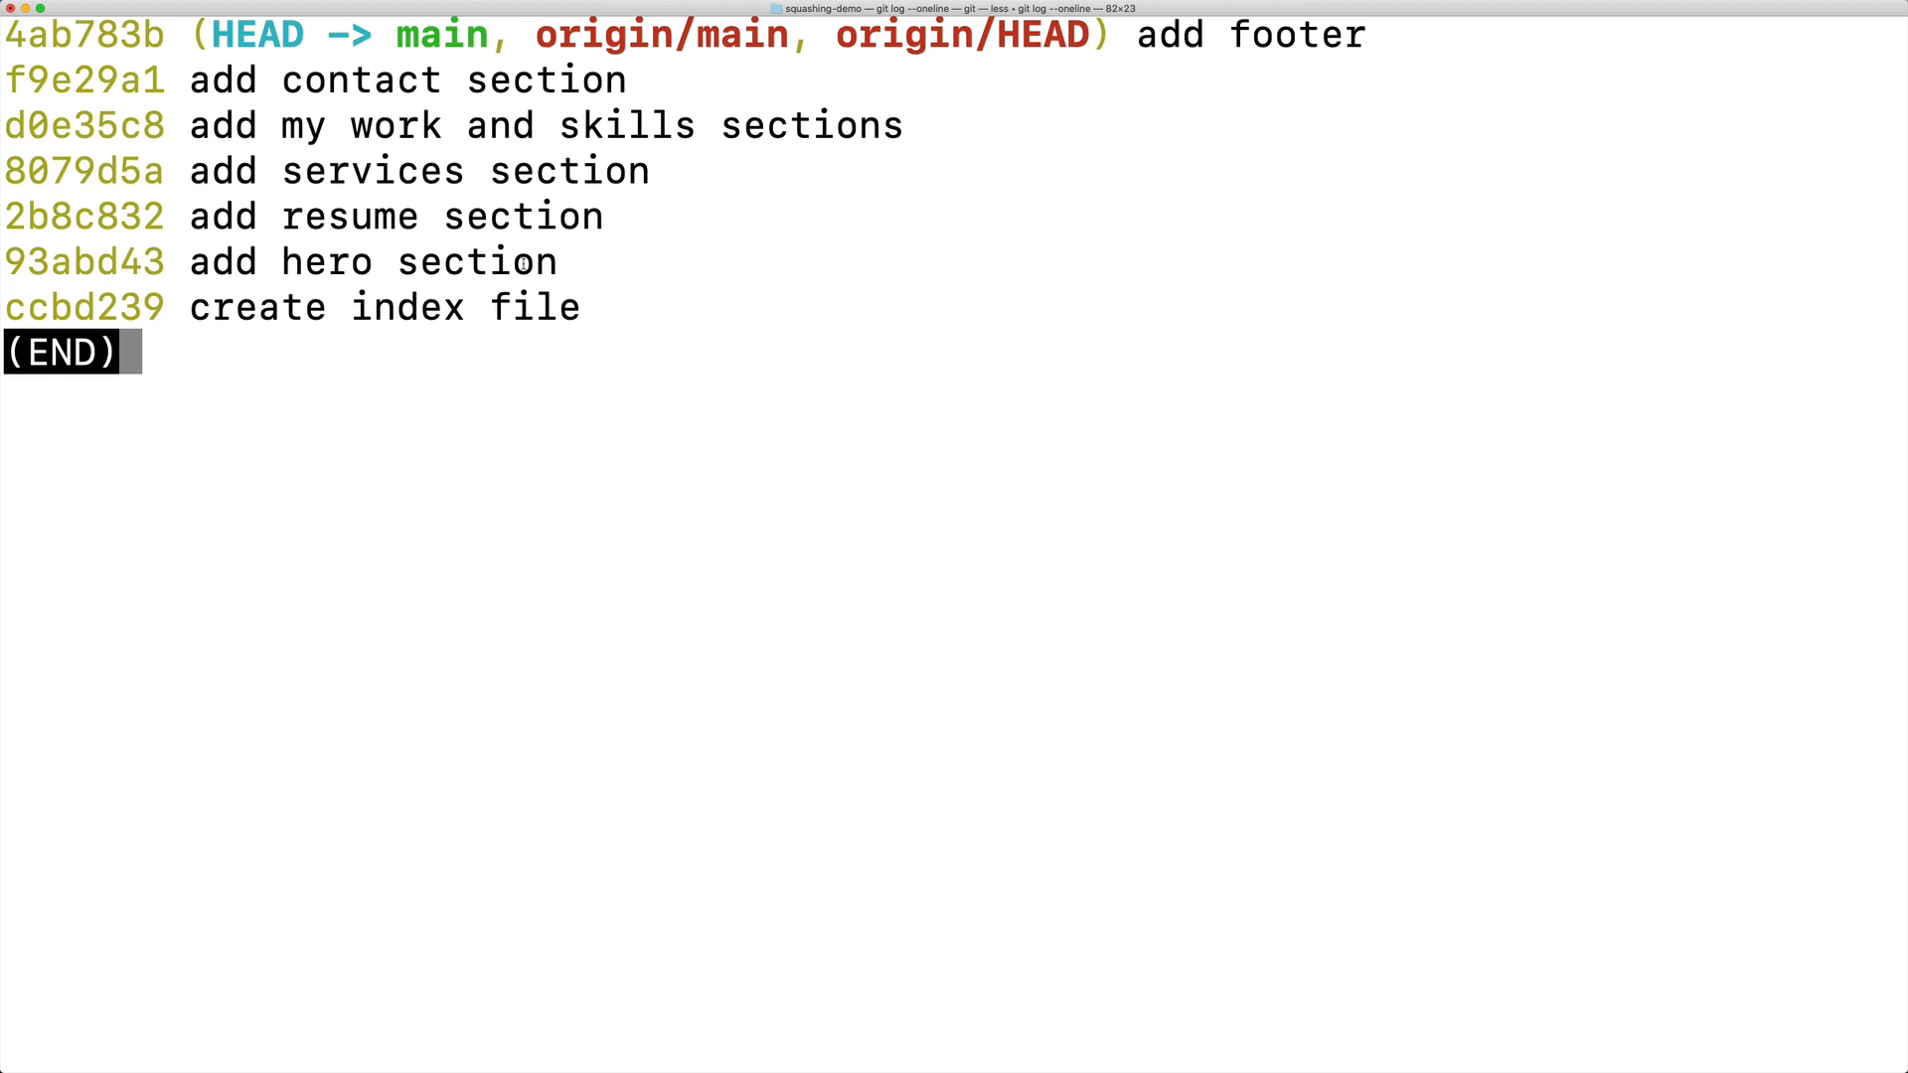
pyautogui.doubleClick(487, 262)
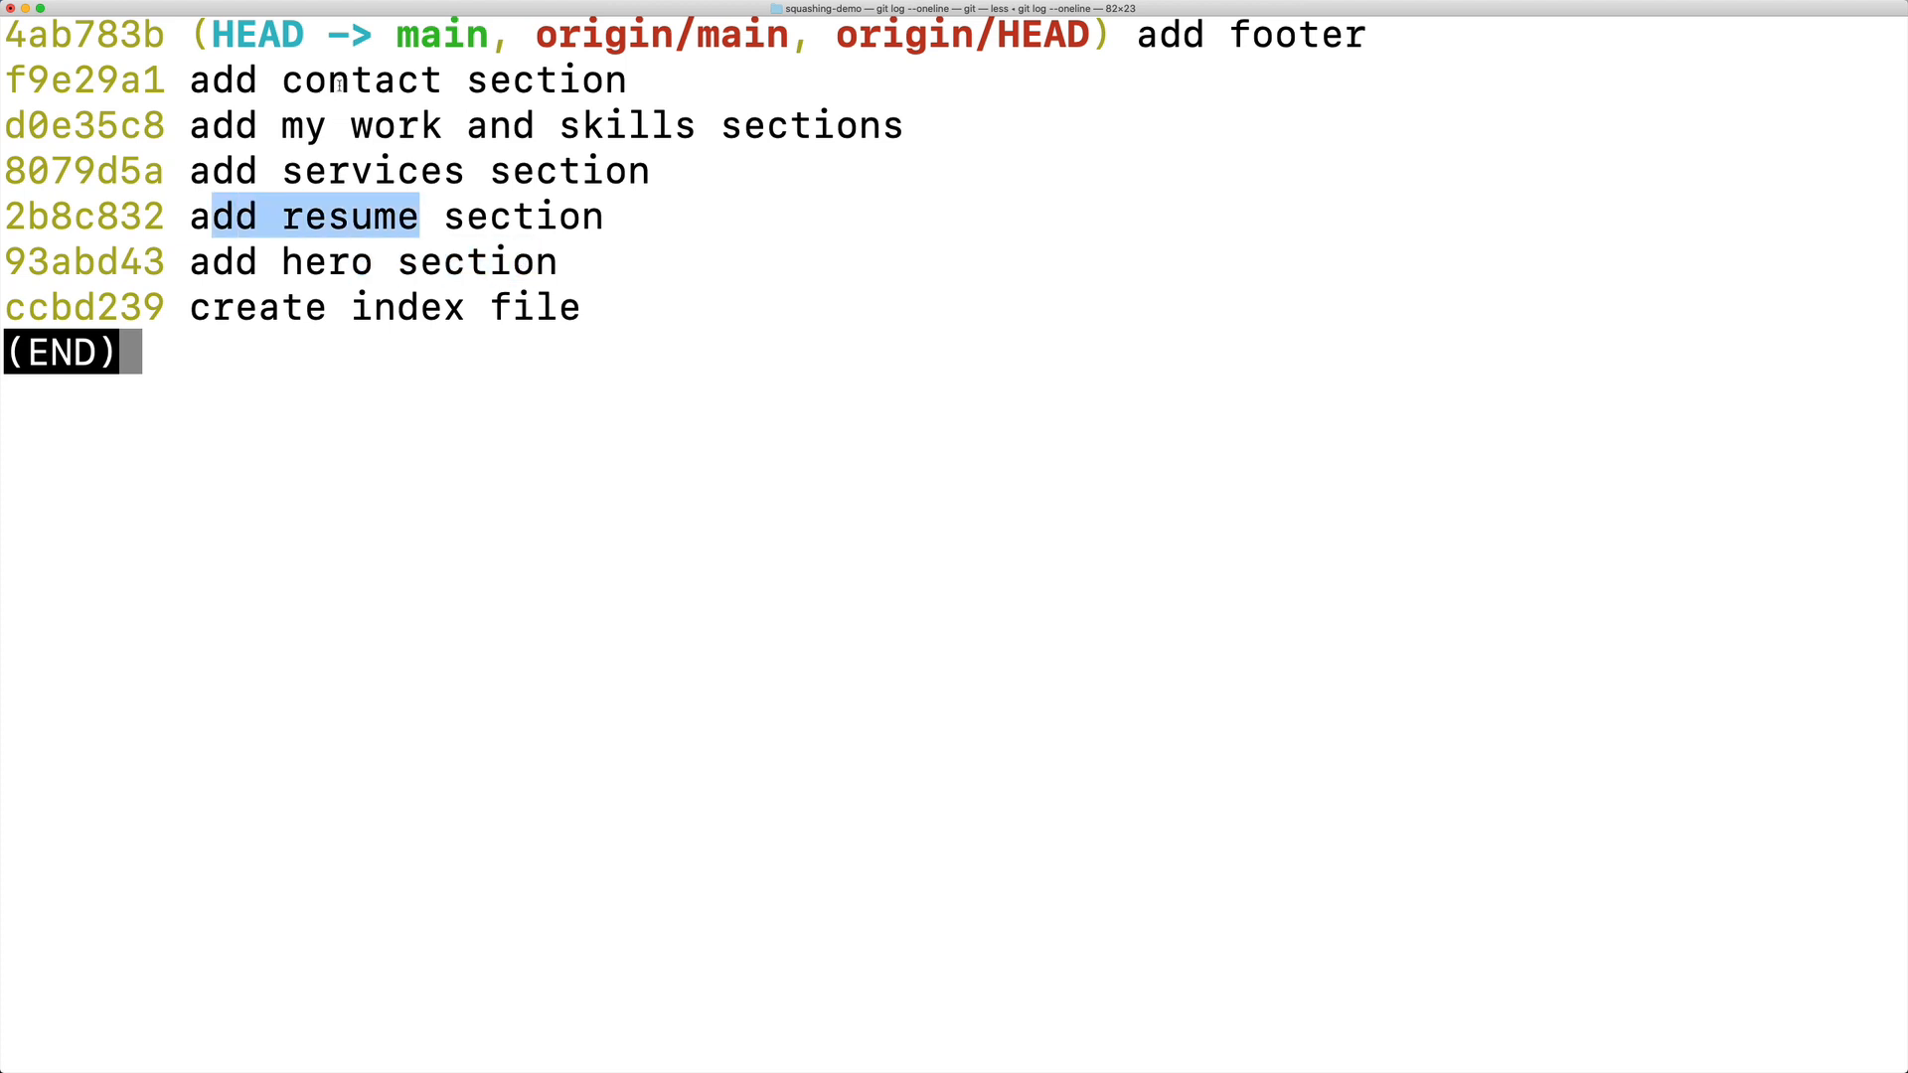
pyautogui.press('q')
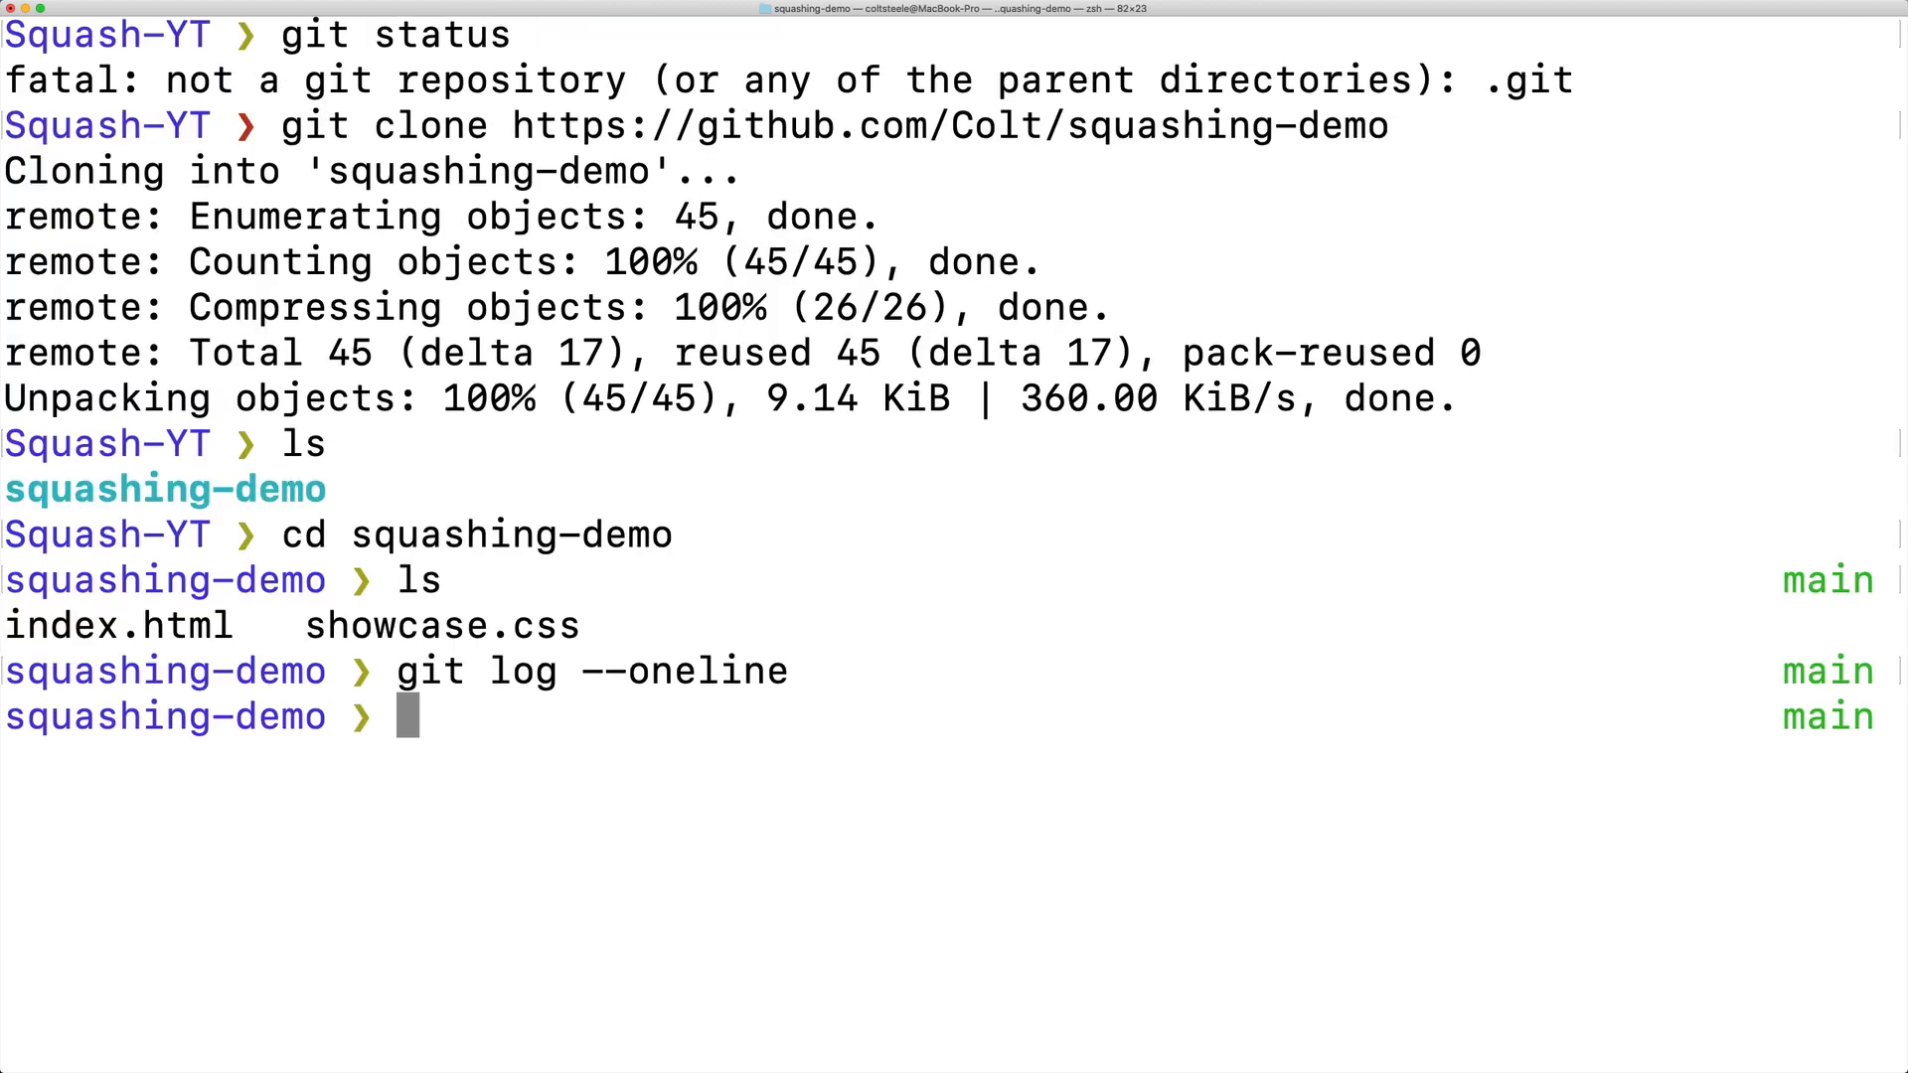
pyautogui.write('open')
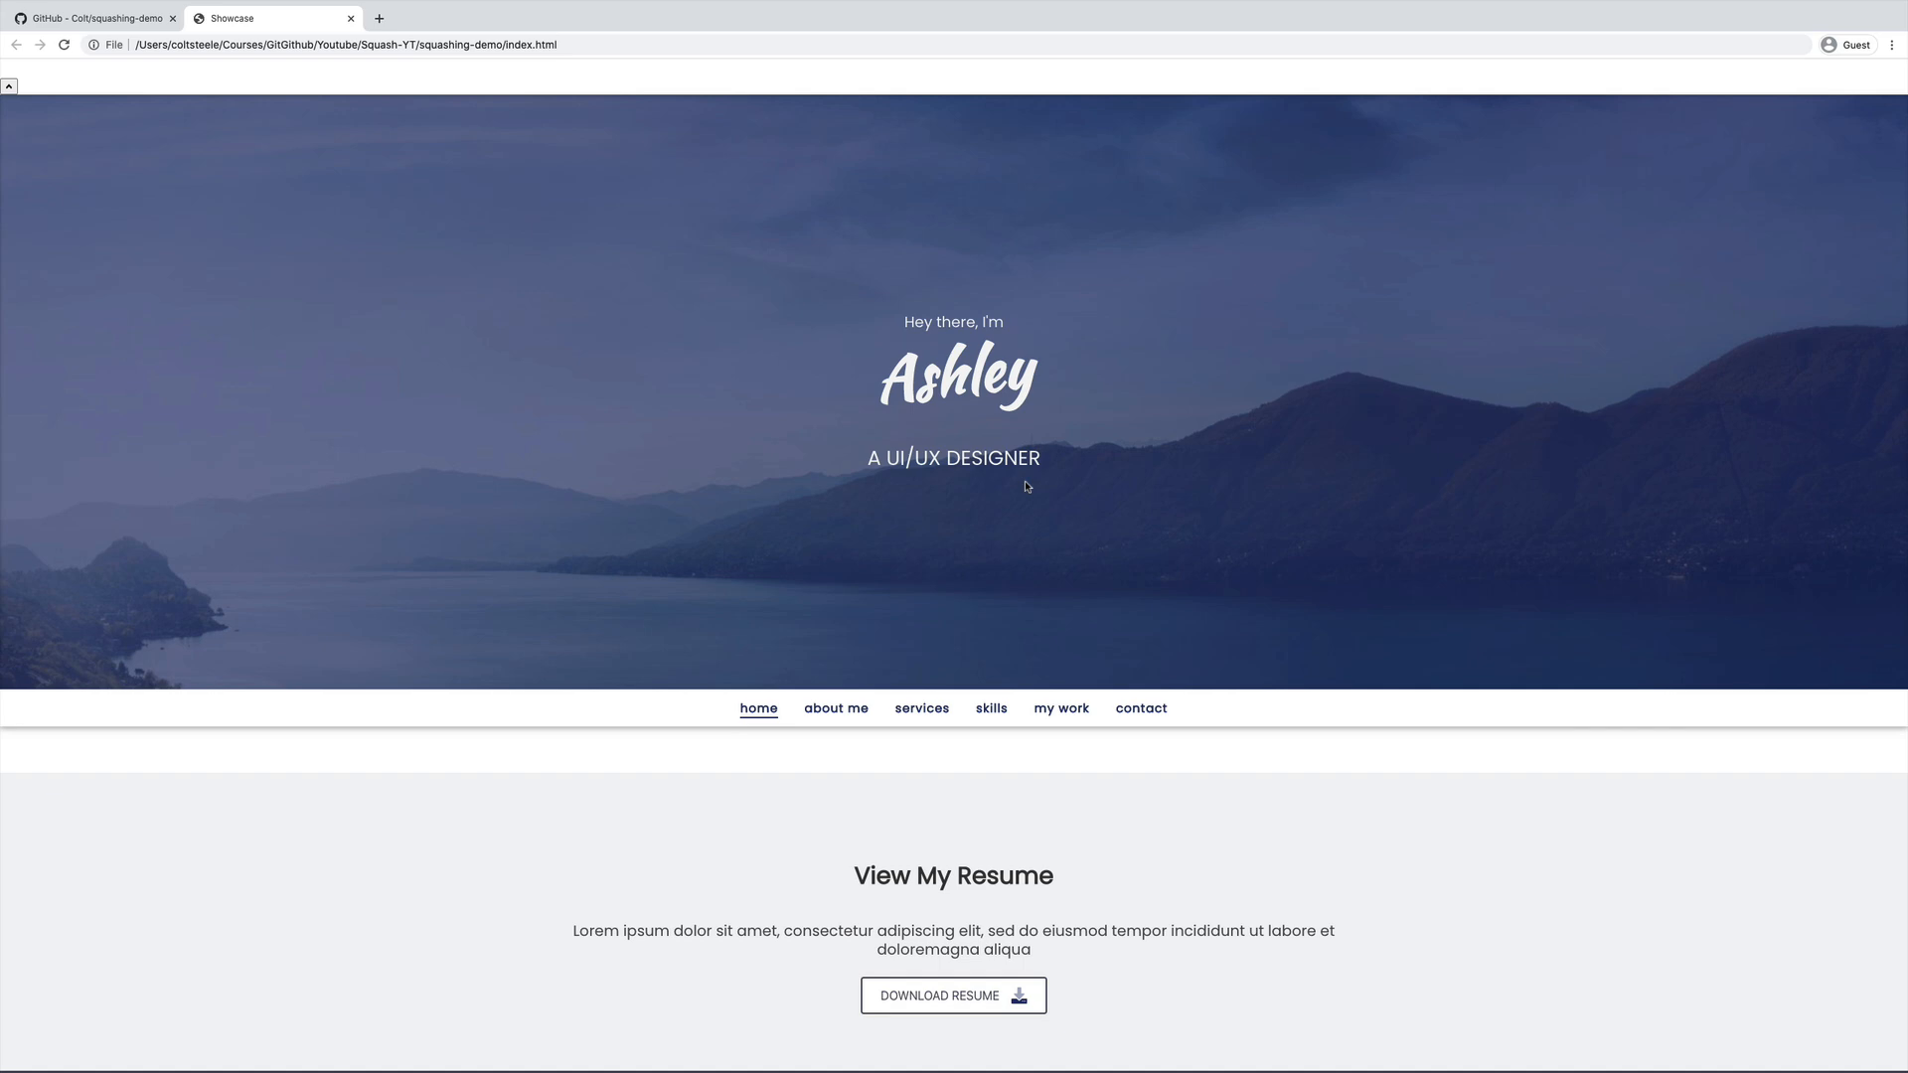
pyautogui.scroll(-3)
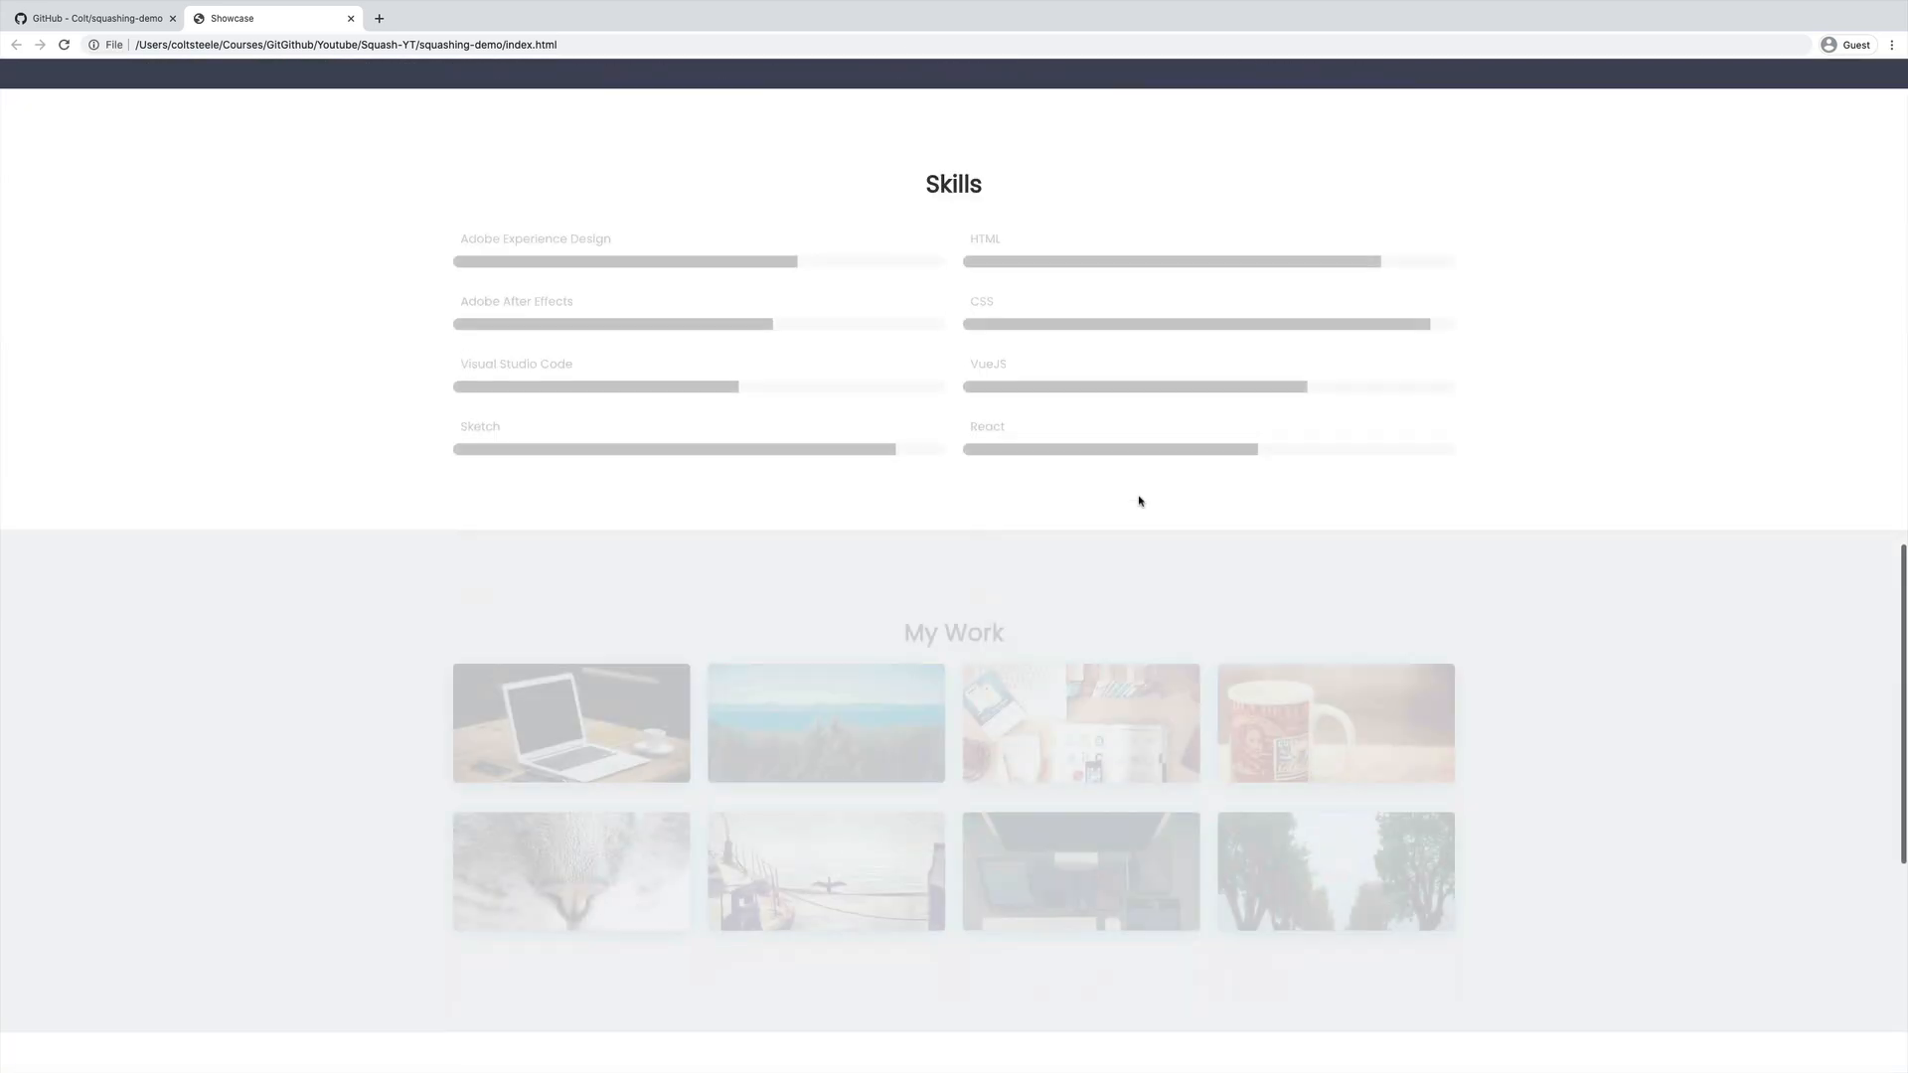
pyautogui.scroll(-3)
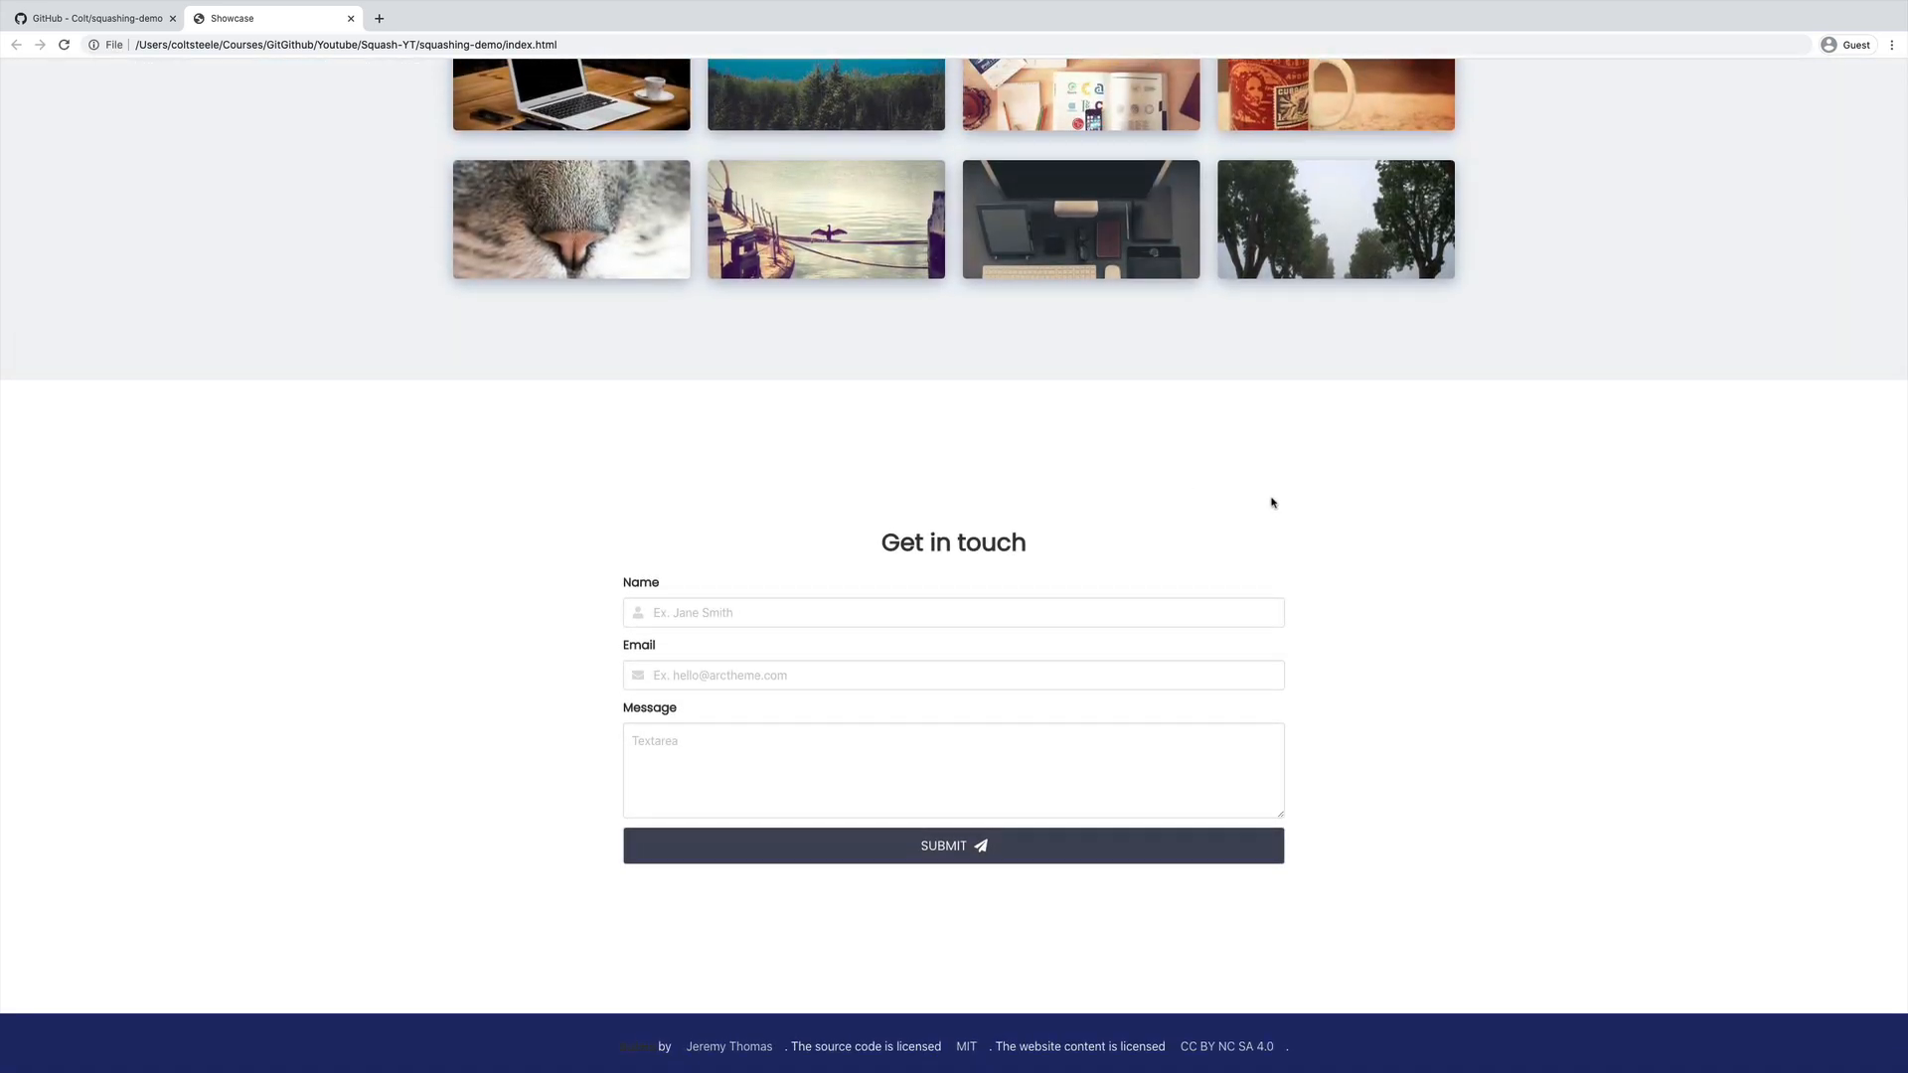
pyautogui.scroll(3)
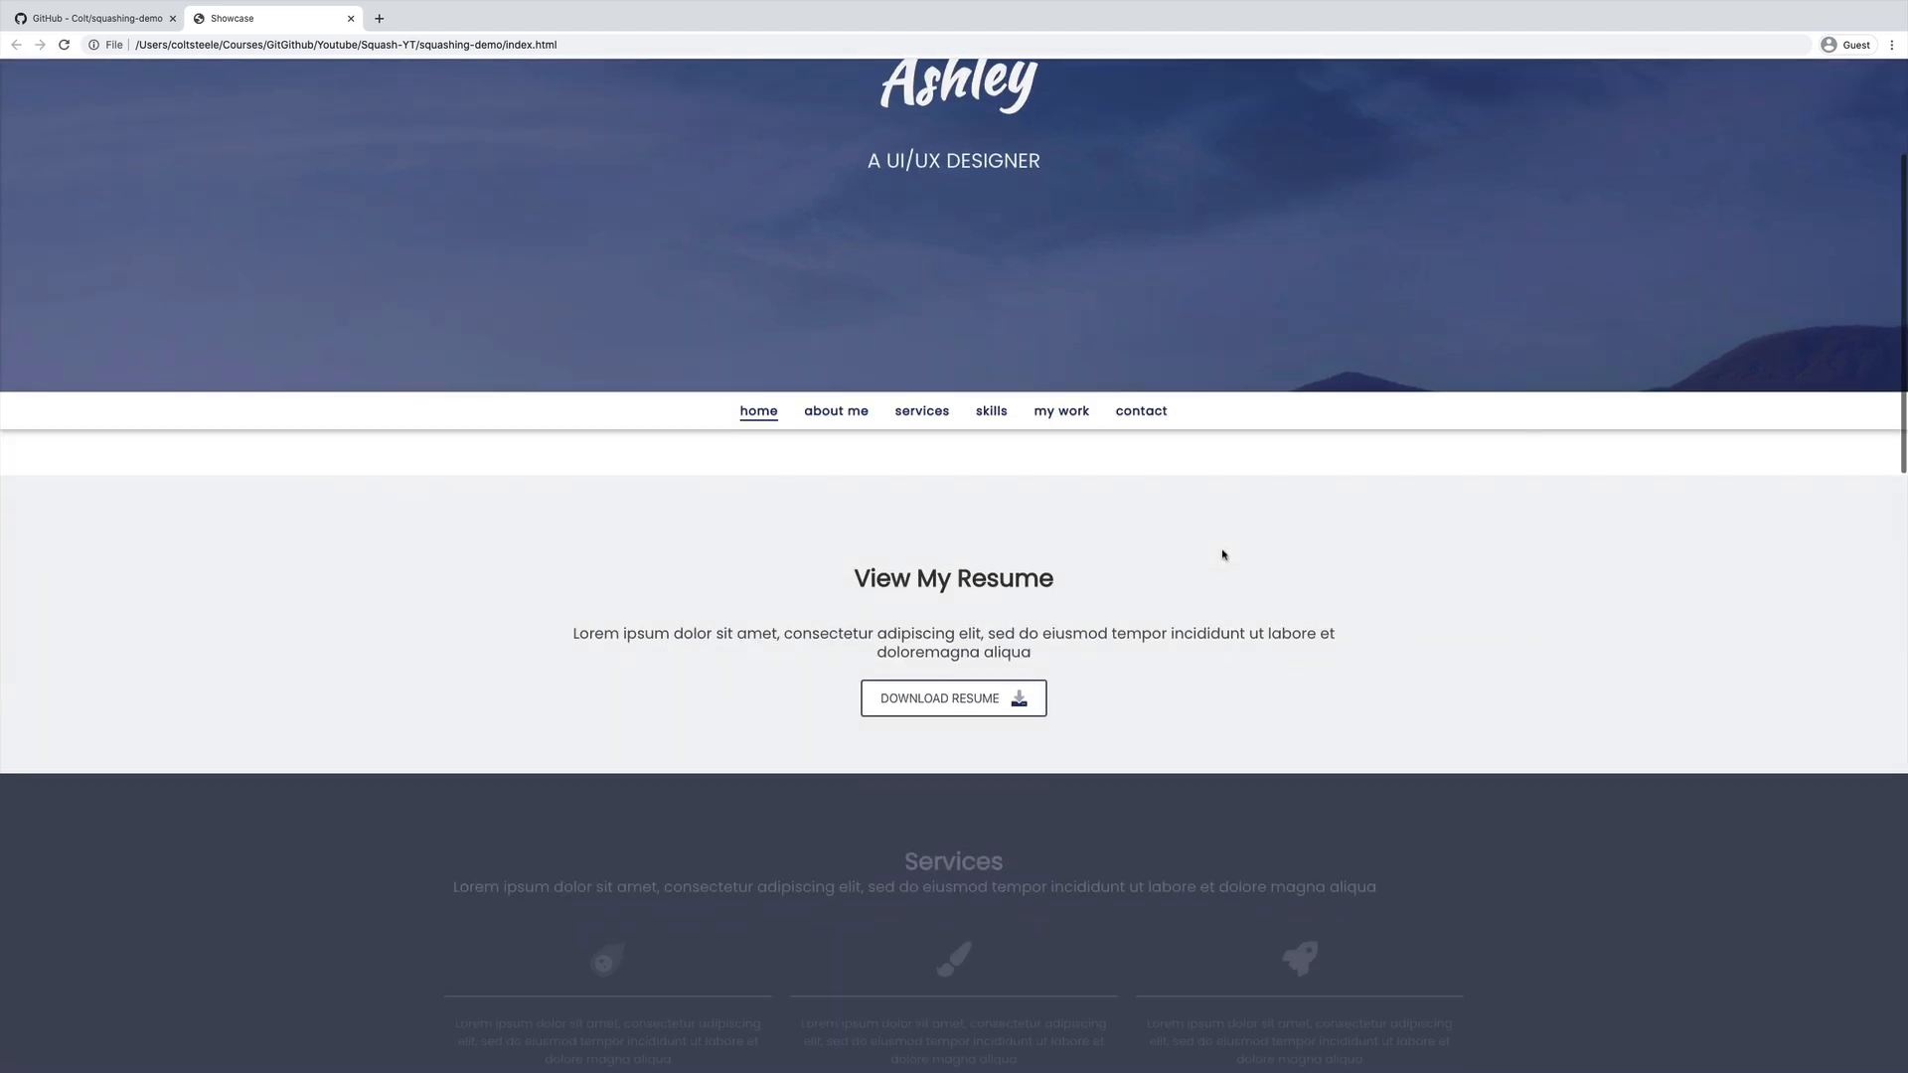
pyautogui.scroll(-3)
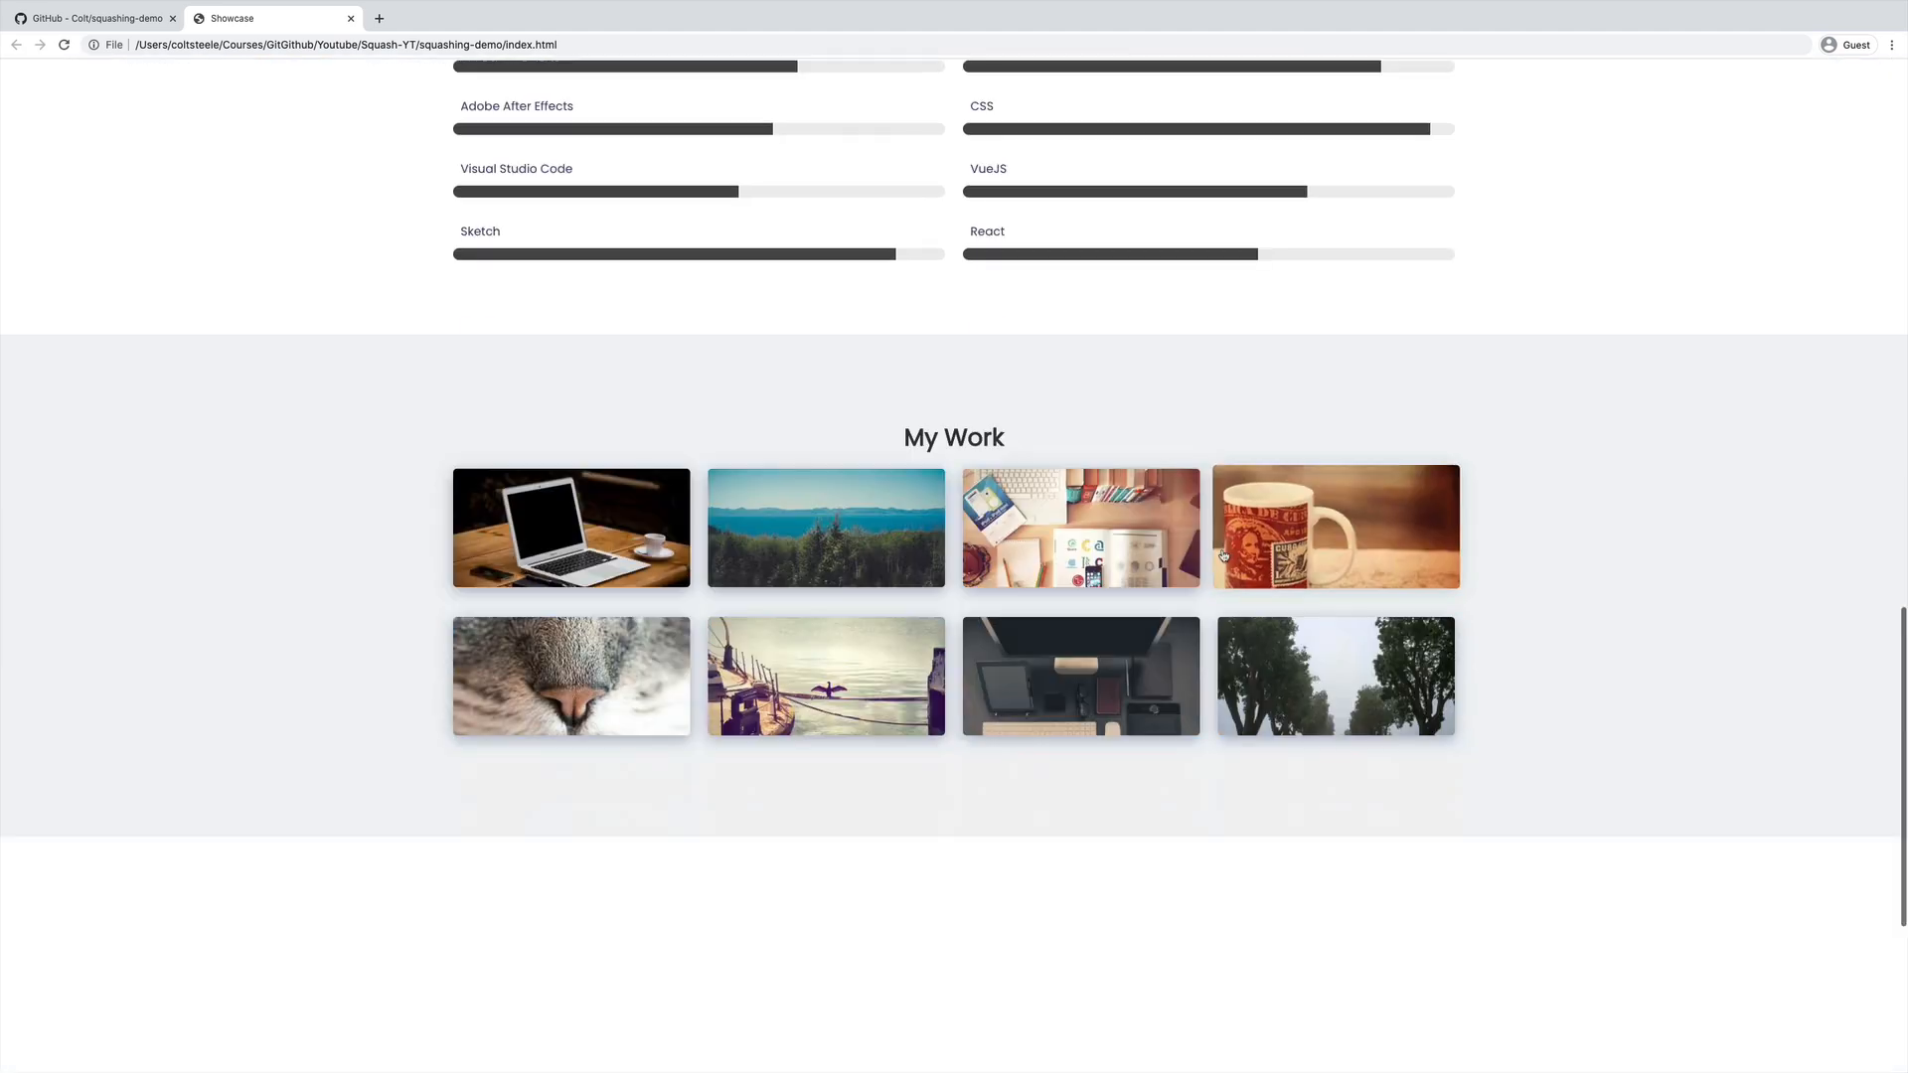
pyautogui.scroll(-3)
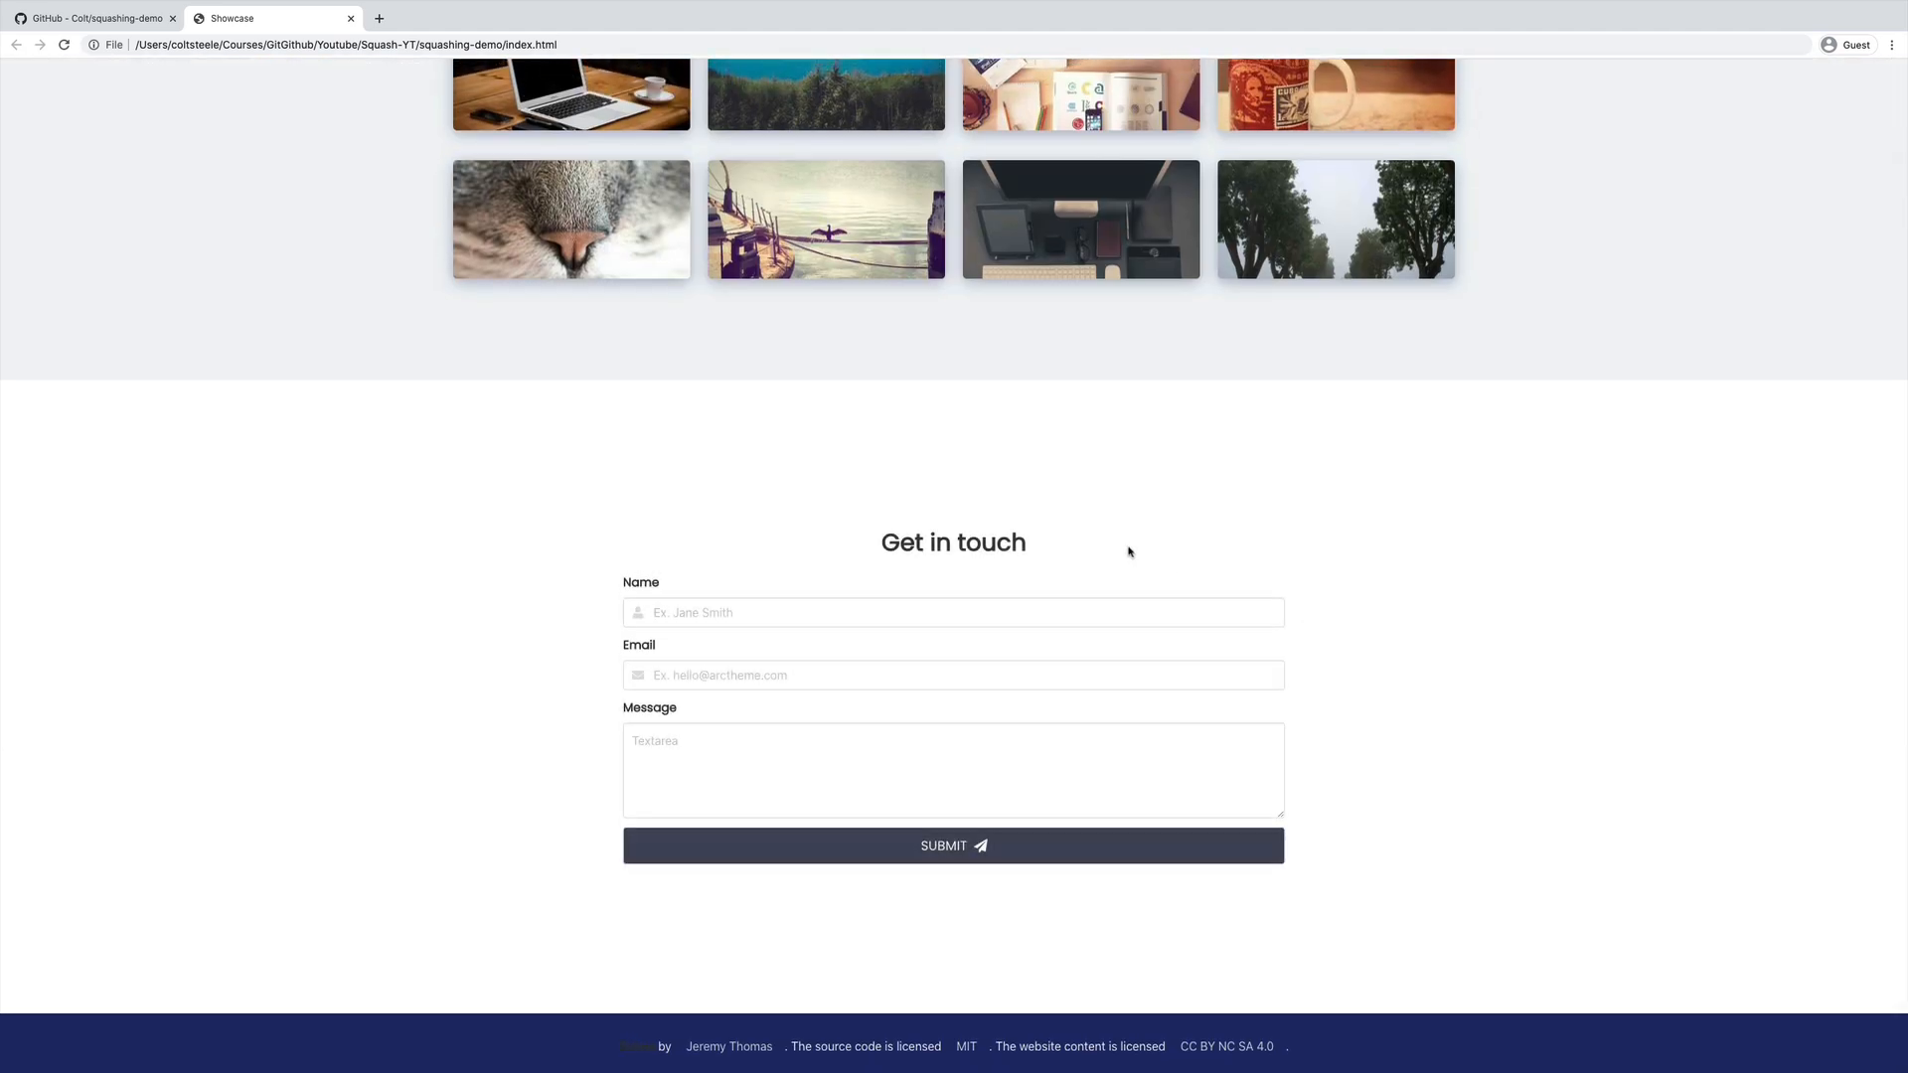
pyautogui.scroll(3)
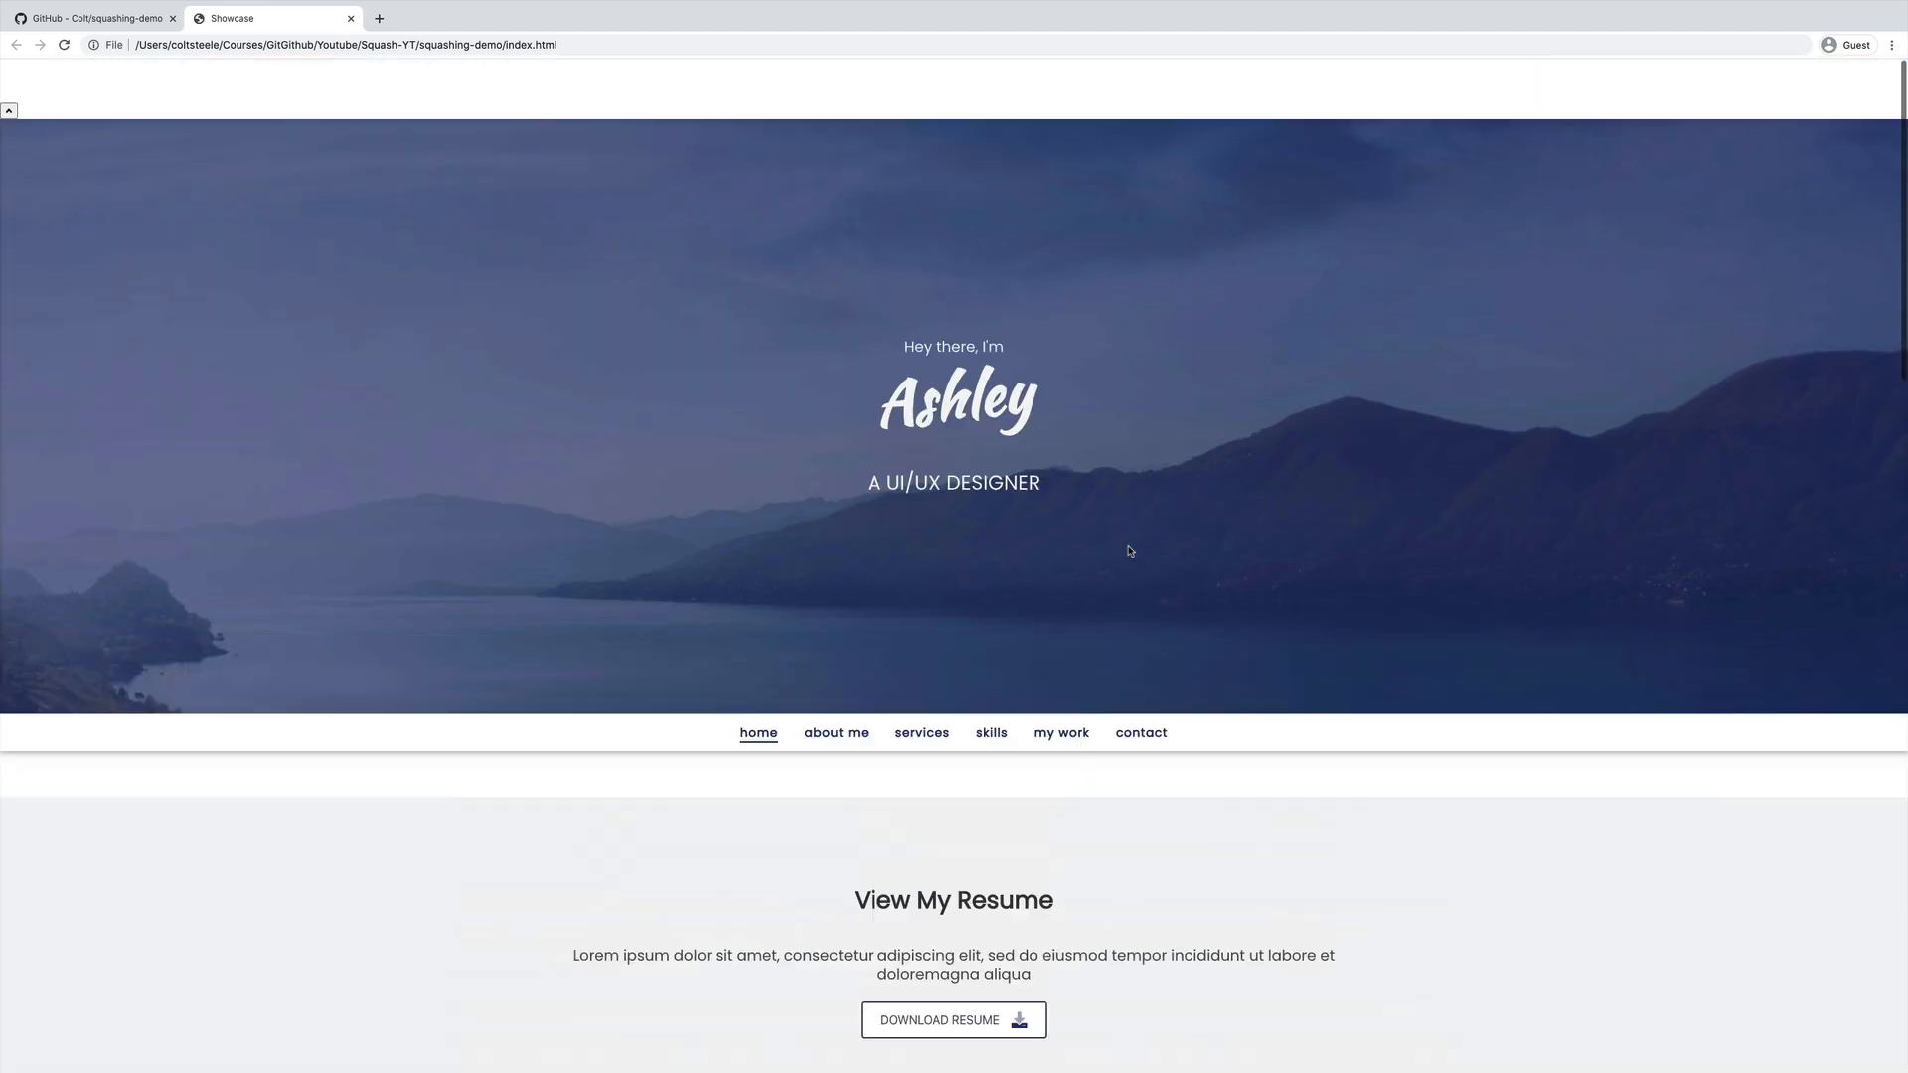
pyautogui.scroll(-3)
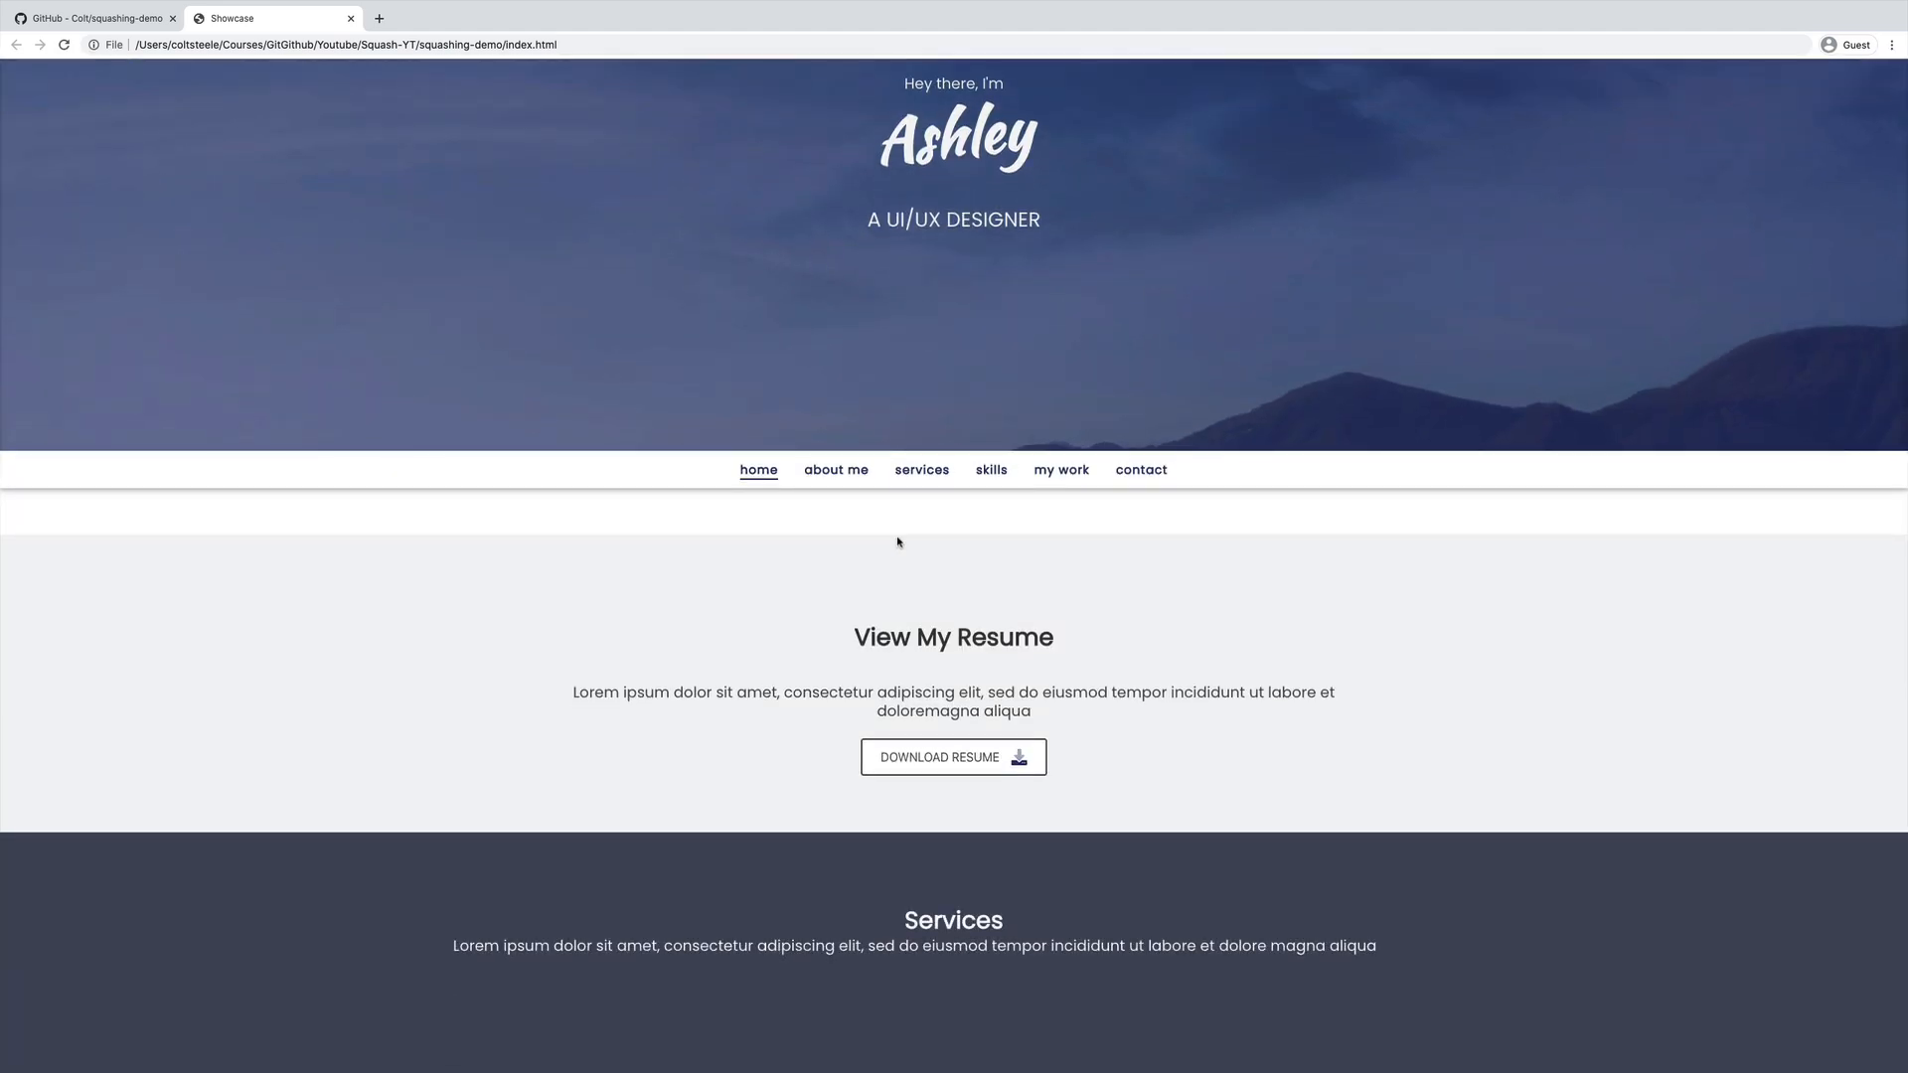
pyautogui.moveTo(855, 517)
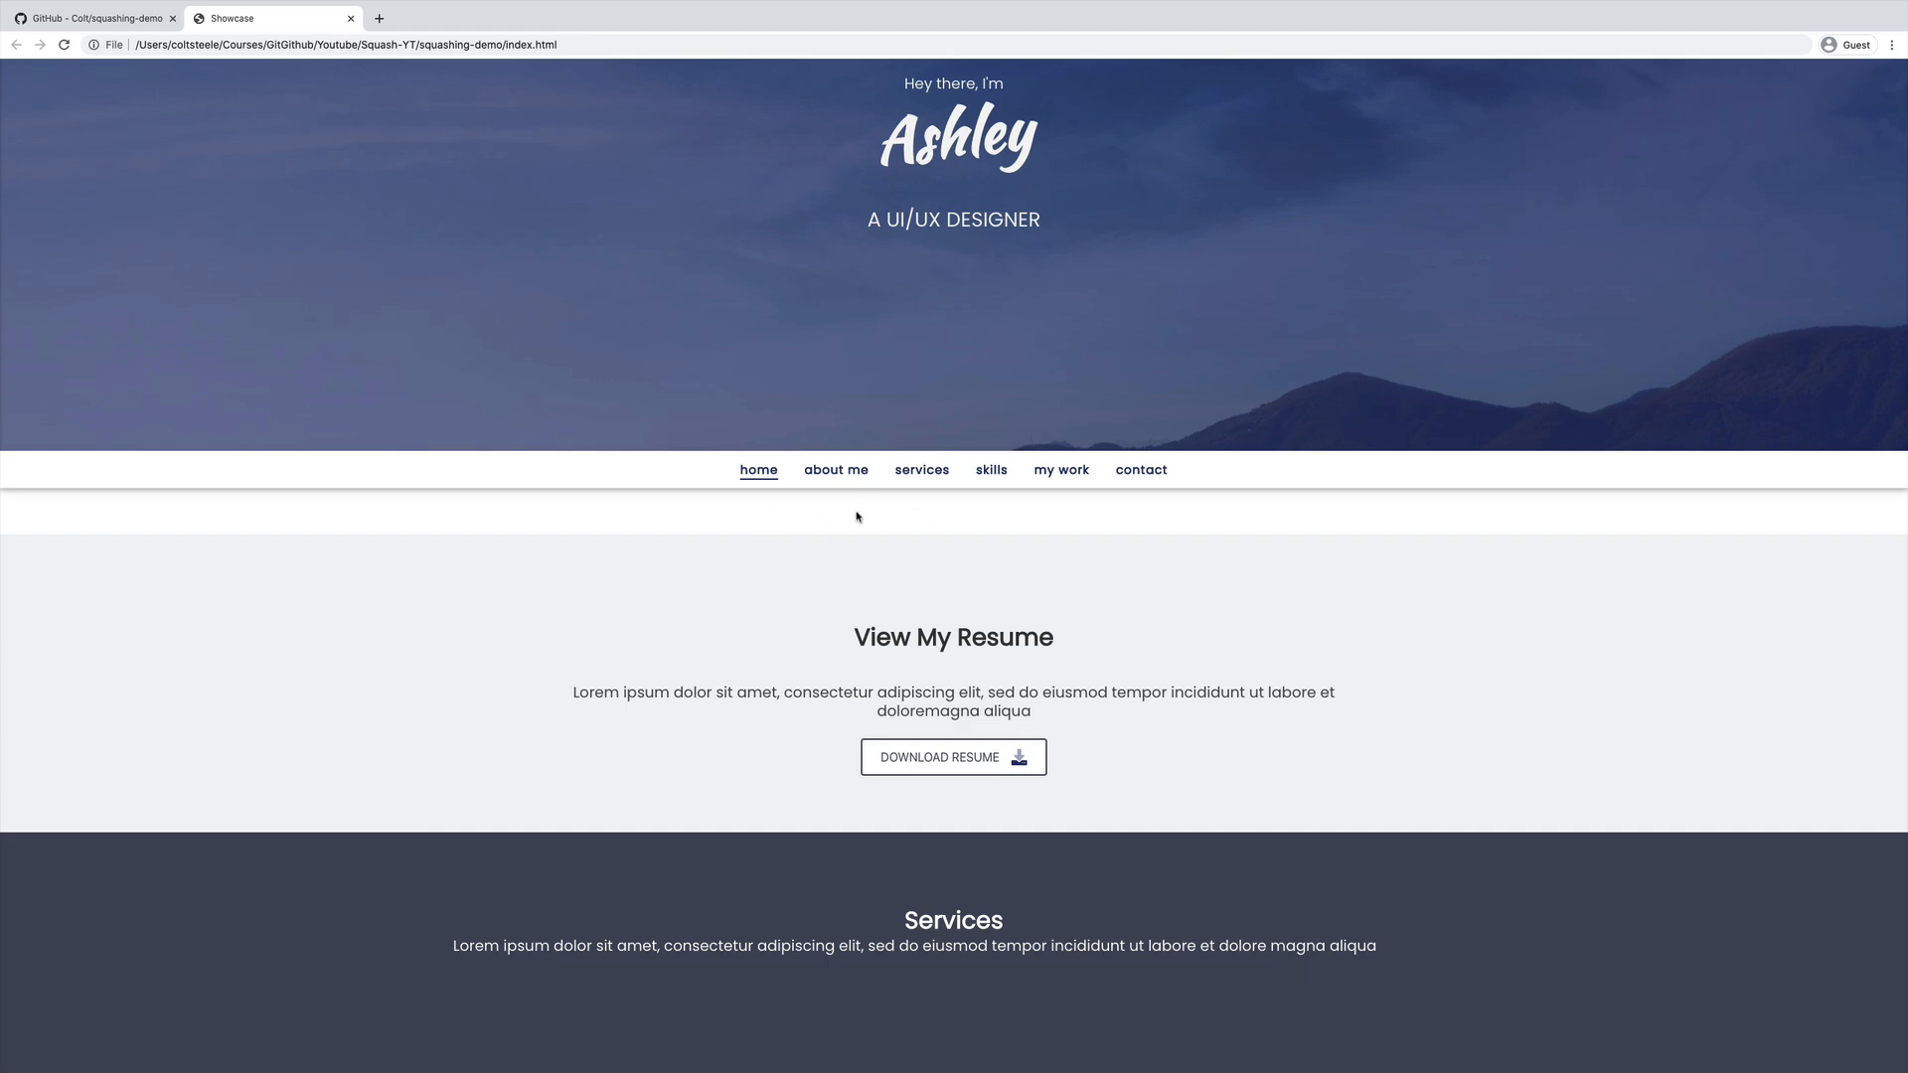
pyautogui.click(835, 470)
pyautogui.write('git s')
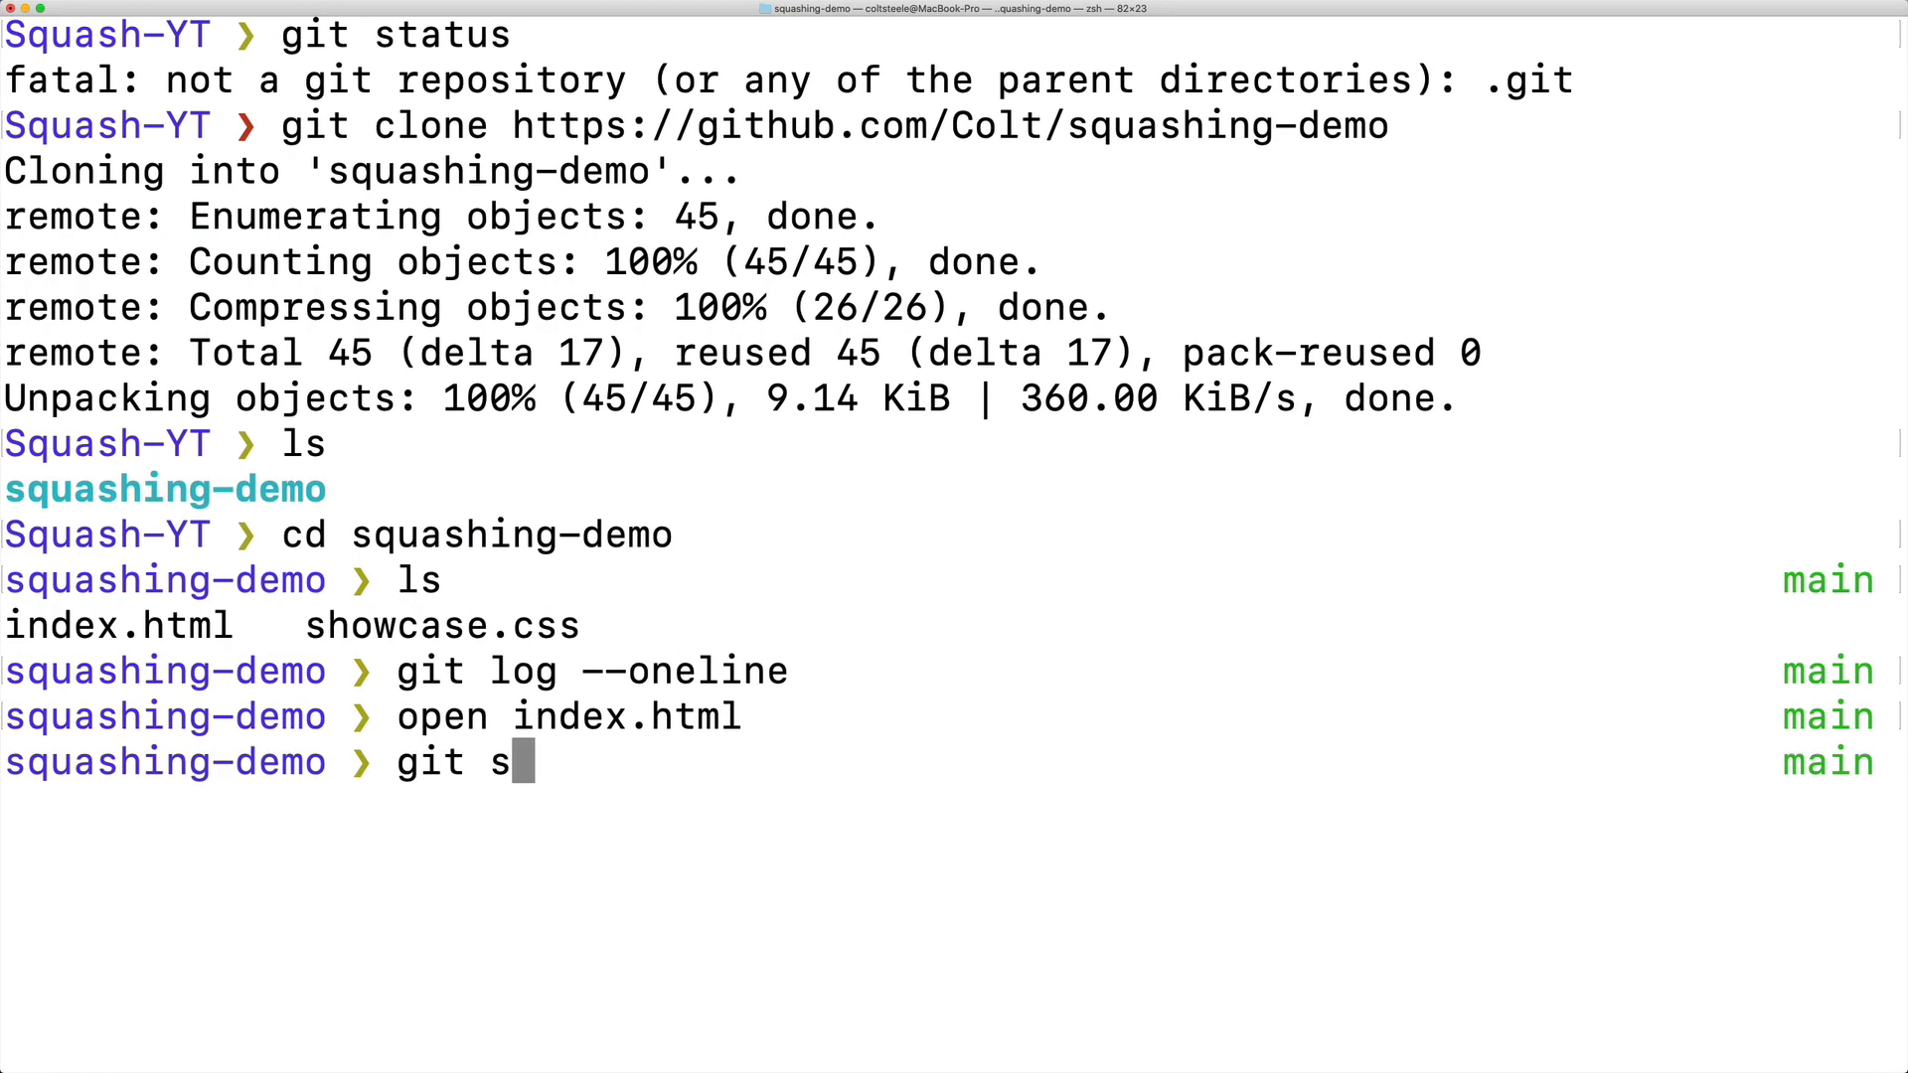
# Check out the about-me branch with git switch about-me.
pyautogui.write('witch')
pyautogui.write('branch -a')
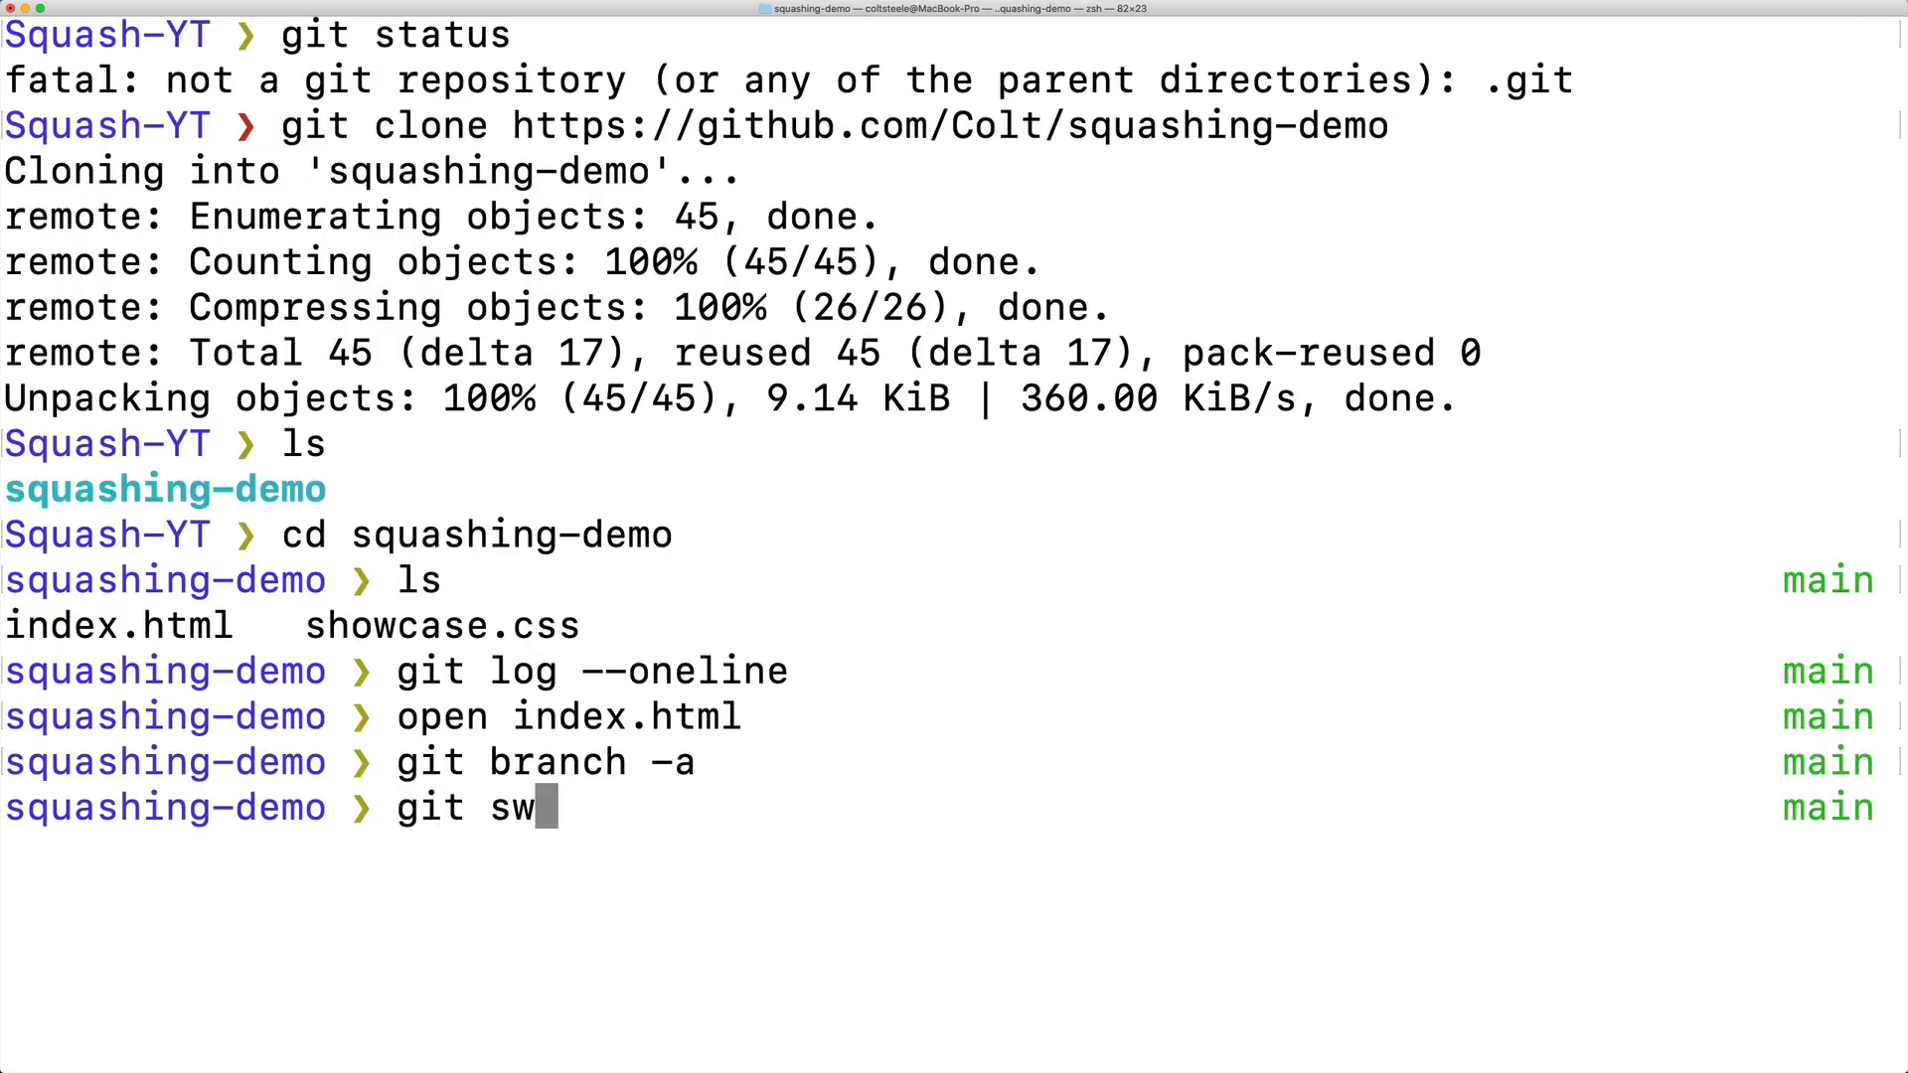
pyautogui.write('itch a')
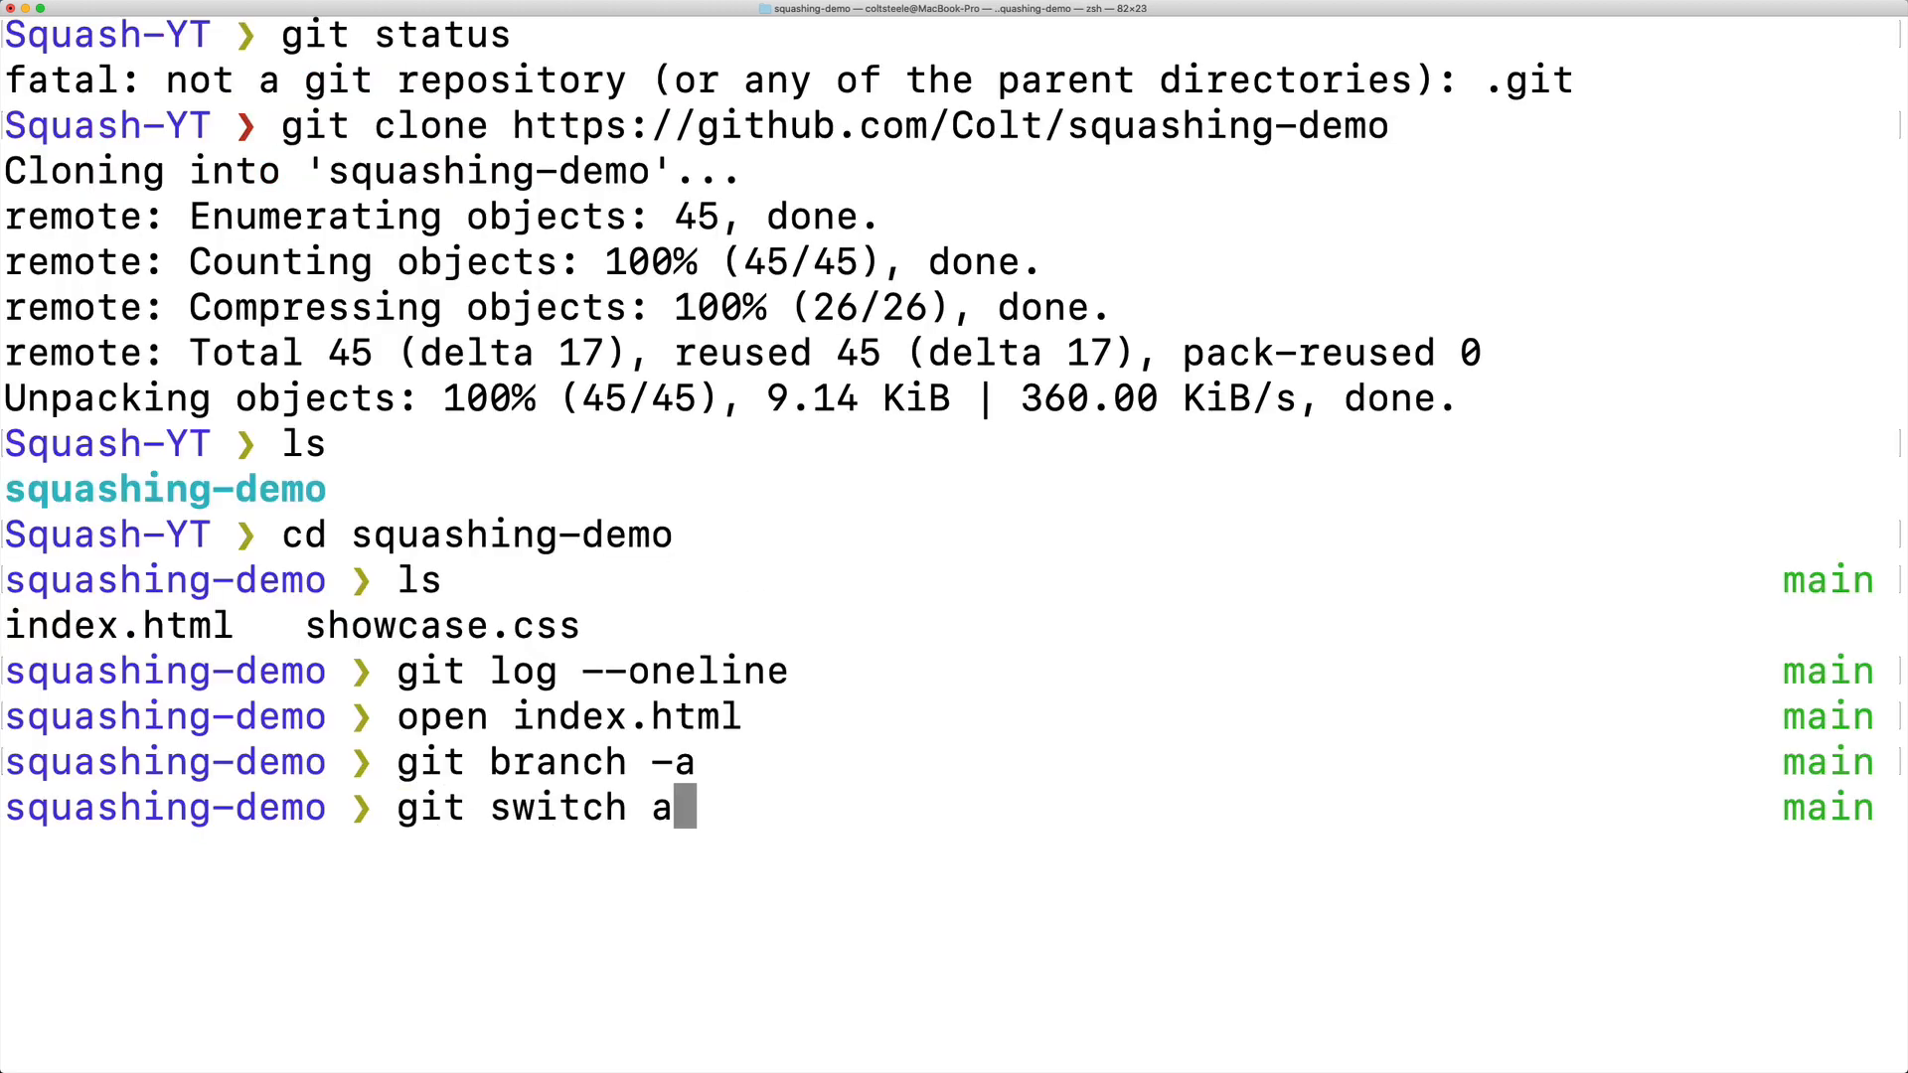
pyautogui.press('Return')
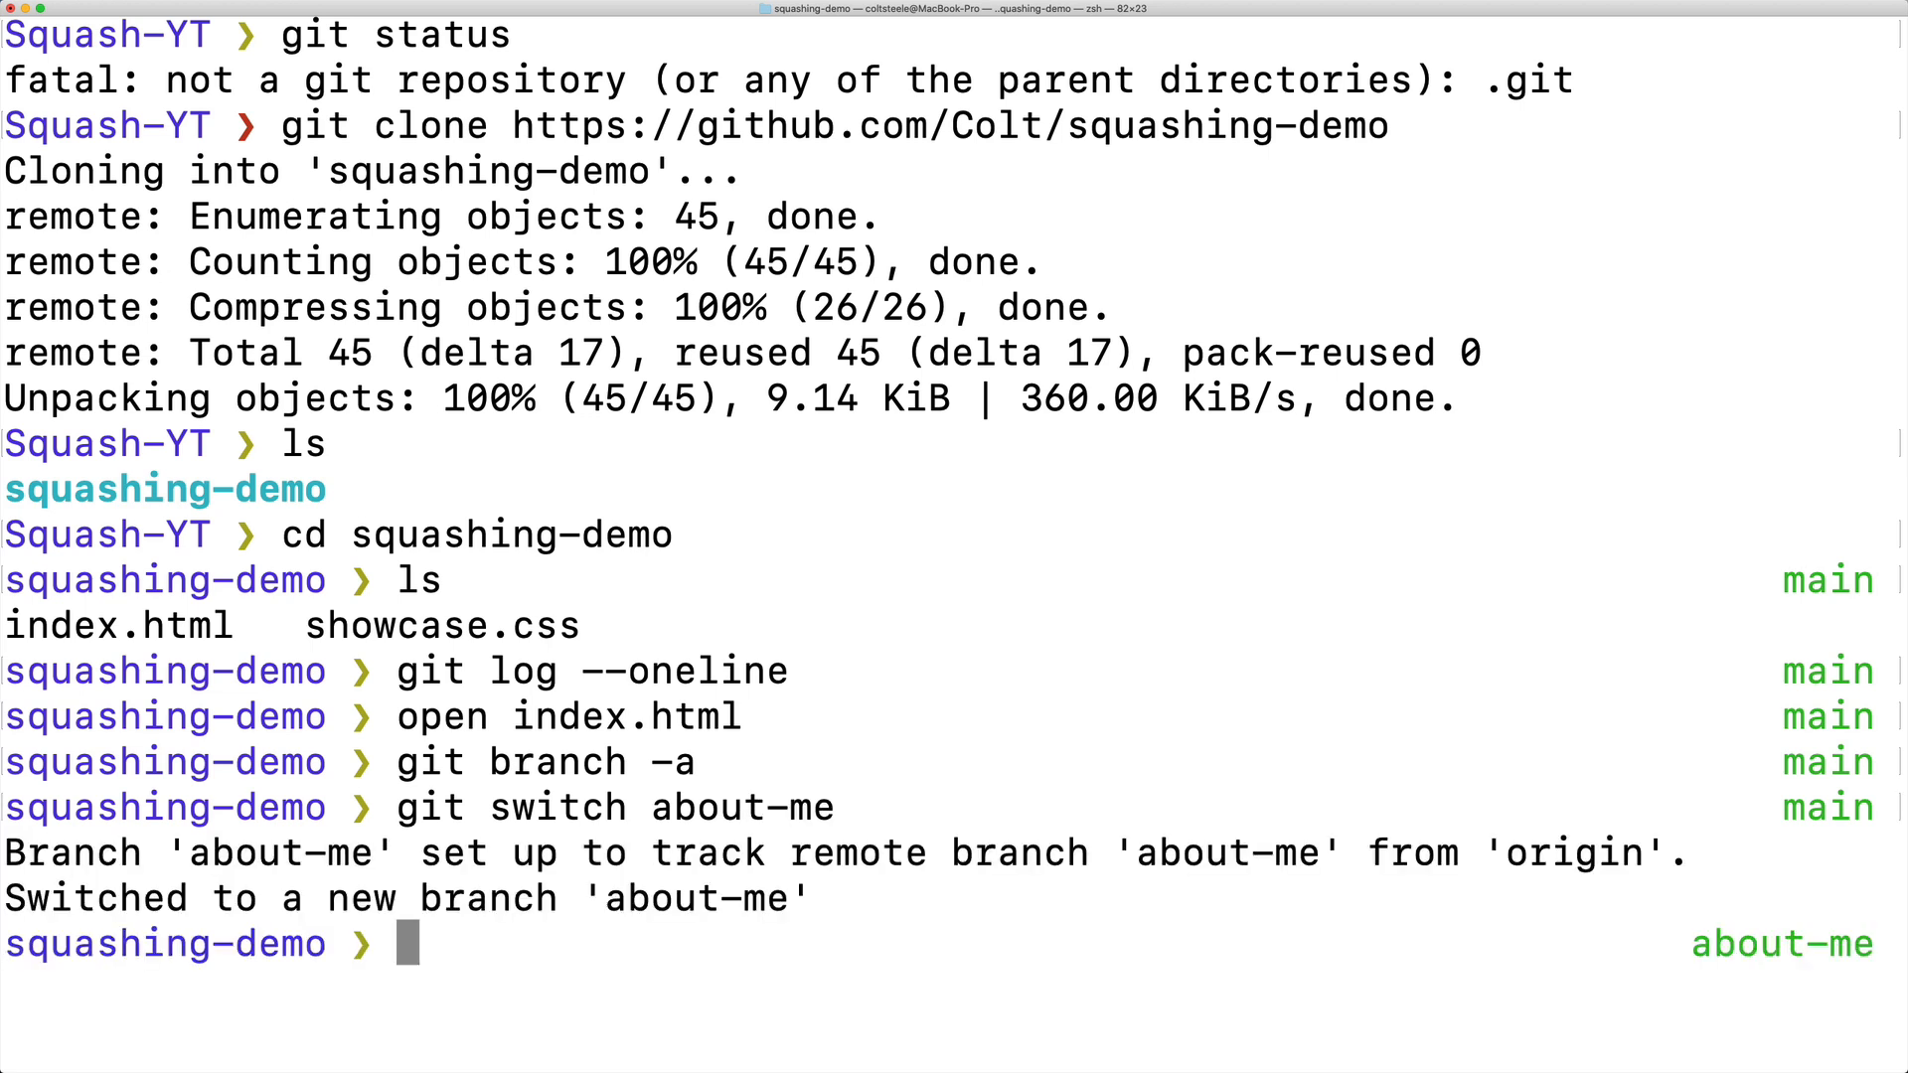
pyautogui.moveTo(903, 467)
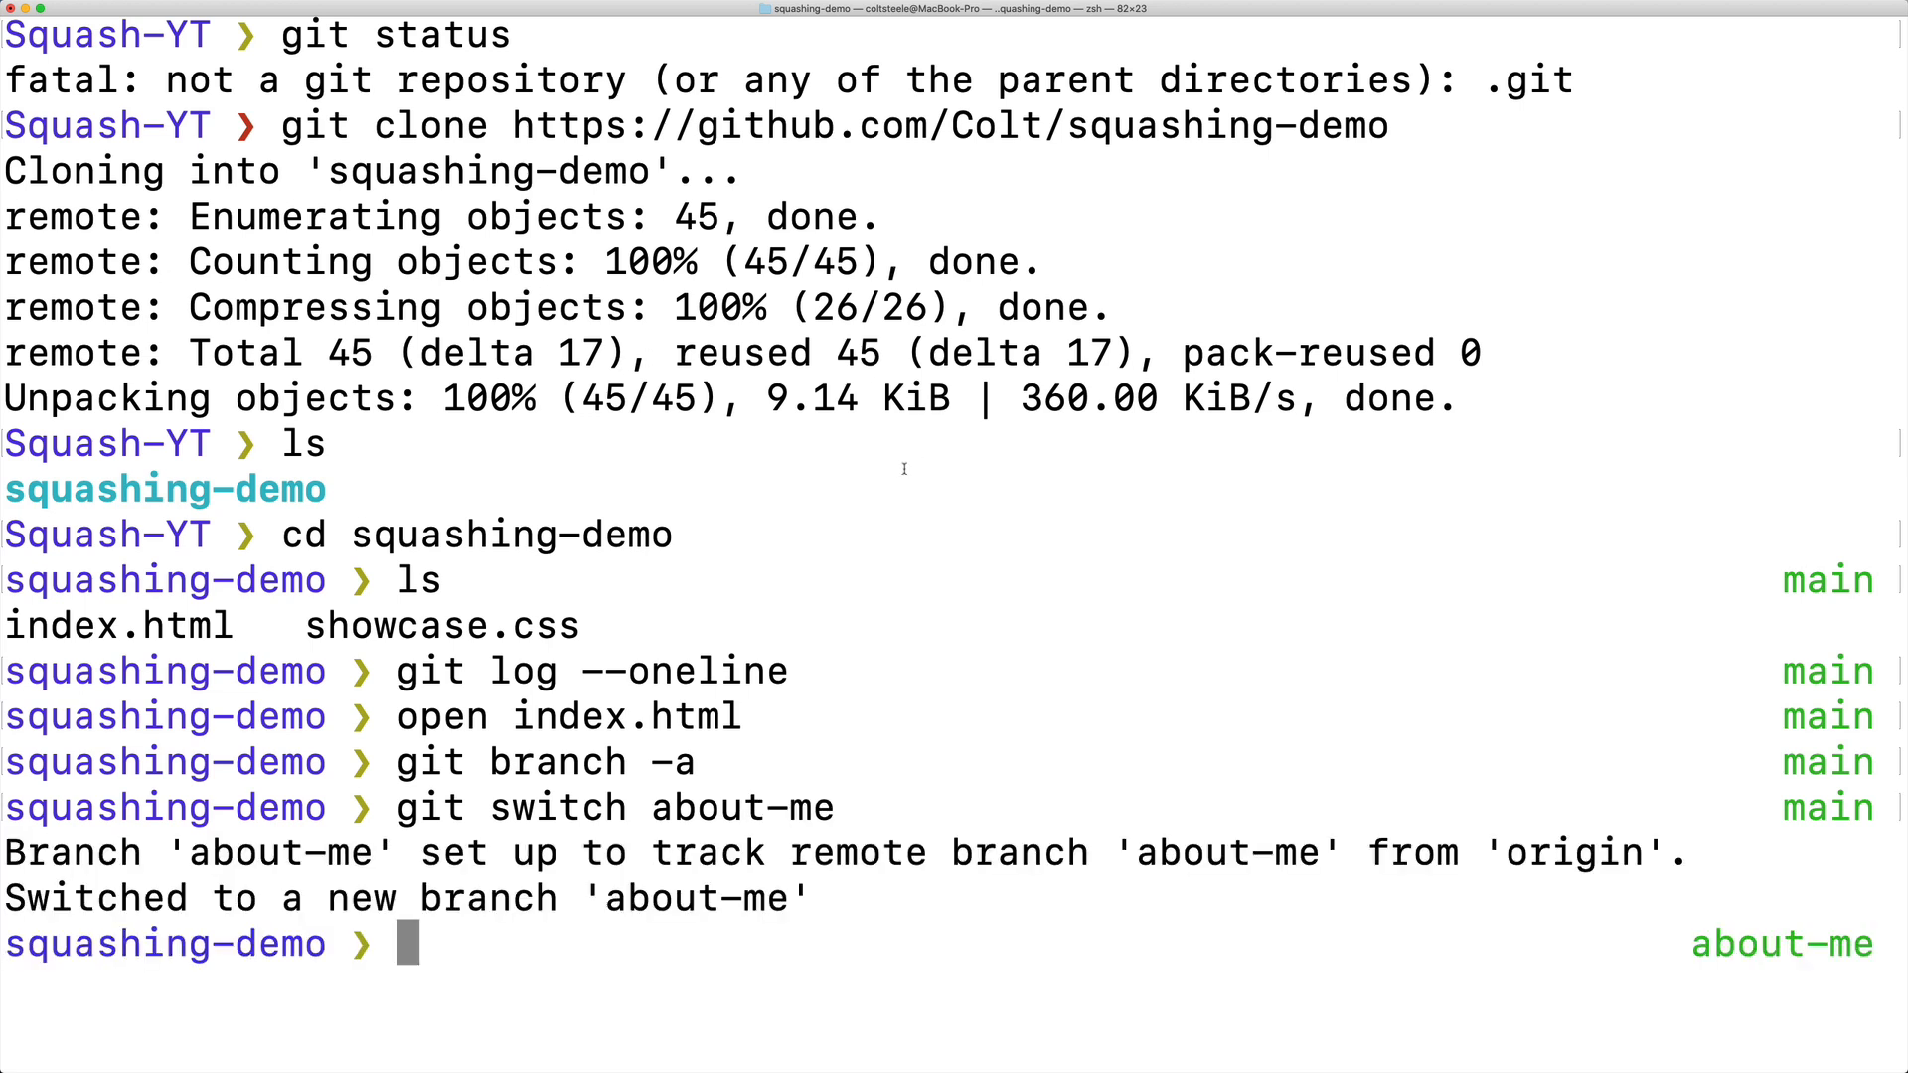
pyautogui.moveTo(900, 587)
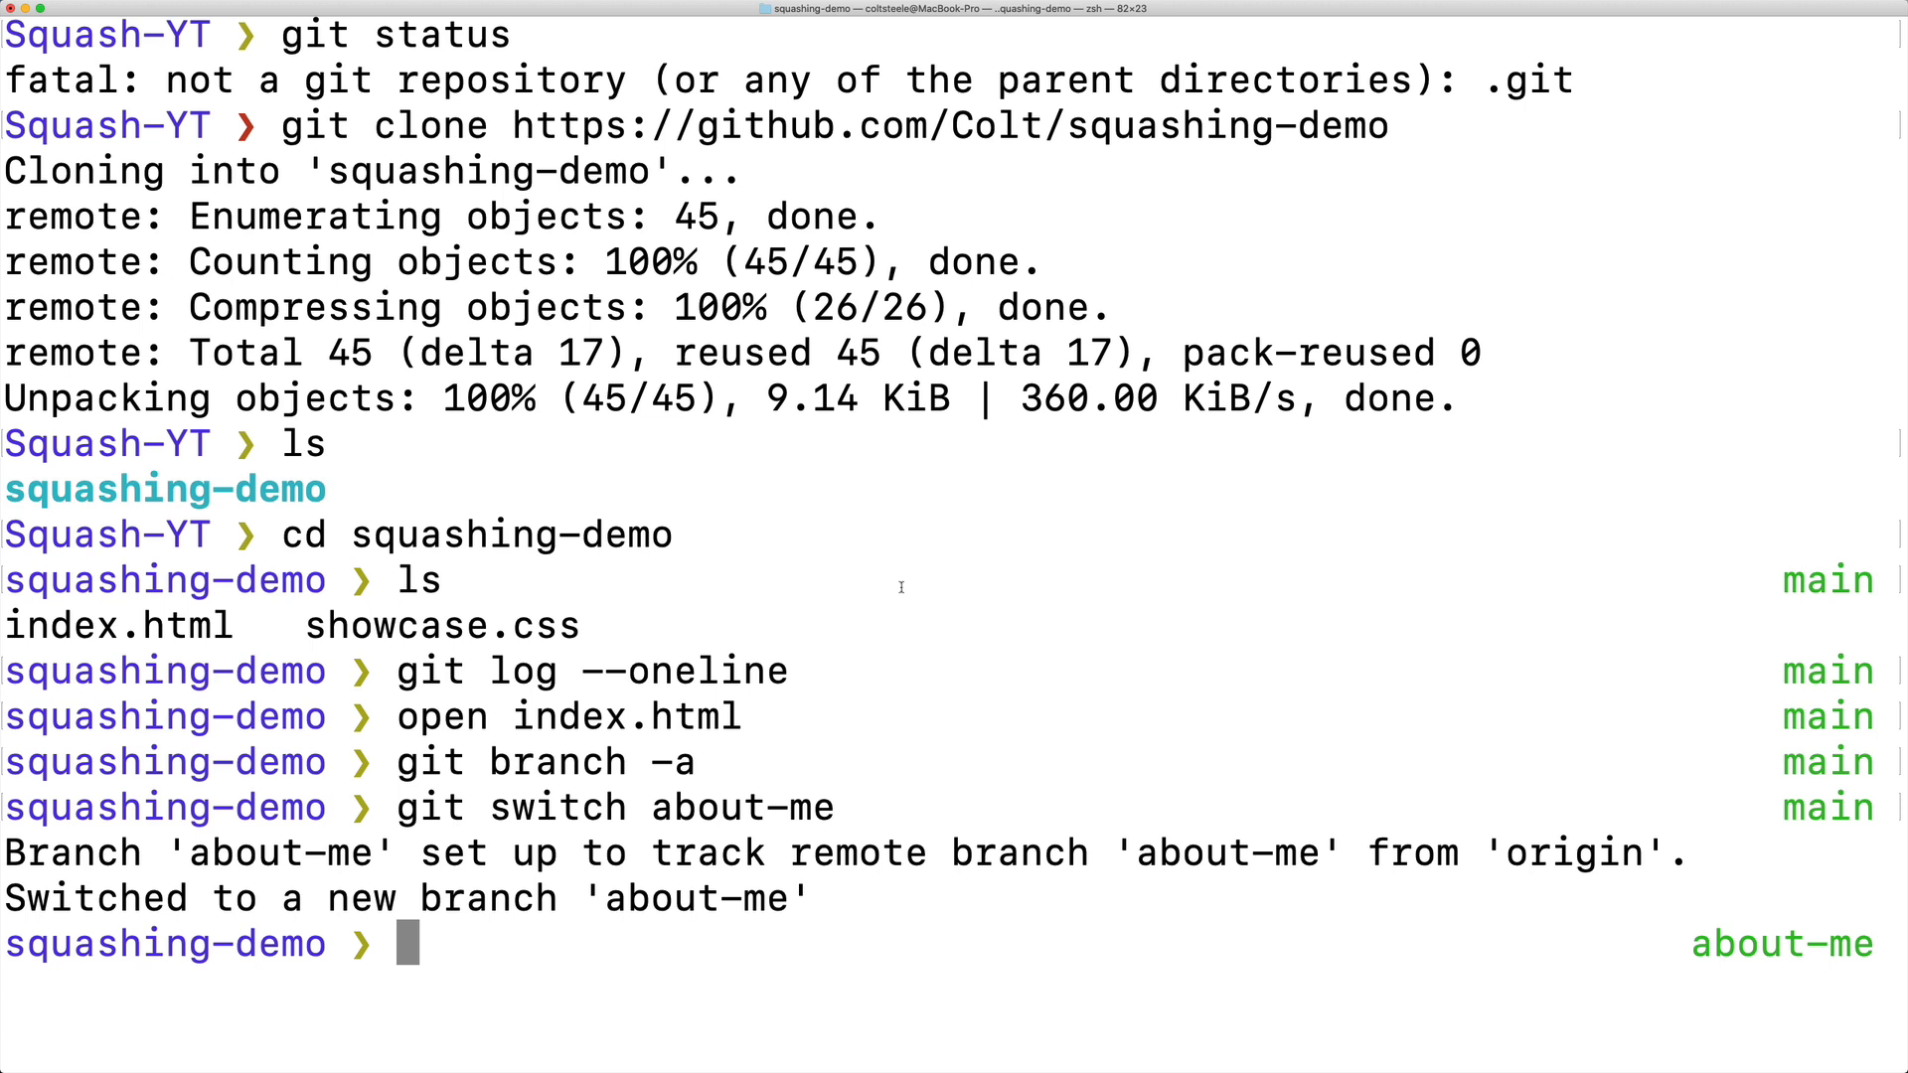
# Show the about-me branch's one-line commit history: six commits above main's footer commit.
pyautogui.write('git log')
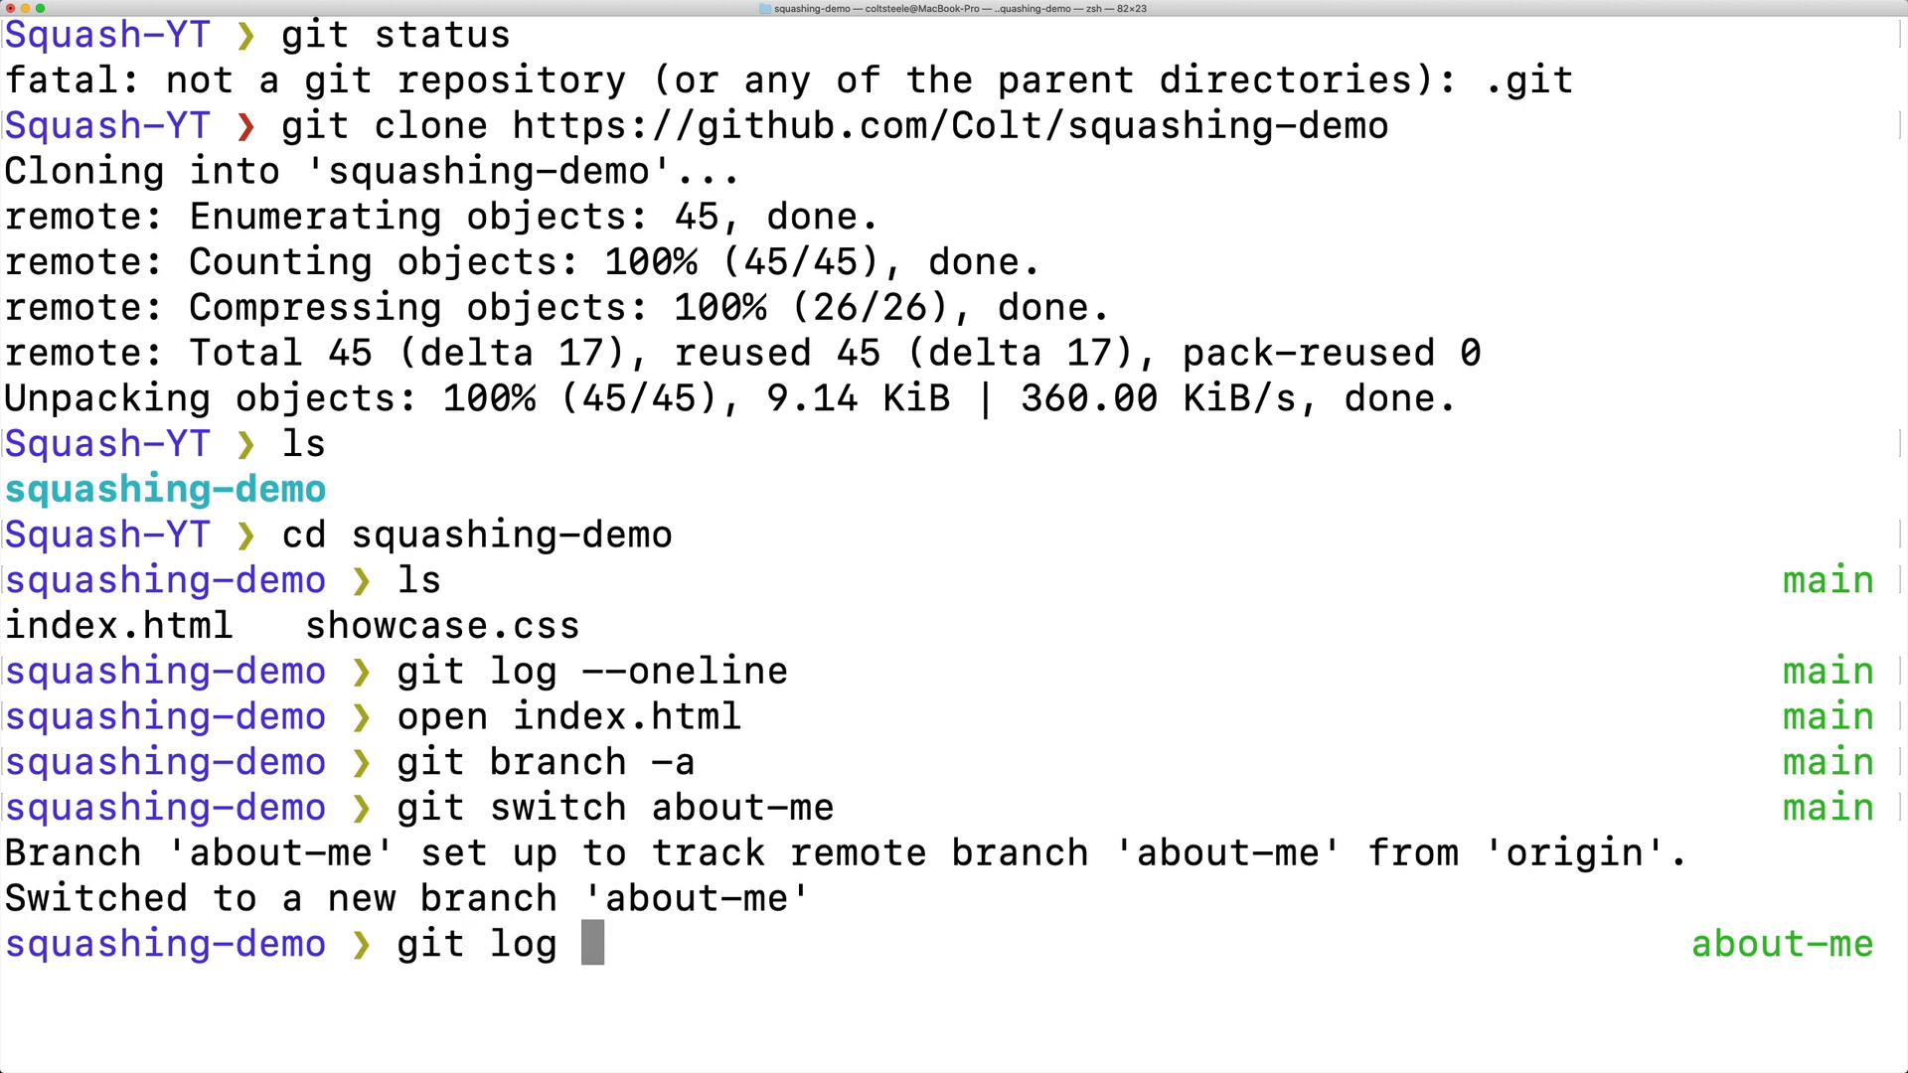
pyautogui.write('--onel')
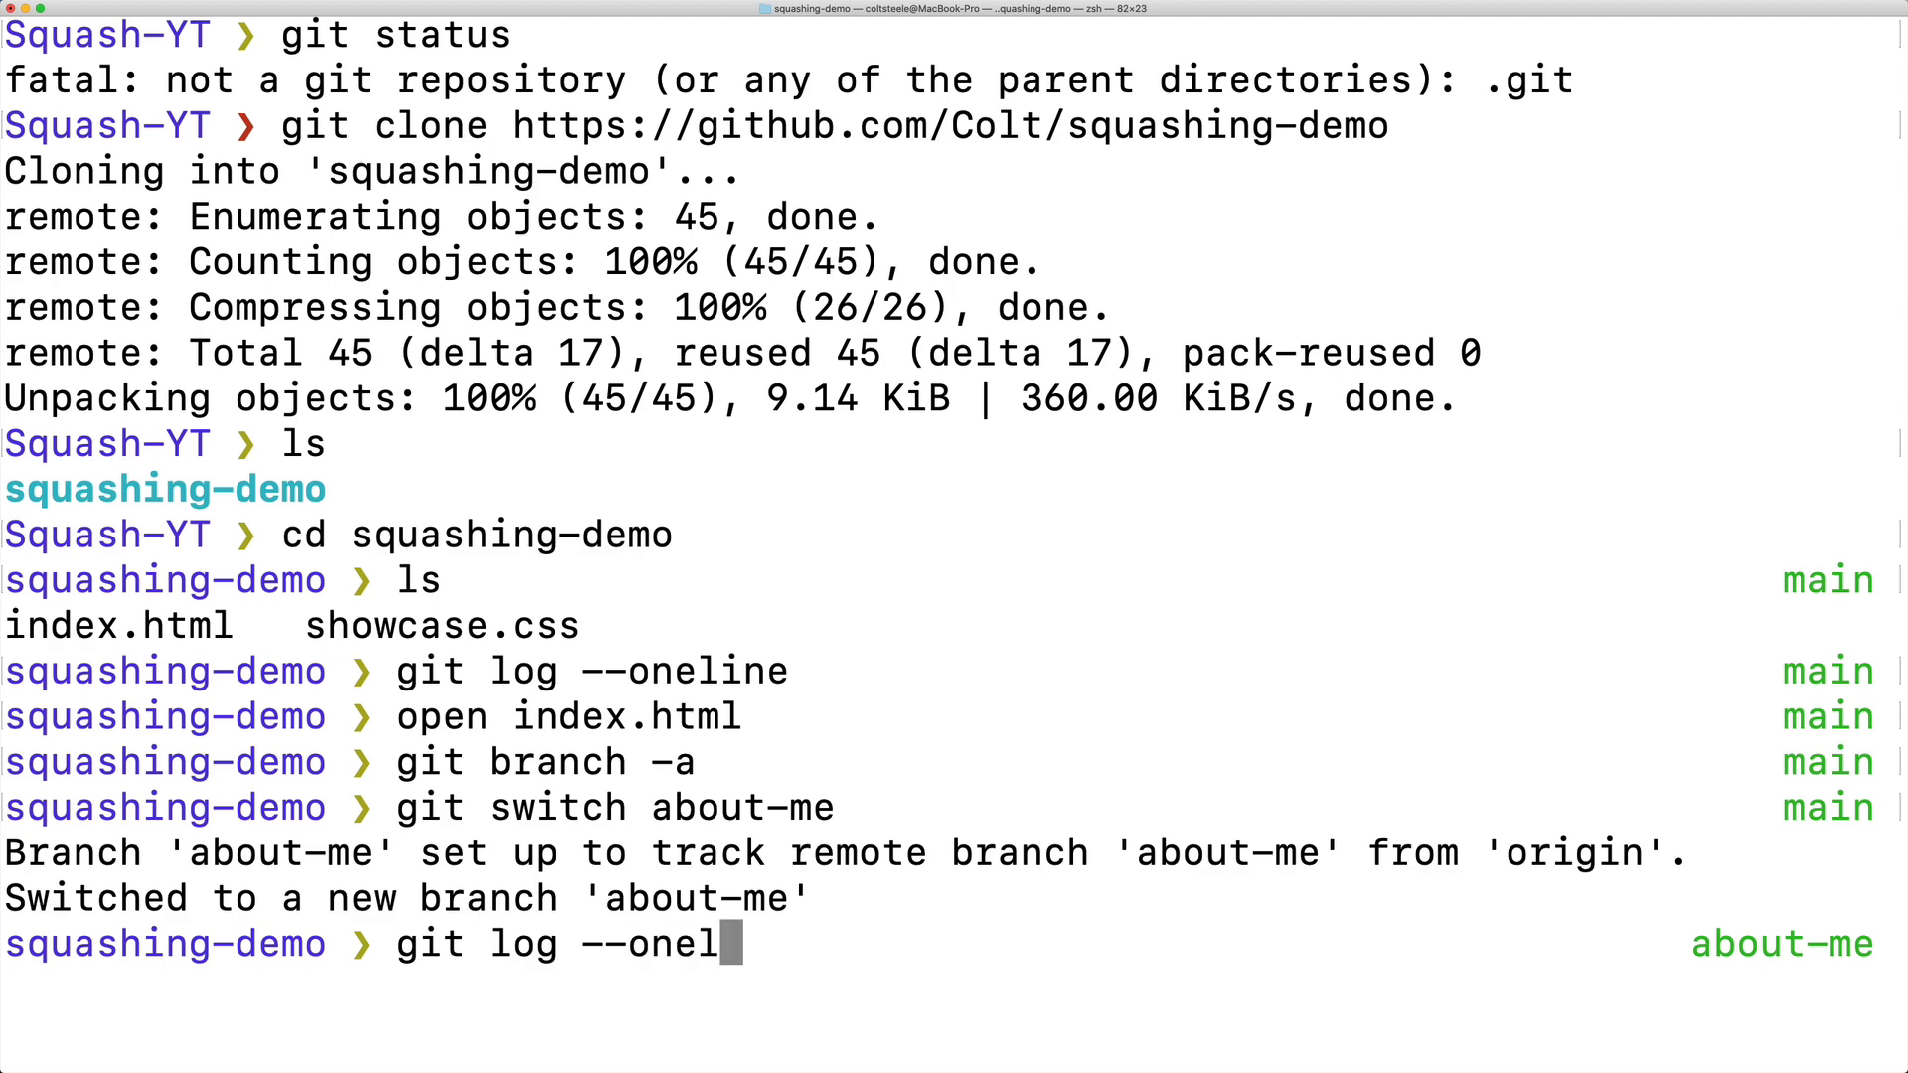
pyautogui.press('Return')
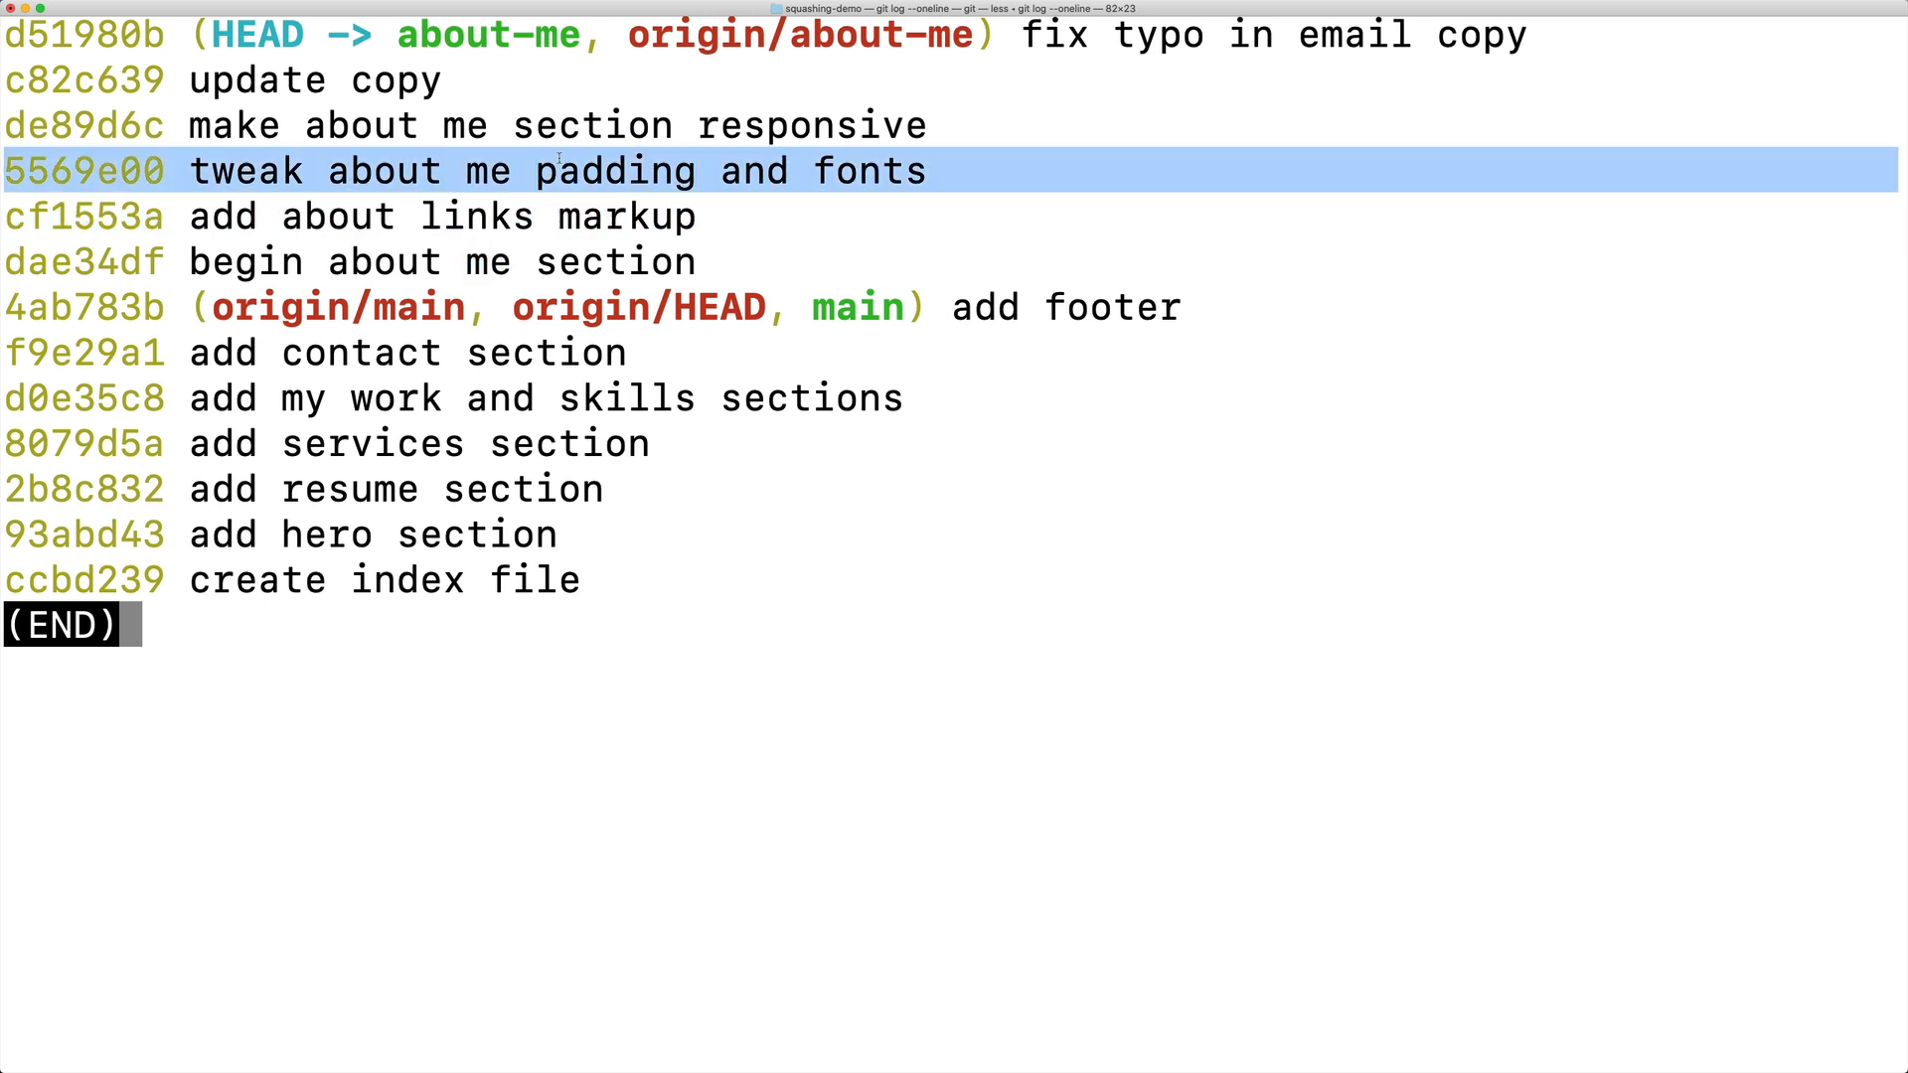
pyautogui.press('Up')
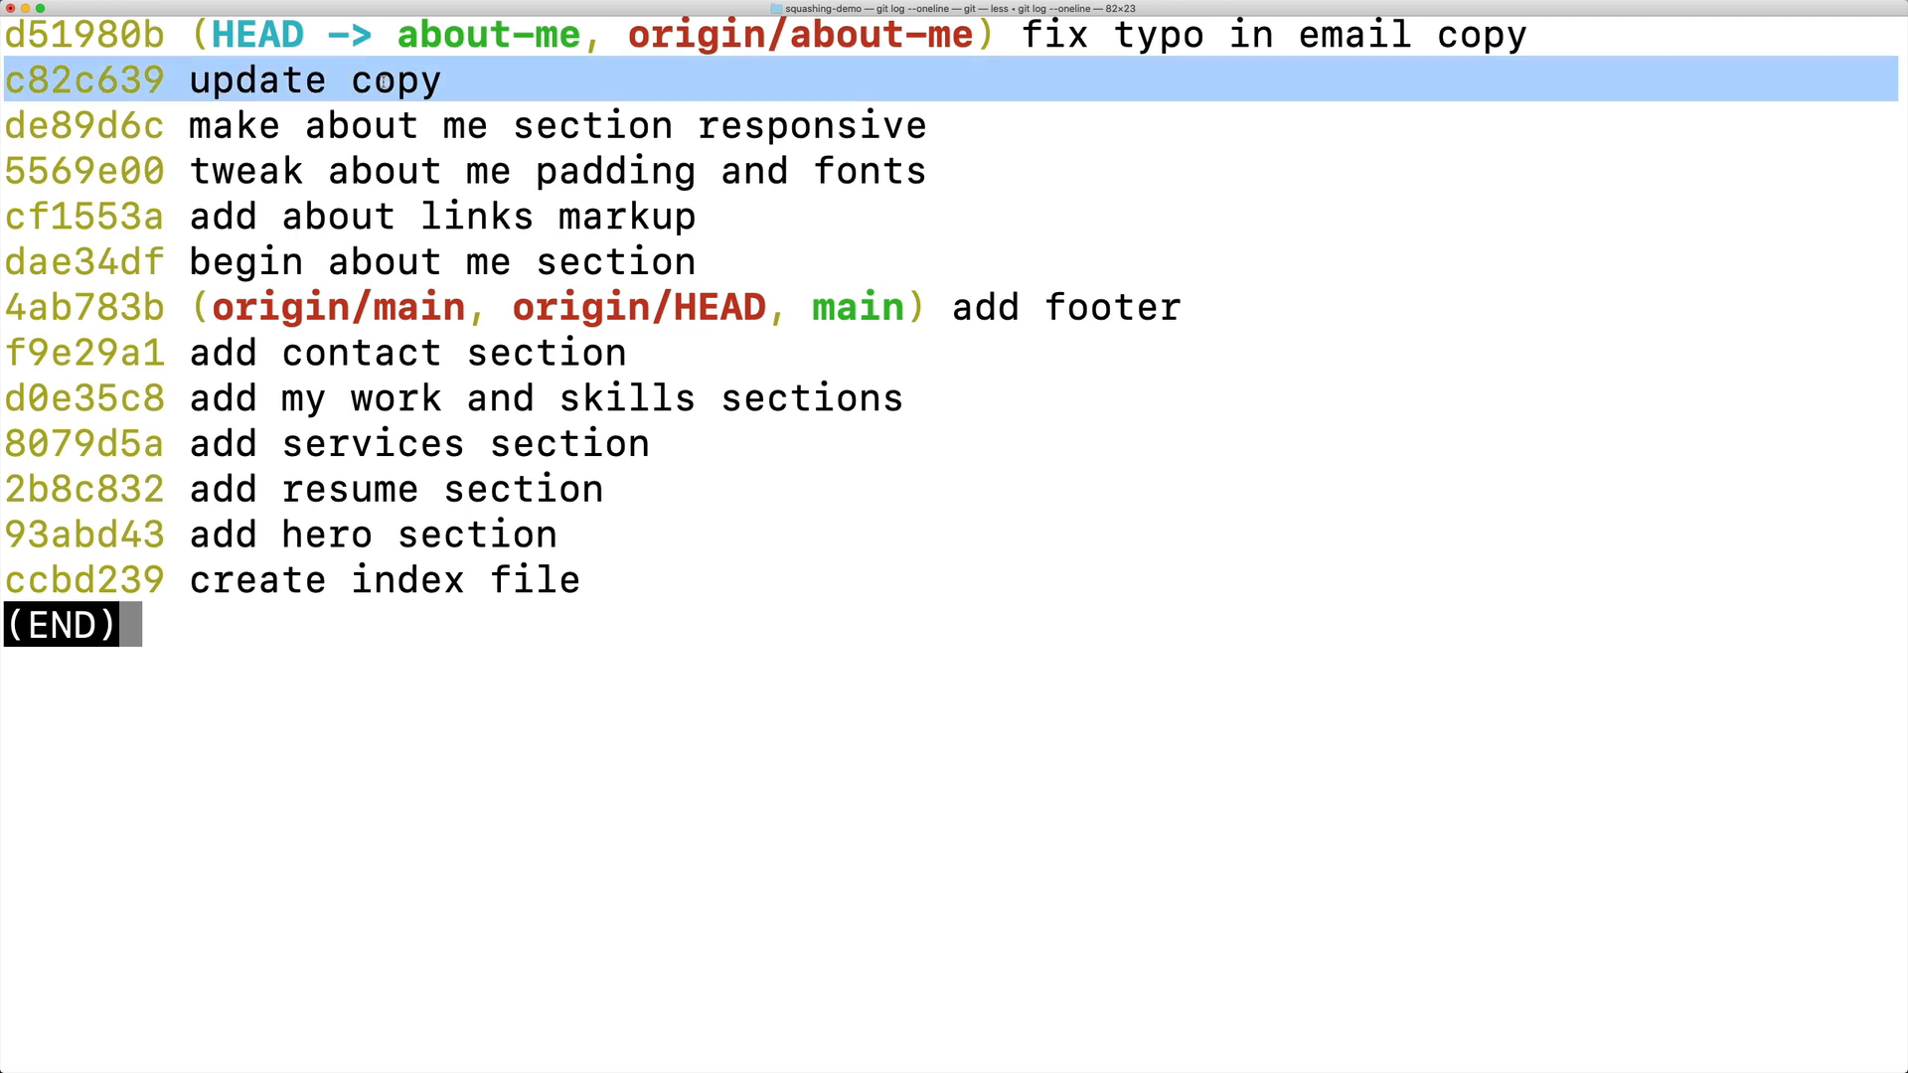
pyautogui.moveTo(1239, 66)
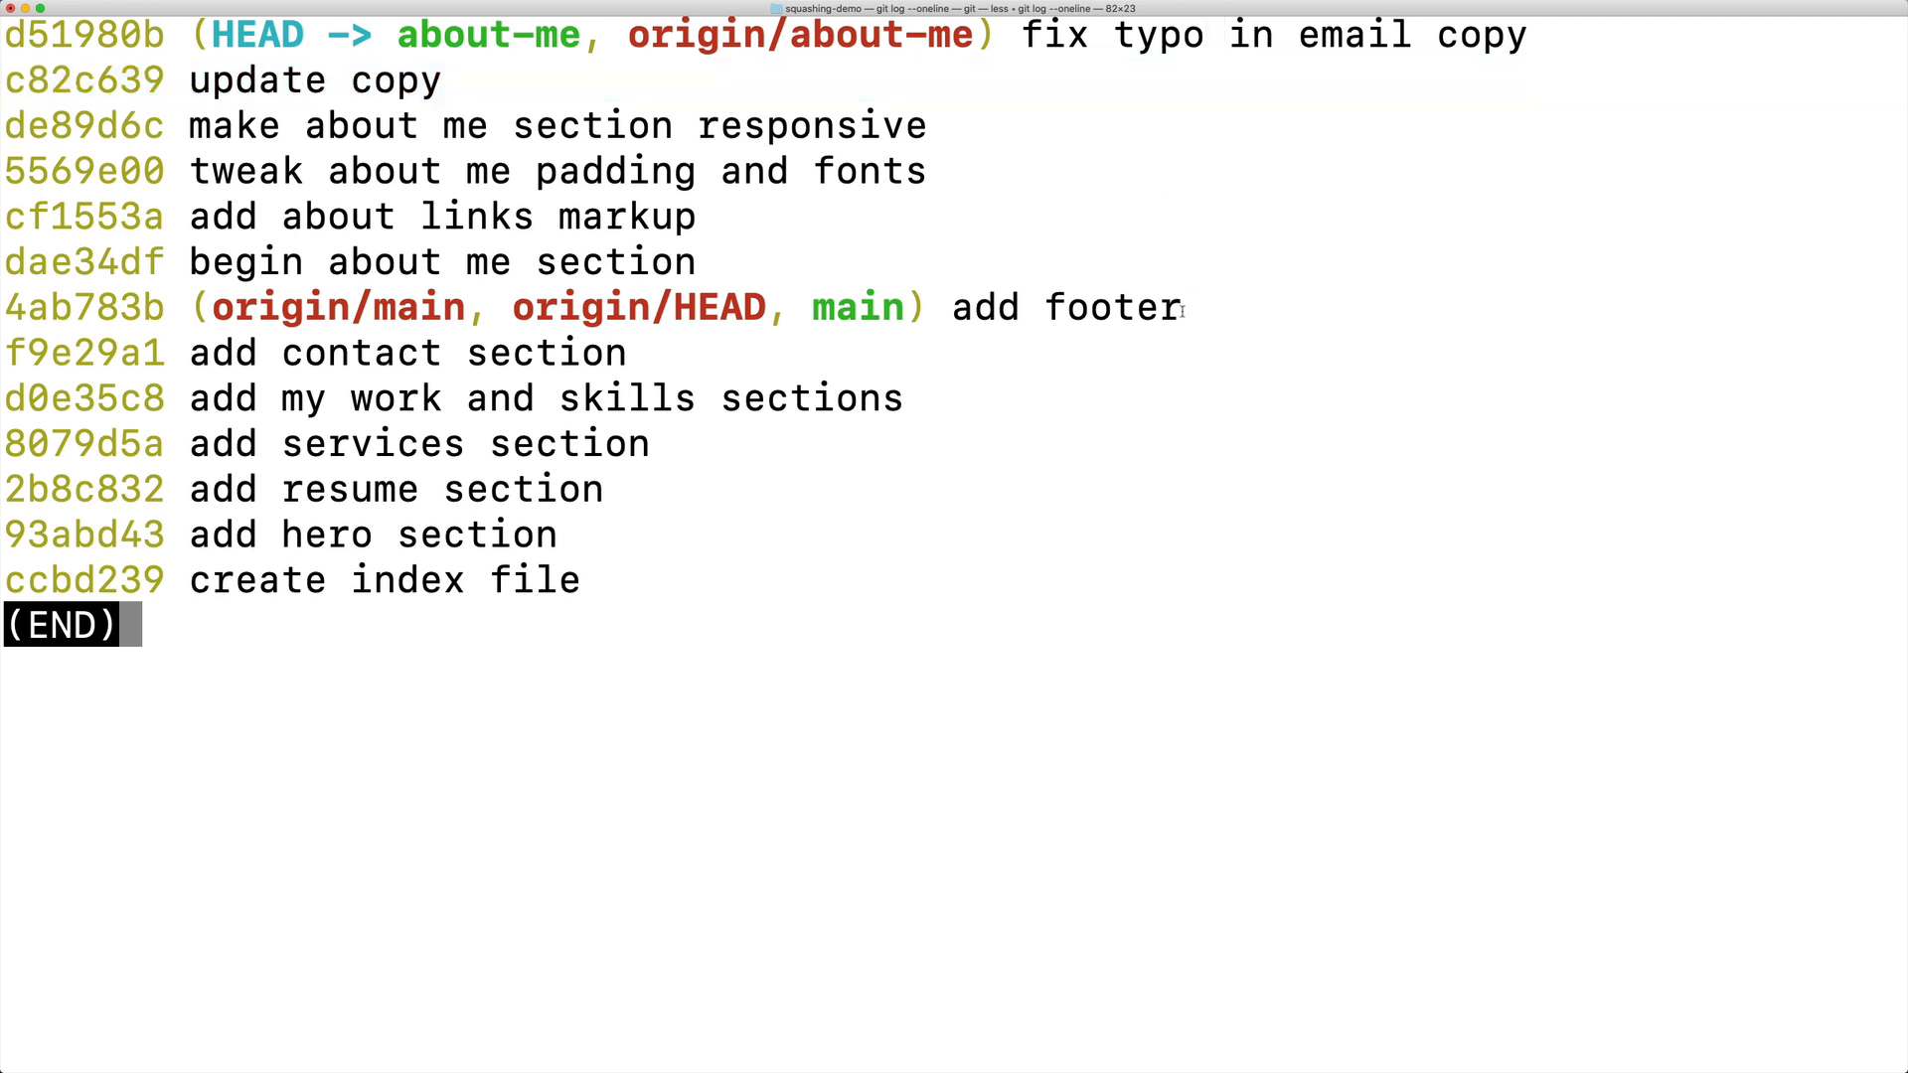
pyautogui.moveTo(931, 470)
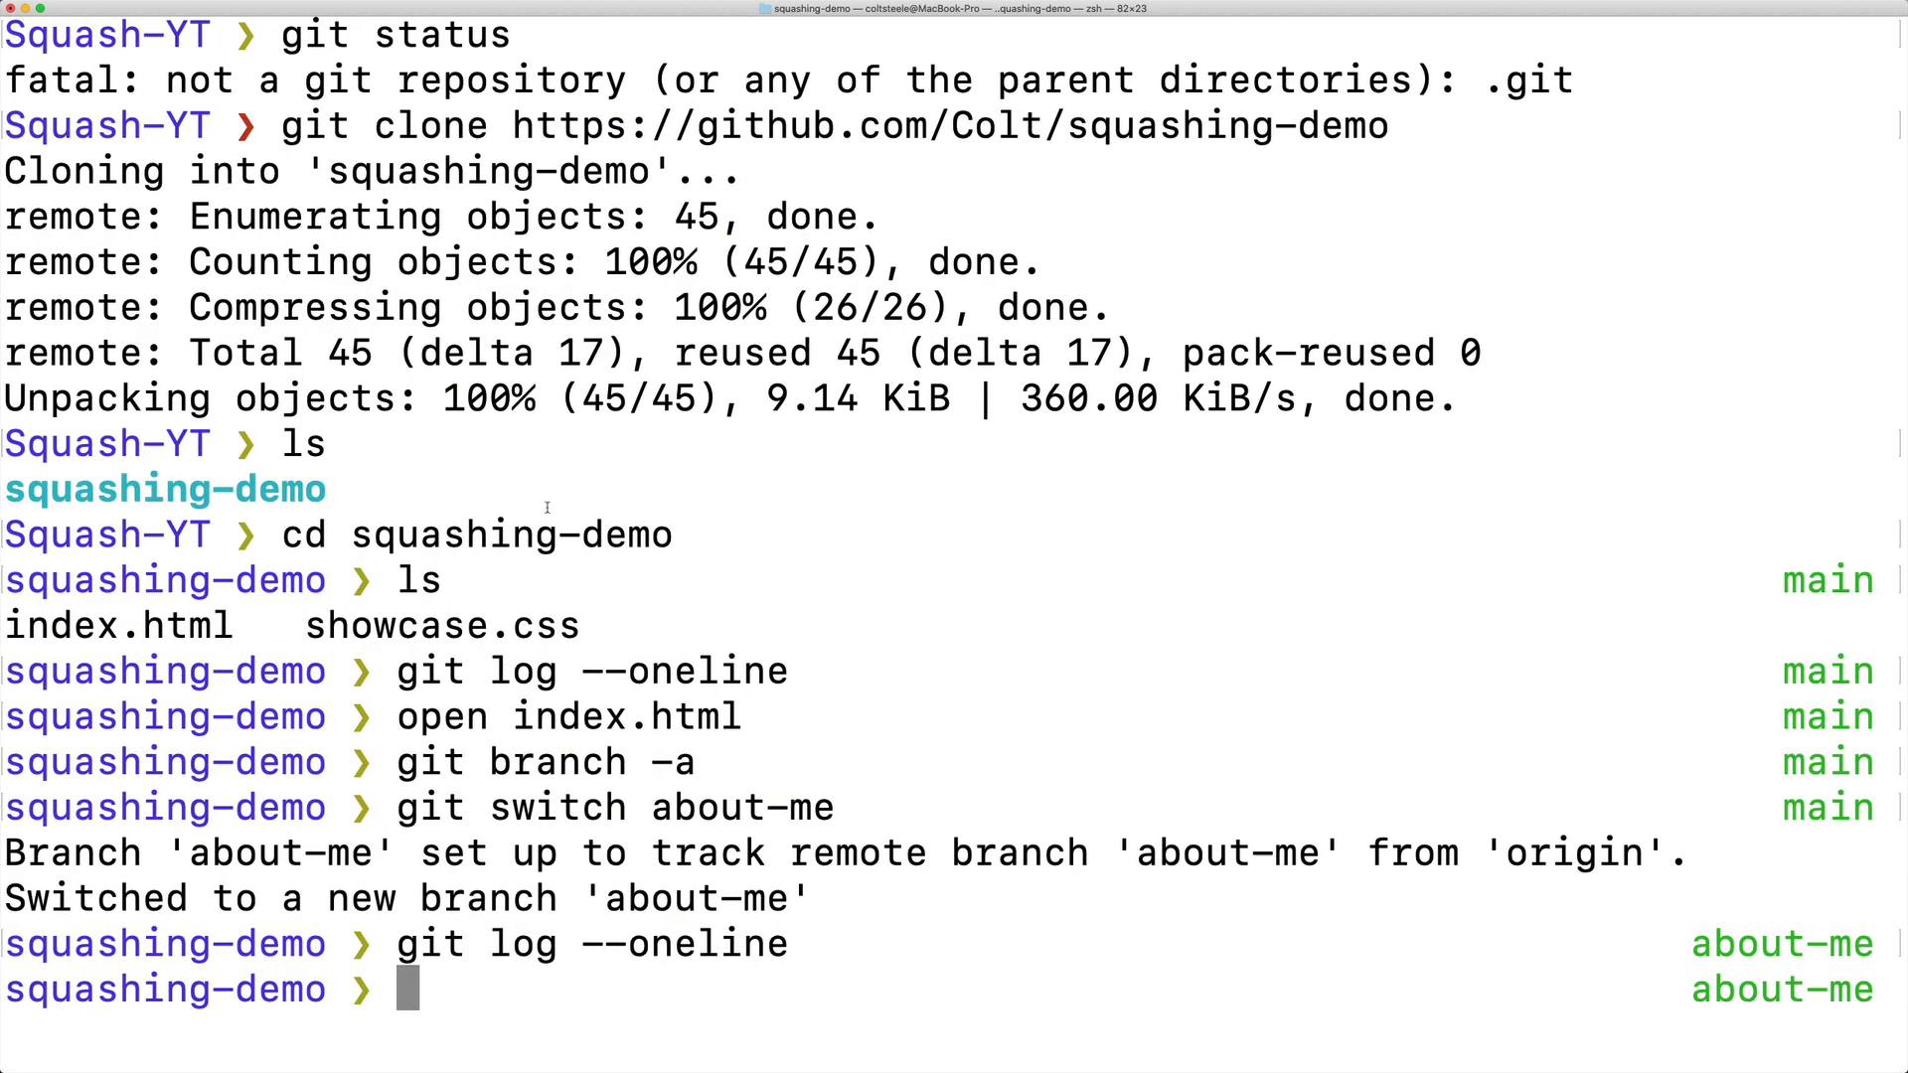
pyautogui.press('Return')
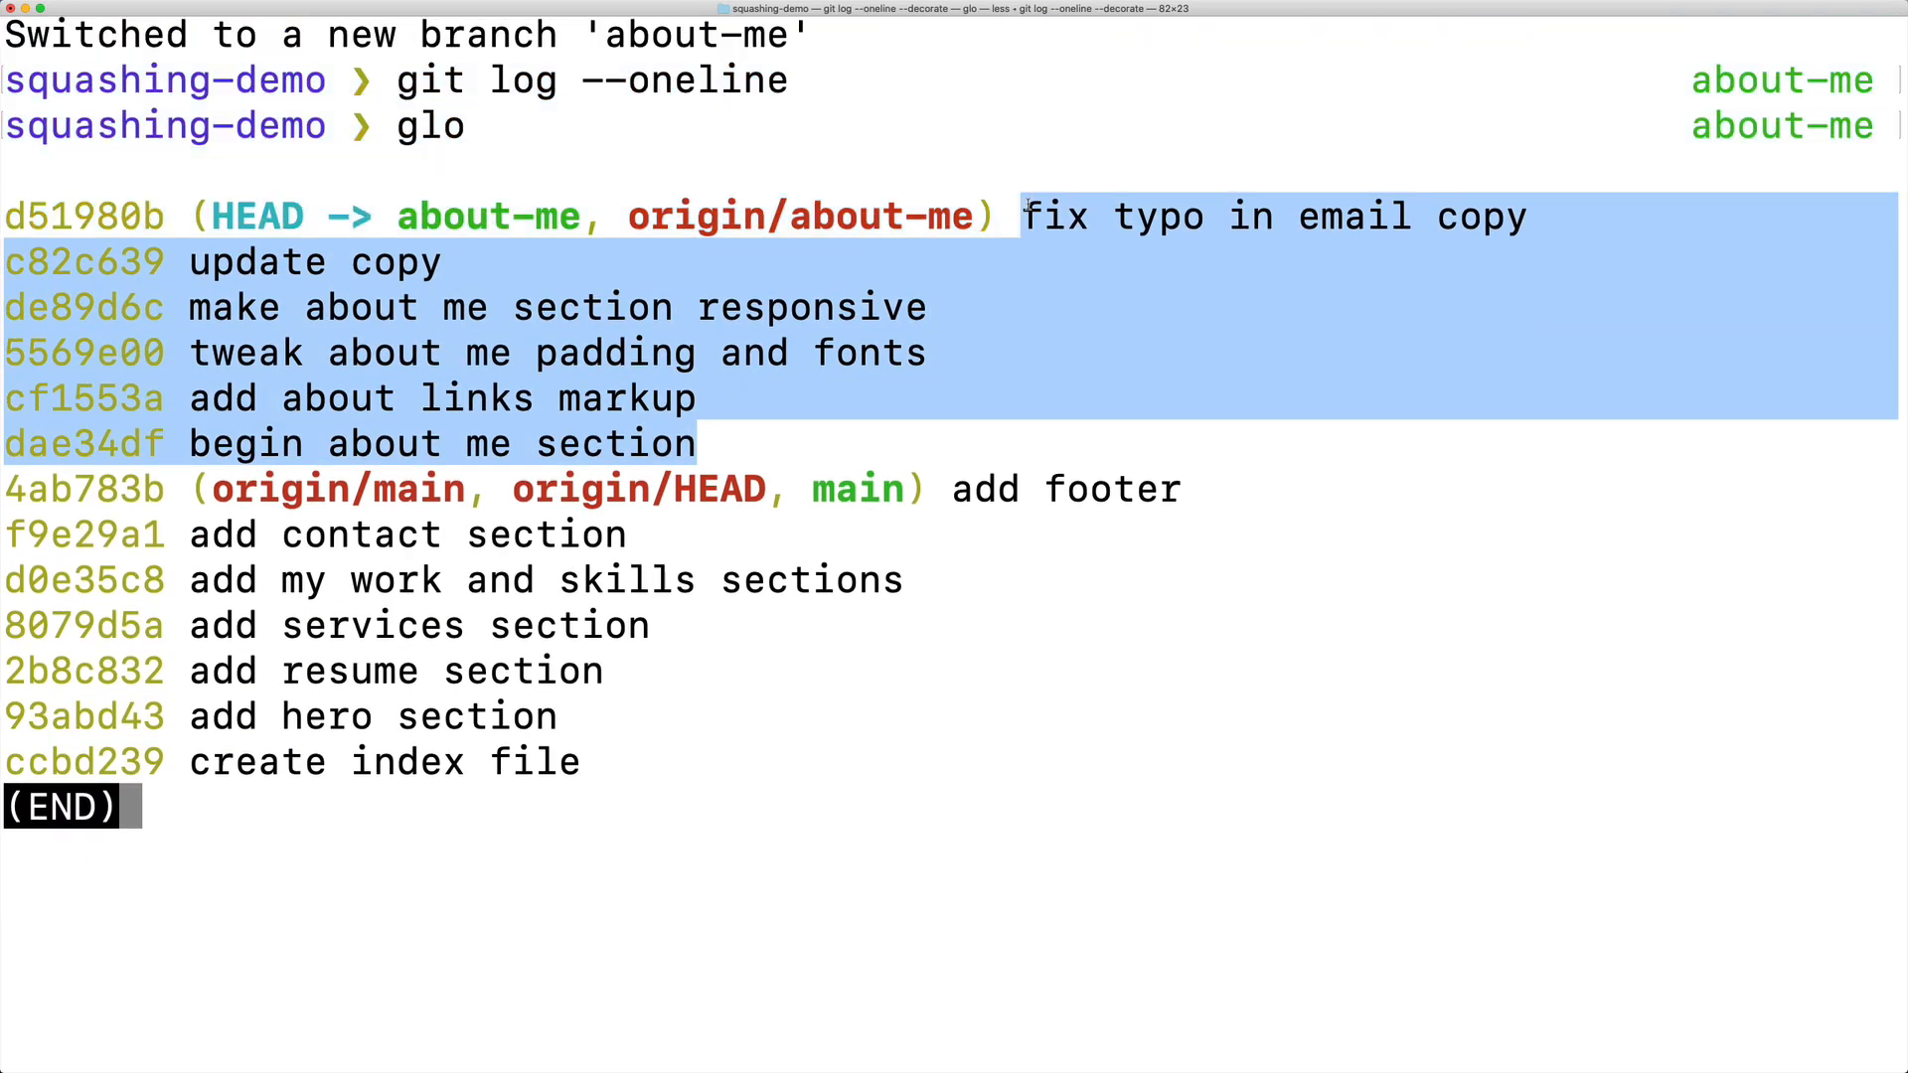
pyautogui.scroll(3)
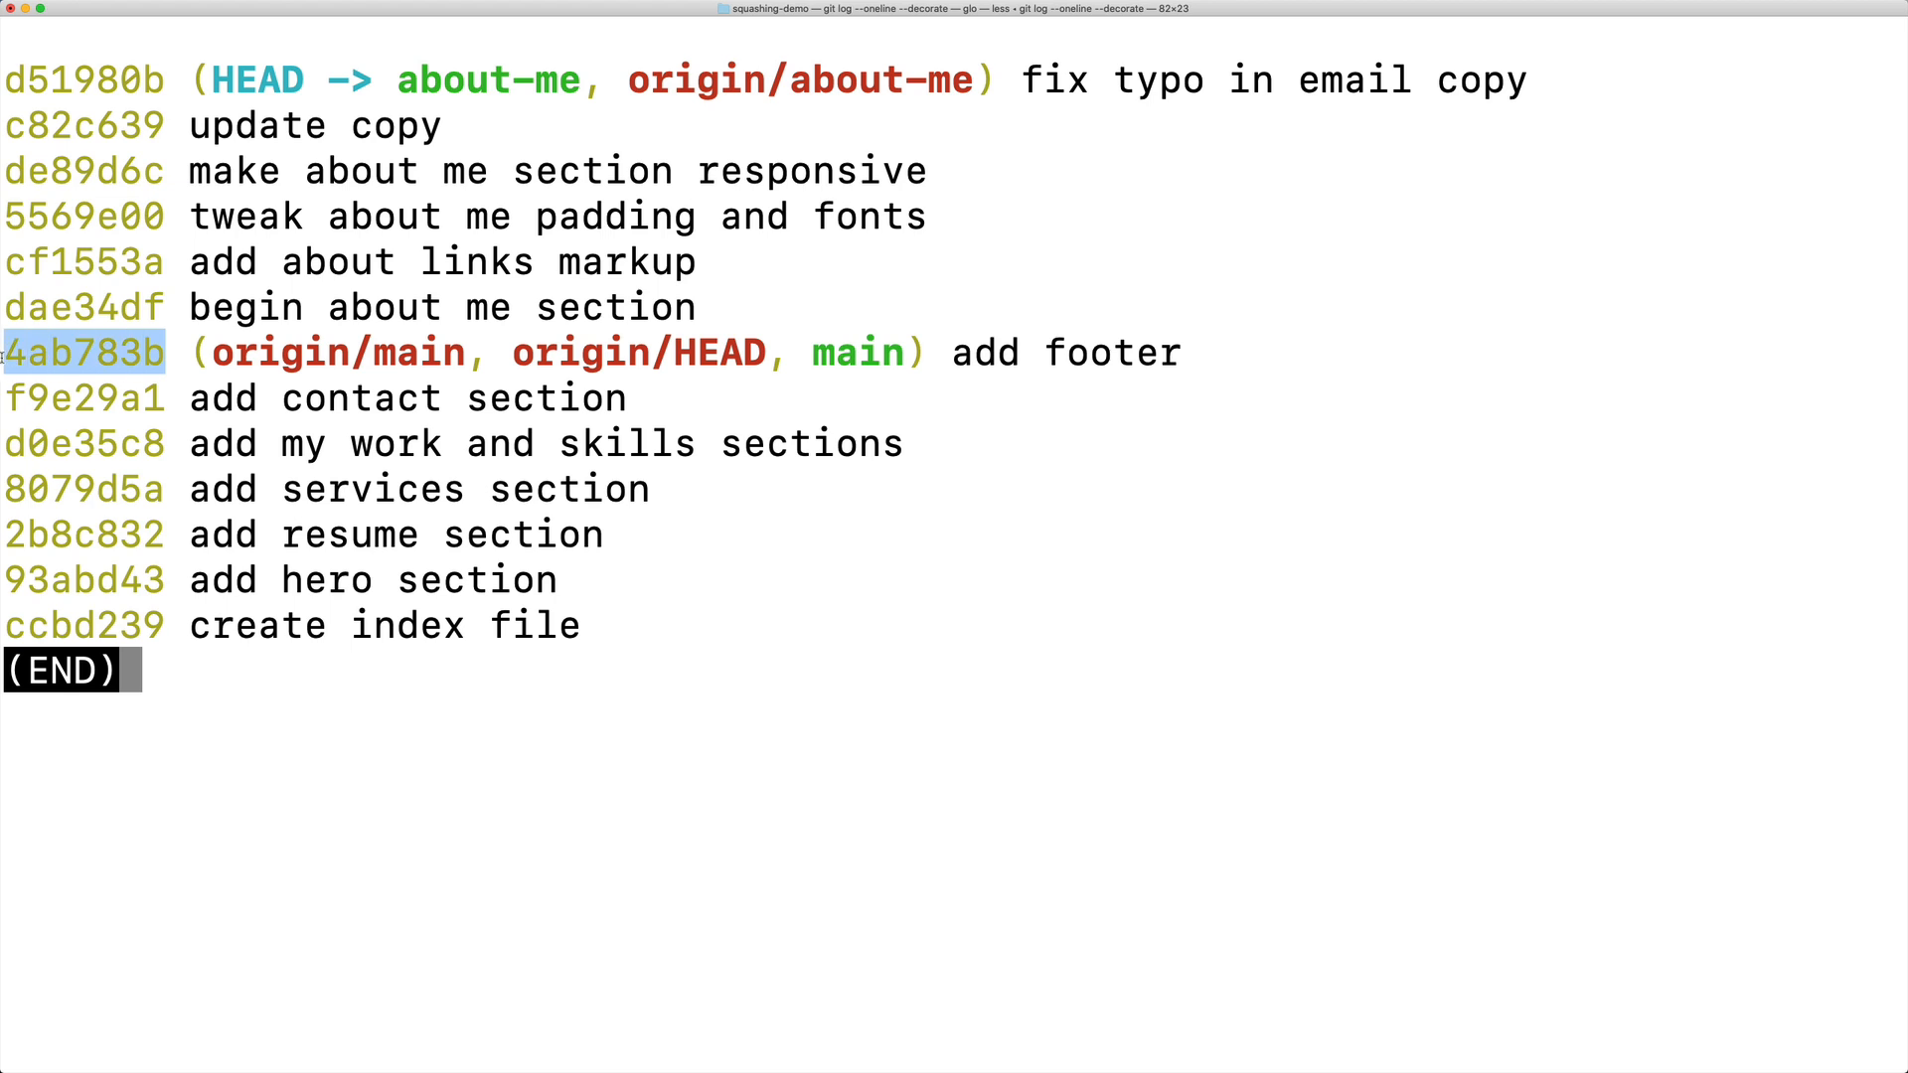
pyautogui.moveTo(529, 298)
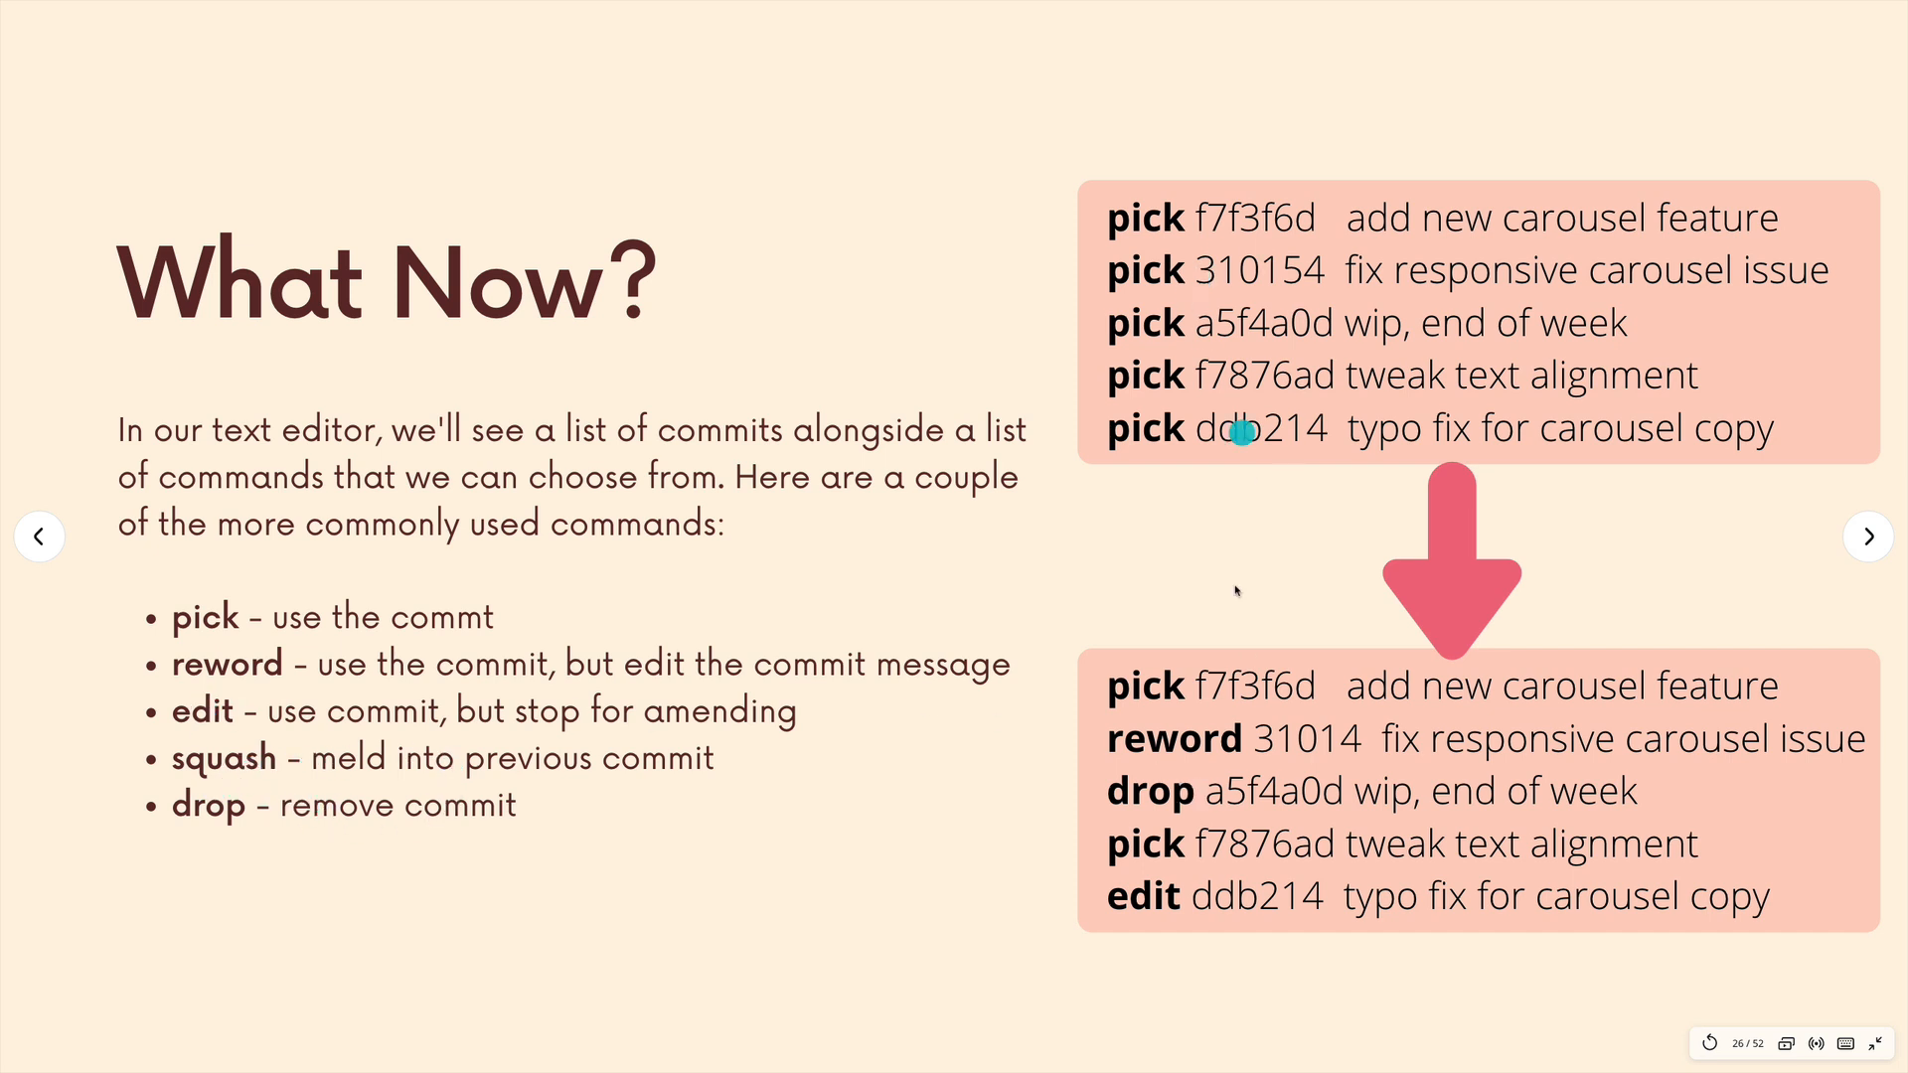
pyautogui.moveTo(1158, 508)
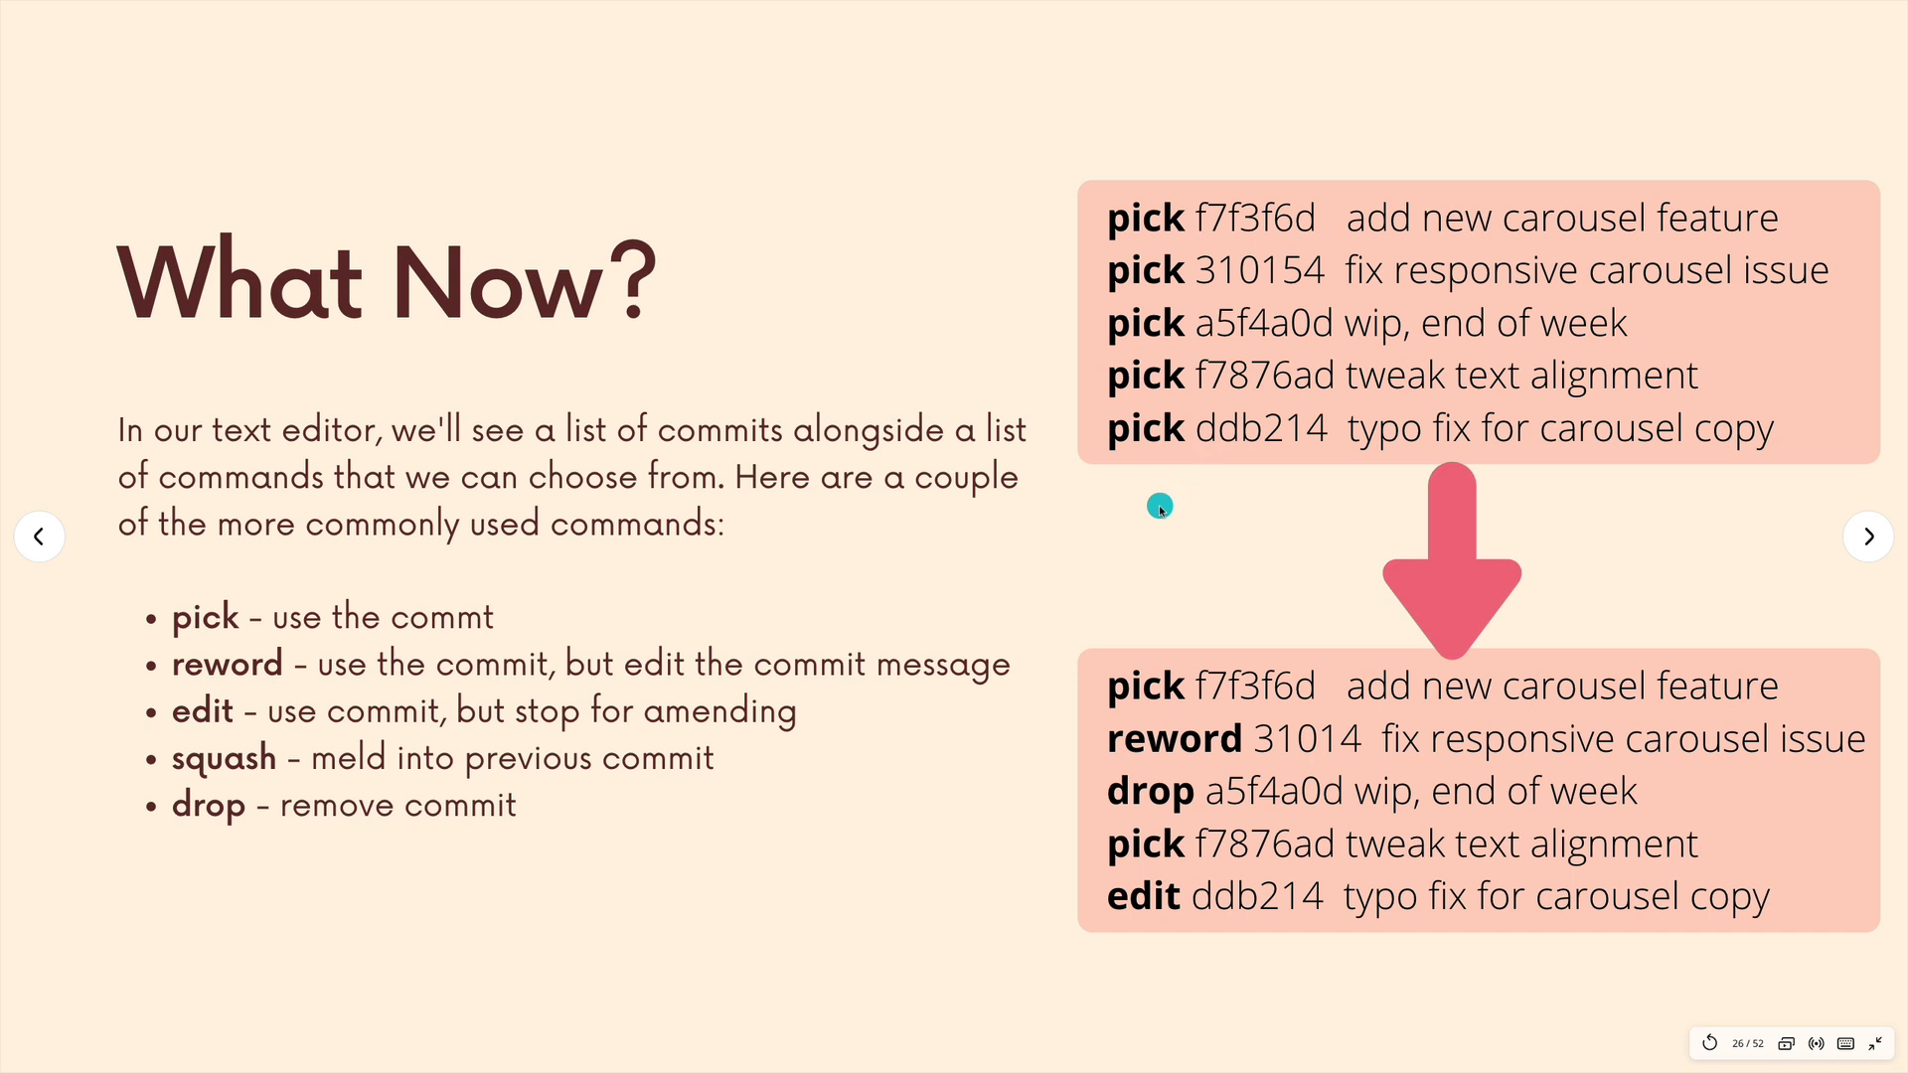
pyautogui.moveTo(1164, 618)
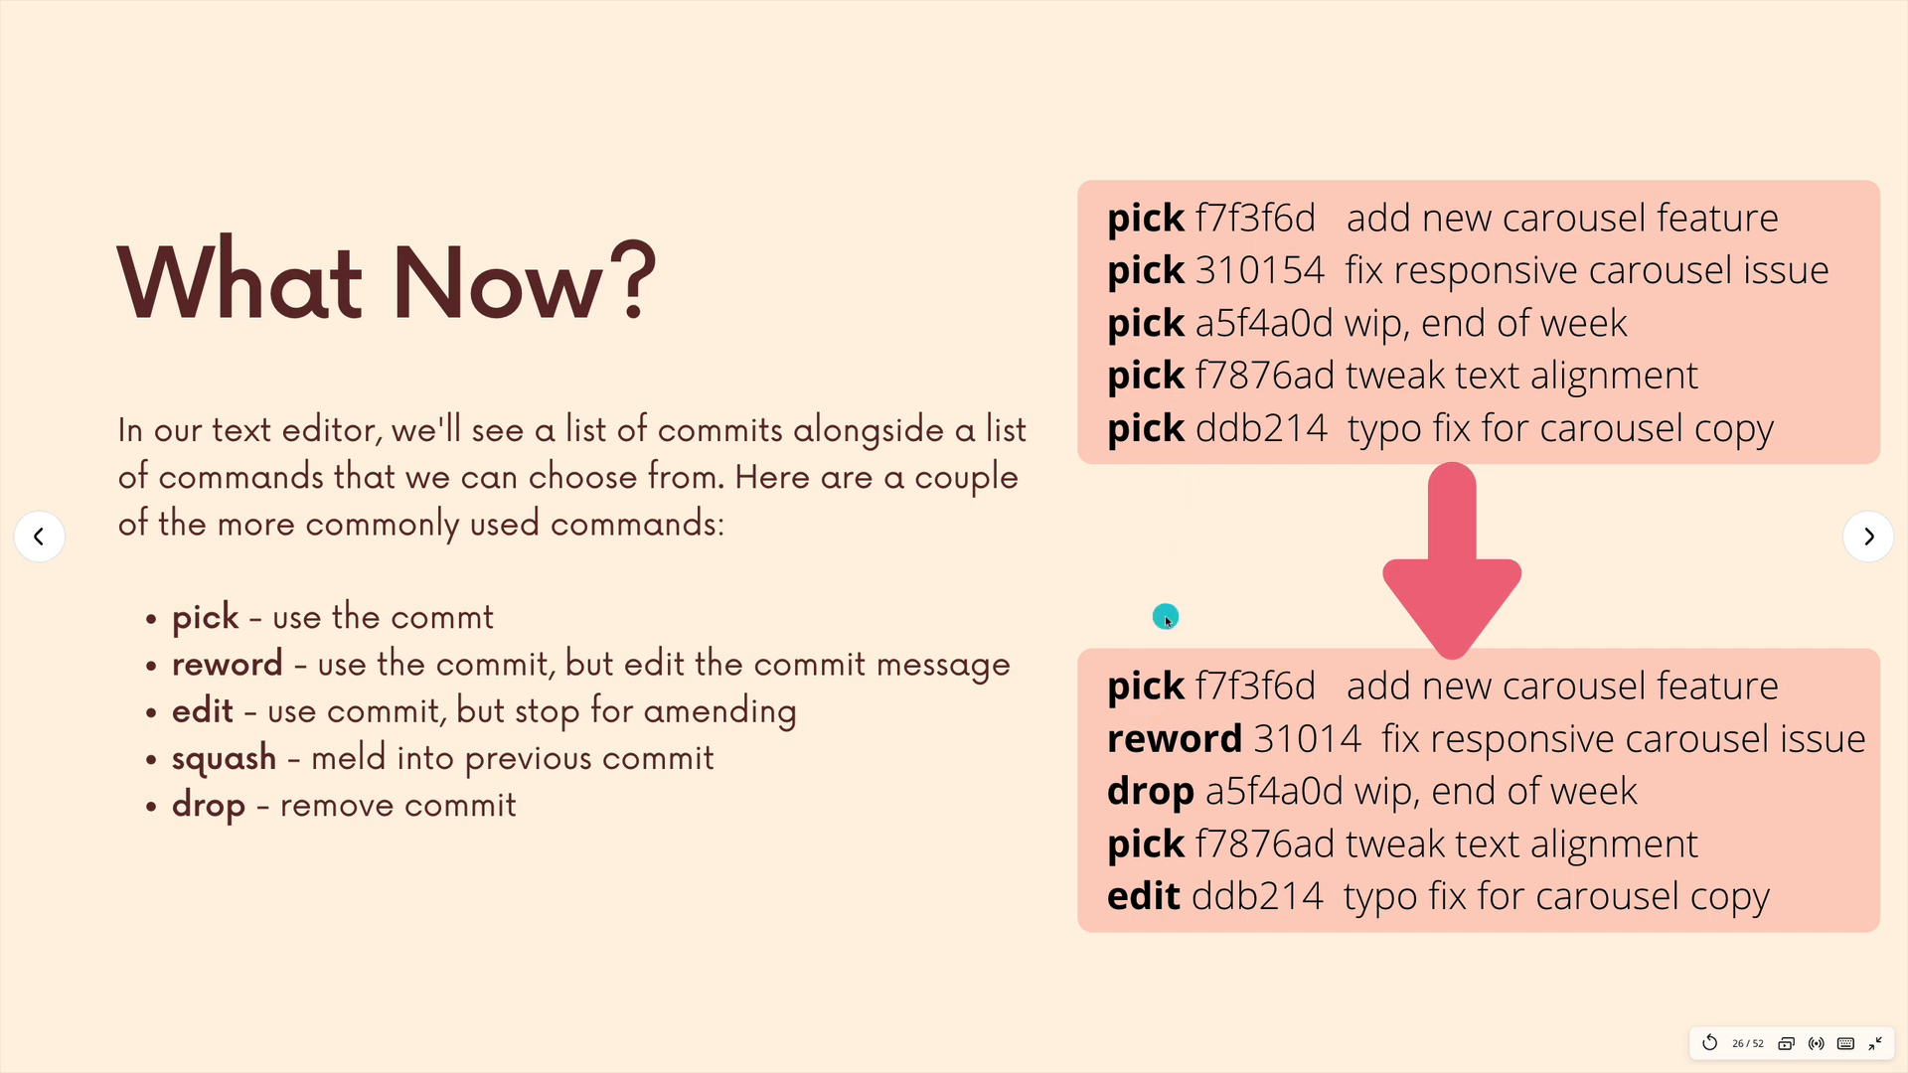
pyautogui.moveTo(1269, 254)
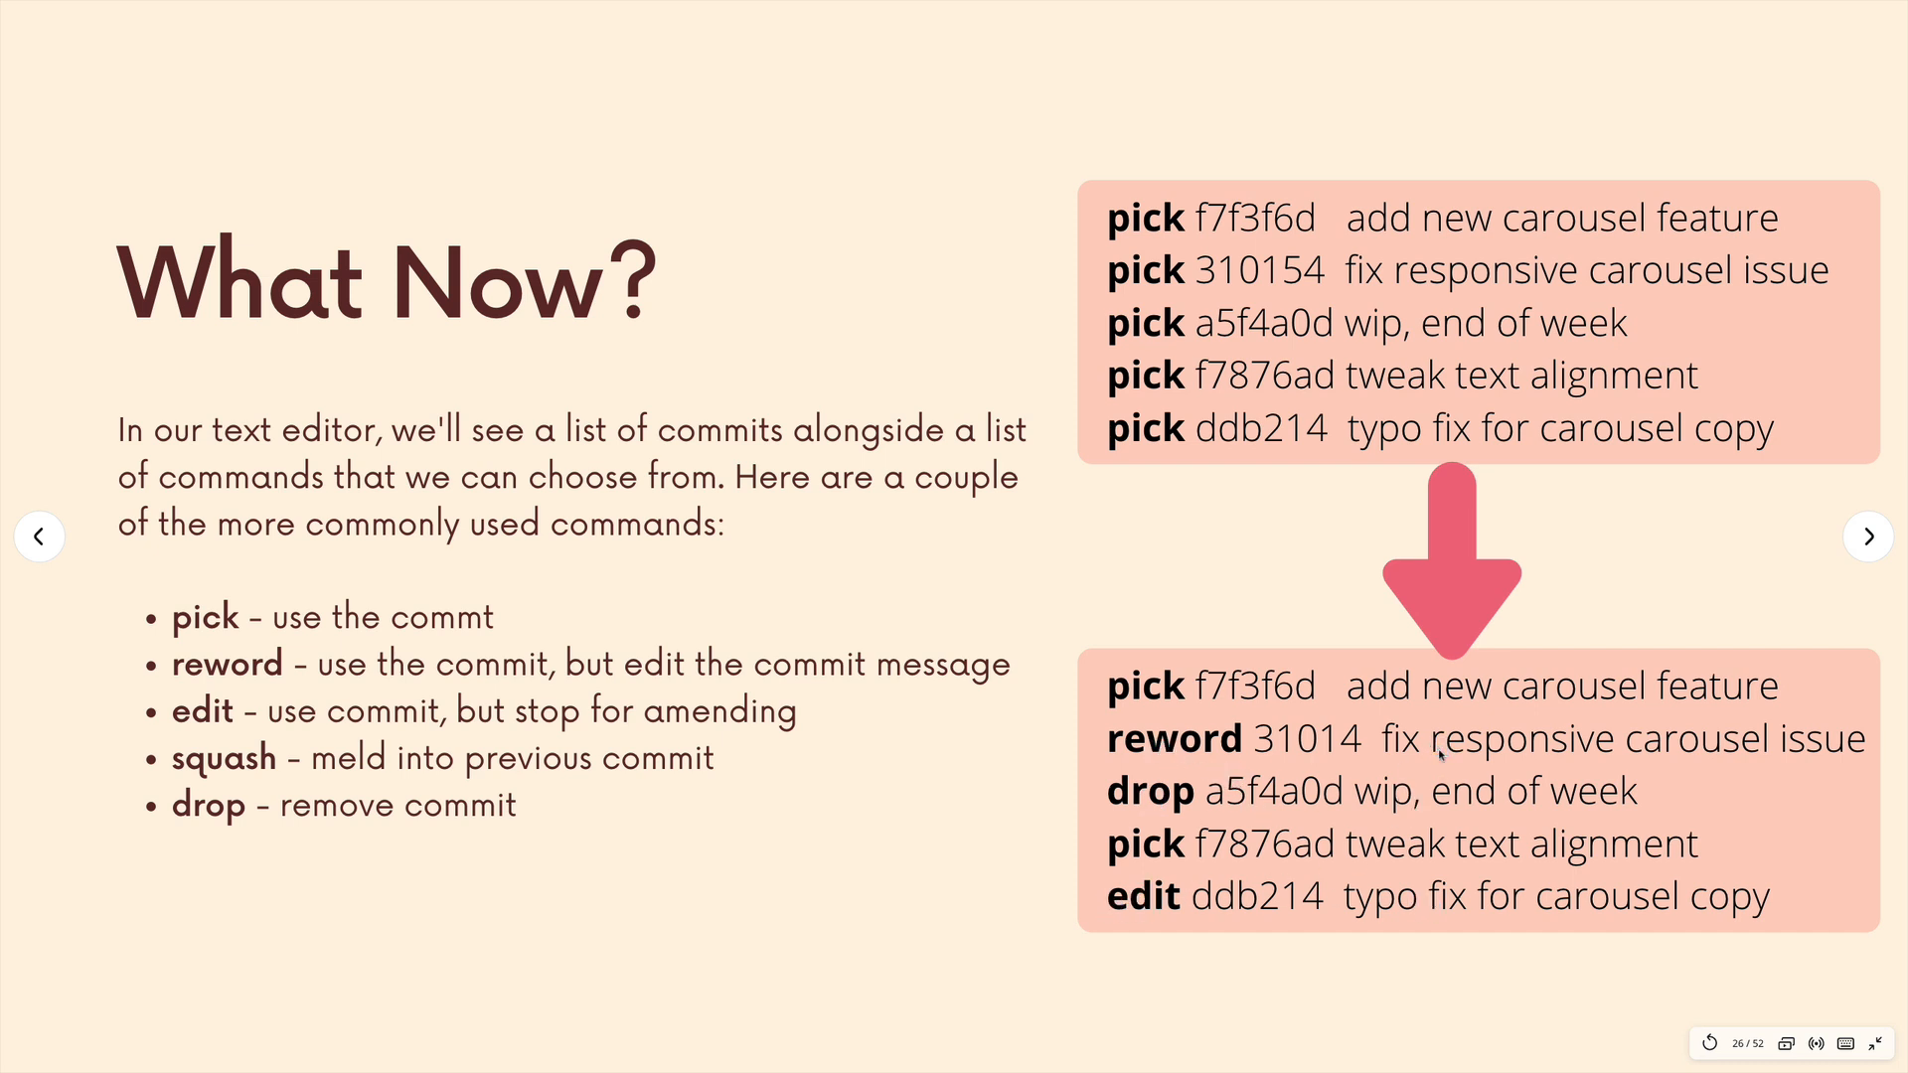
# Advance from the What Now? slide to the Squashing slide.
pyautogui.click(1869, 537)
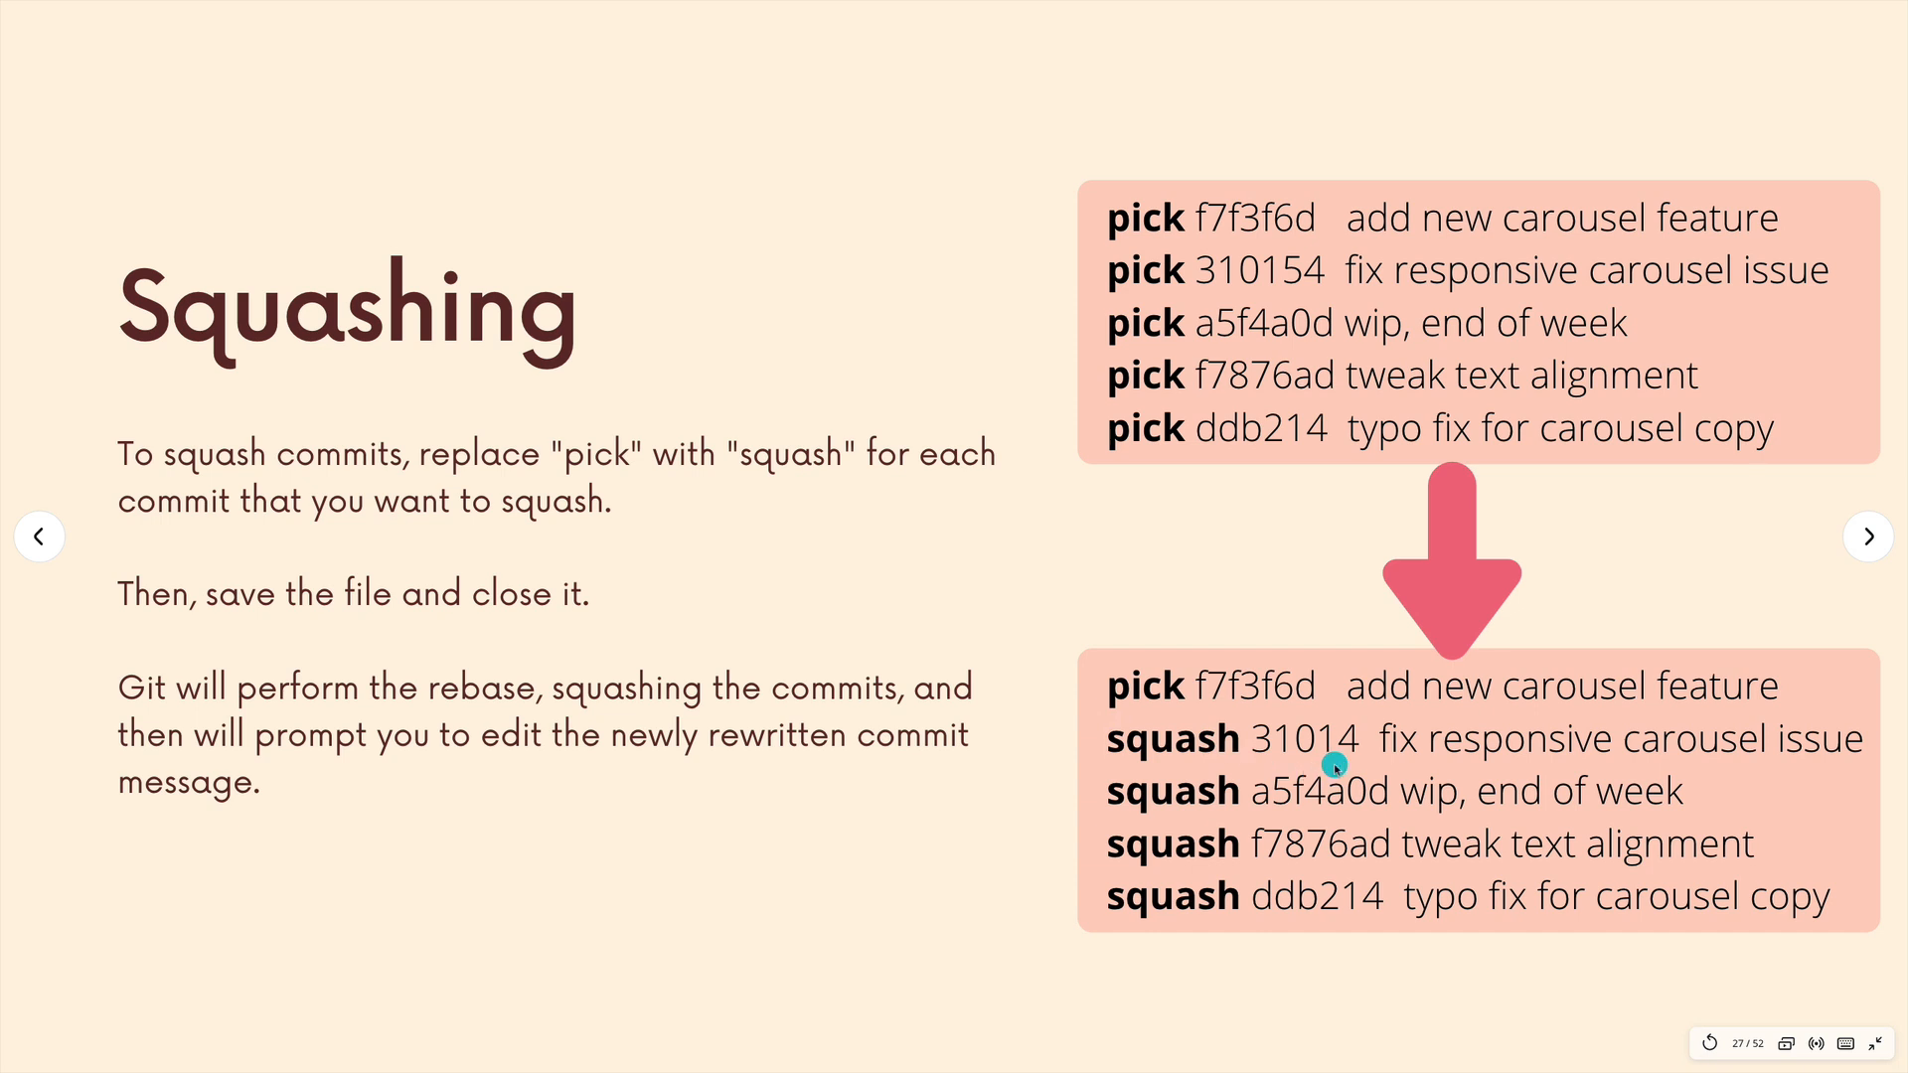
pyautogui.moveTo(1176, 406)
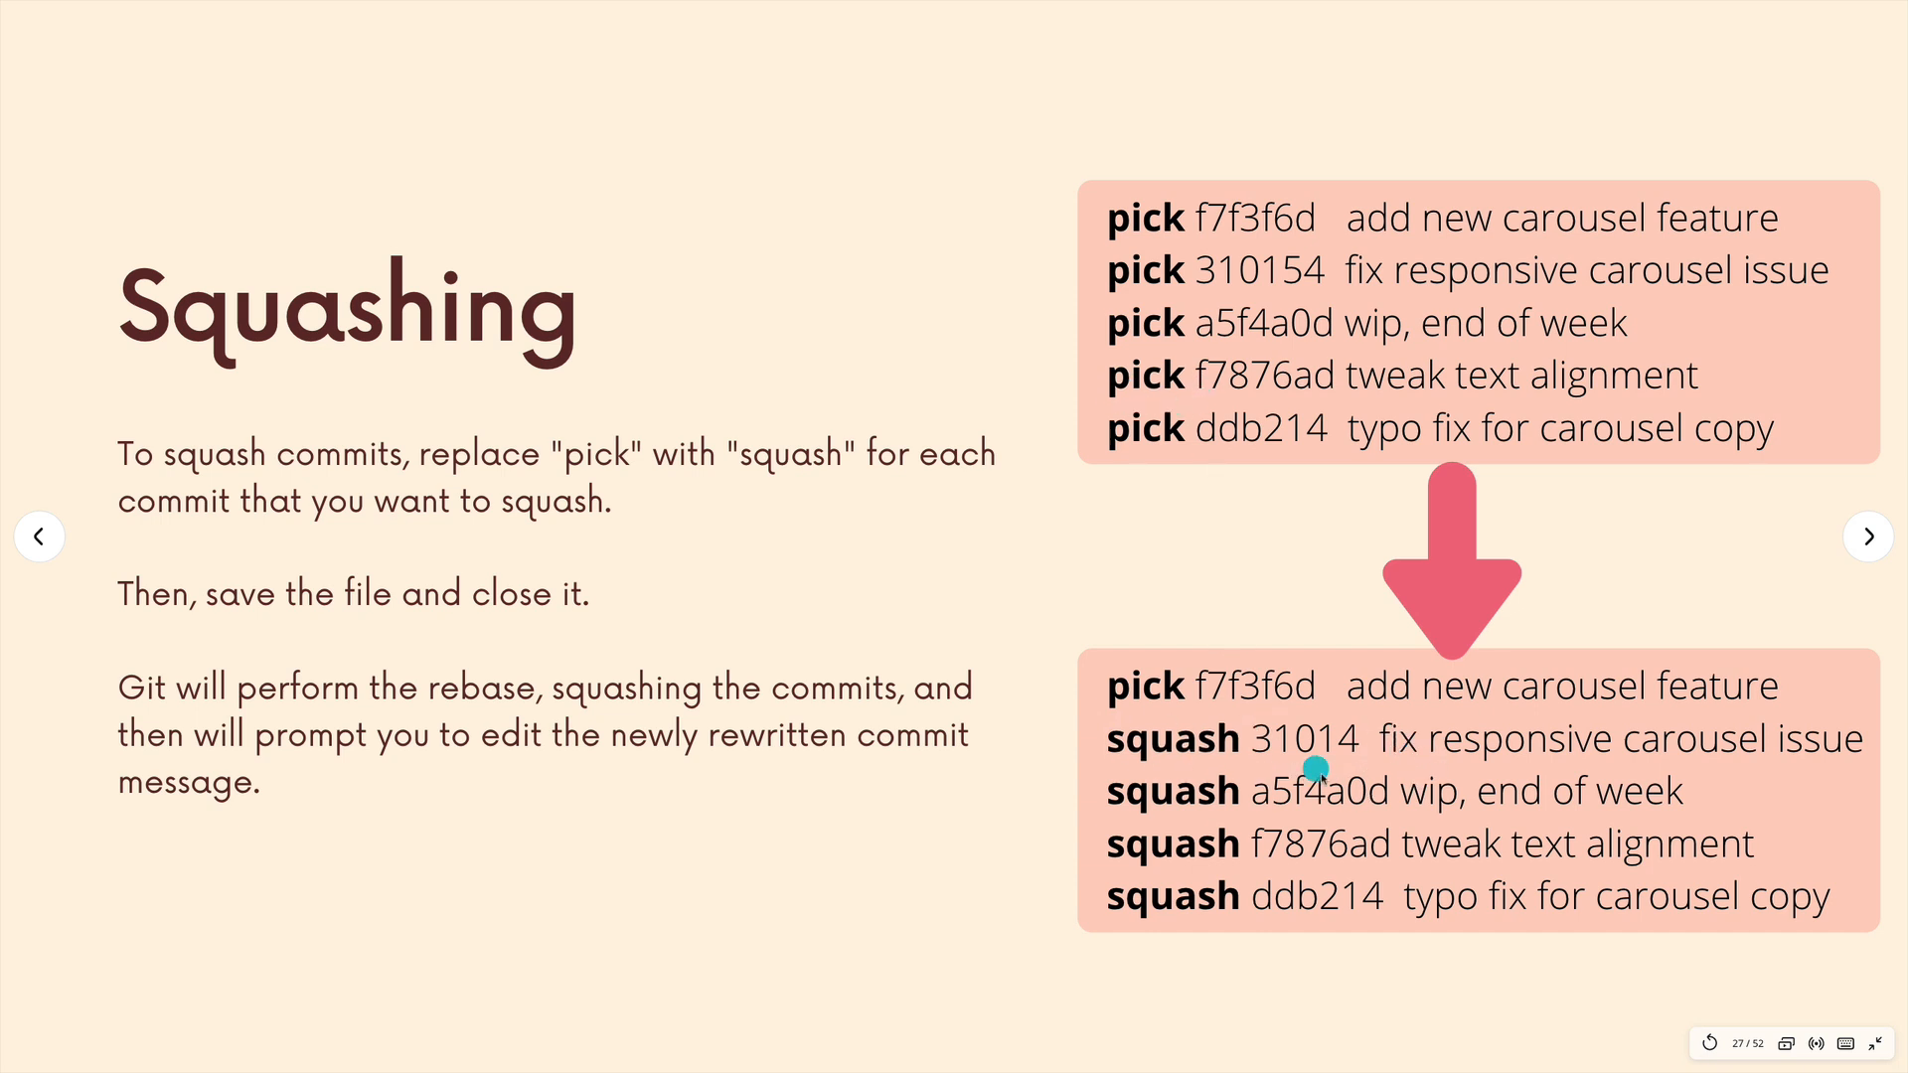
pyautogui.moveTo(1235, 815)
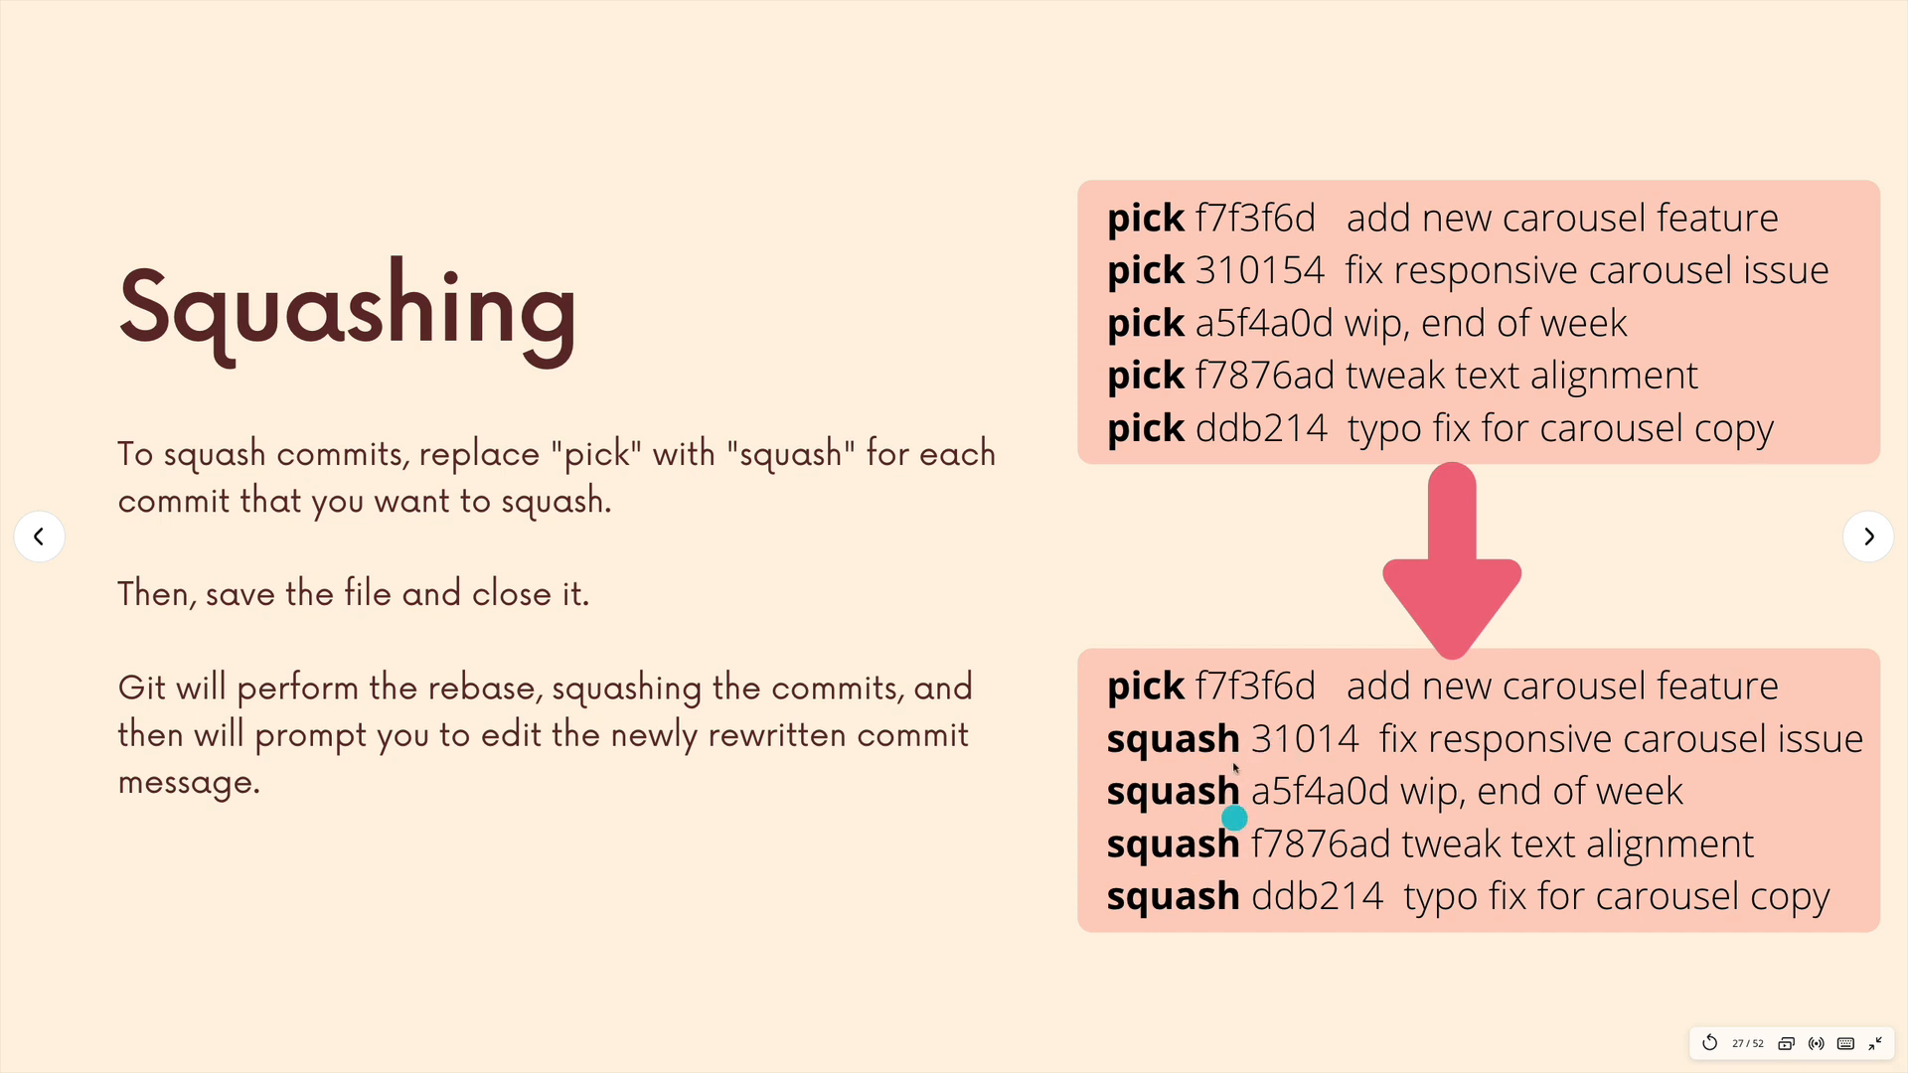
pyautogui.moveTo(1192, 791)
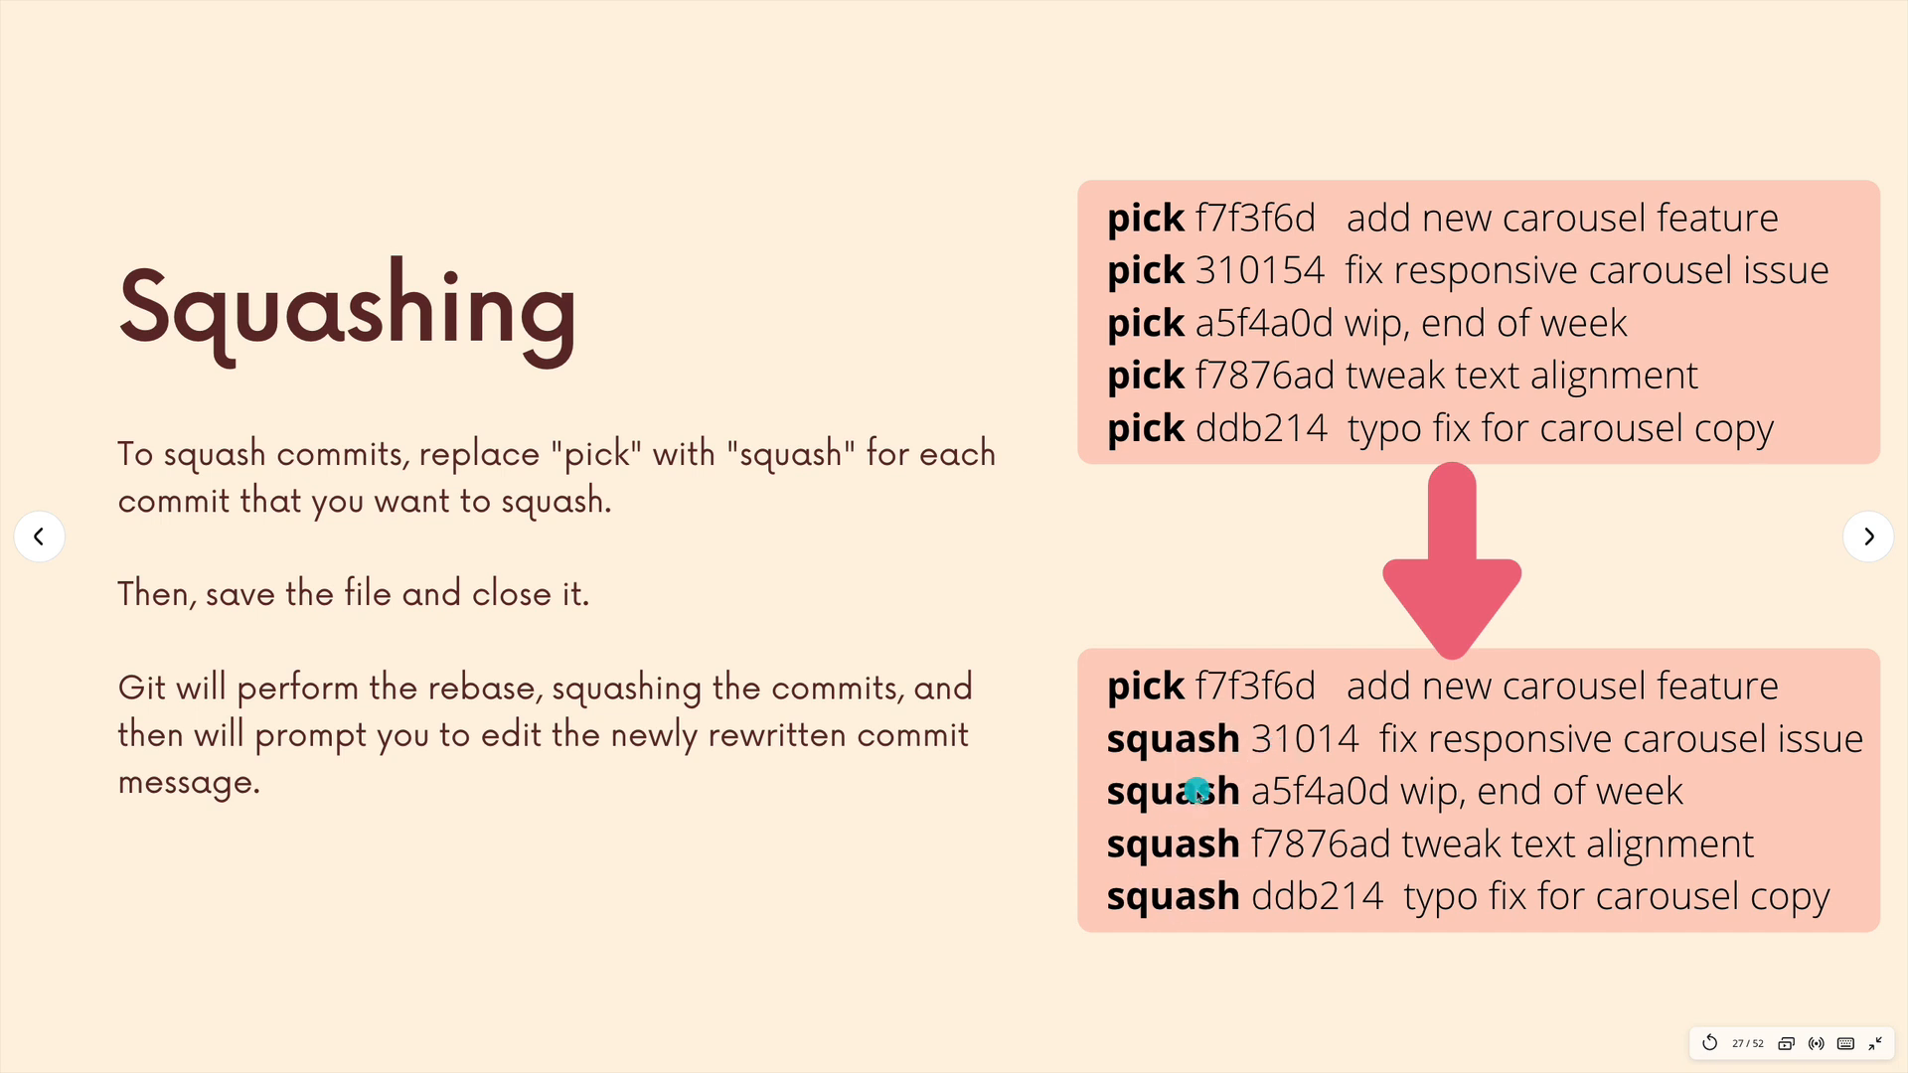
pyautogui.moveTo(1198, 744)
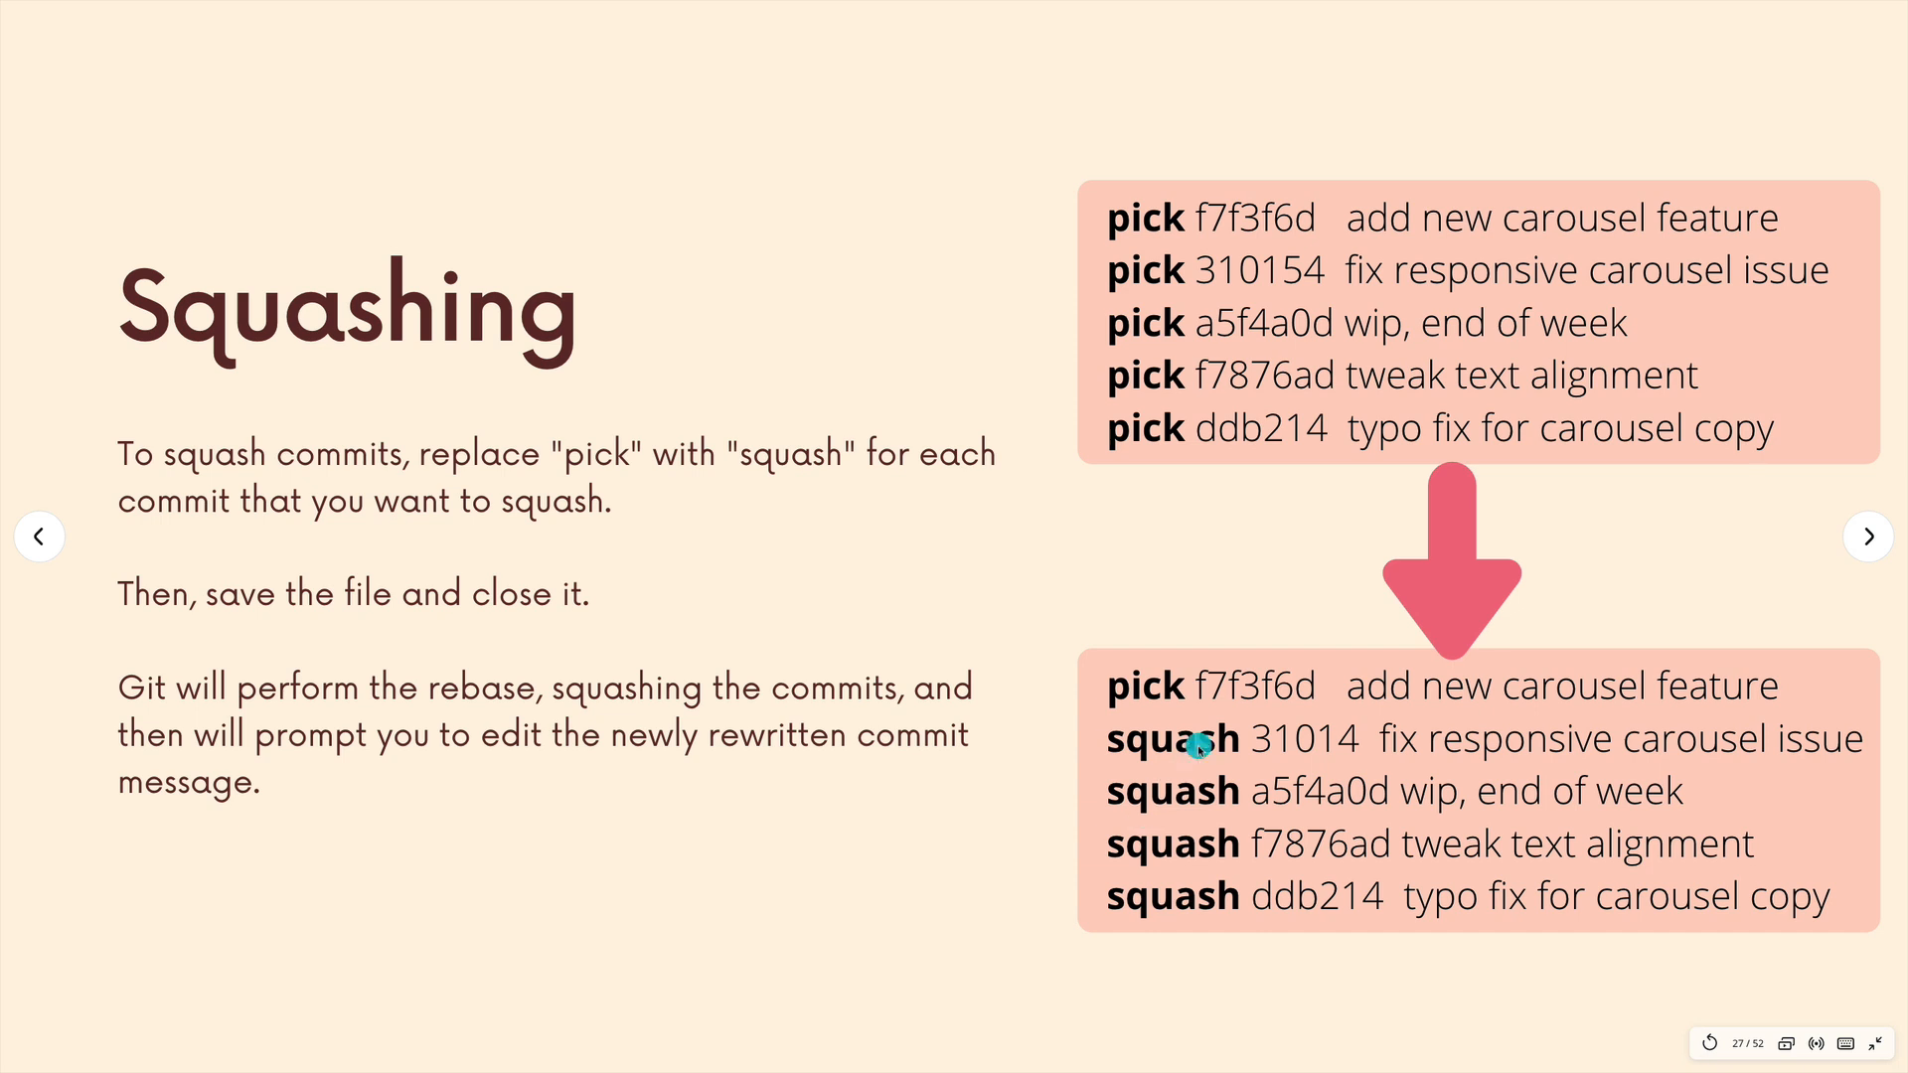
pyautogui.moveTo(1120, 689)
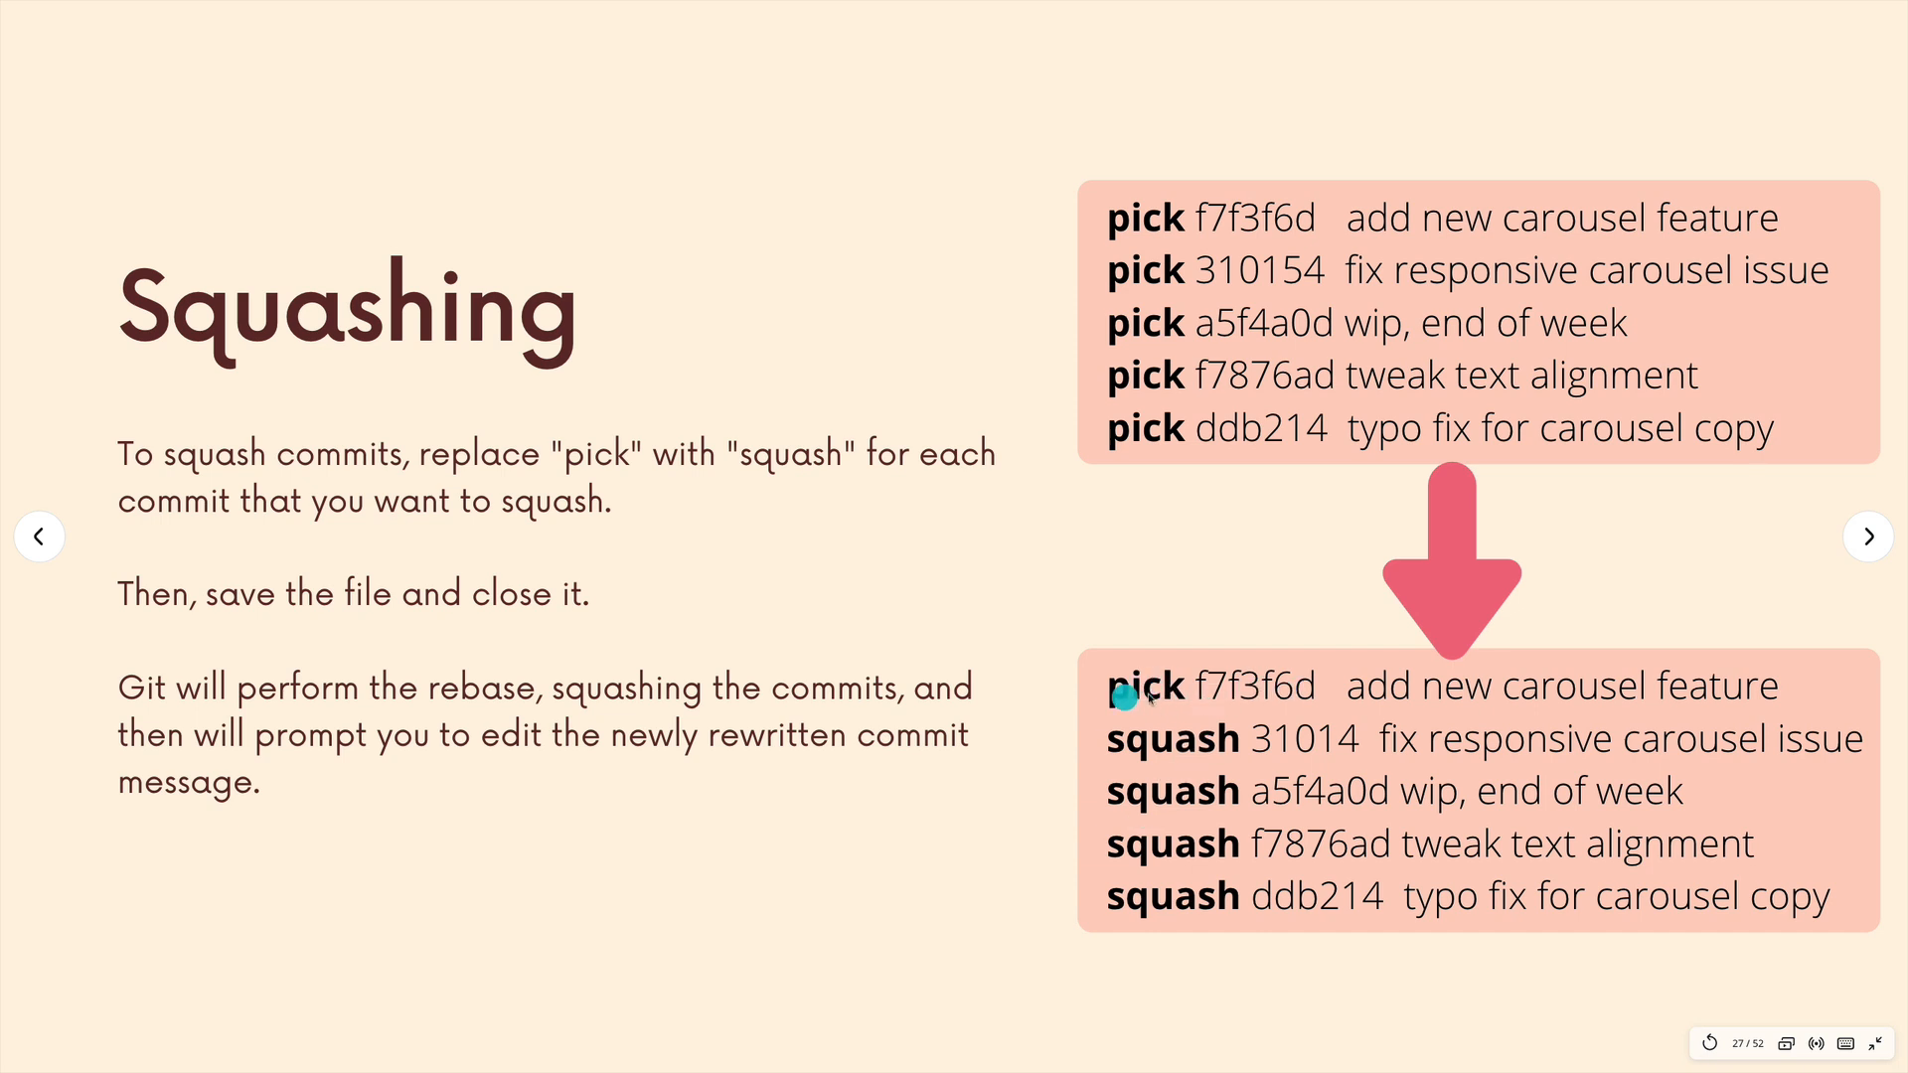
pyautogui.moveTo(1162, 763)
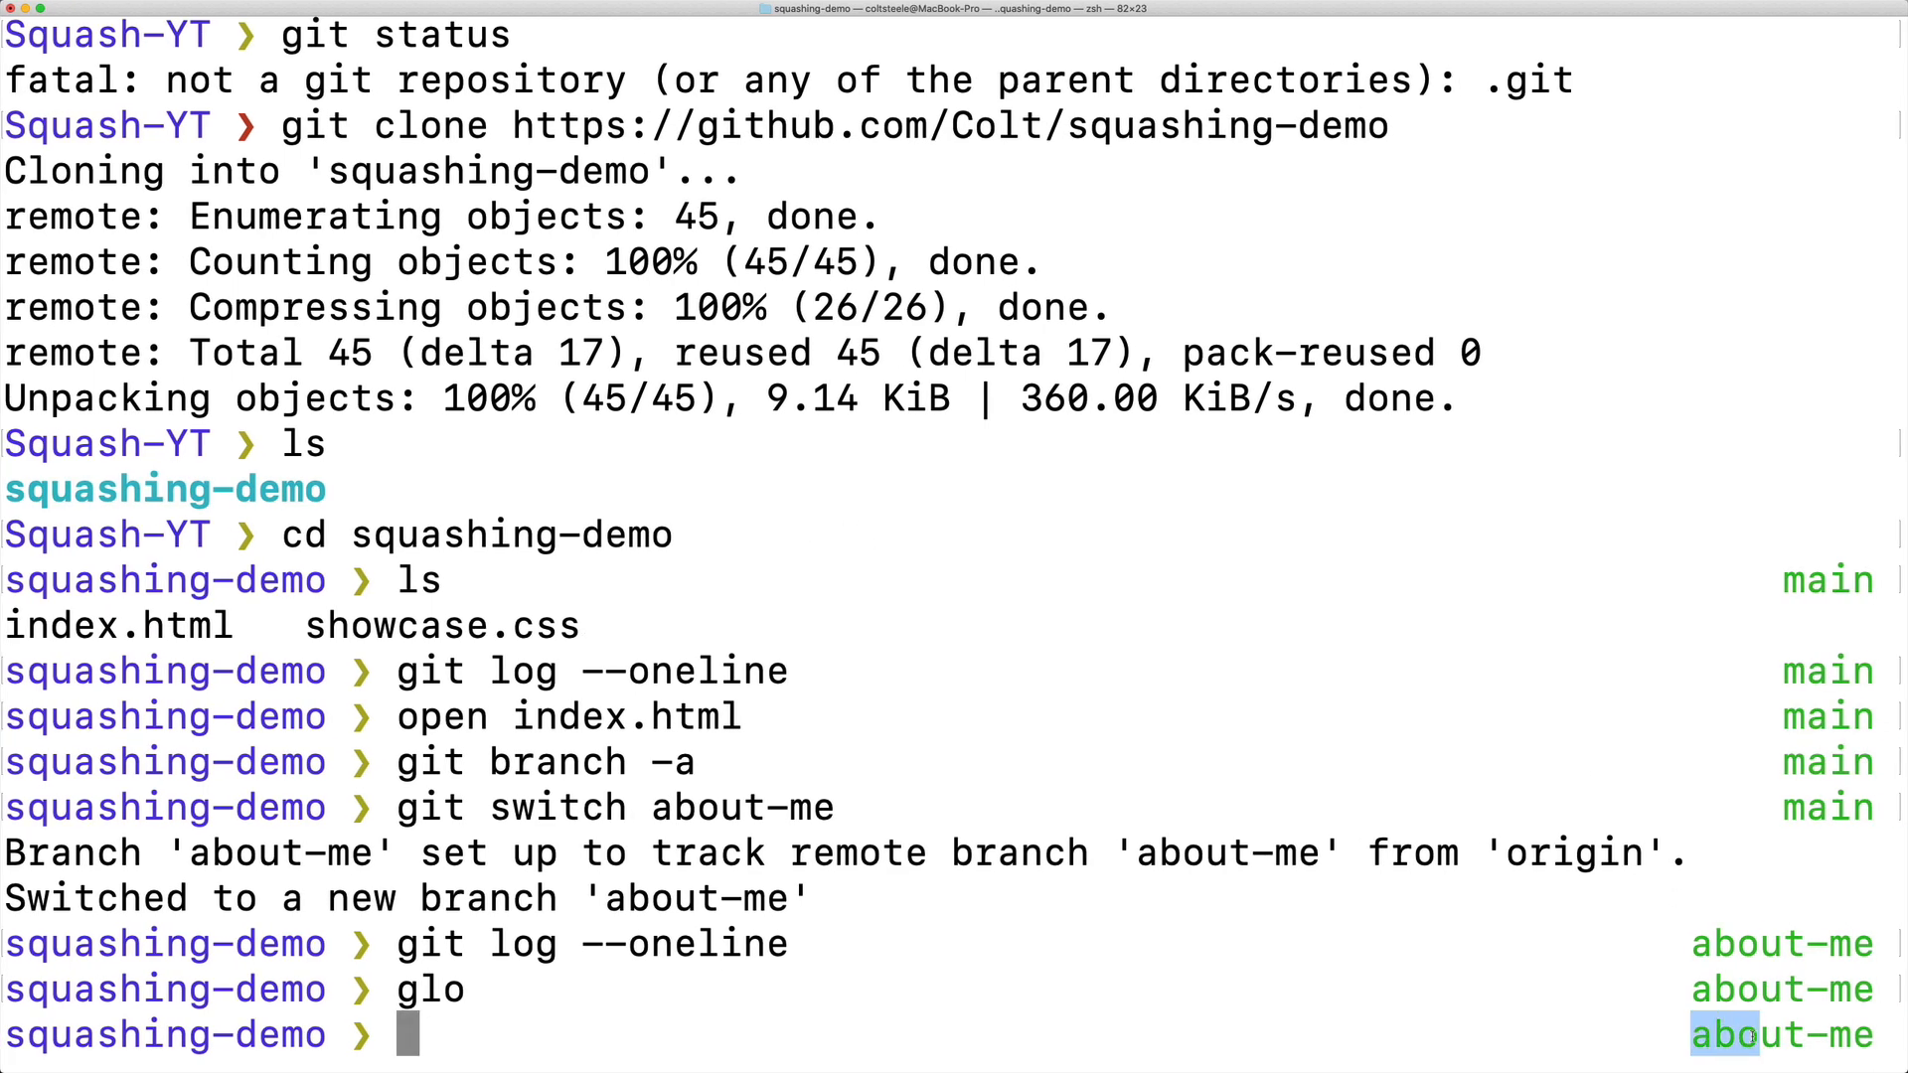
# Re-display the about-me log, then launch git rebase -i for the six commits.
pyautogui.press('Return')
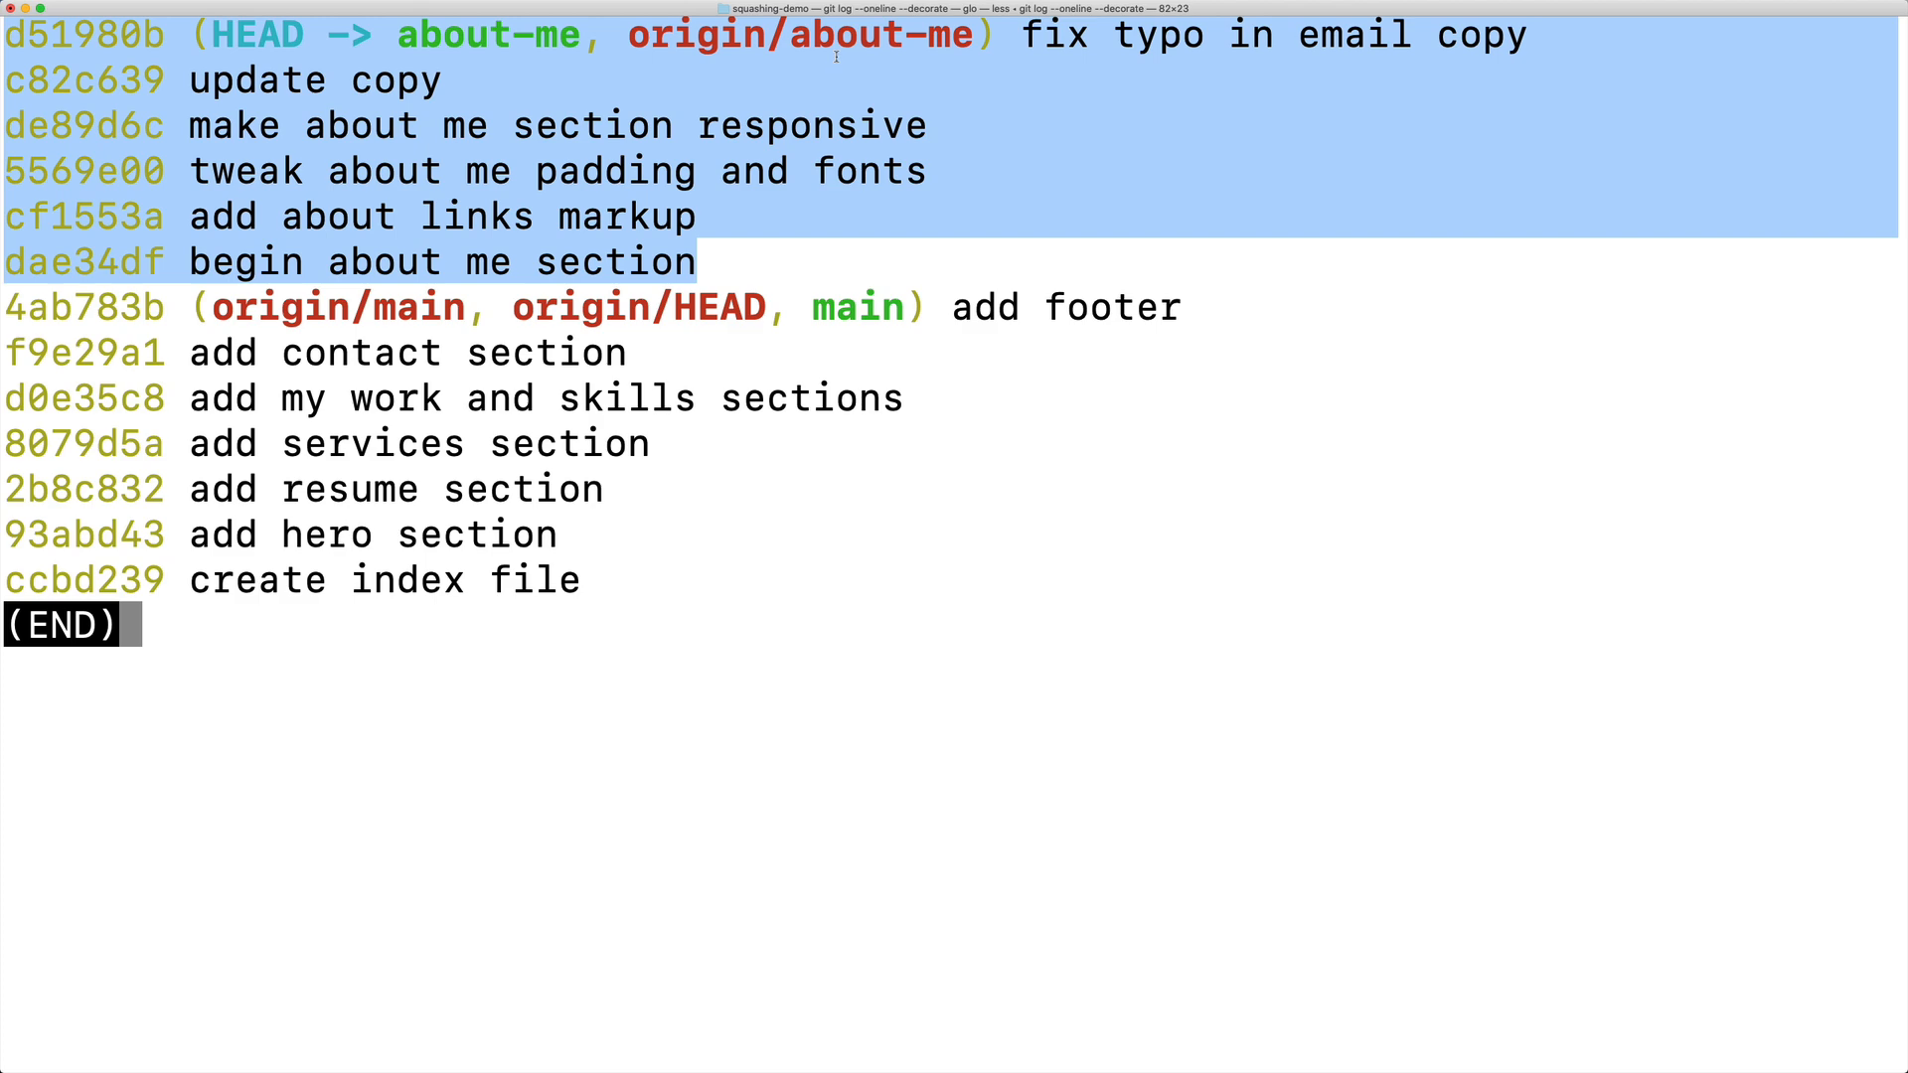
pyautogui.press('q')
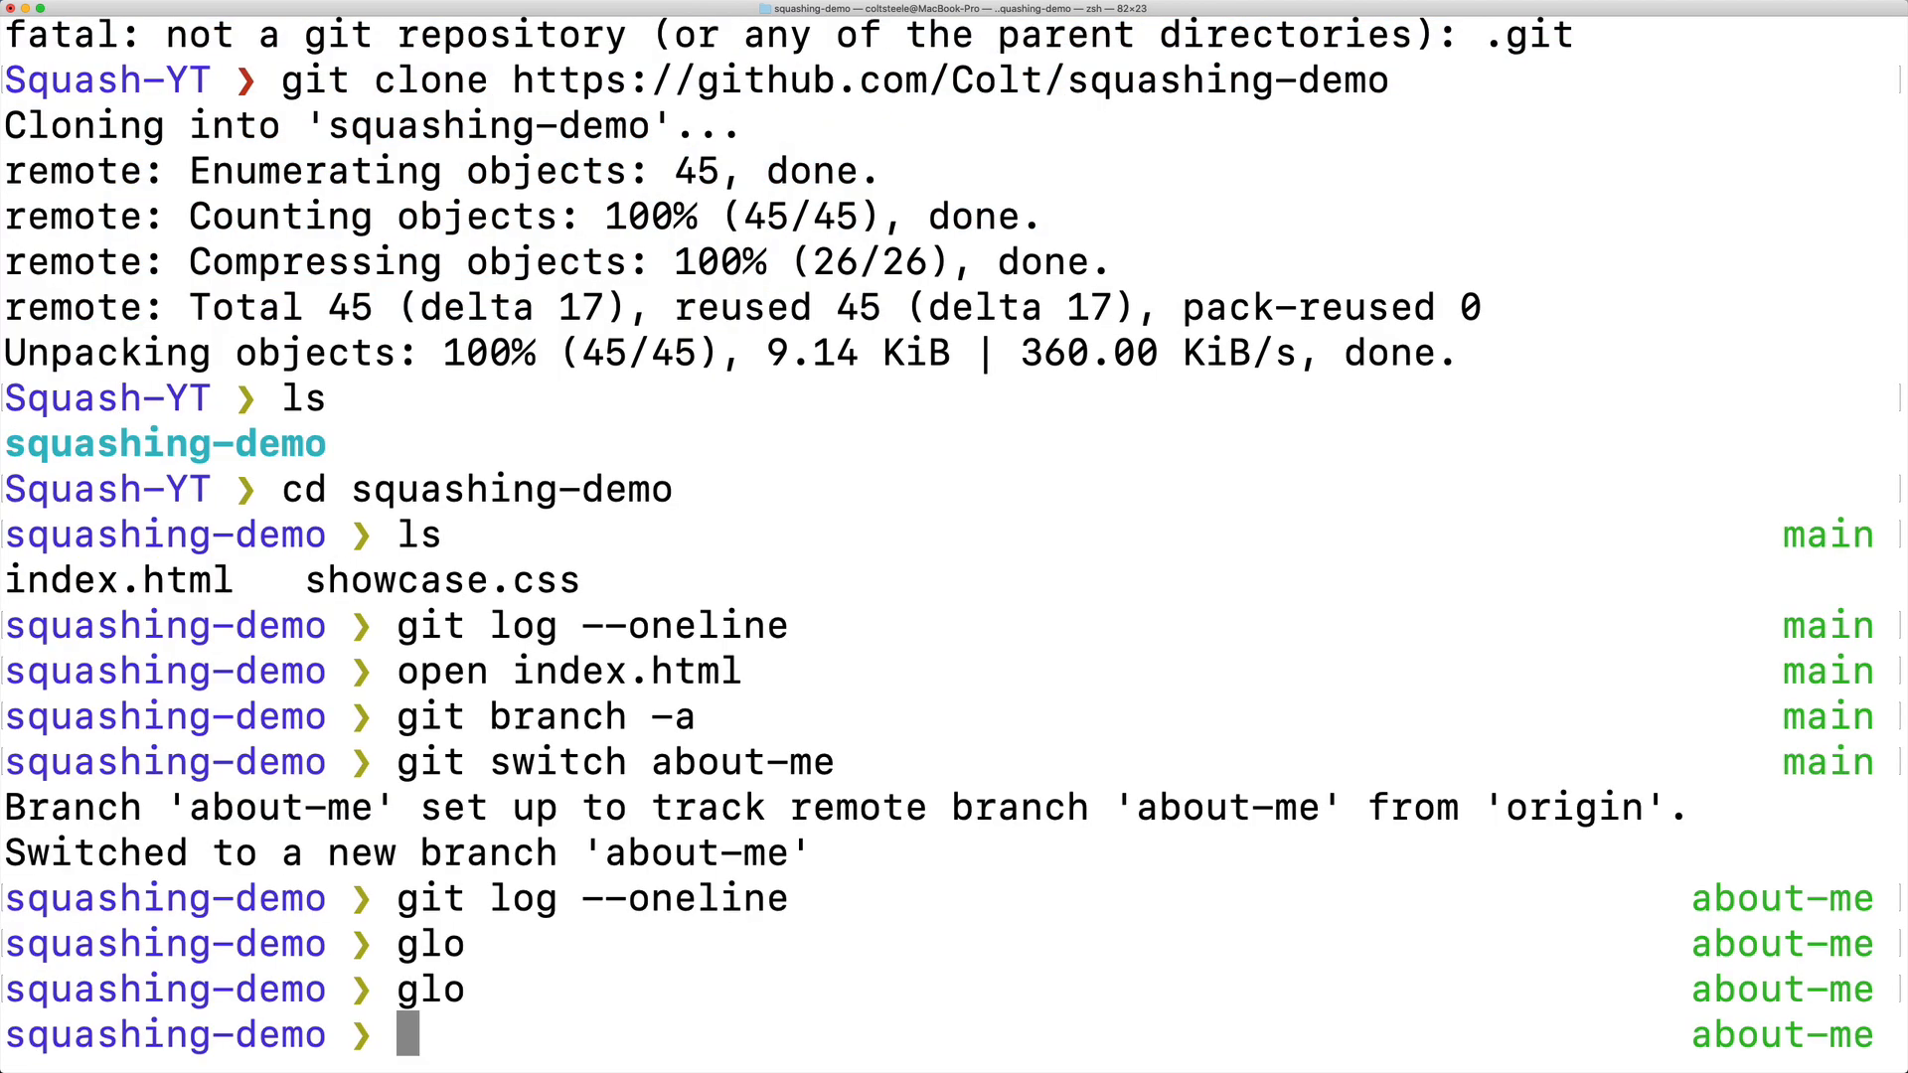
pyautogui.write('git rebase -')
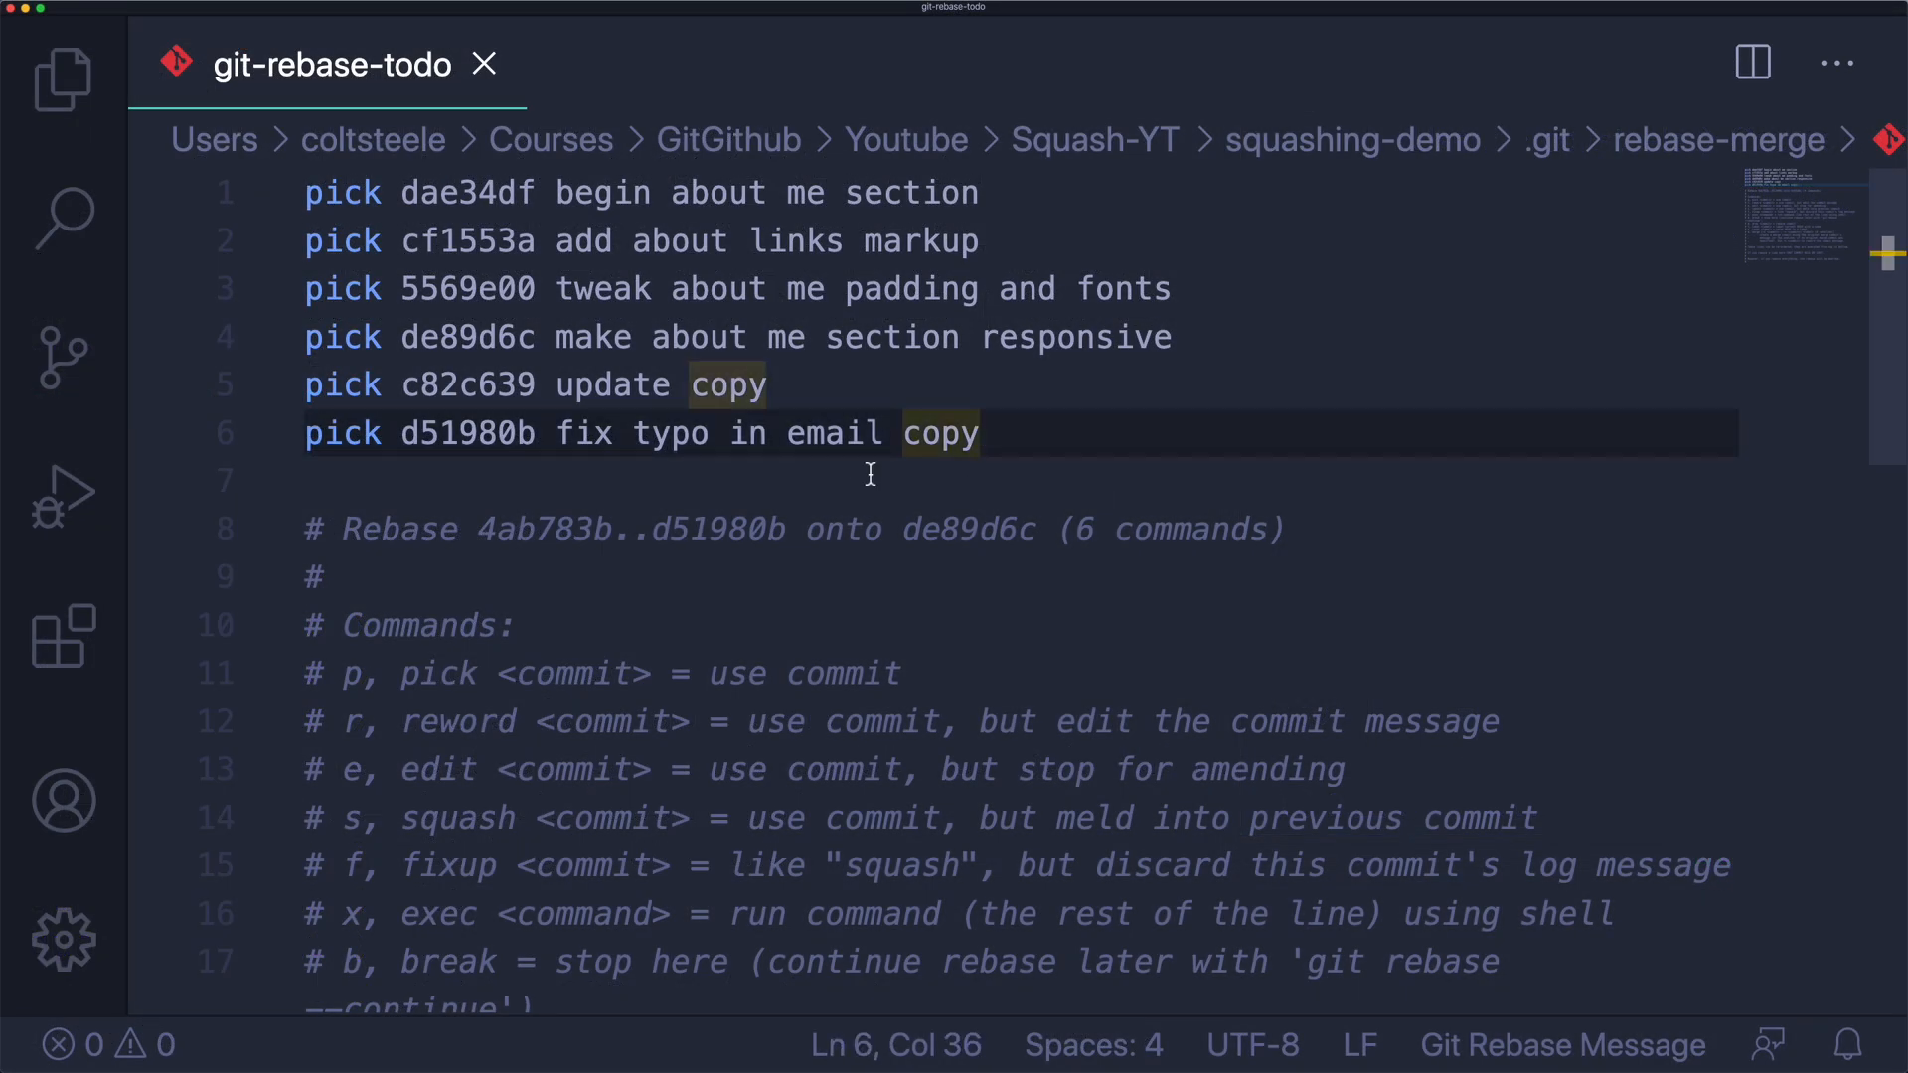
# In git-rebase-todo, keep line 1 as pick and change lines 2–6 to squash, saved.
pyautogui.moveTo(868, 433); pyautogui.dragTo(331, 239)
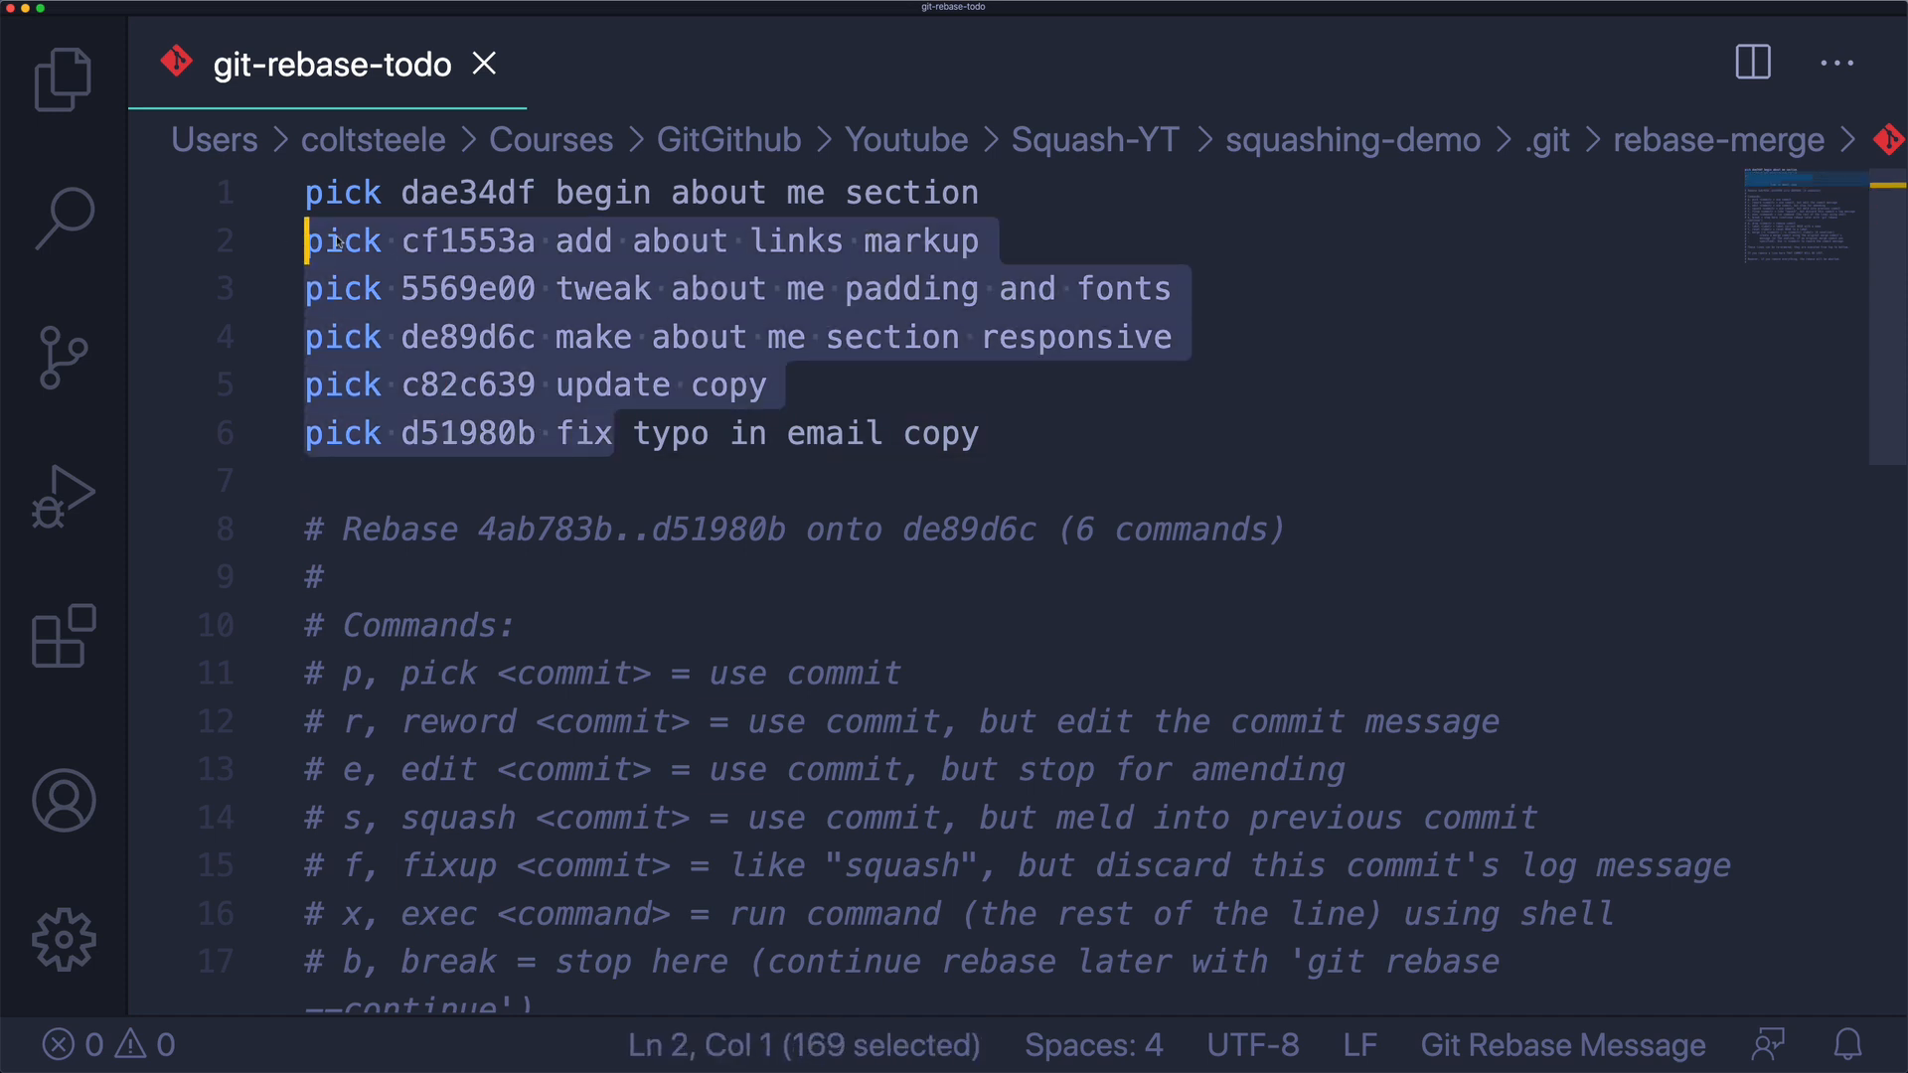
pyautogui.click(584, 337)
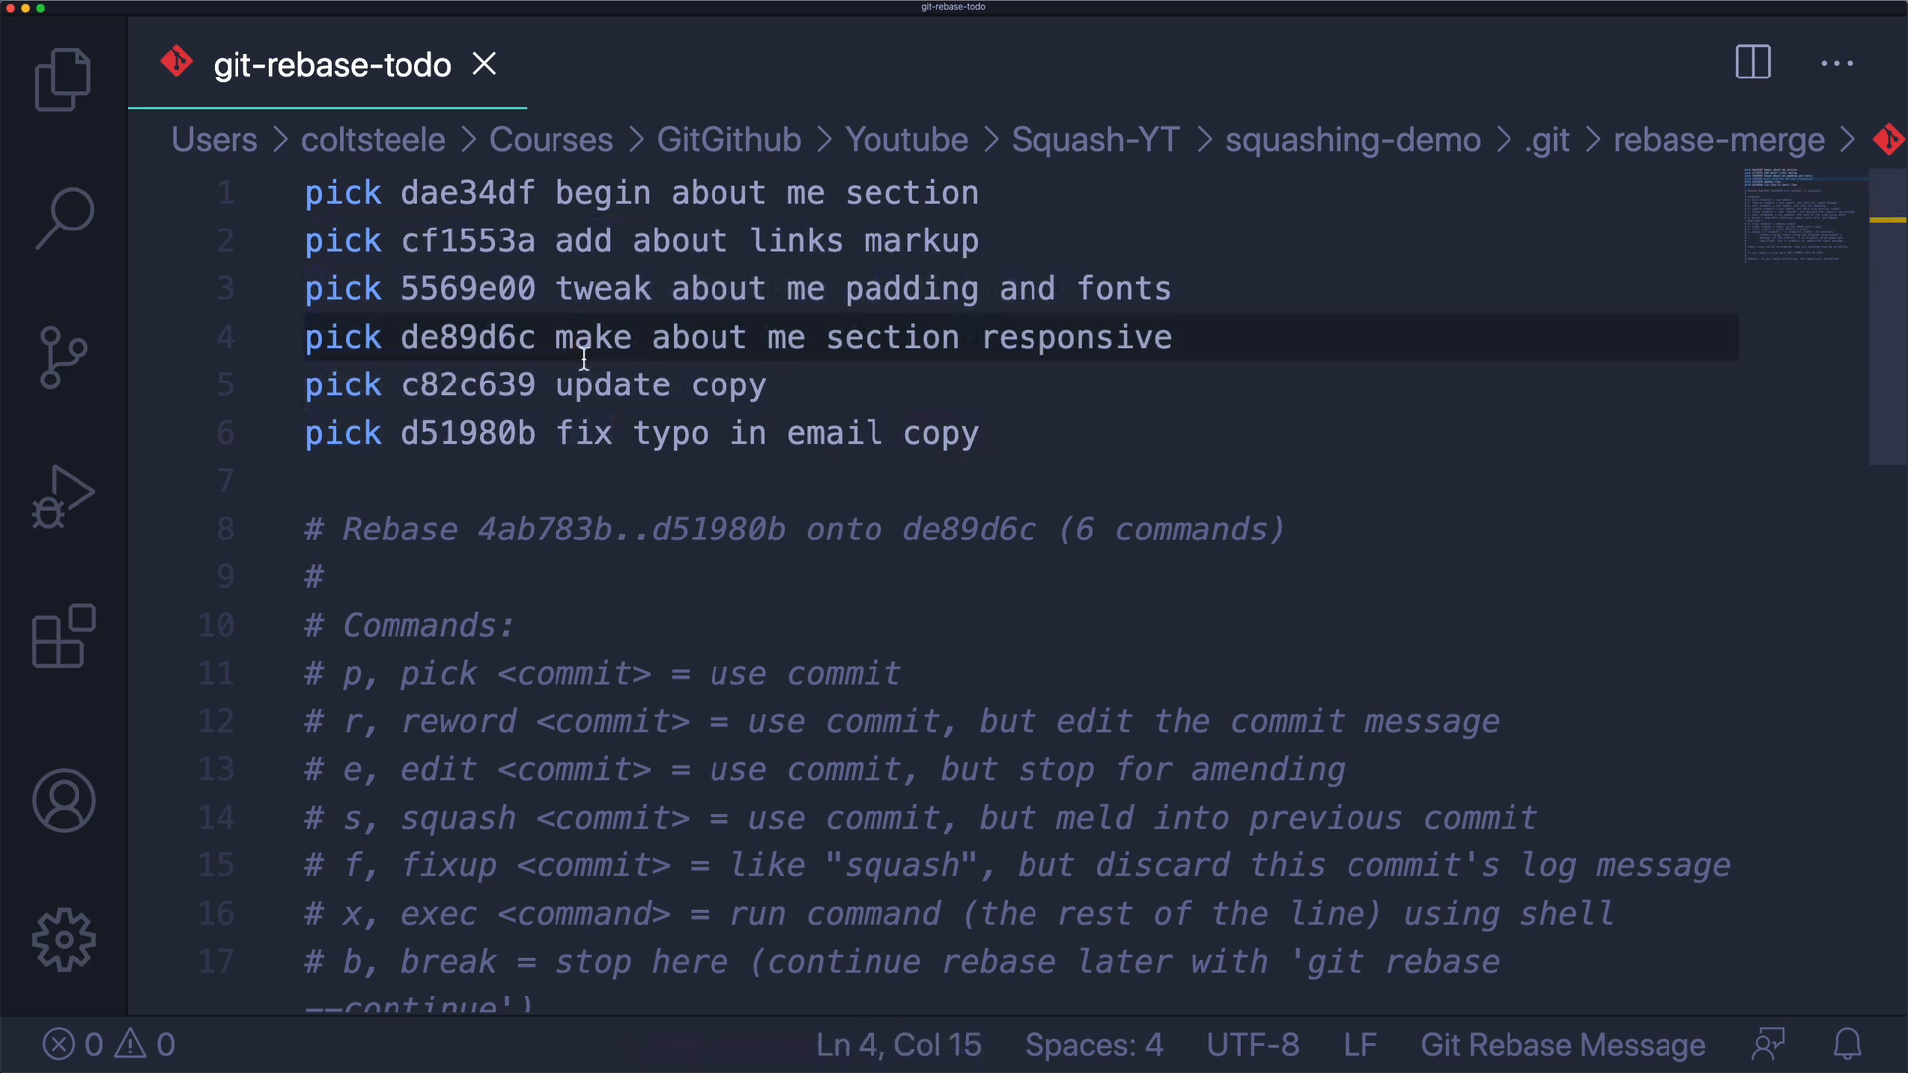
pyautogui.moveTo(445, 501)
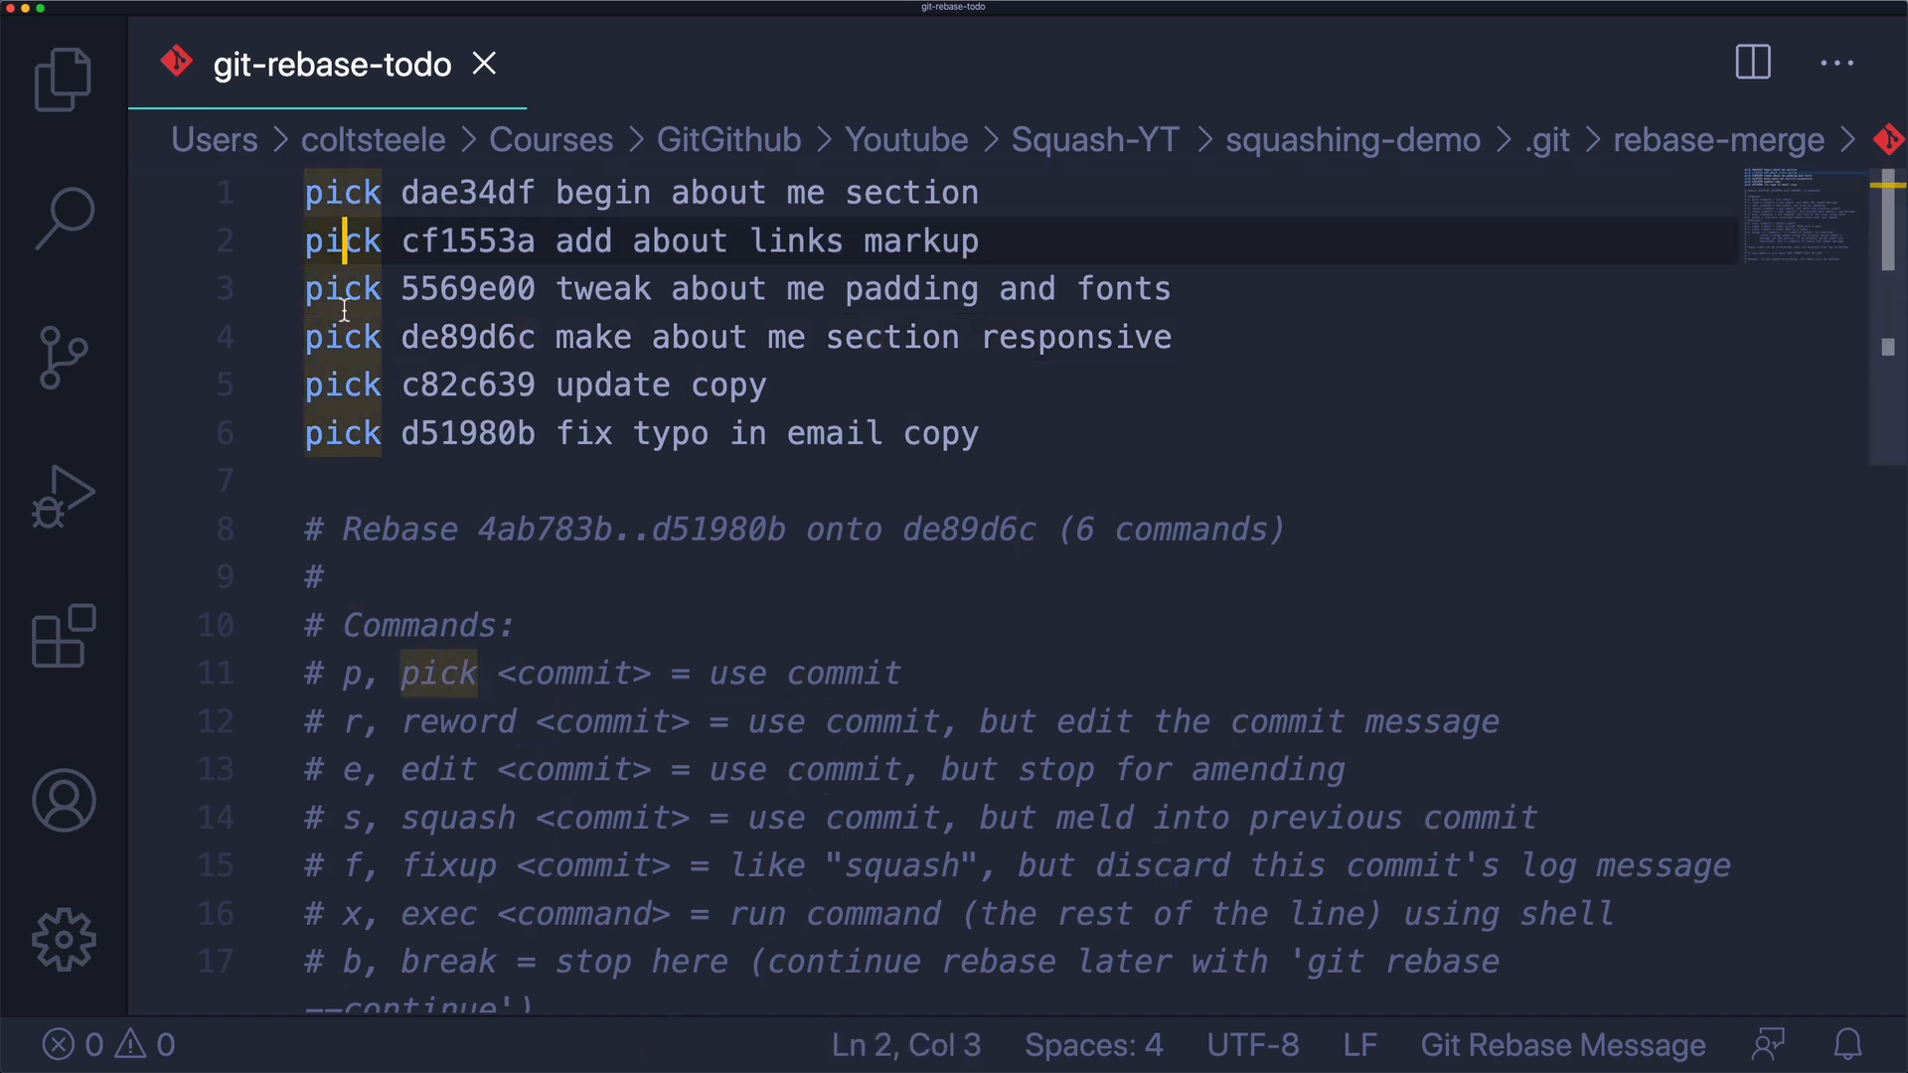
pyautogui.click(738, 673)
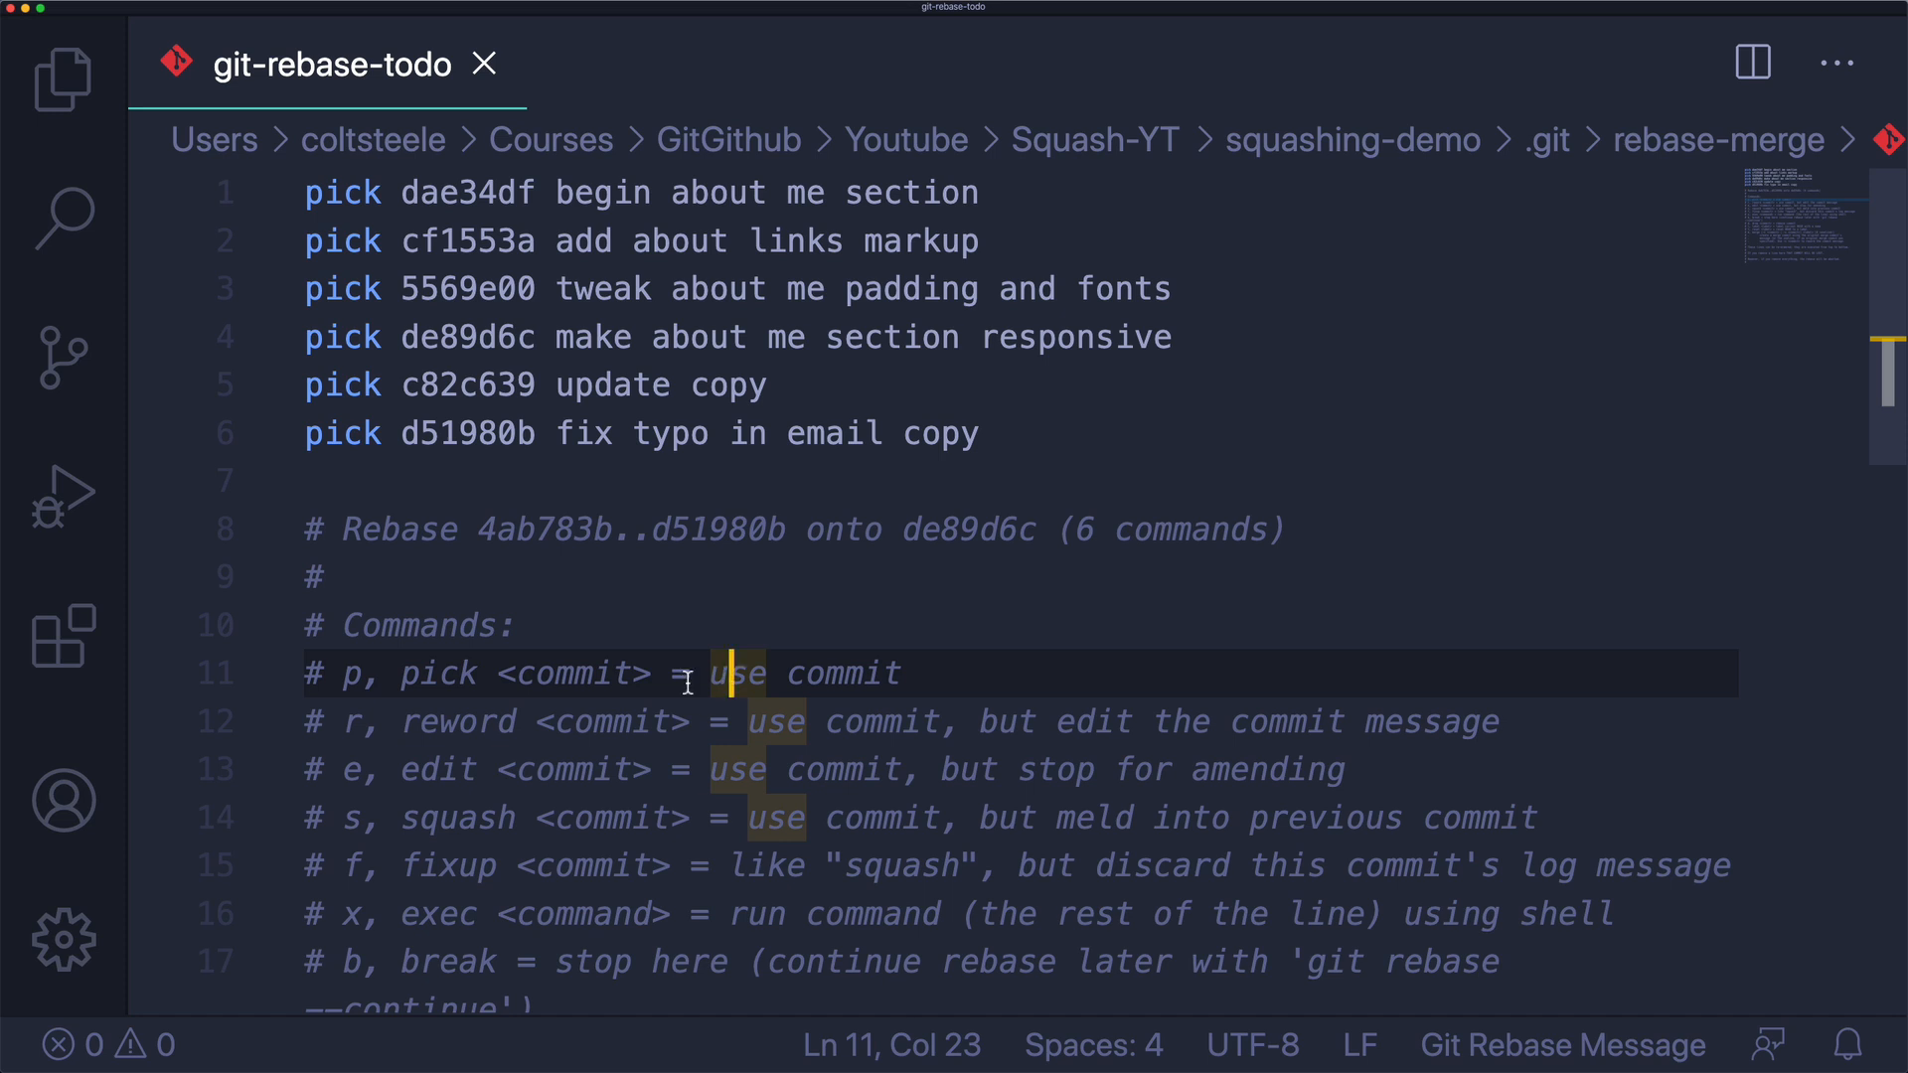
pyautogui.moveTo(389, 241)
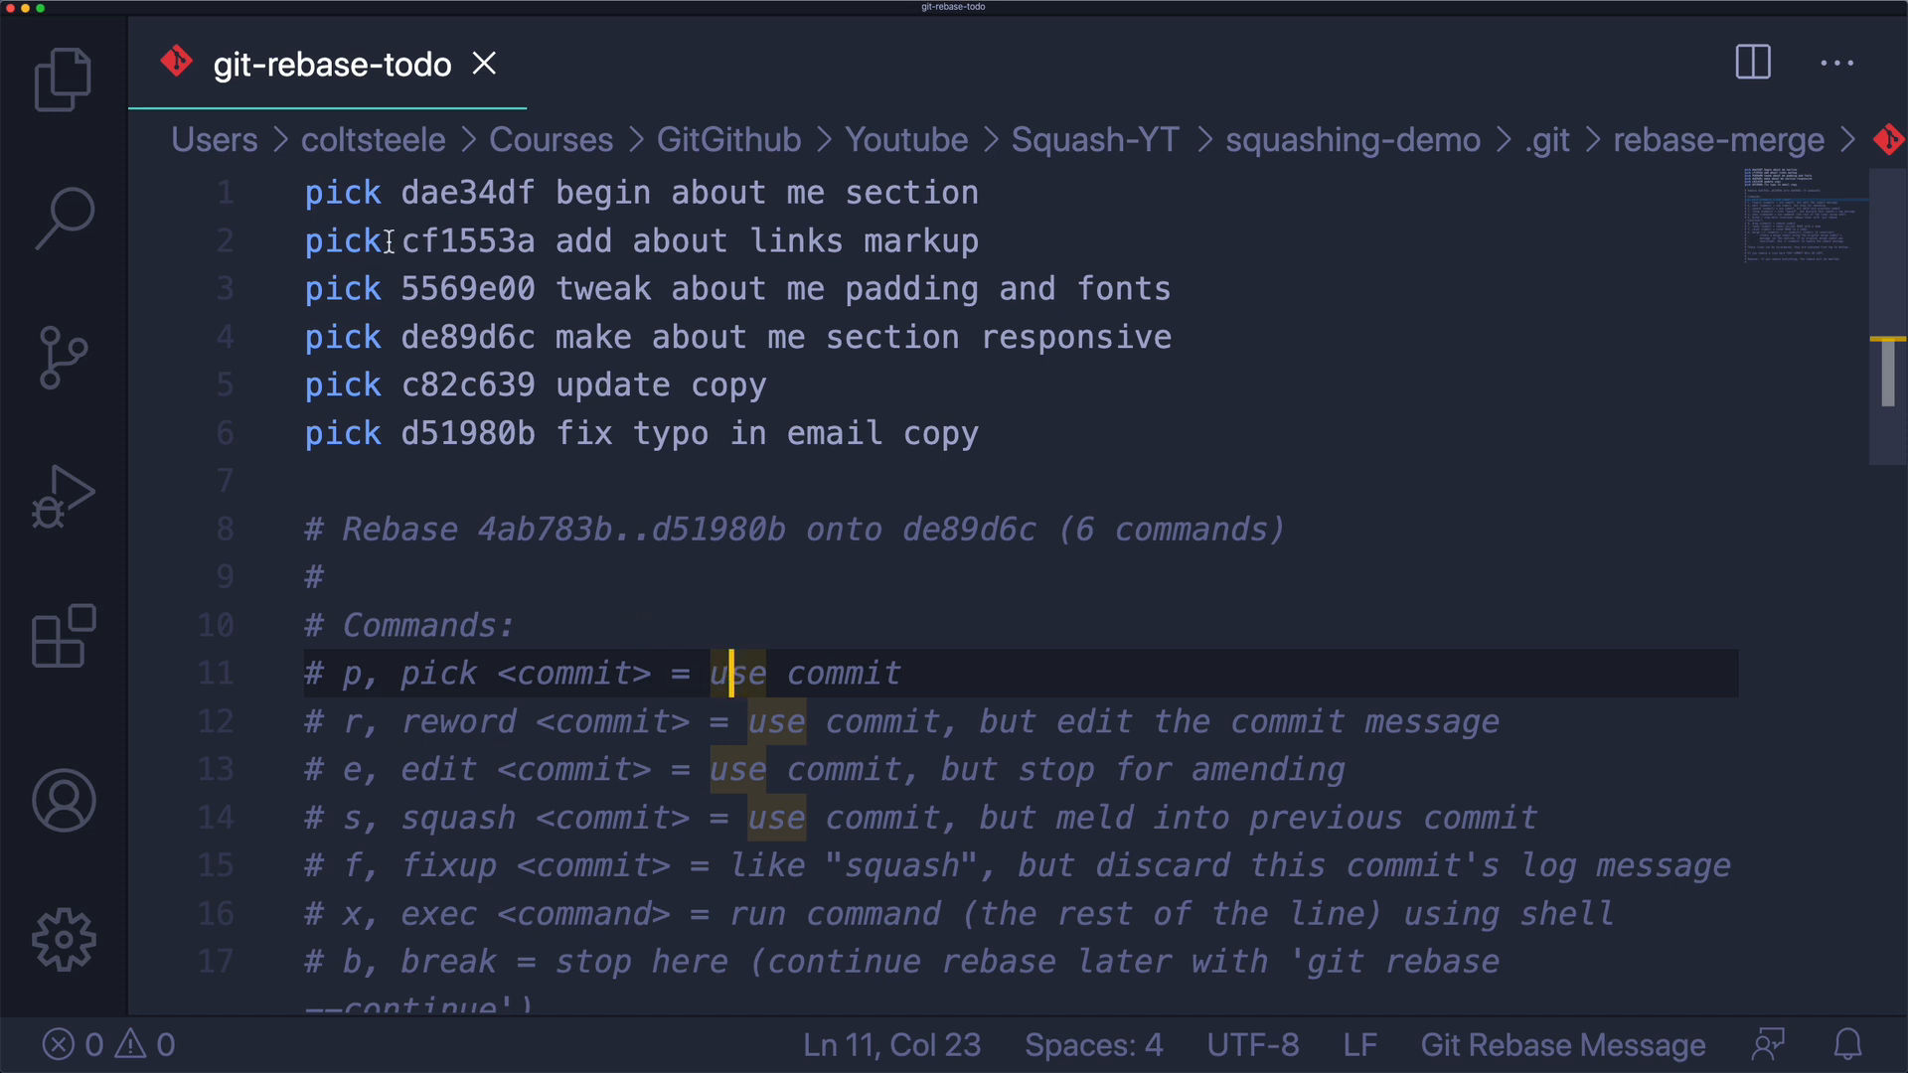
pyautogui.doubleClick(345, 239)
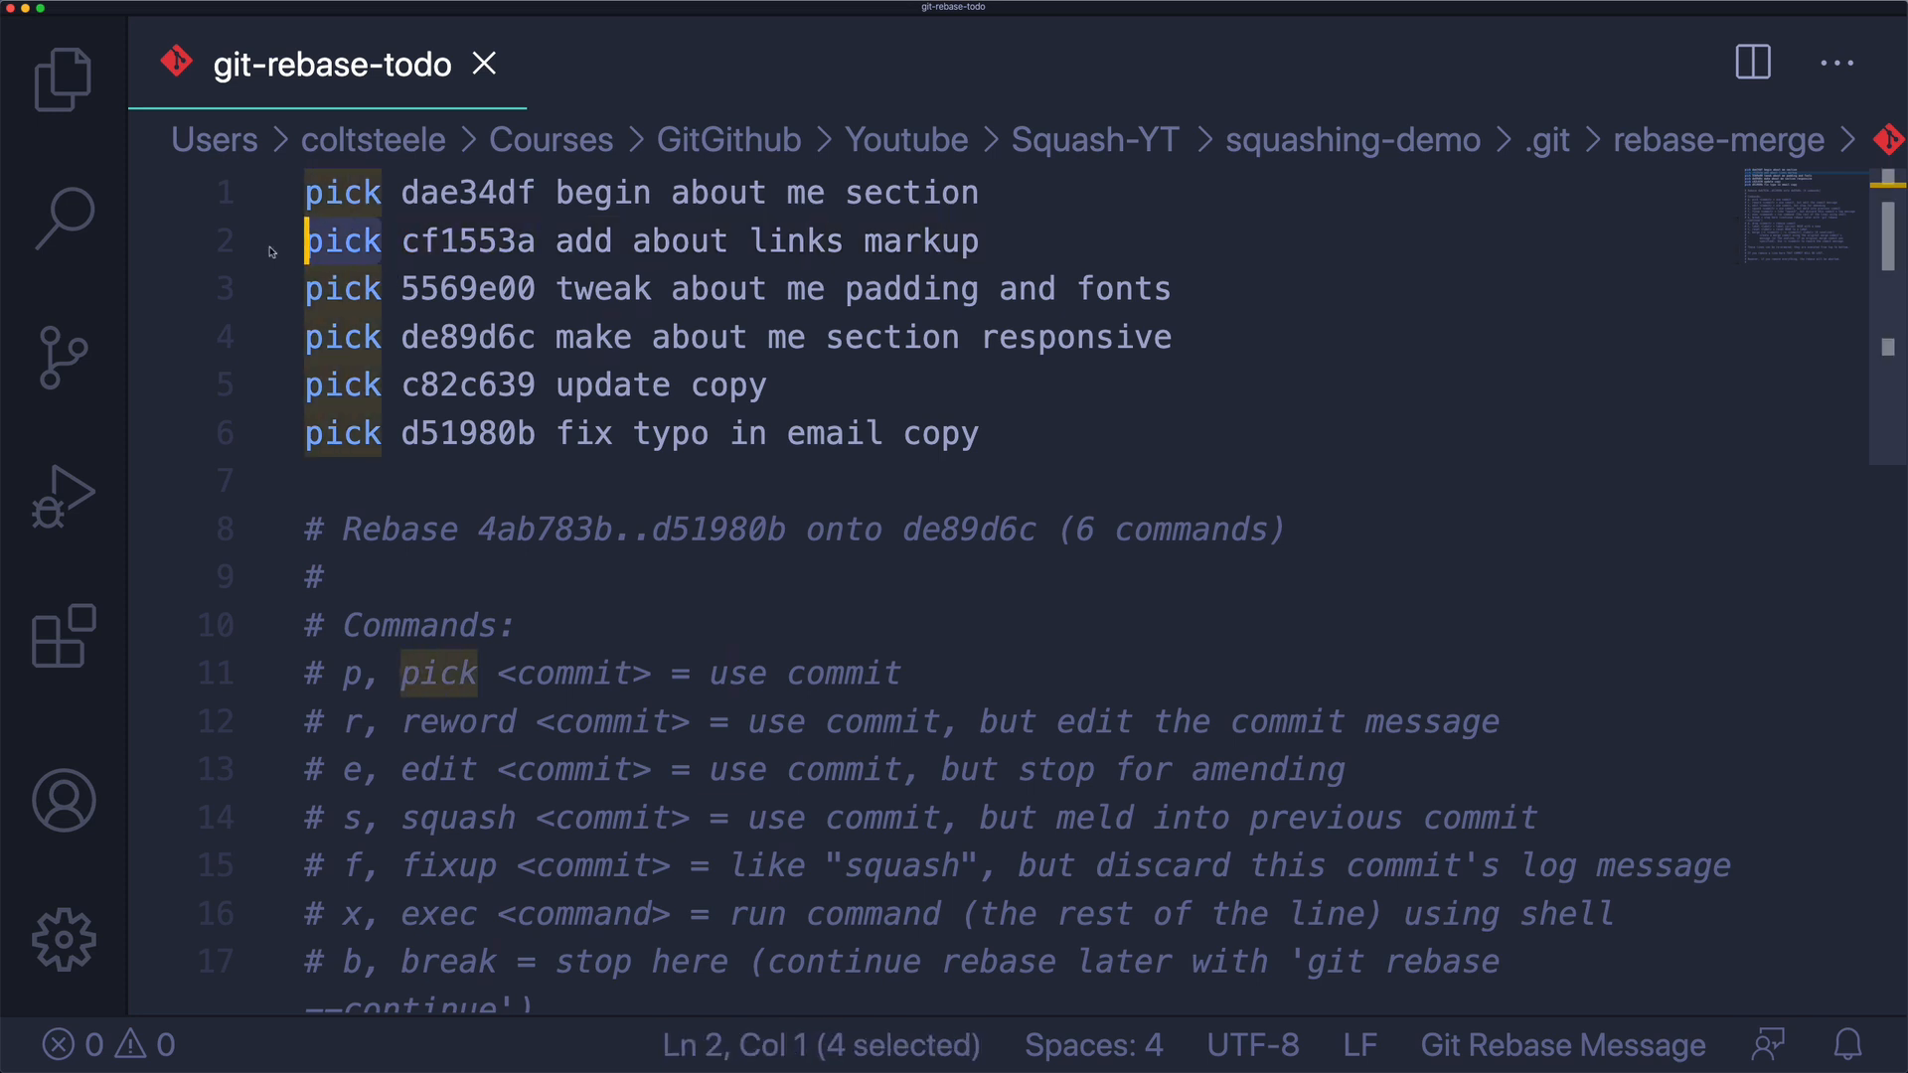
pyautogui.click(341, 433)
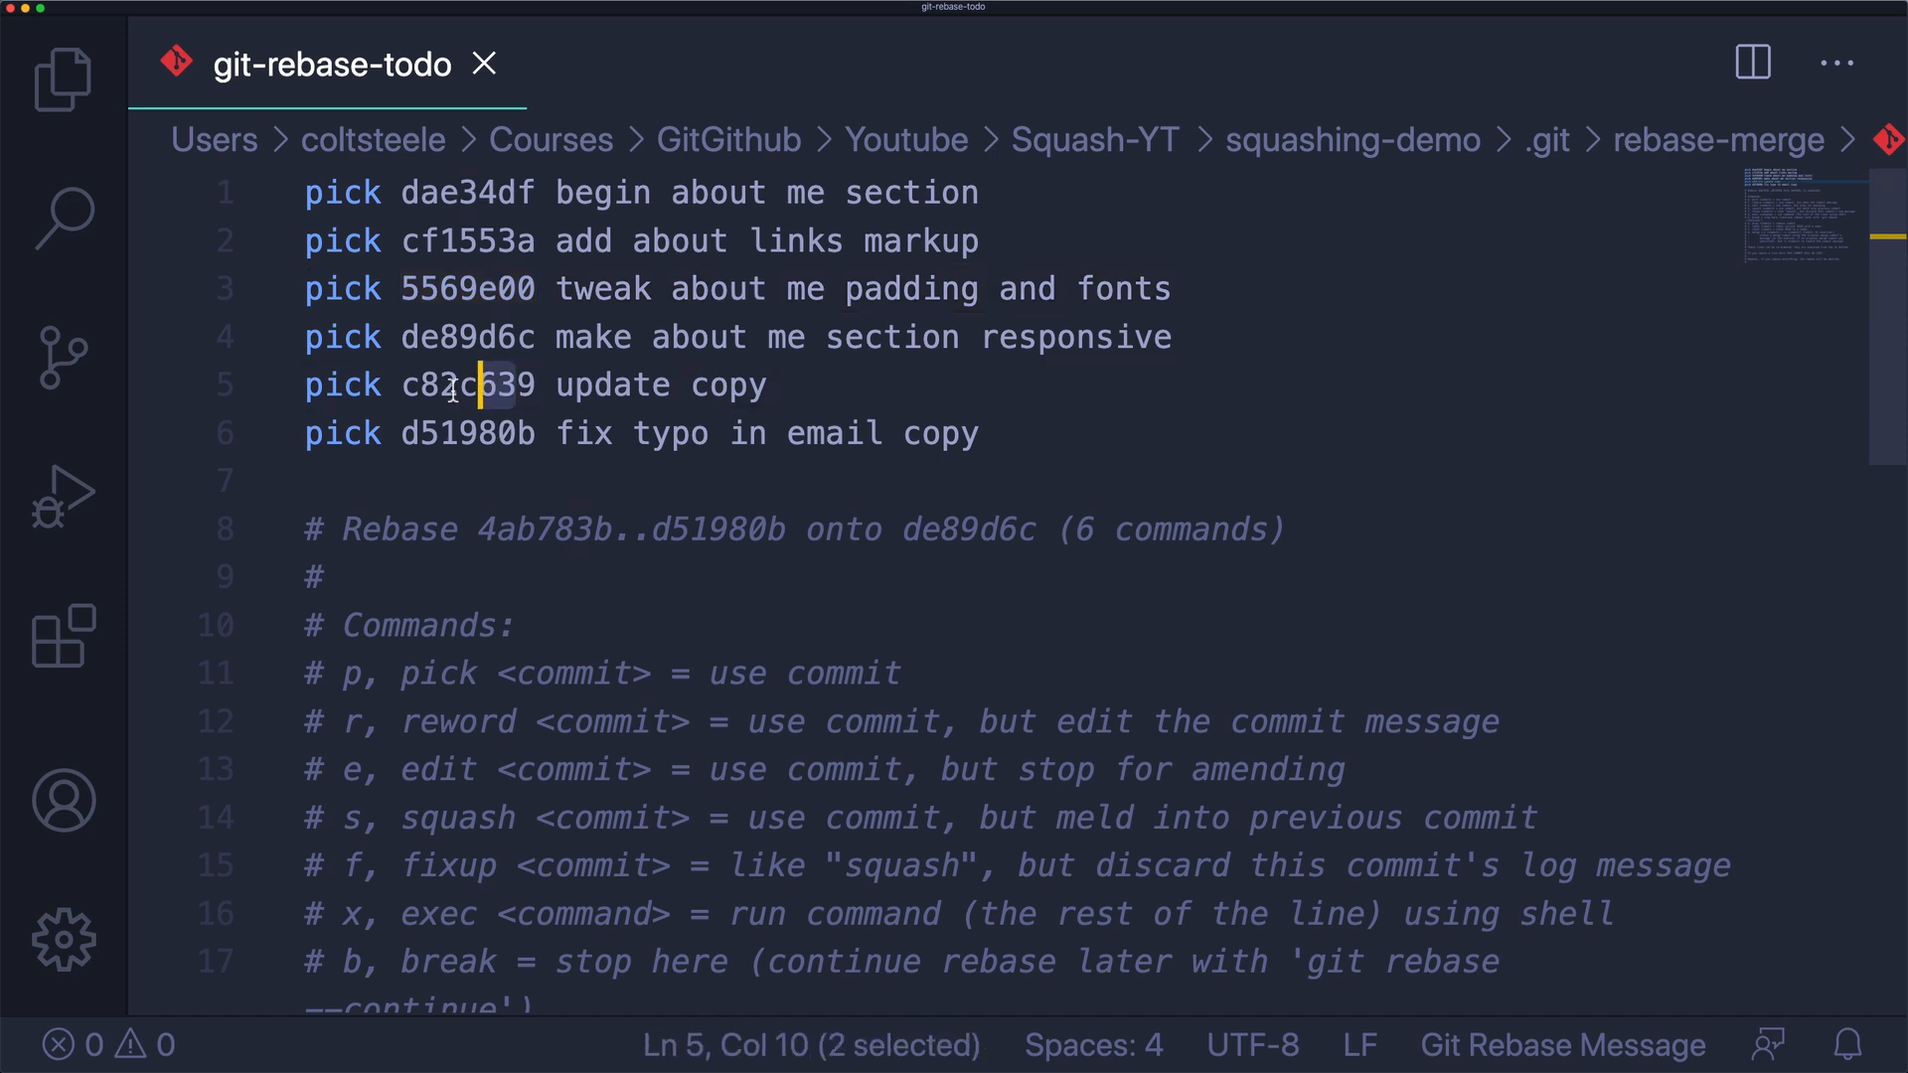
pyautogui.click(345, 288)
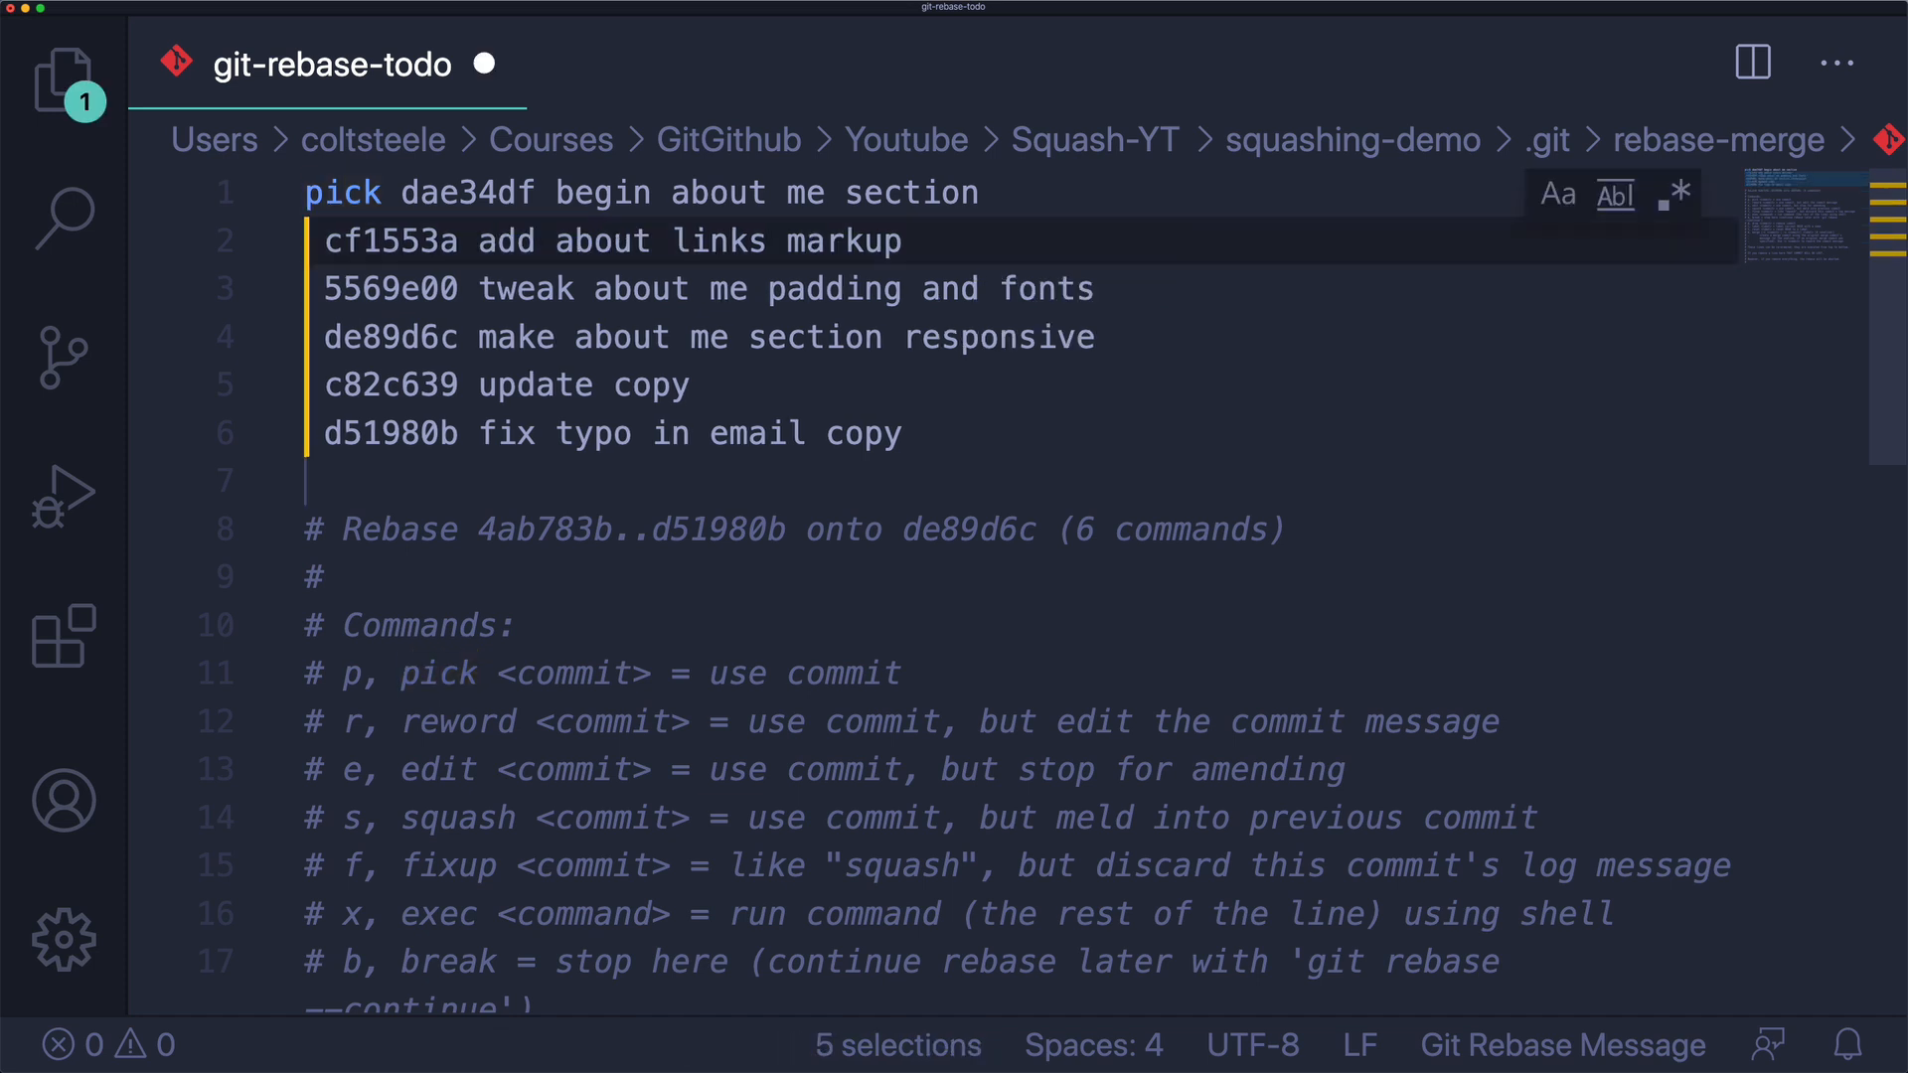
pyautogui.write('squash')
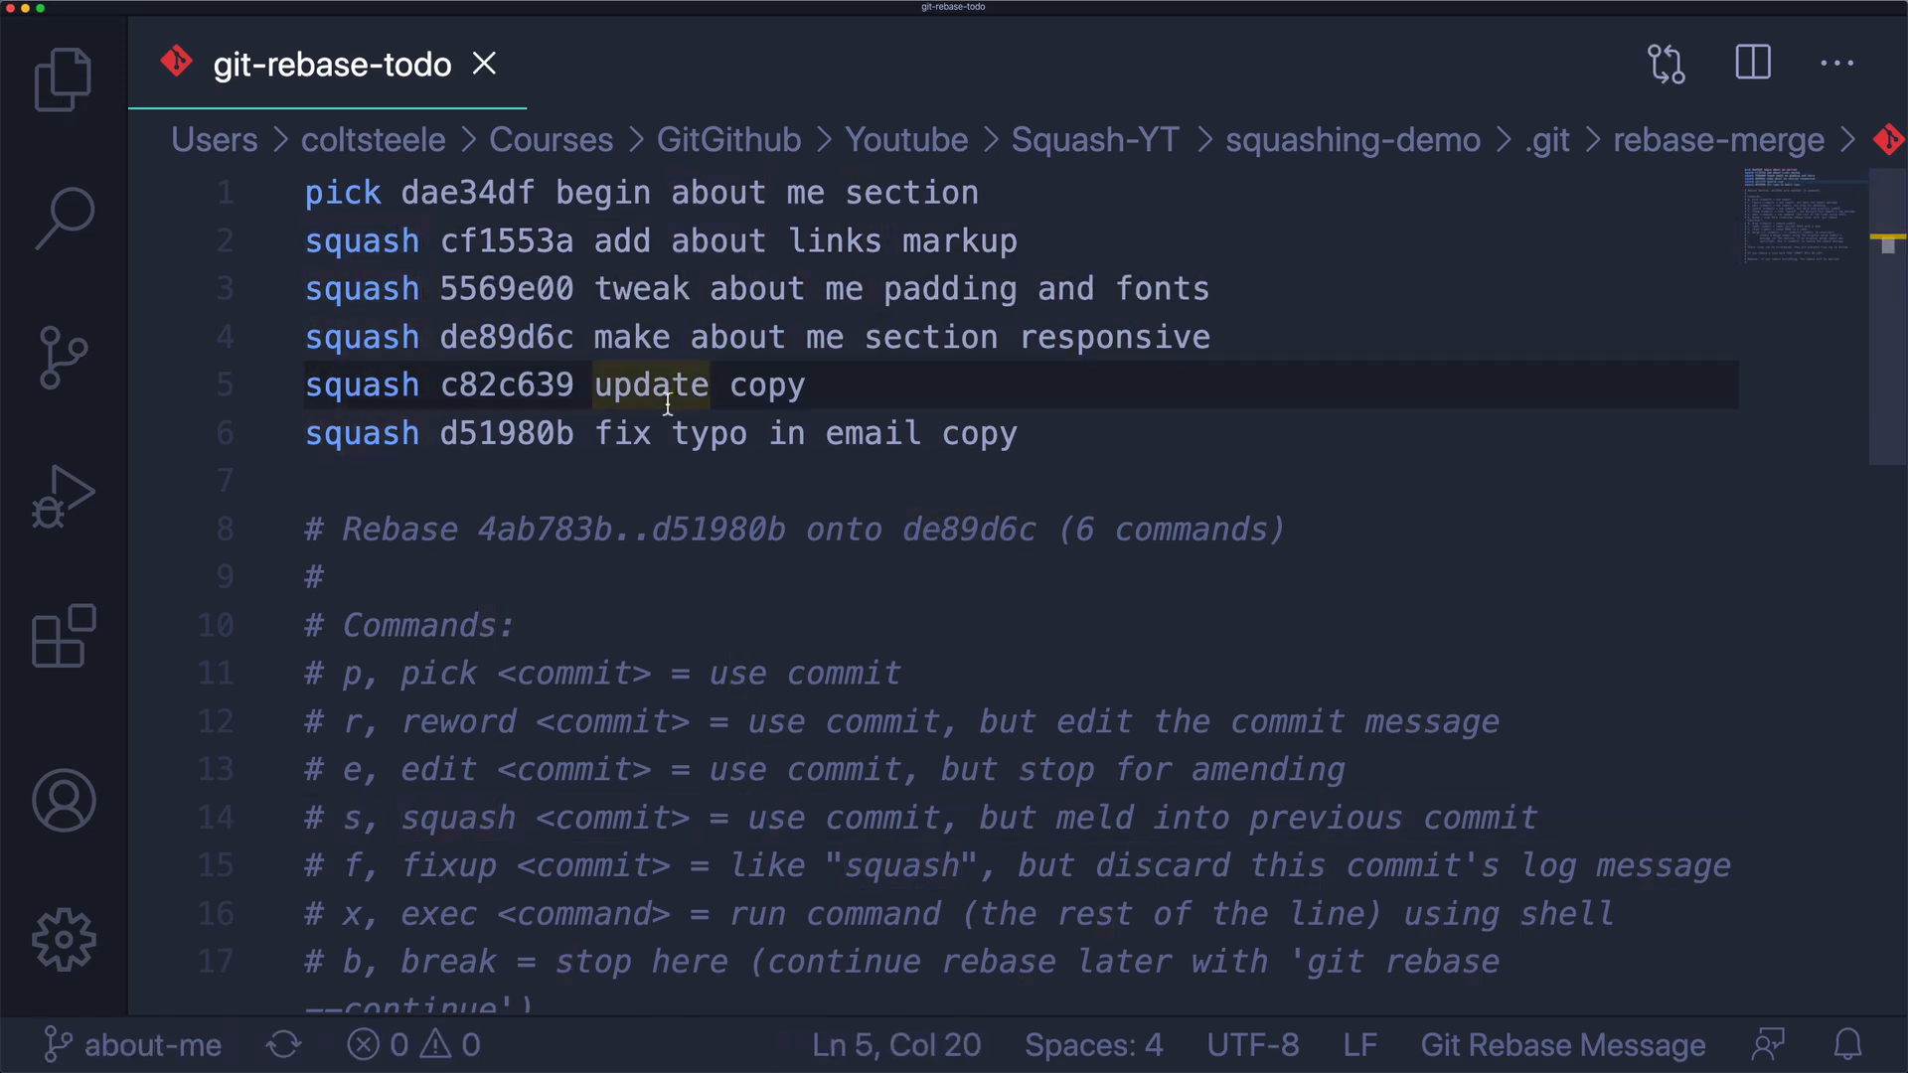
pyautogui.moveTo(513, 355)
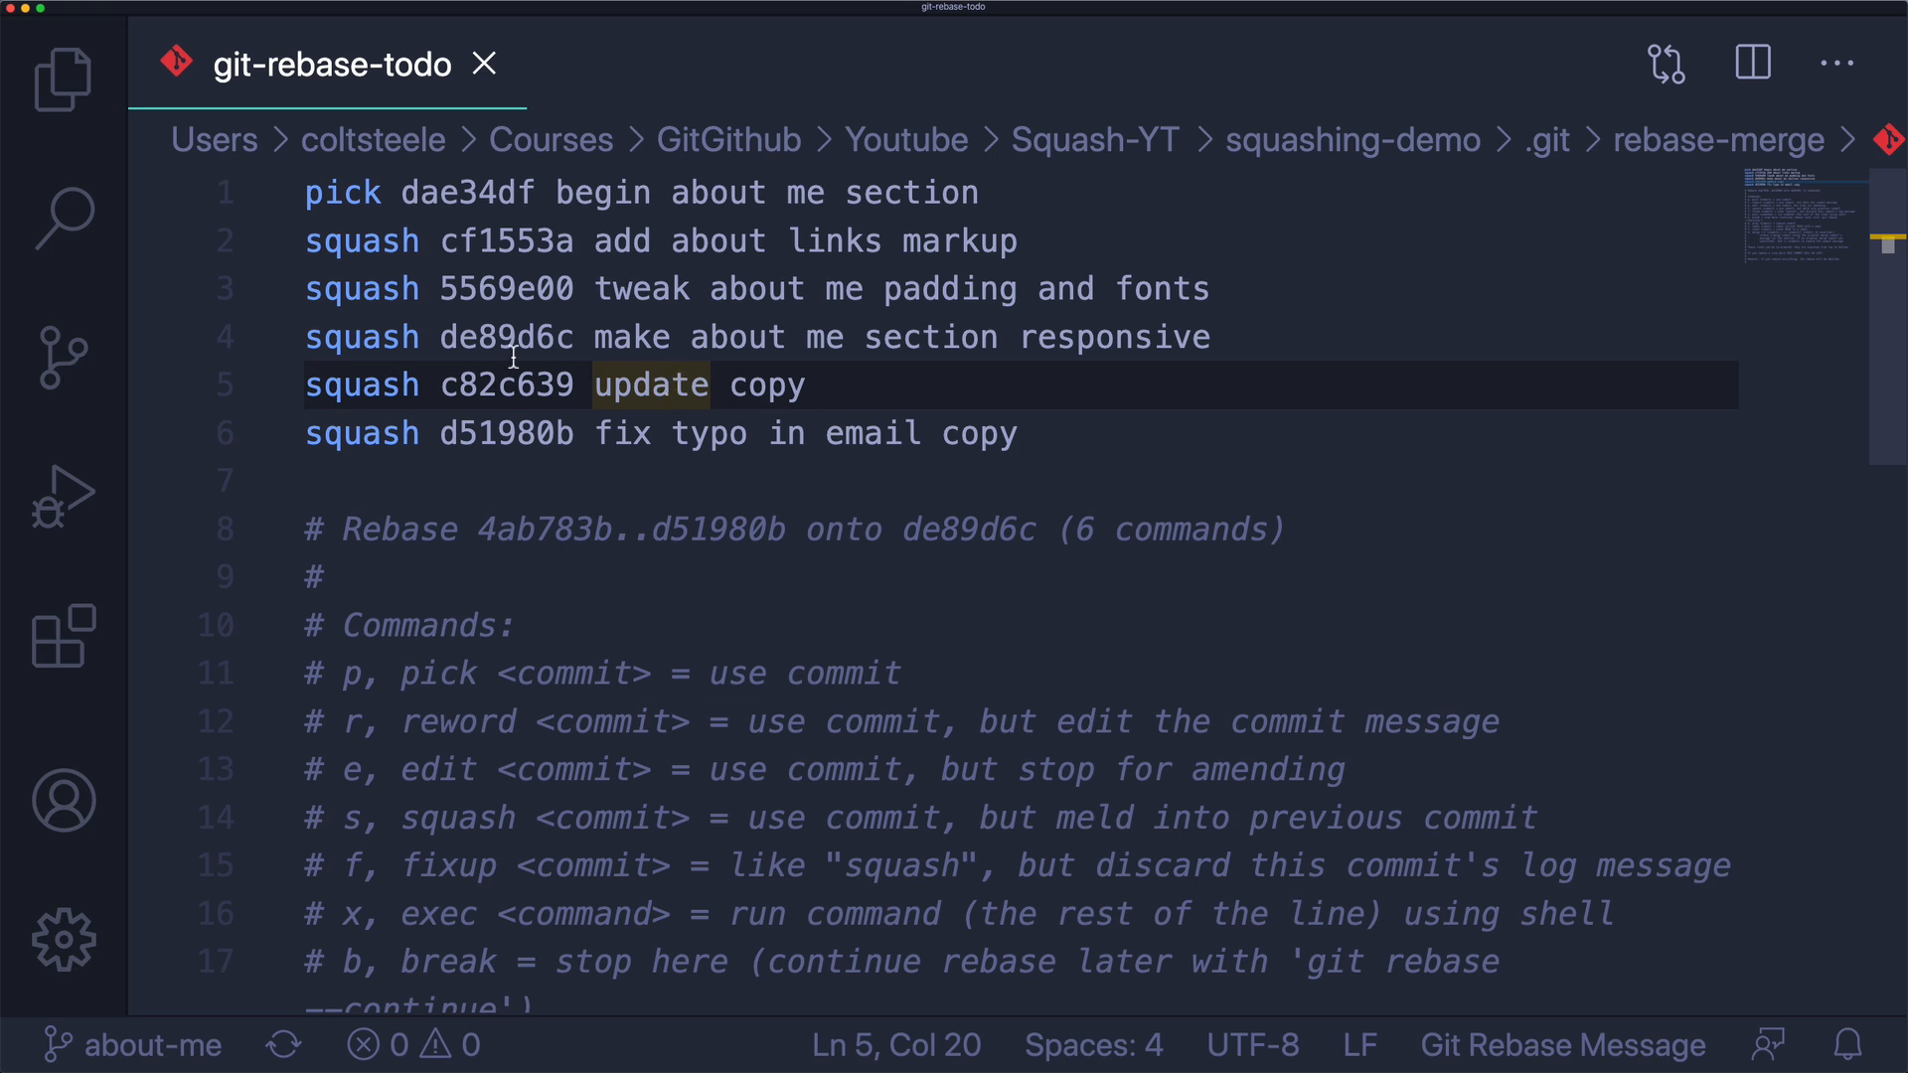
pyautogui.click(505, 337)
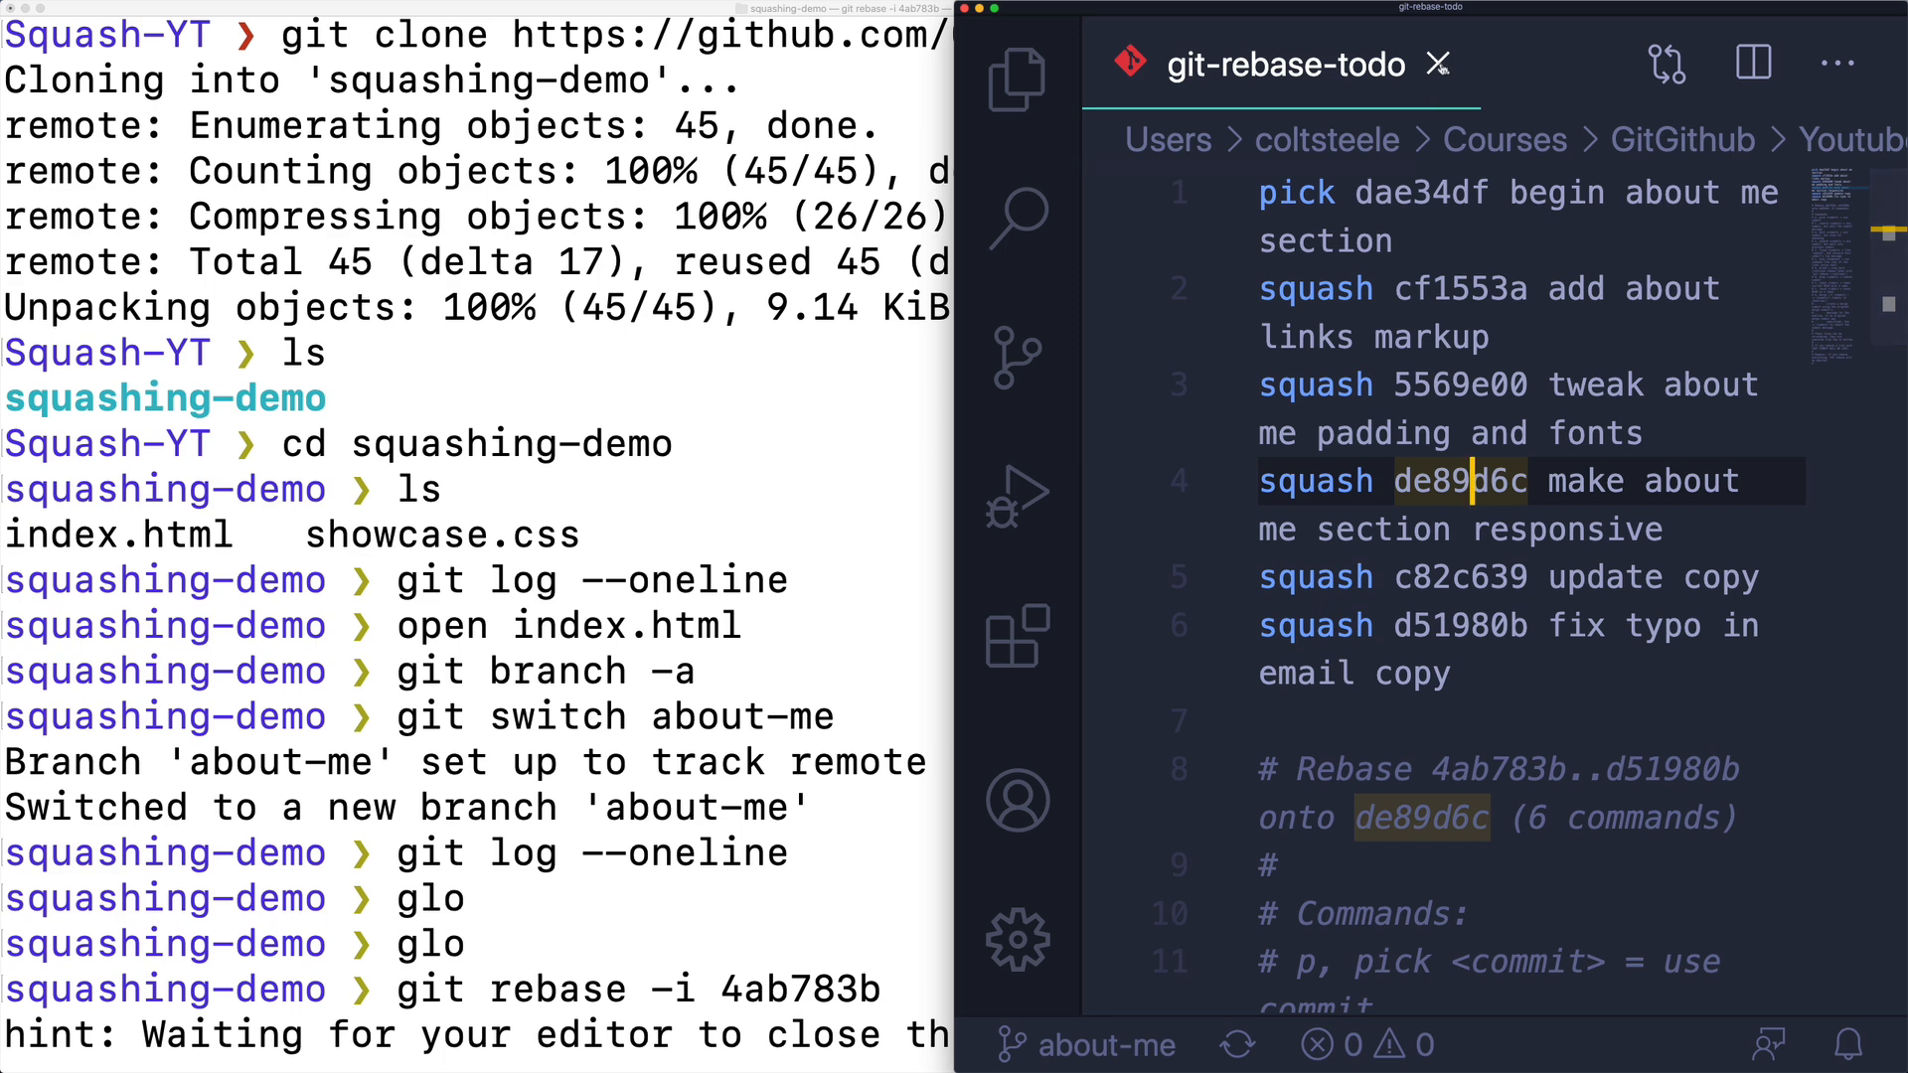
# Close the todo list and review COMMIT_EDITMSG listing all six about-me commit messages.
pyautogui.click(1436, 65)
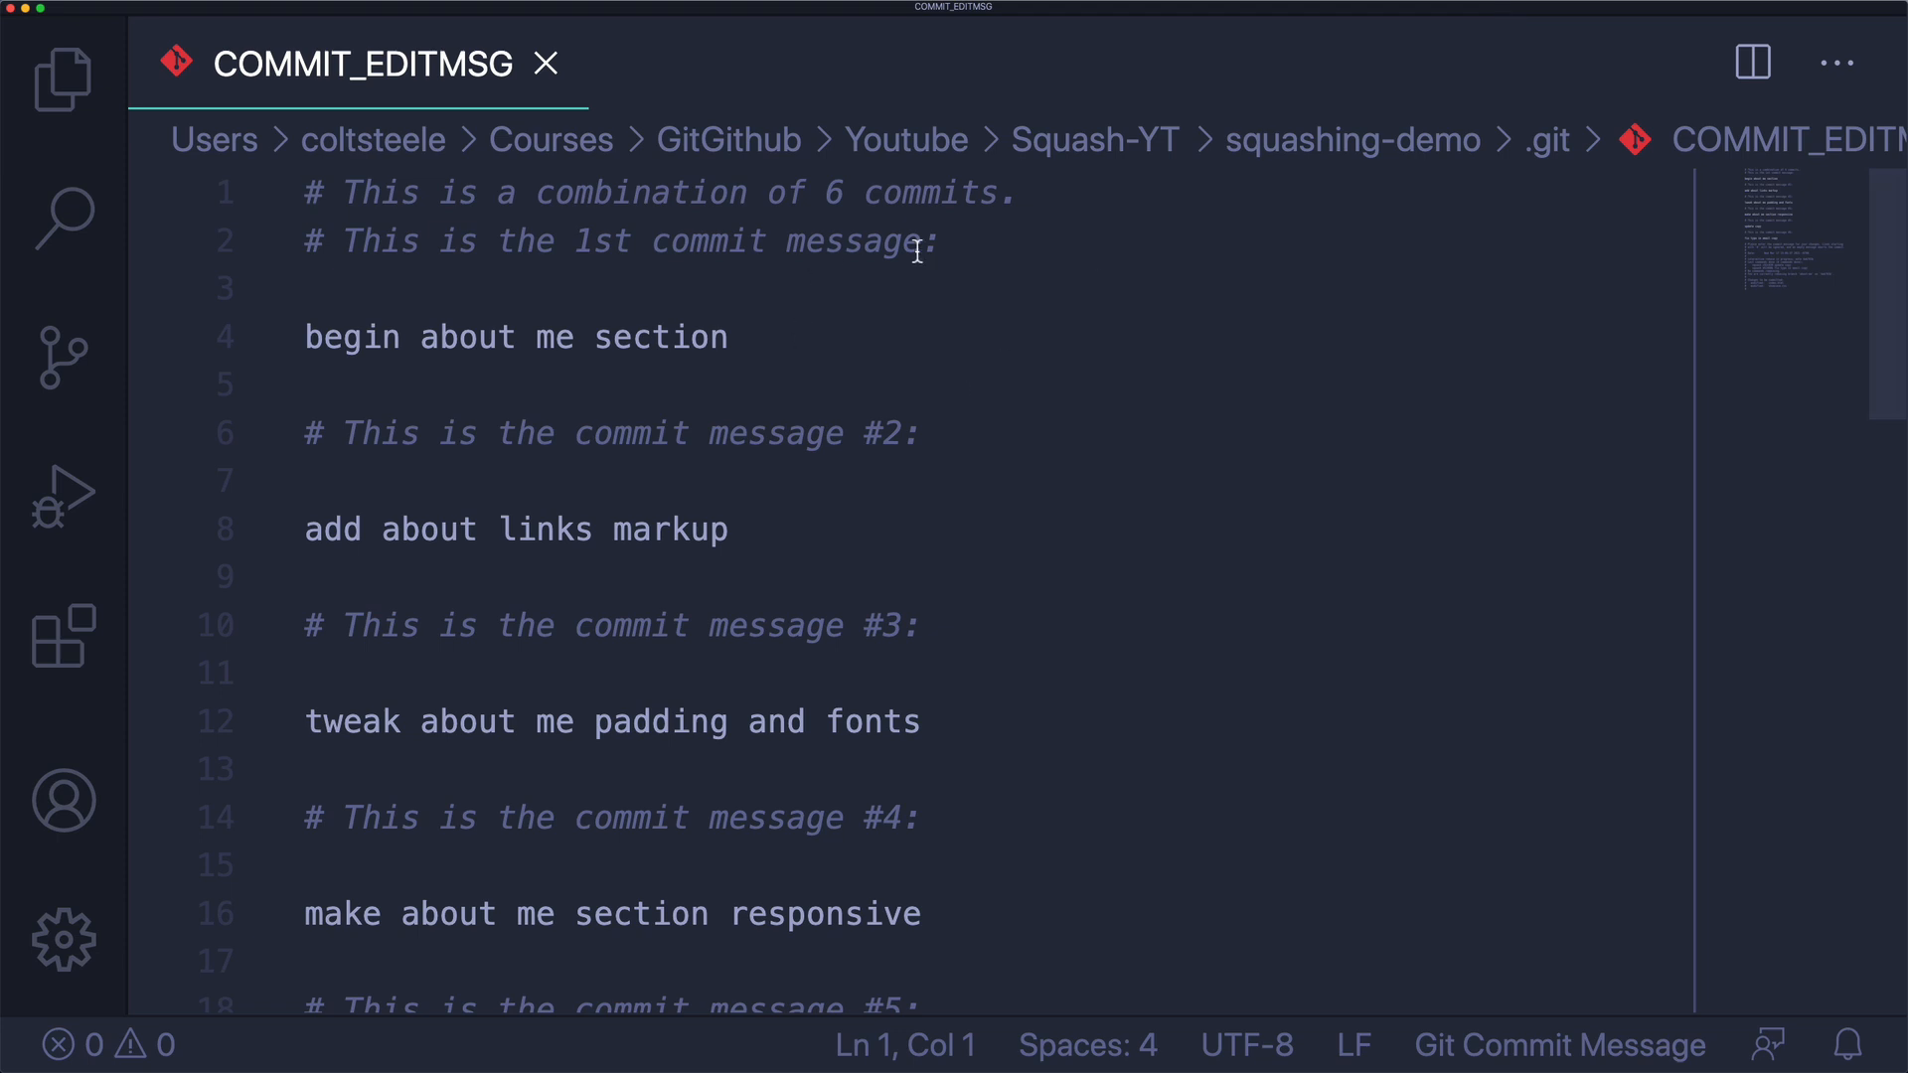
pyautogui.click(885, 192)
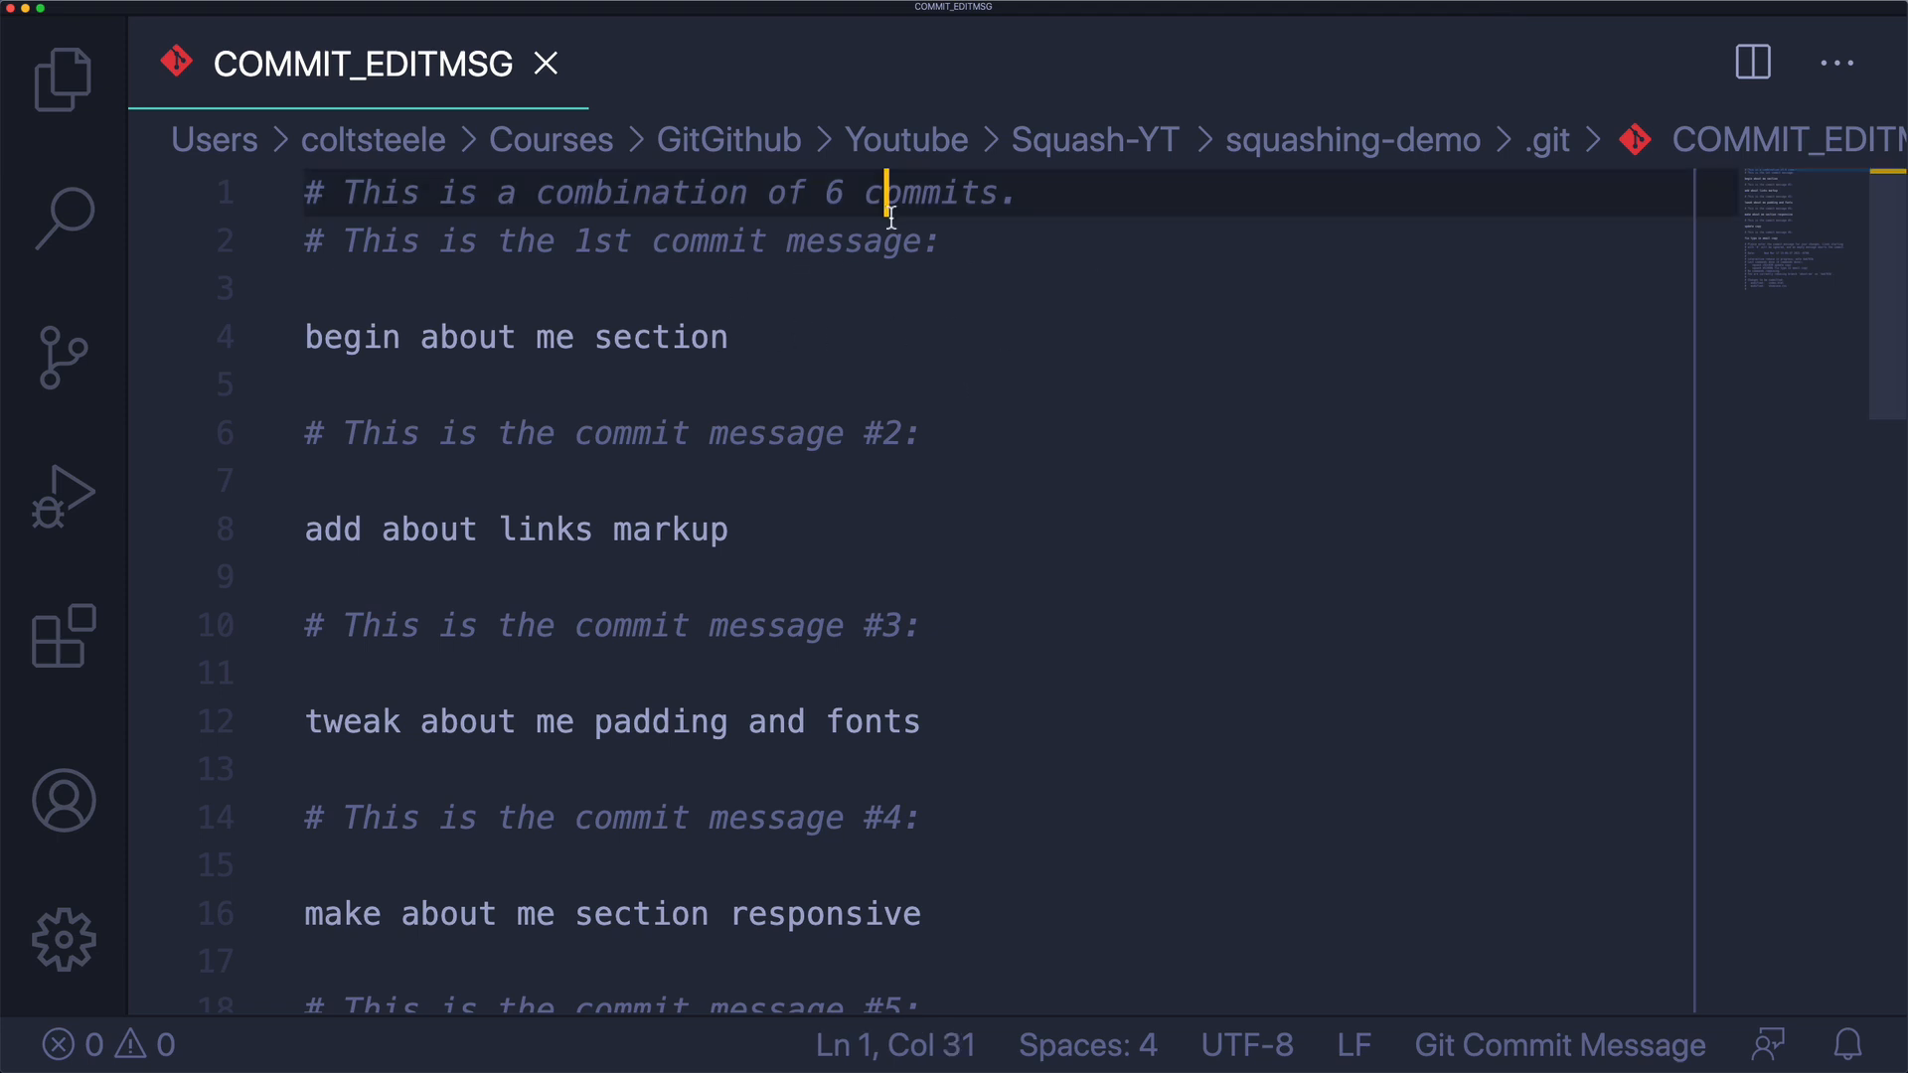
pyautogui.doubleClick(661, 336)
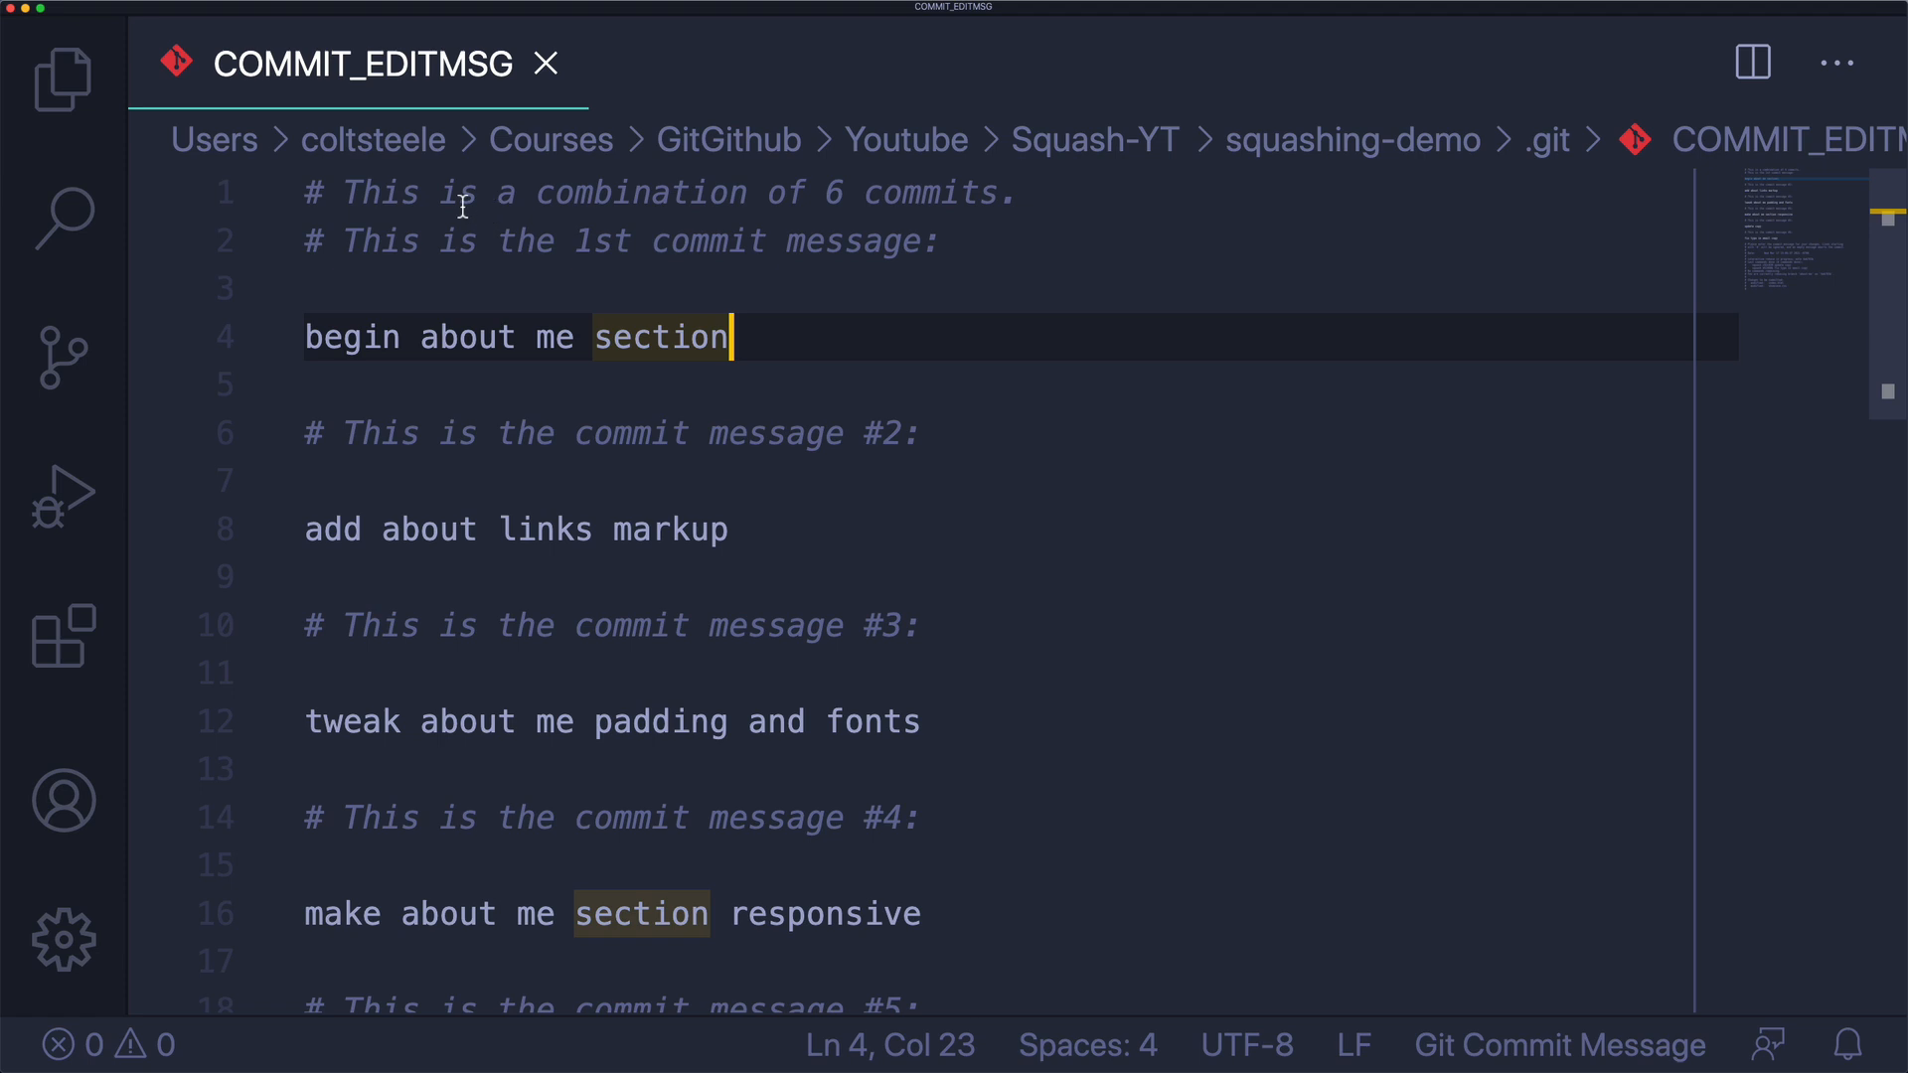
pyautogui.click(900, 192)
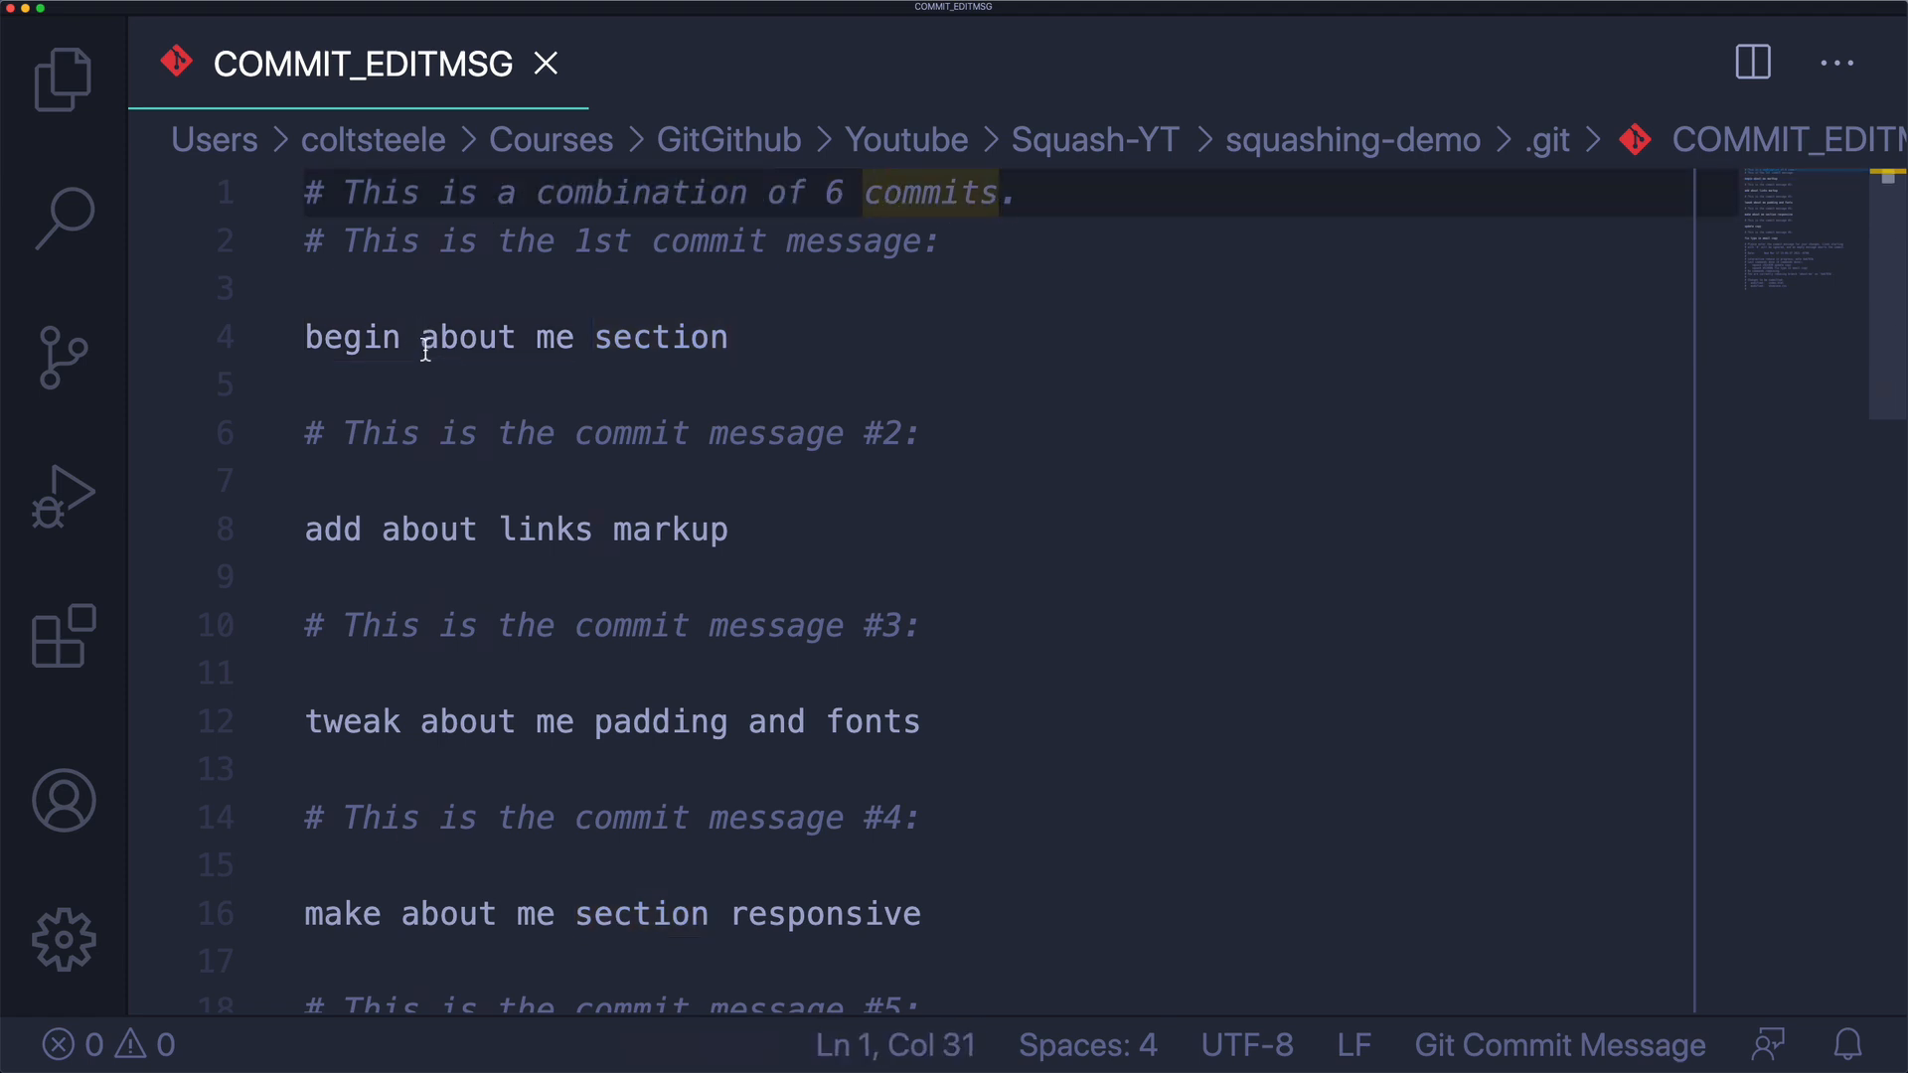
pyautogui.scroll(-3)
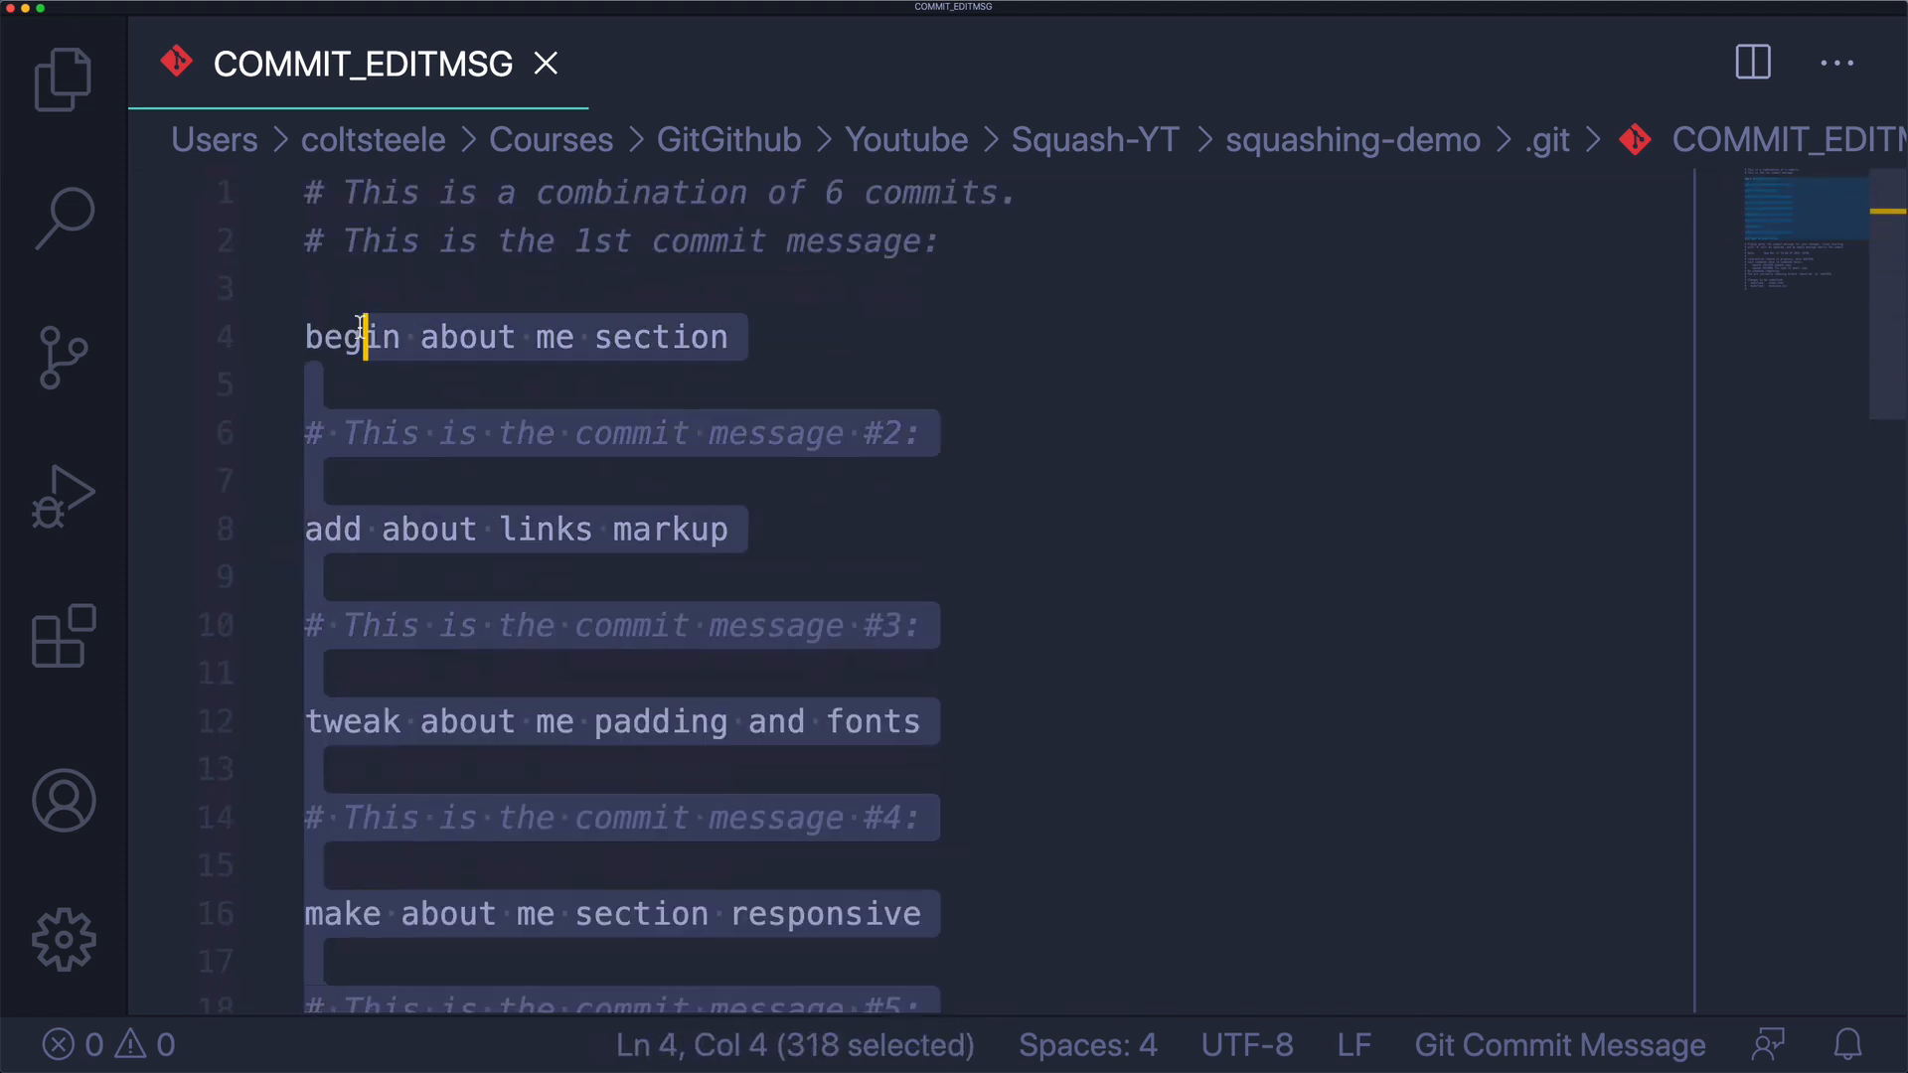
pyautogui.click(634, 337)
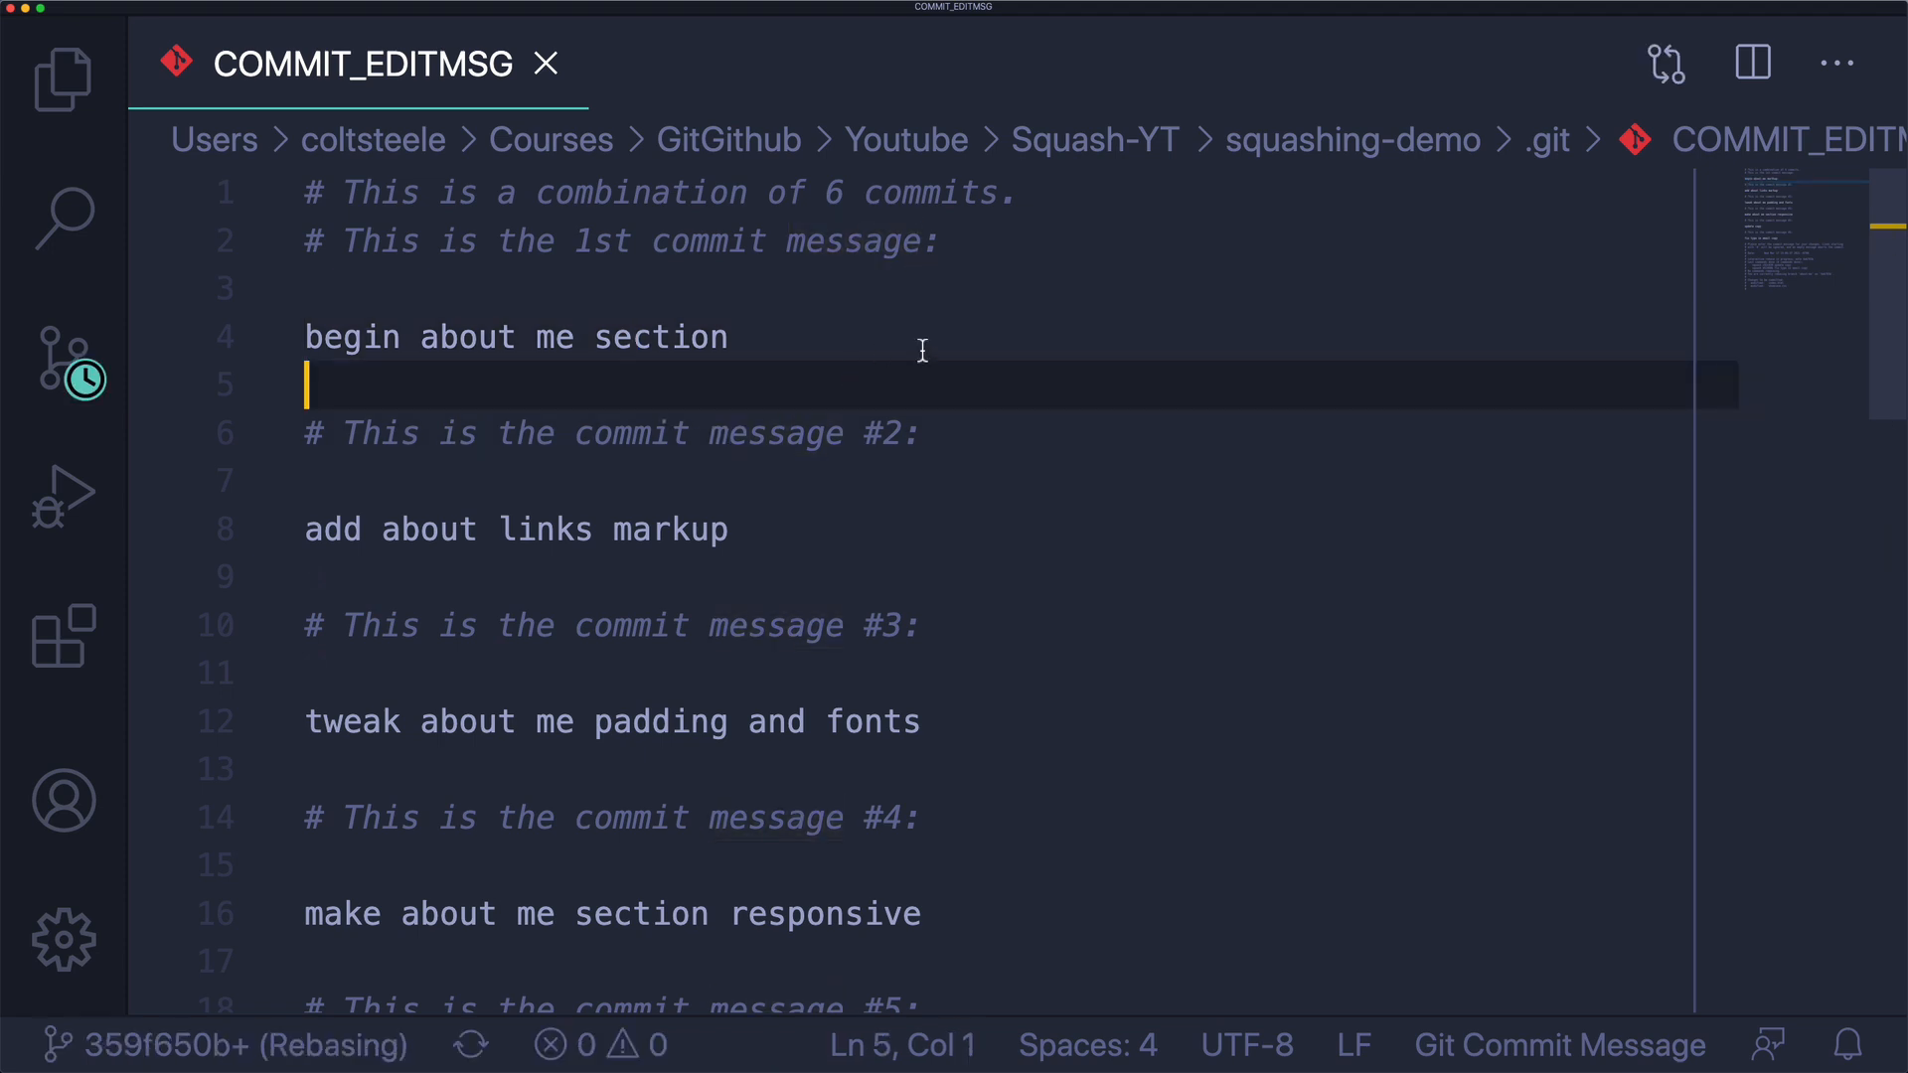
pyautogui.doubleClick(658, 337)
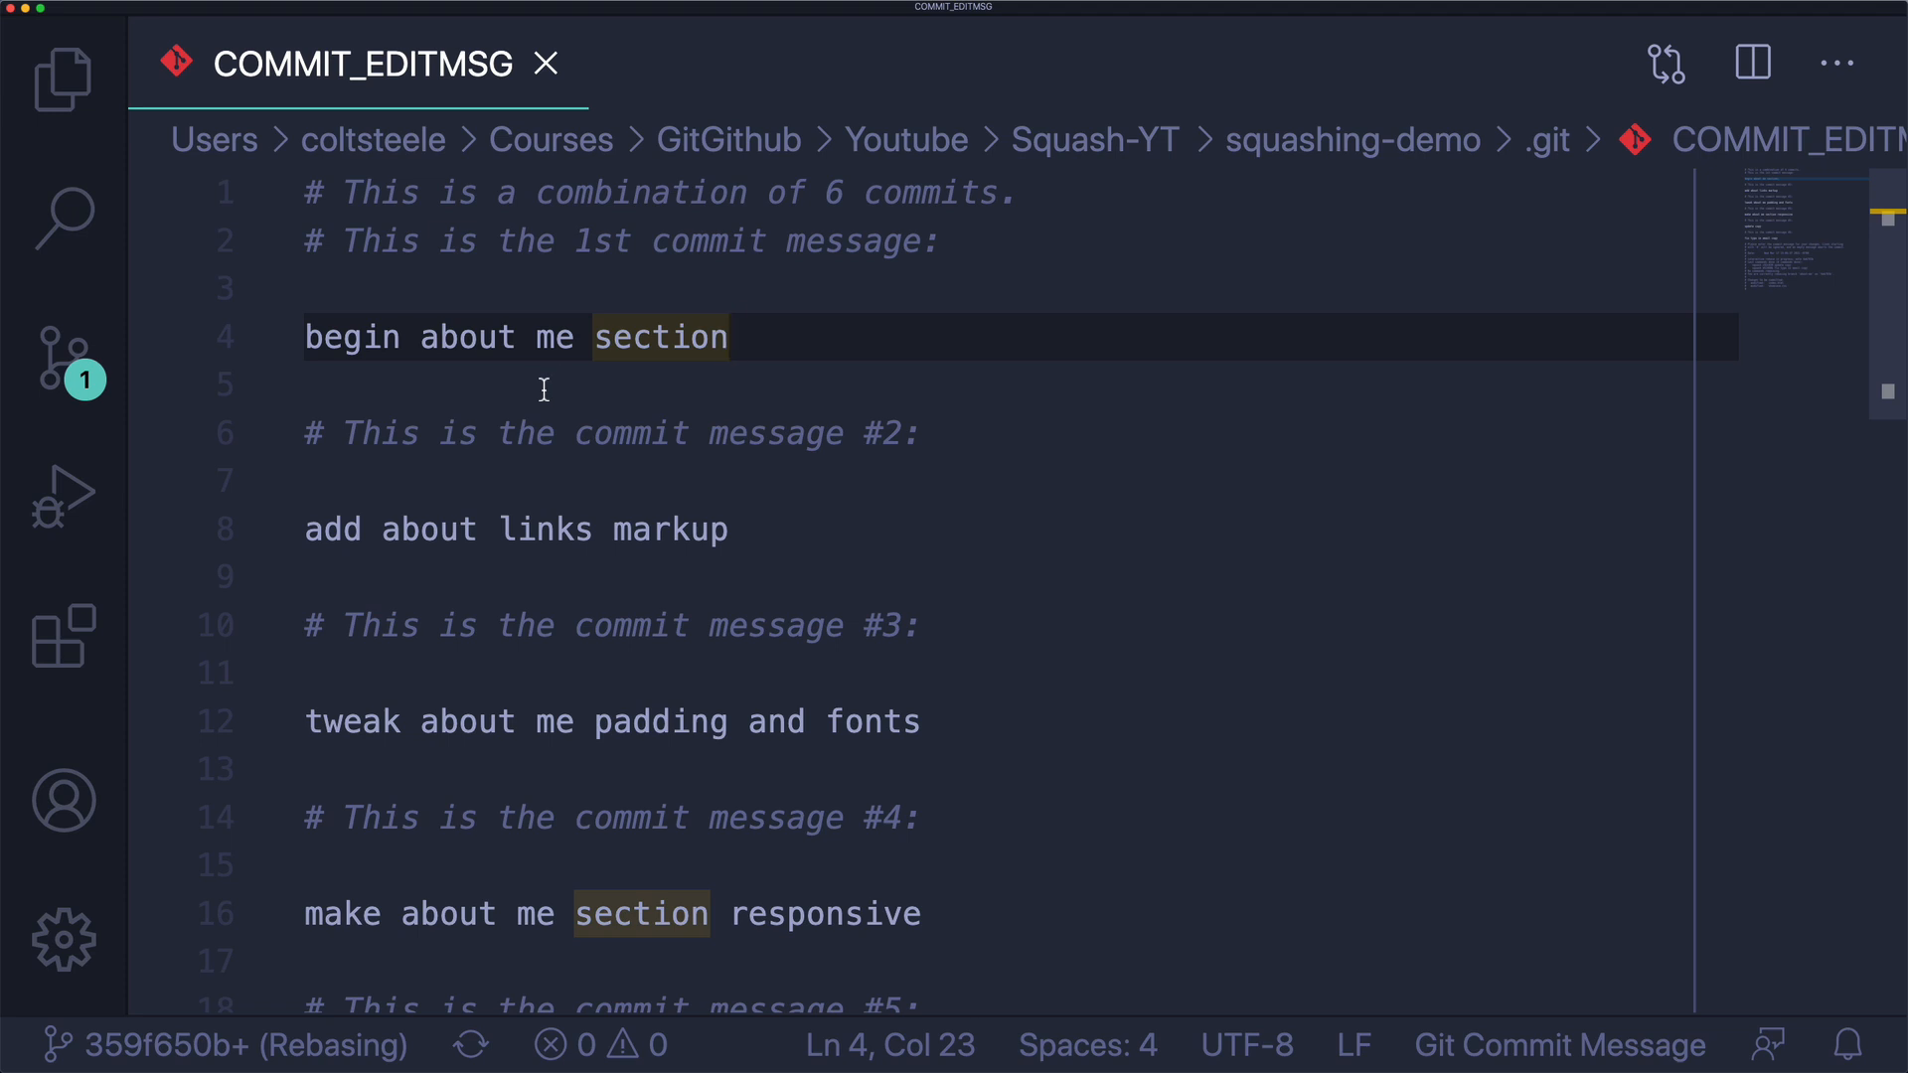
pyautogui.moveTo(543, 64)
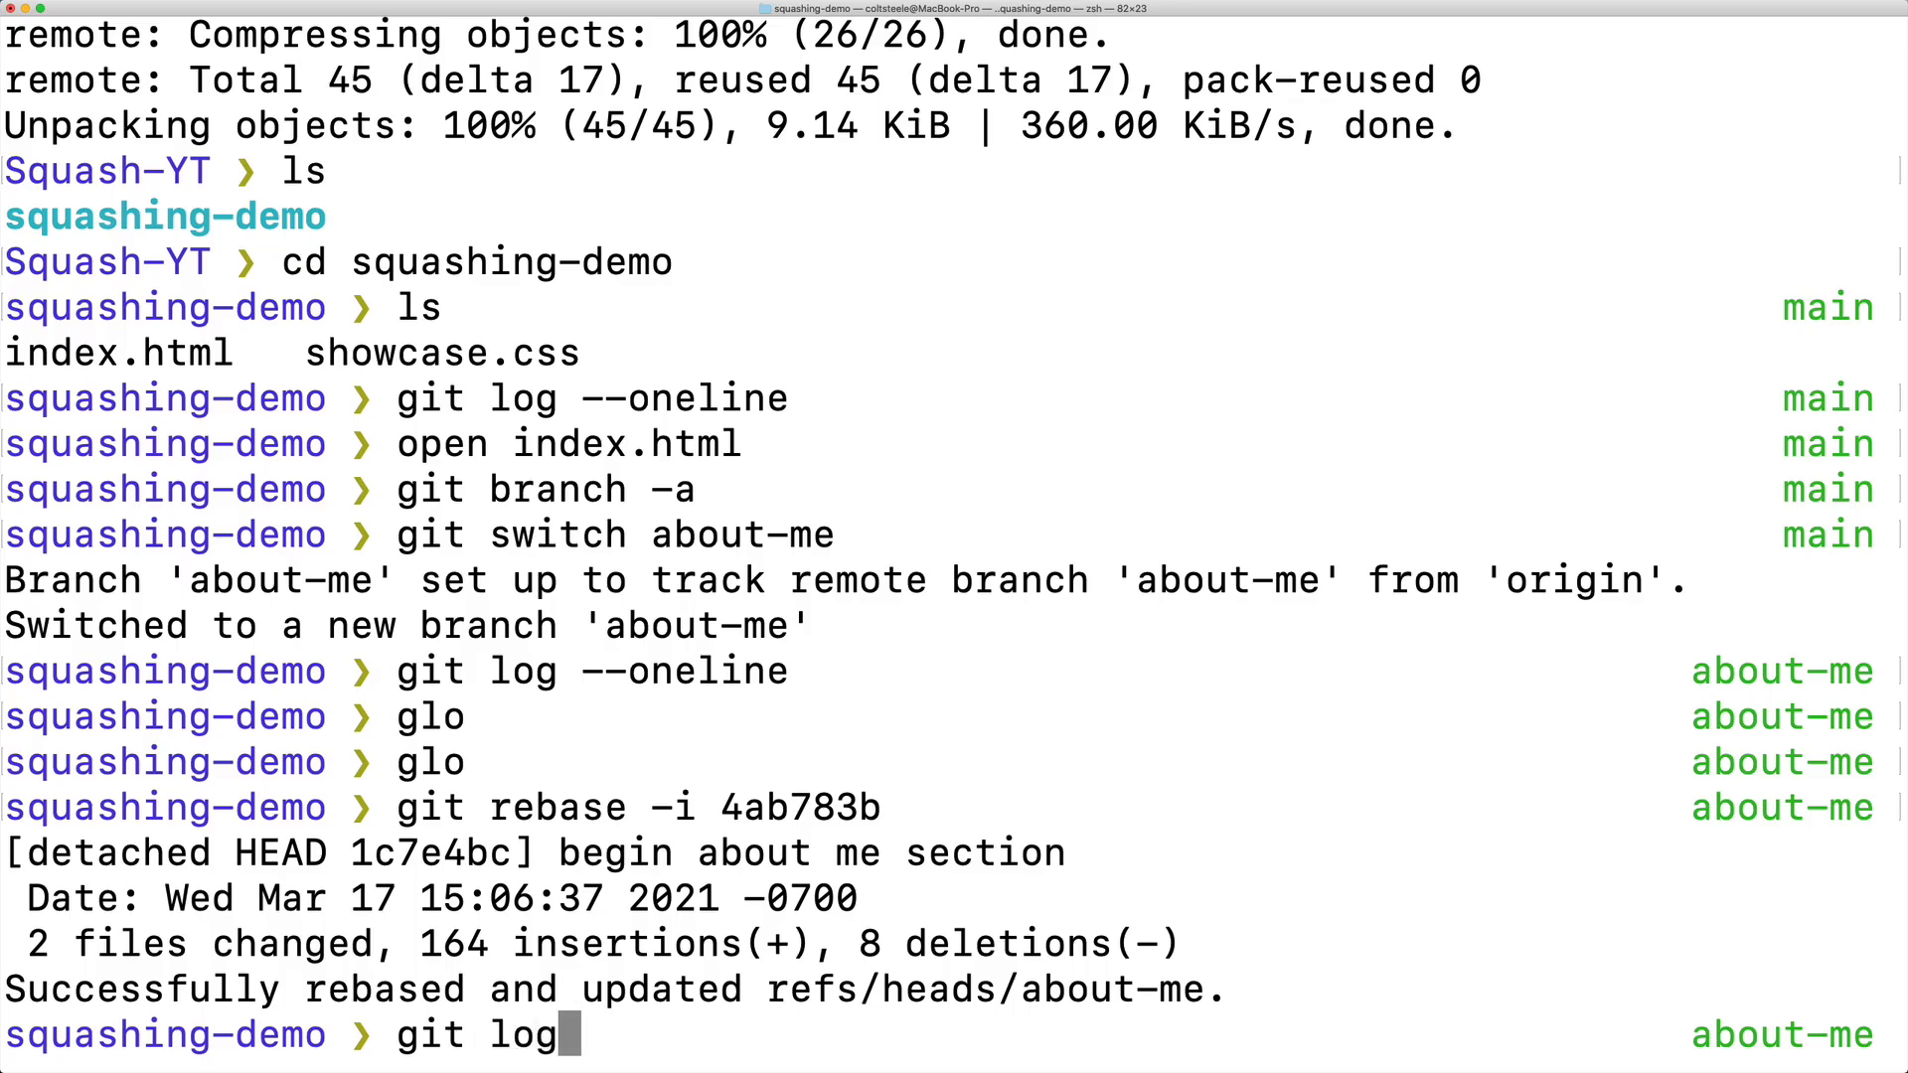
# Run git log --oneline and git log to confirm the single 'begin about me section' commit.
pyautogui.press('Return')
pyautogui.write('git log')
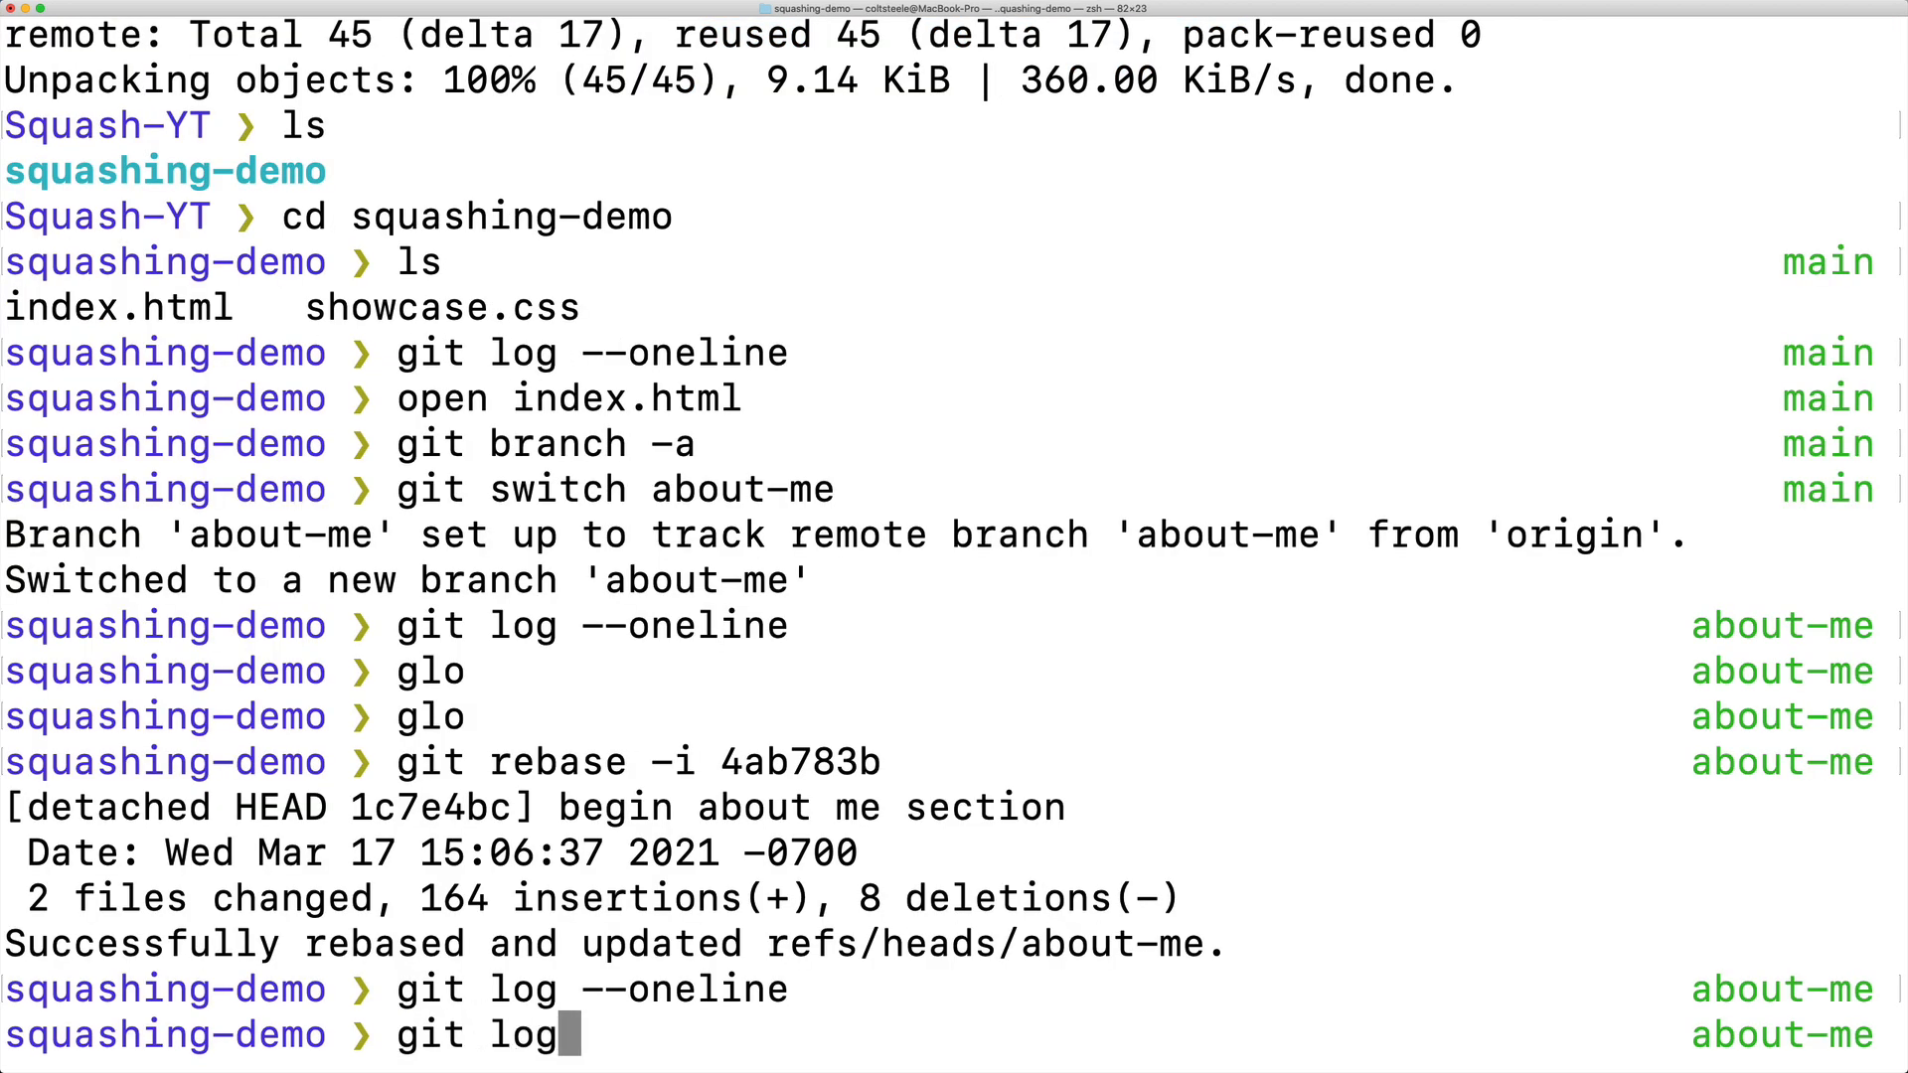
pyautogui.press('Return')
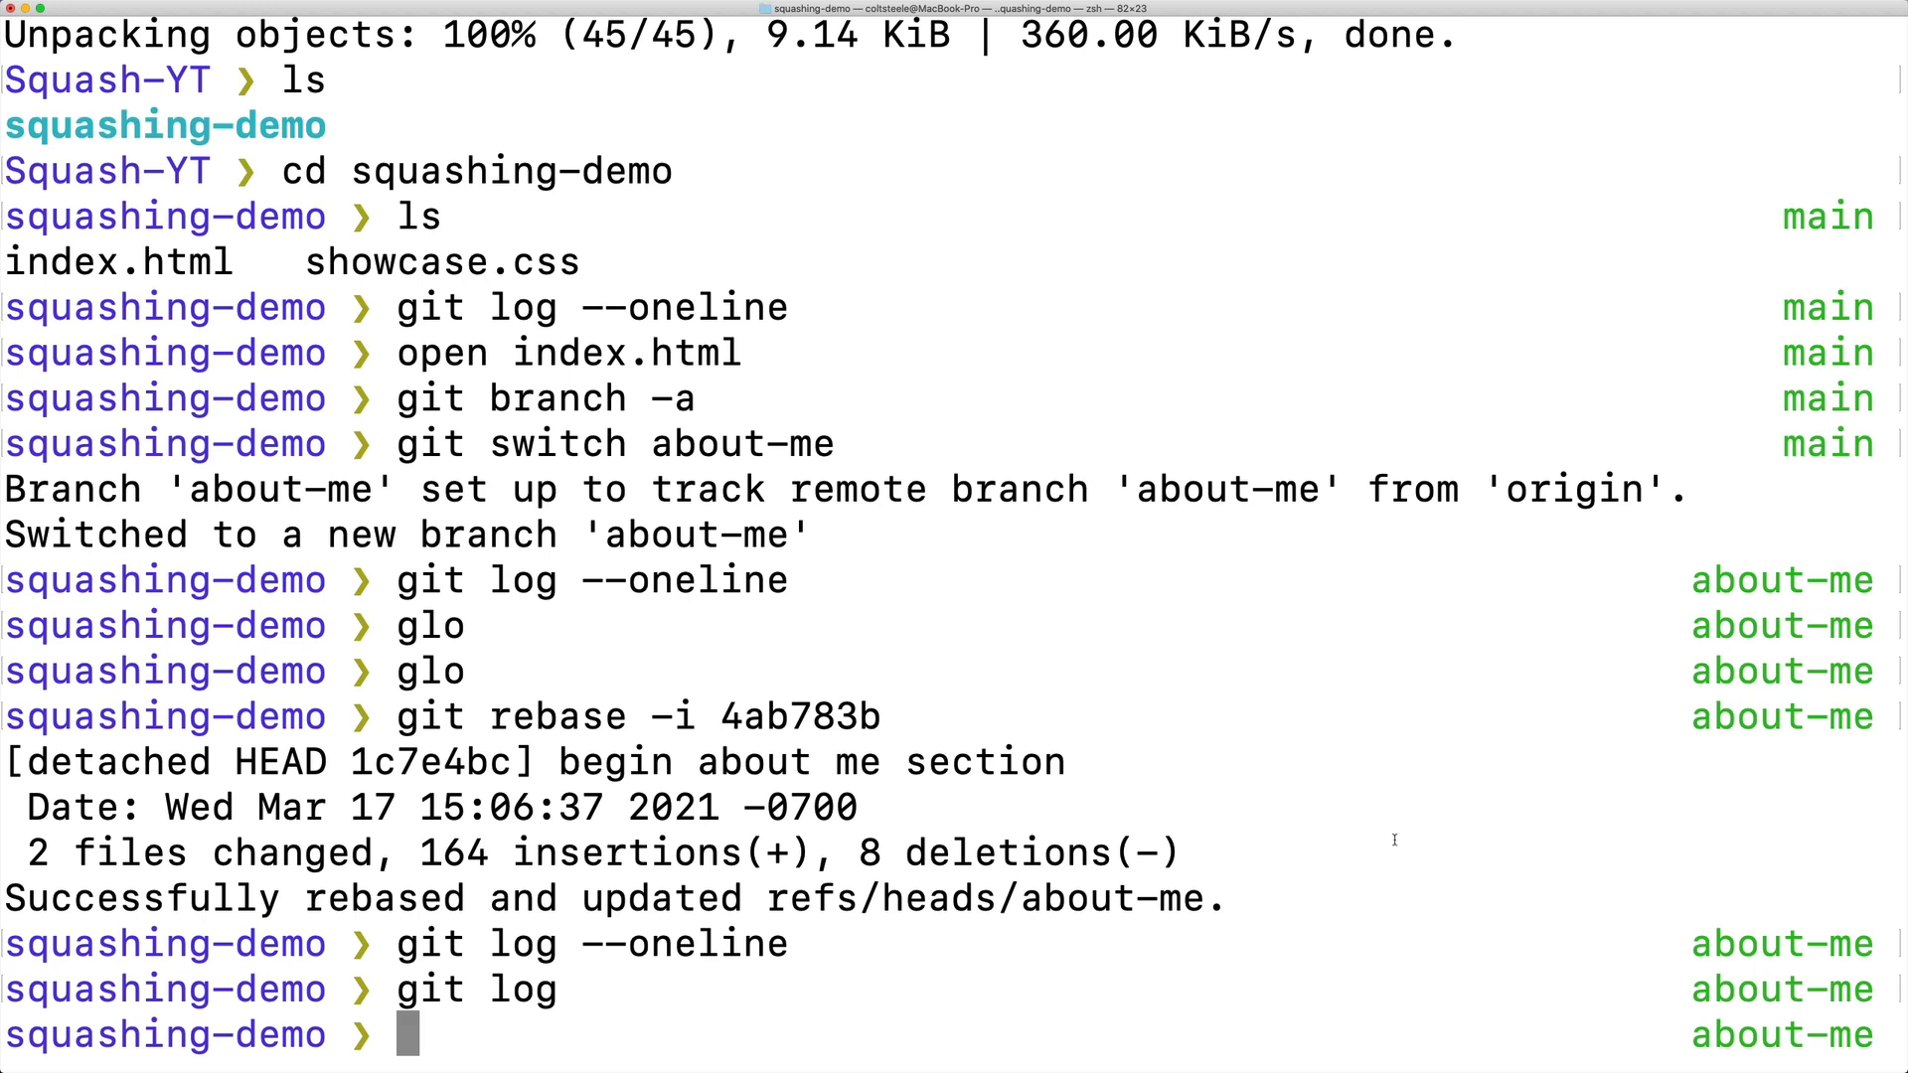
pyautogui.moveTo(1349, 411)
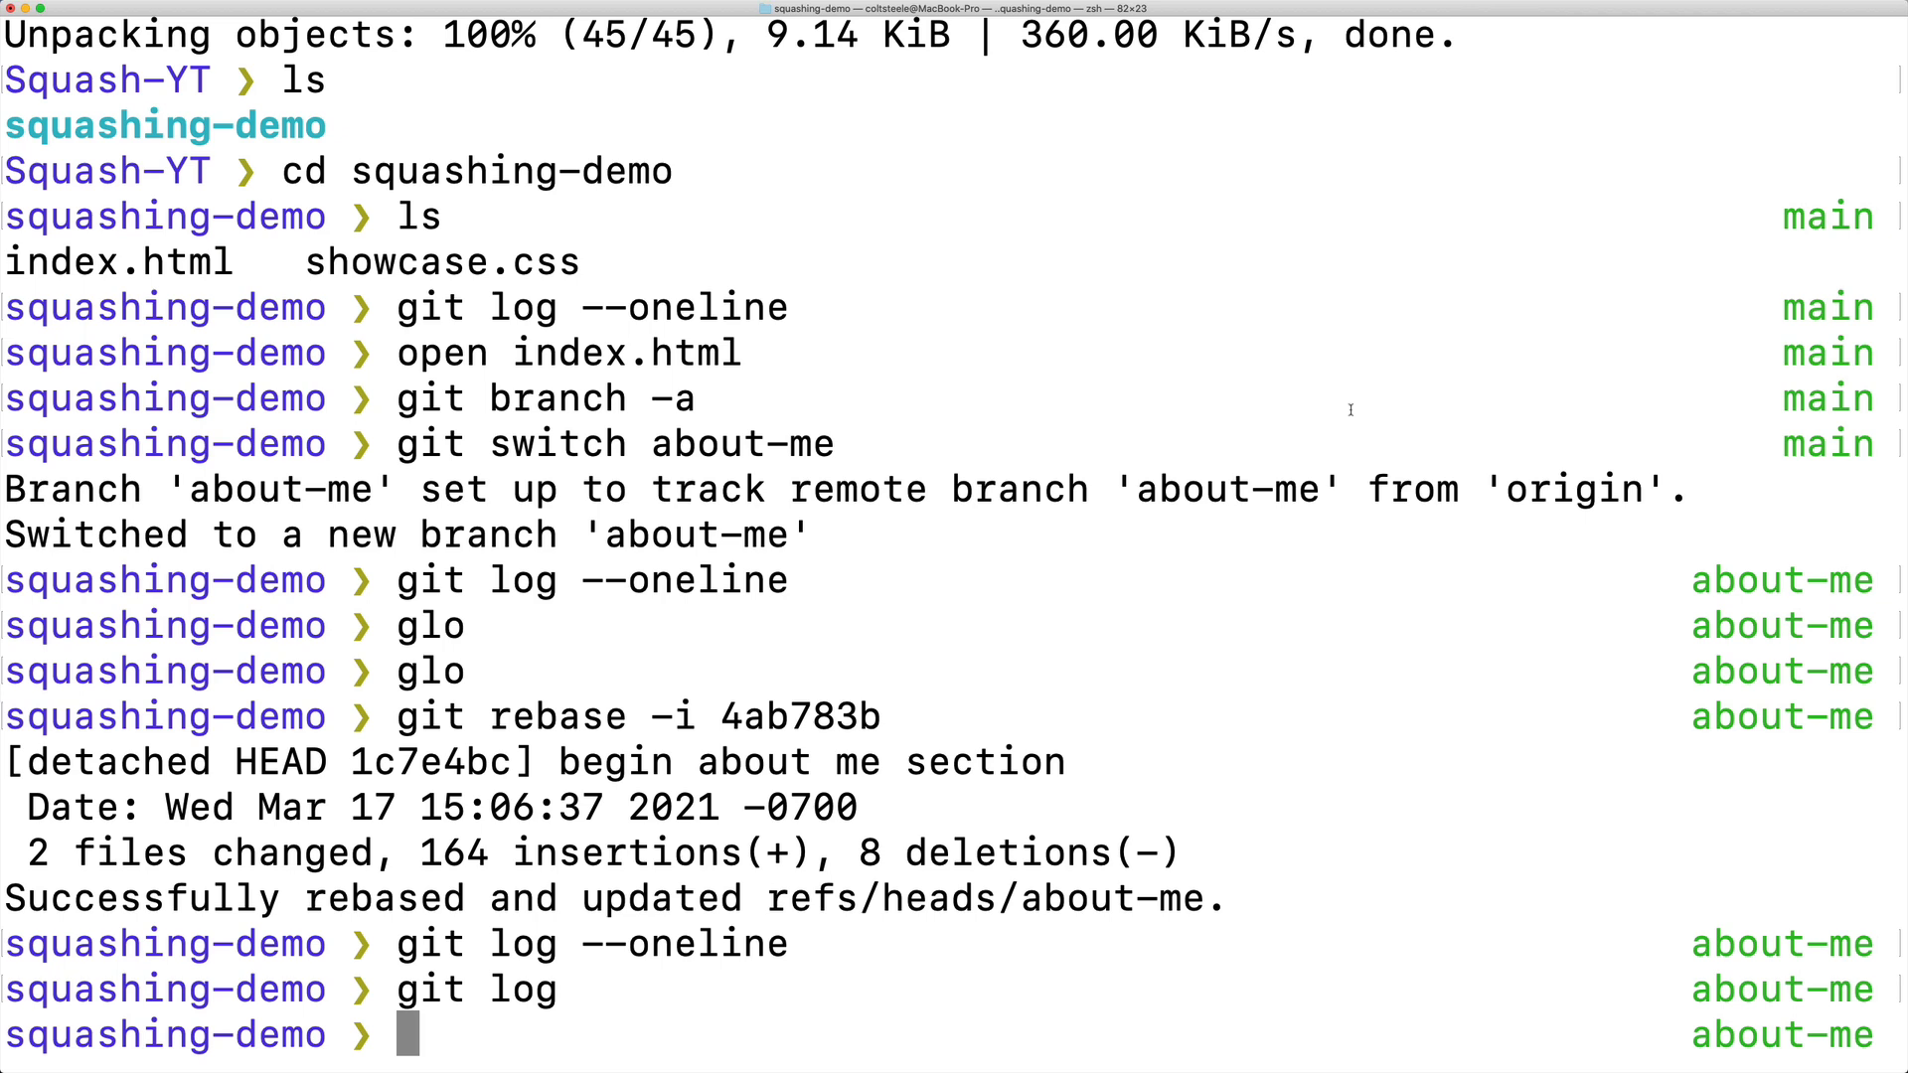
pyautogui.moveTo(1376, 412)
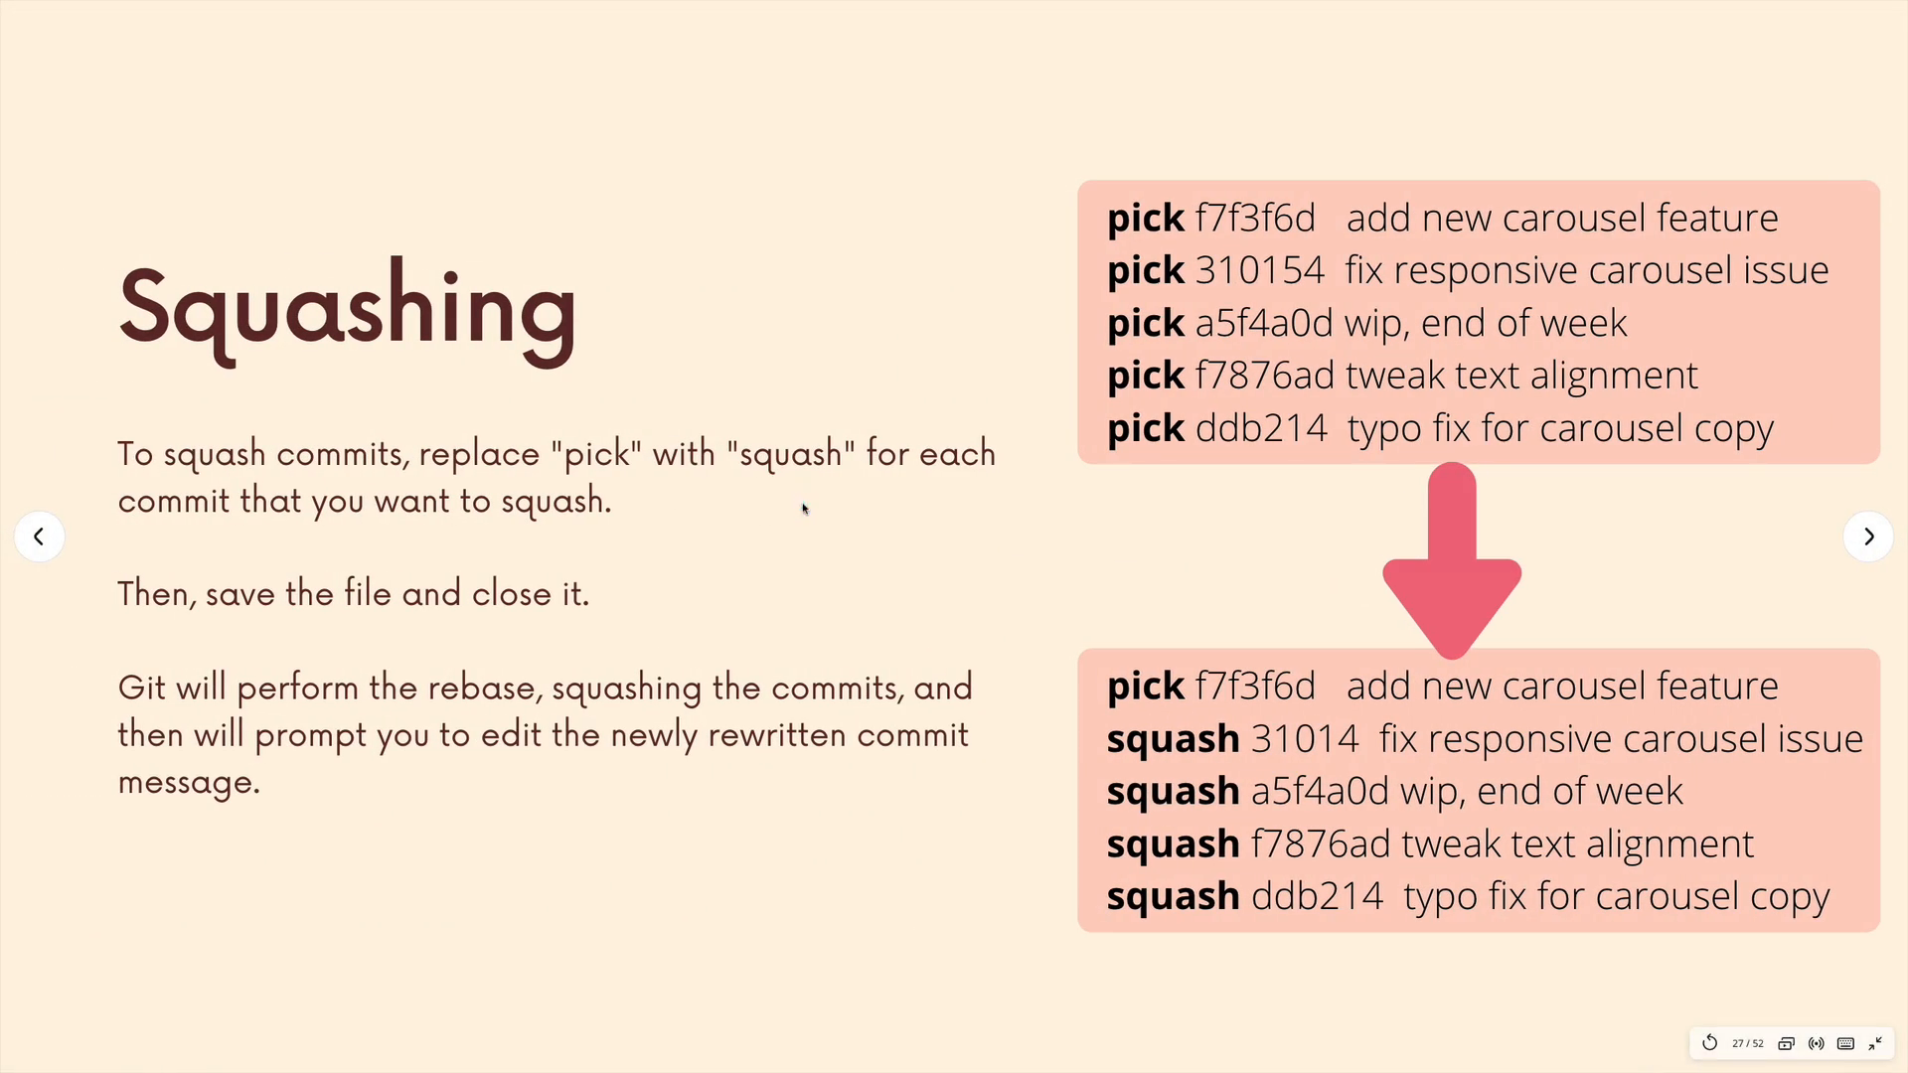
pyautogui.click(1870, 536)
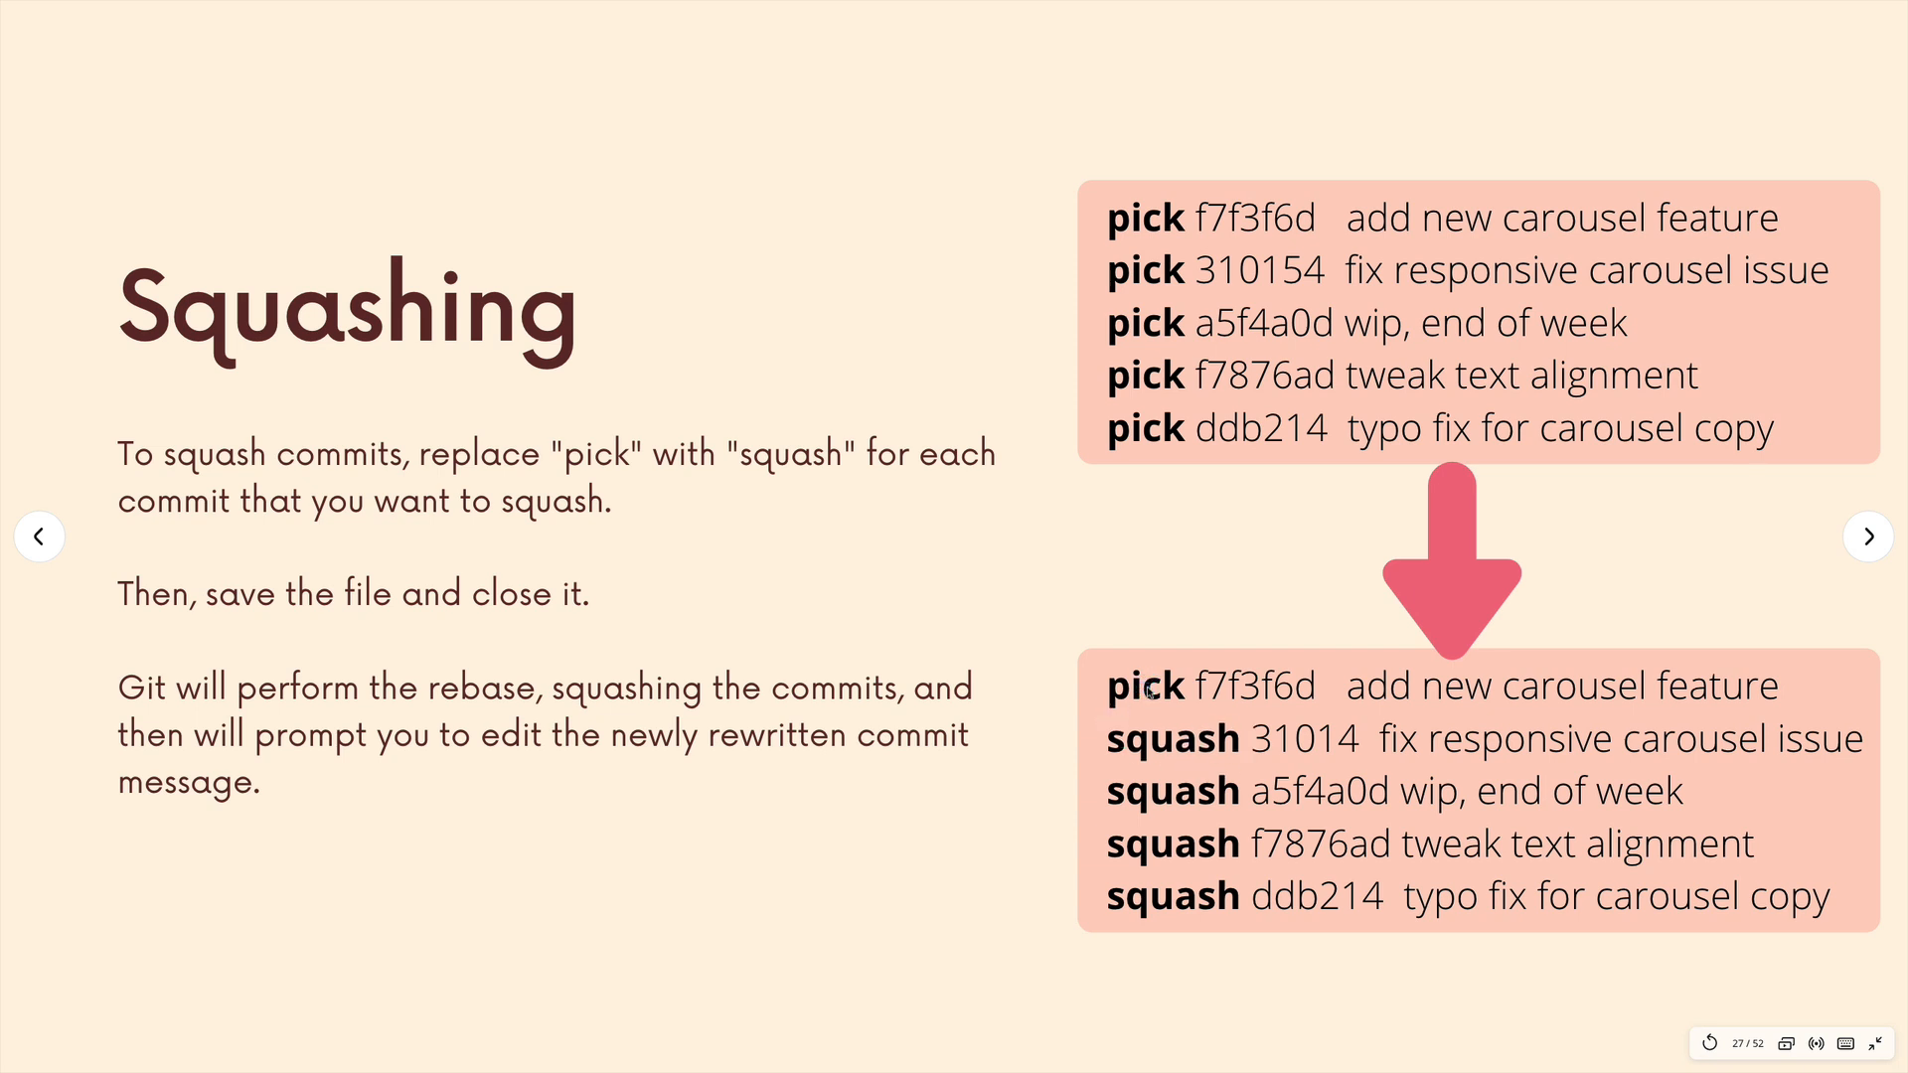
# Advance to the Squashing On Merge slide showing git merge --squash and git commit.
pyautogui.click(1870, 537)
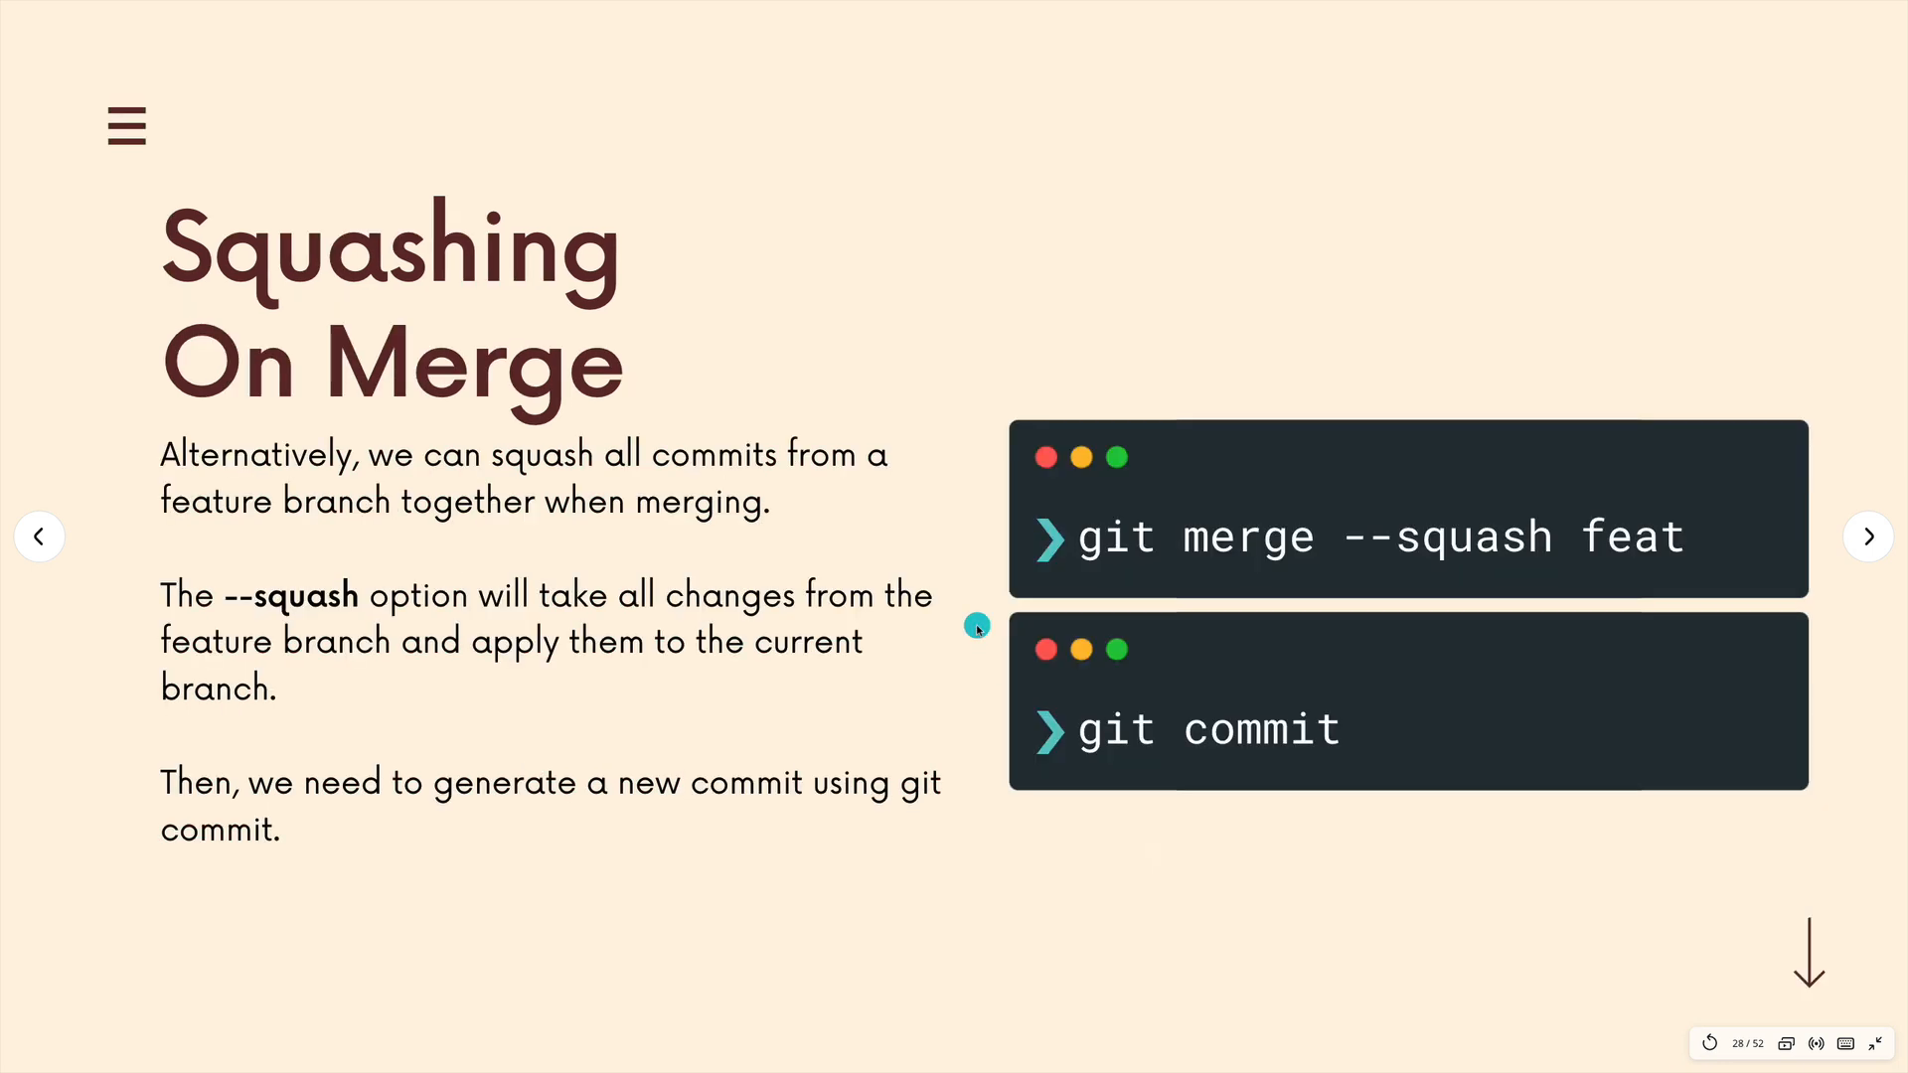
pyautogui.moveTo(1257, 584)
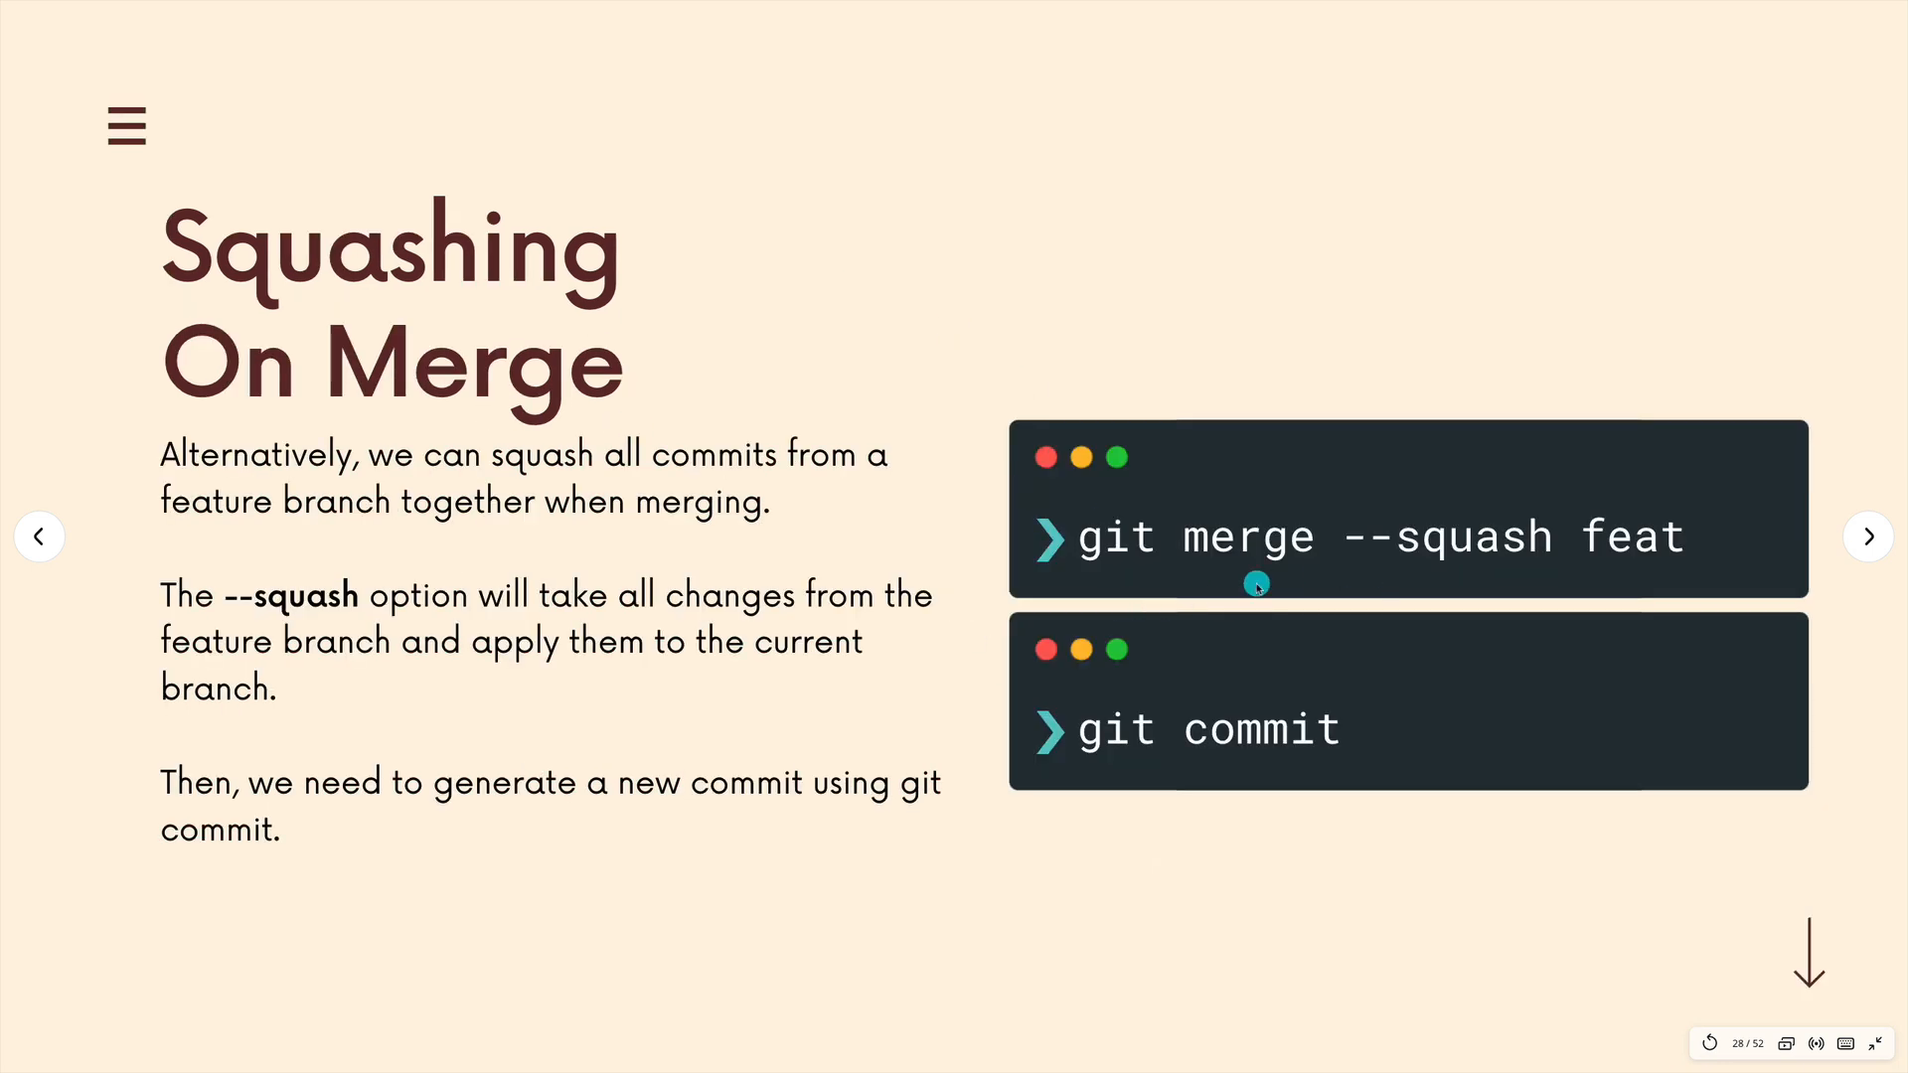
pyautogui.moveTo(1719, 583)
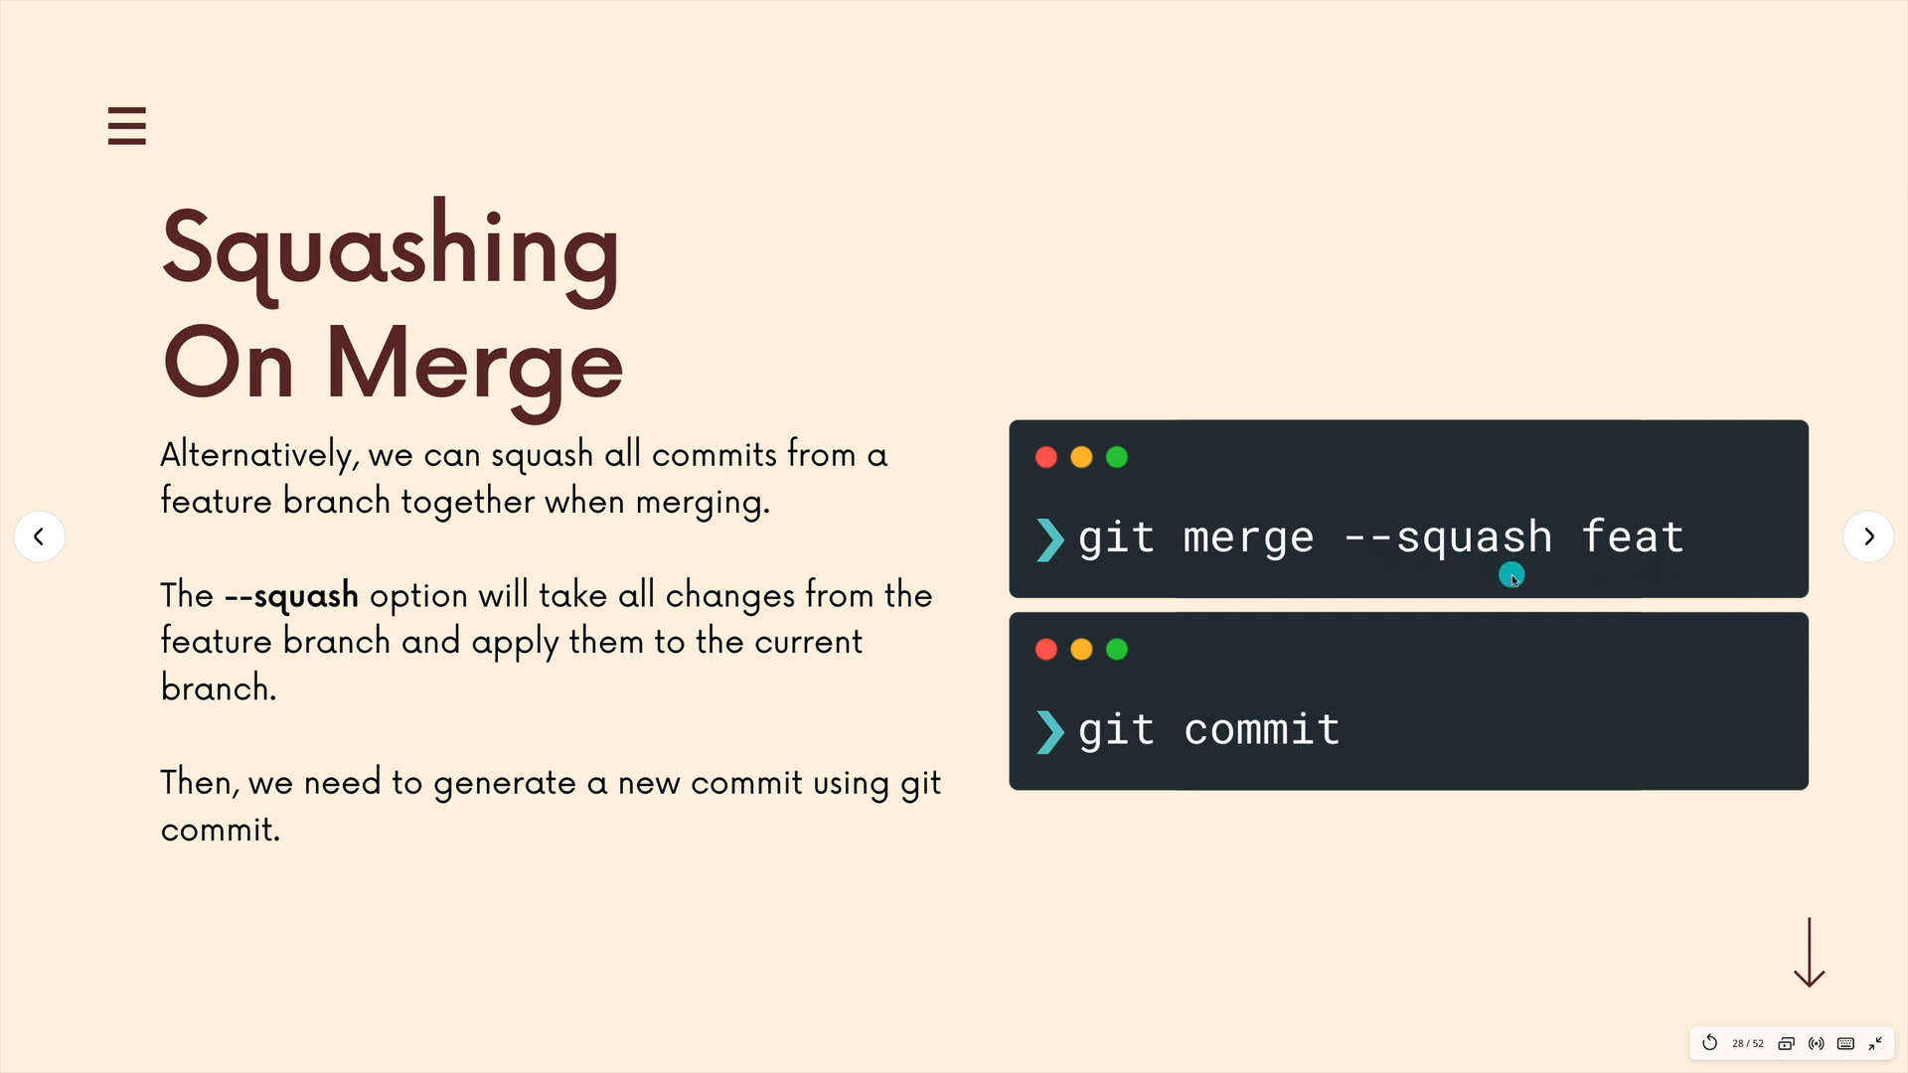
pyautogui.moveTo(1512, 580)
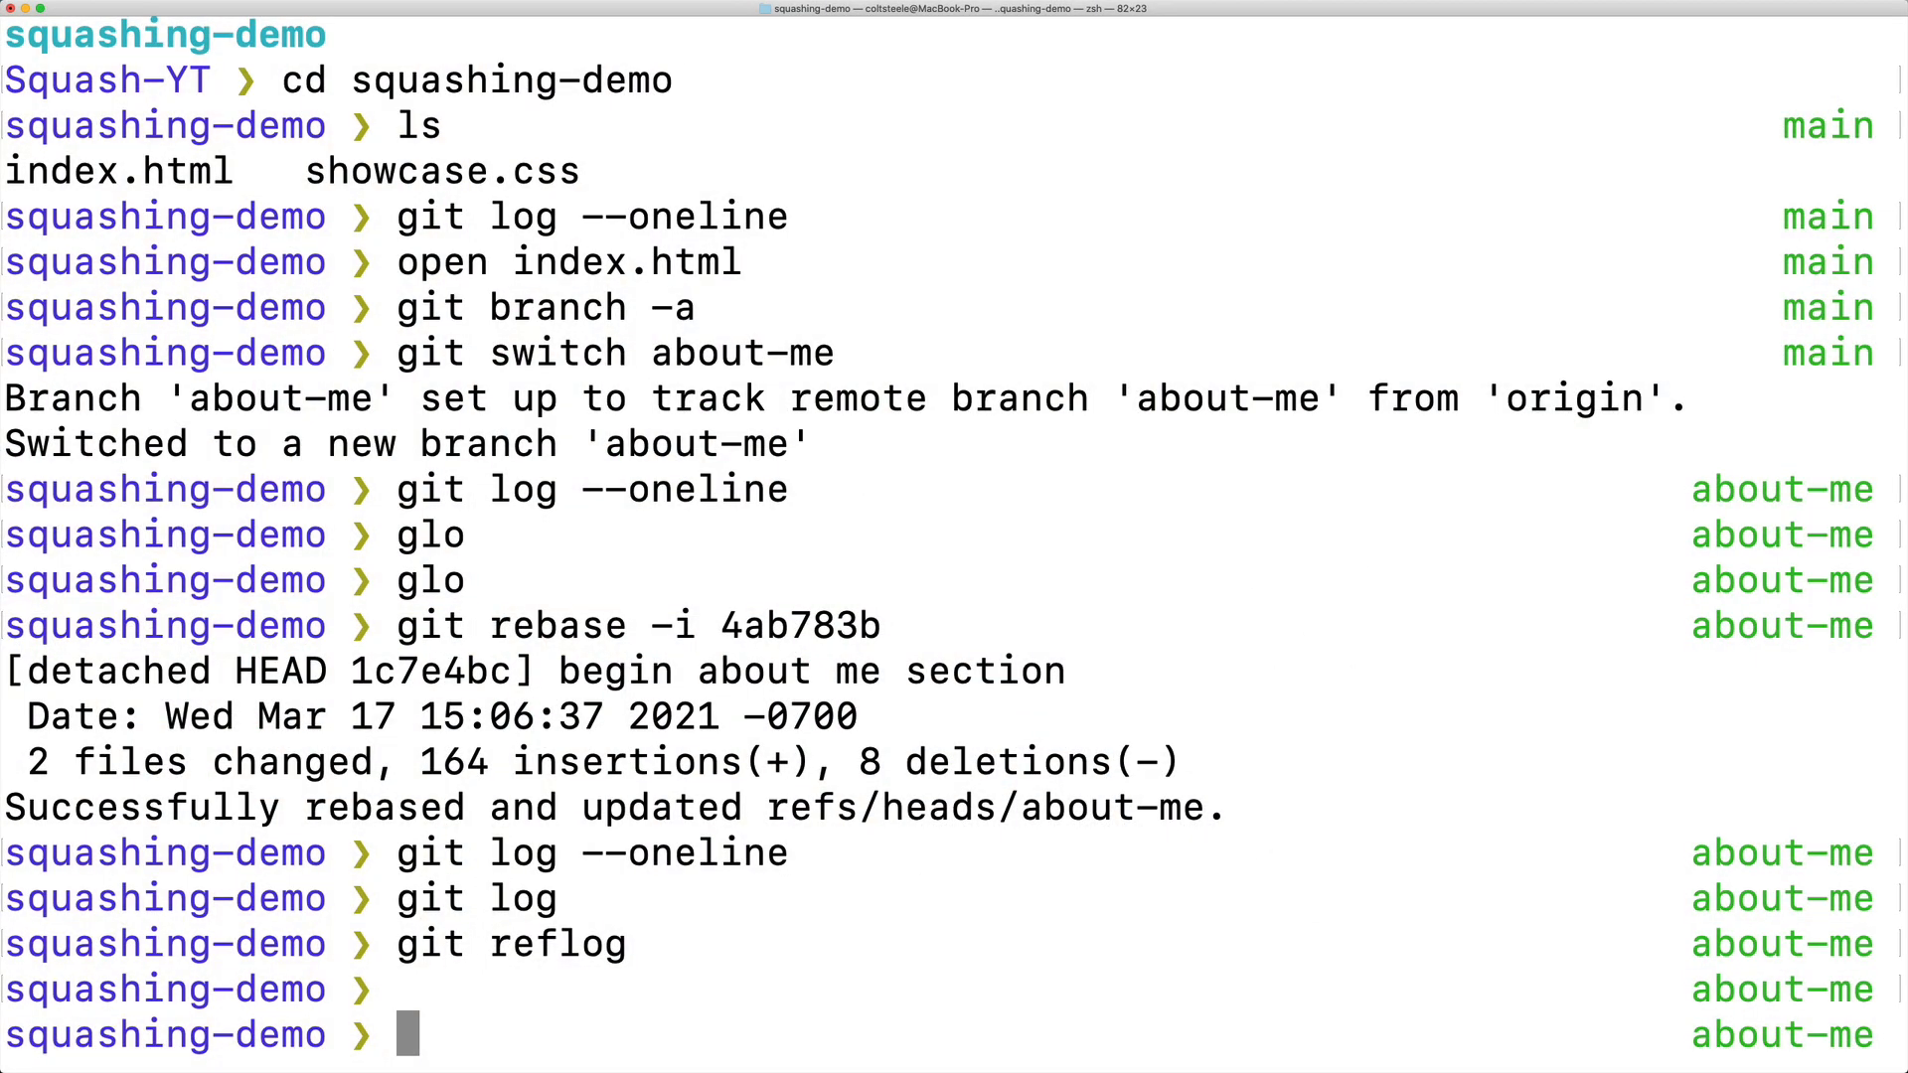
# Hard-reset about-me to HEAD@{7} and list the restored six commits with git log --oneline --decorate.
pyautogui.write('git reset')
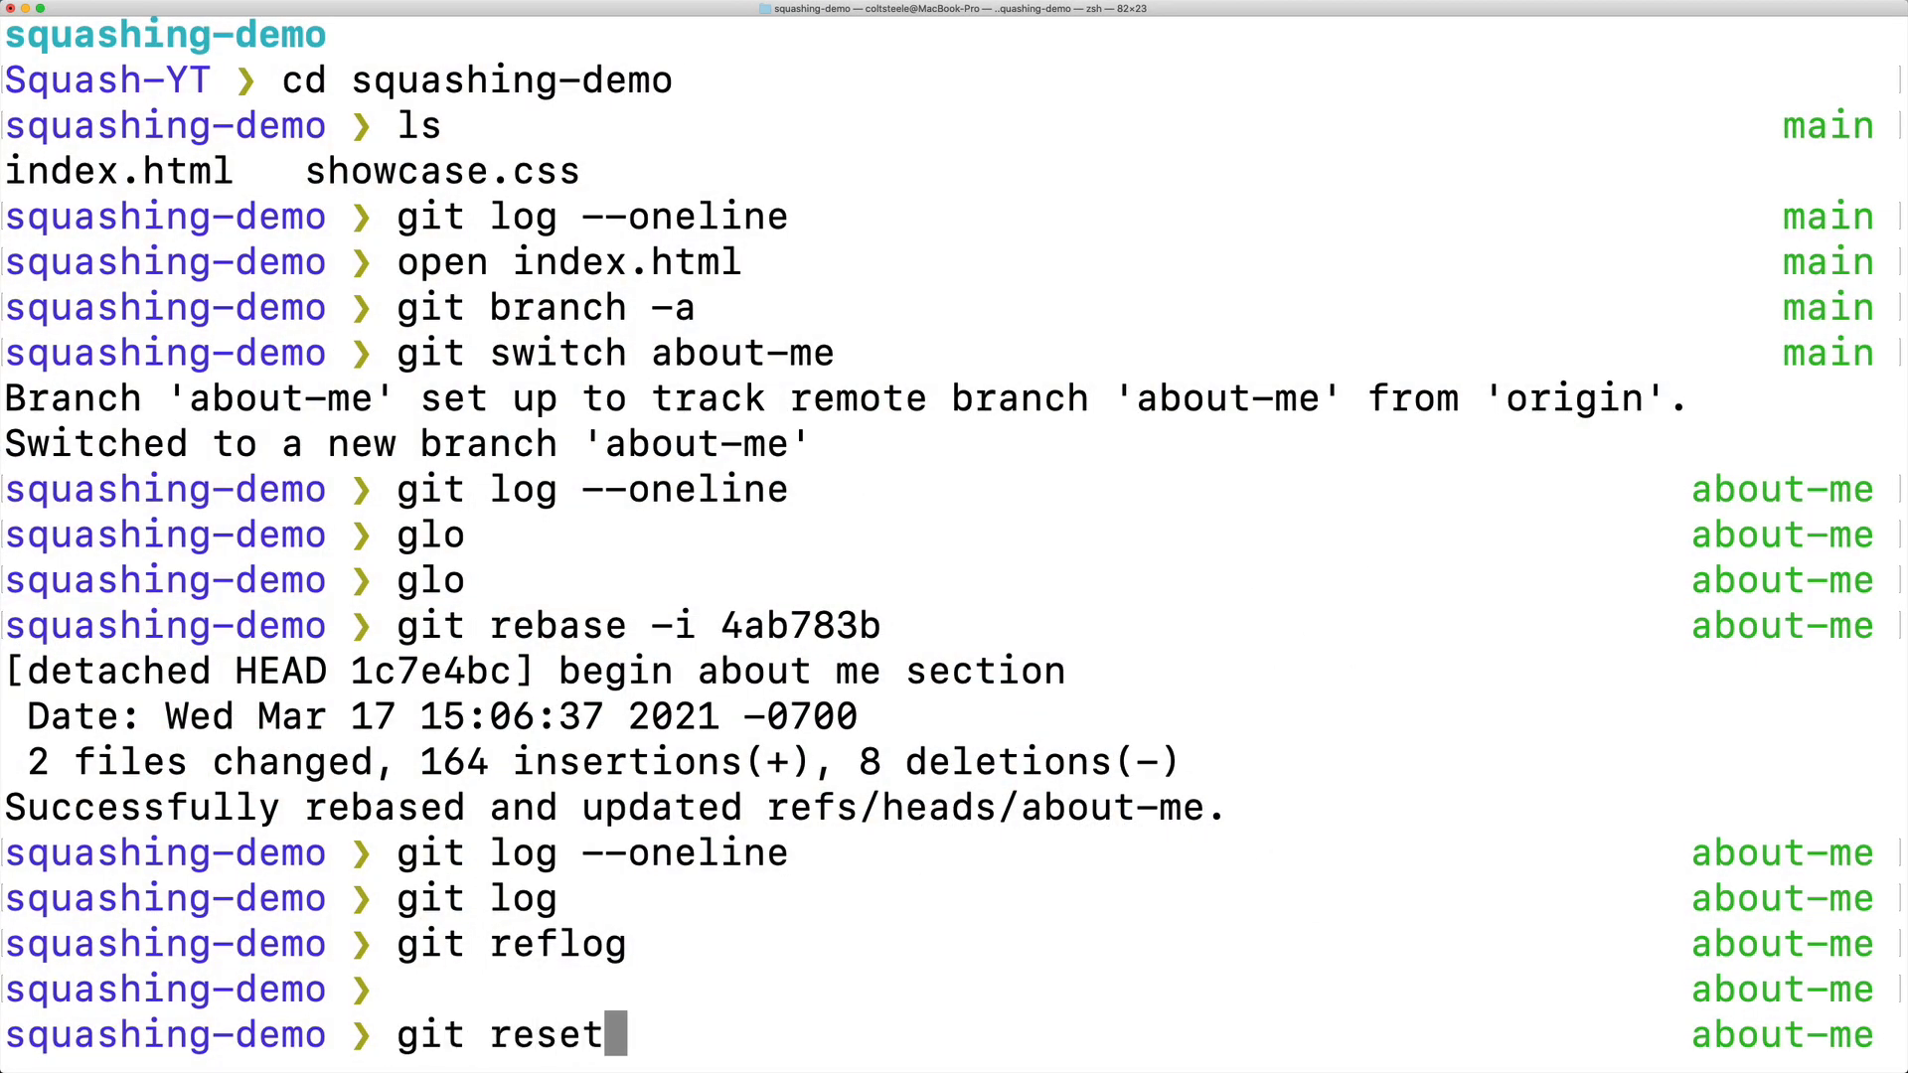
pyautogui.write('--hard HEAD@{7}')
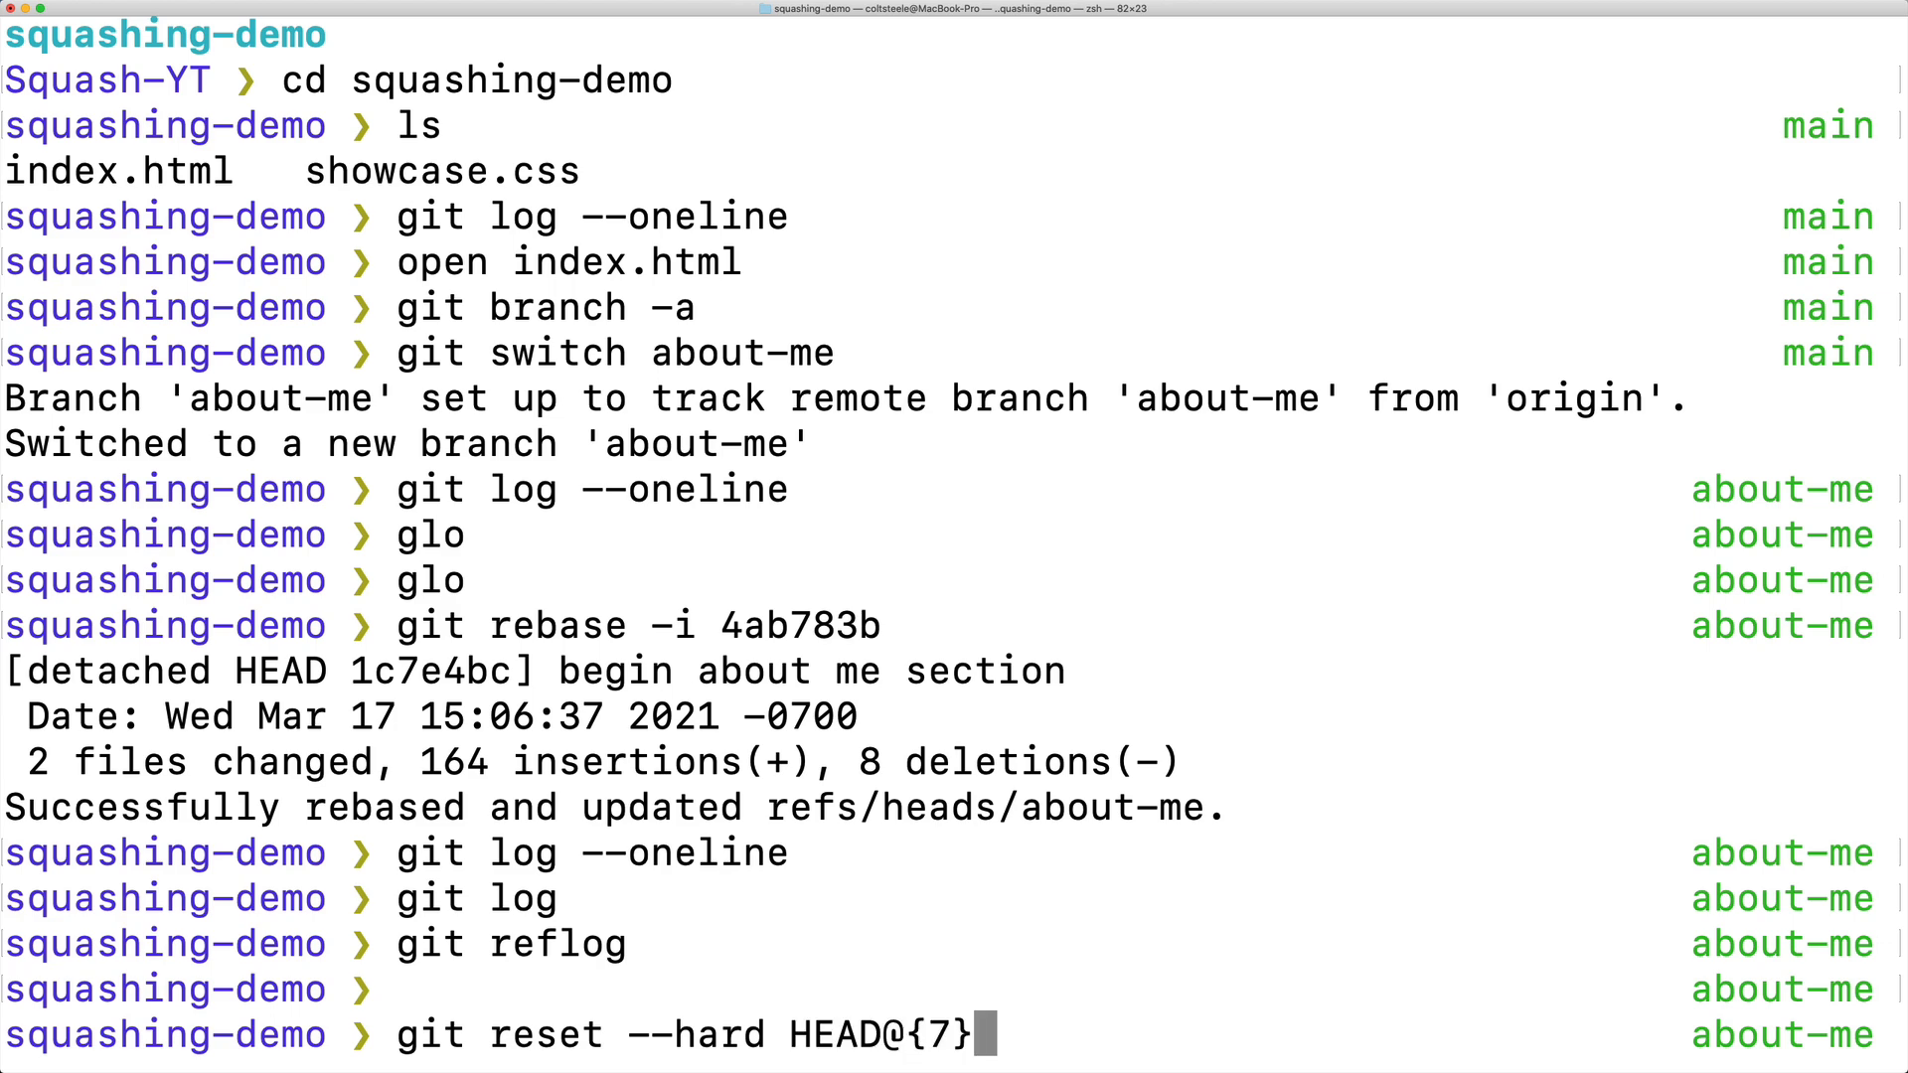
pyautogui.press('Return')
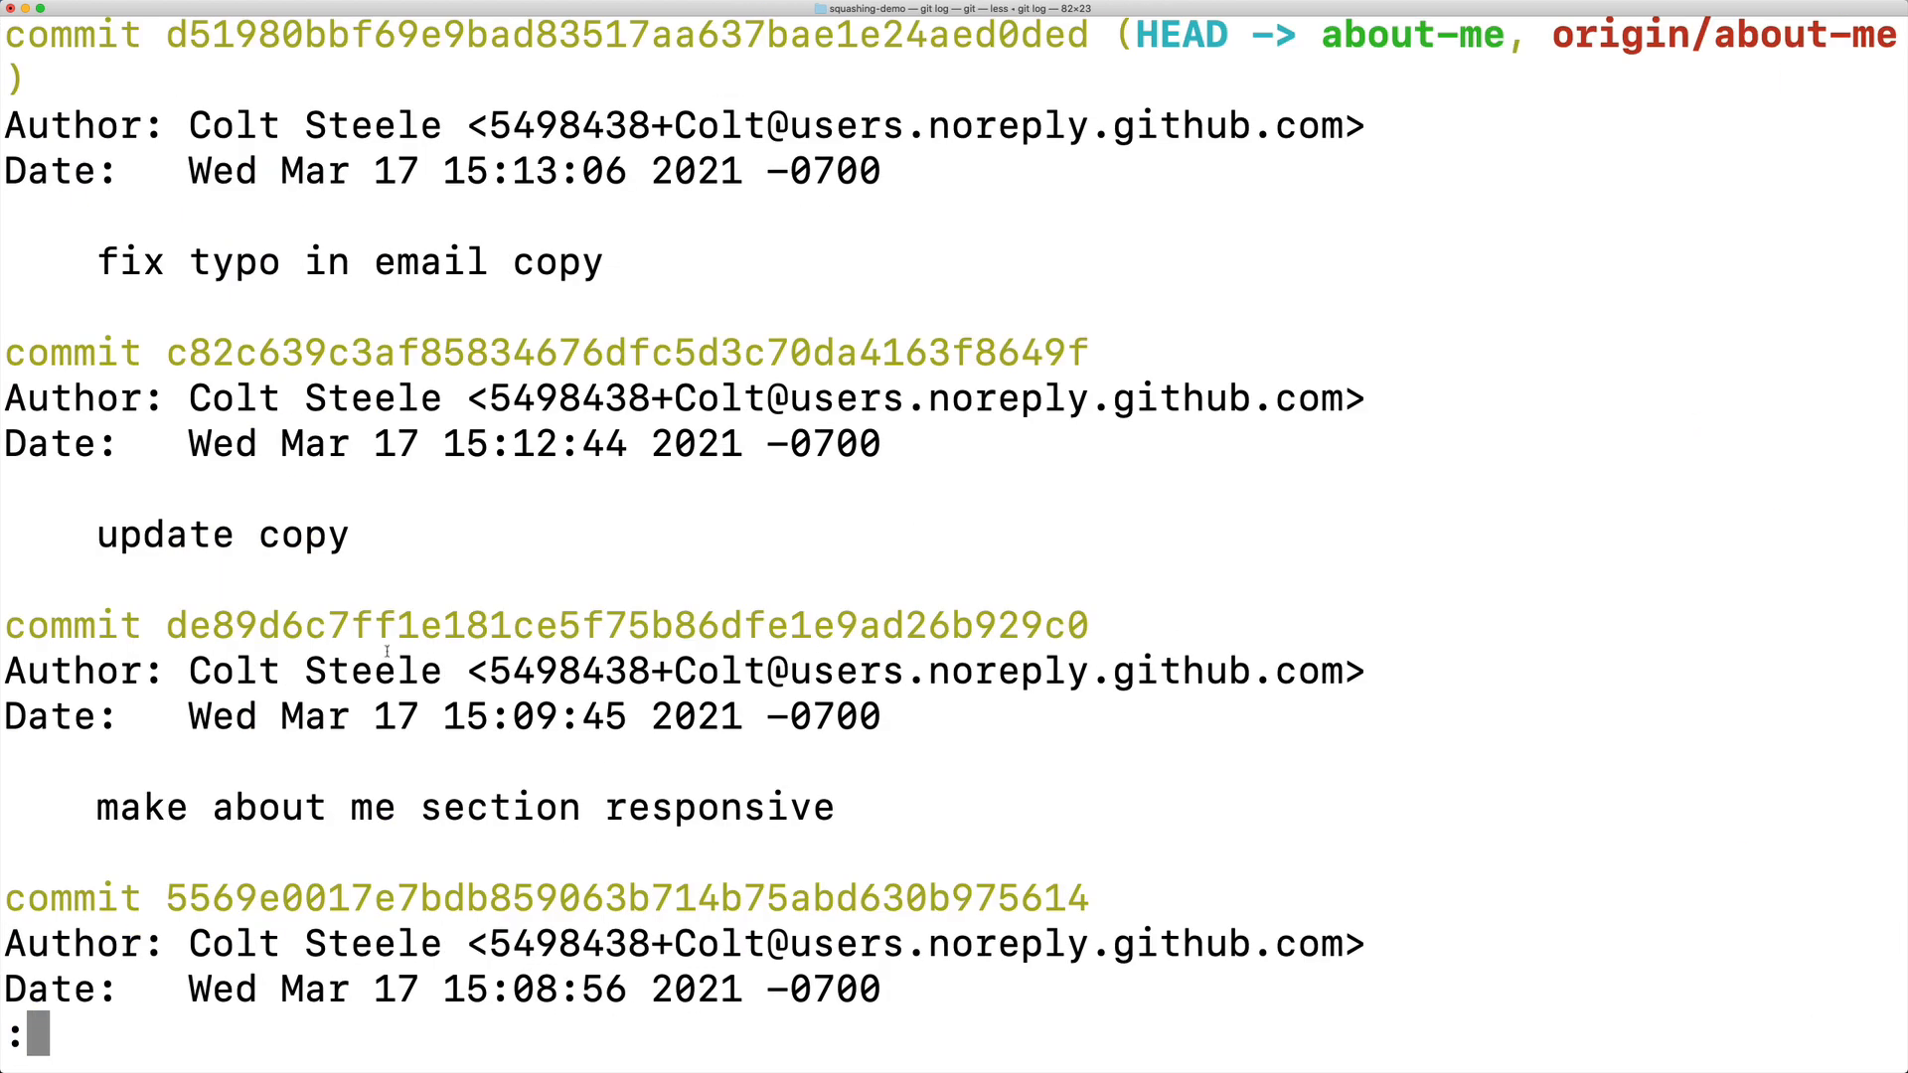
pyautogui.write('git log --oneline --decorate')
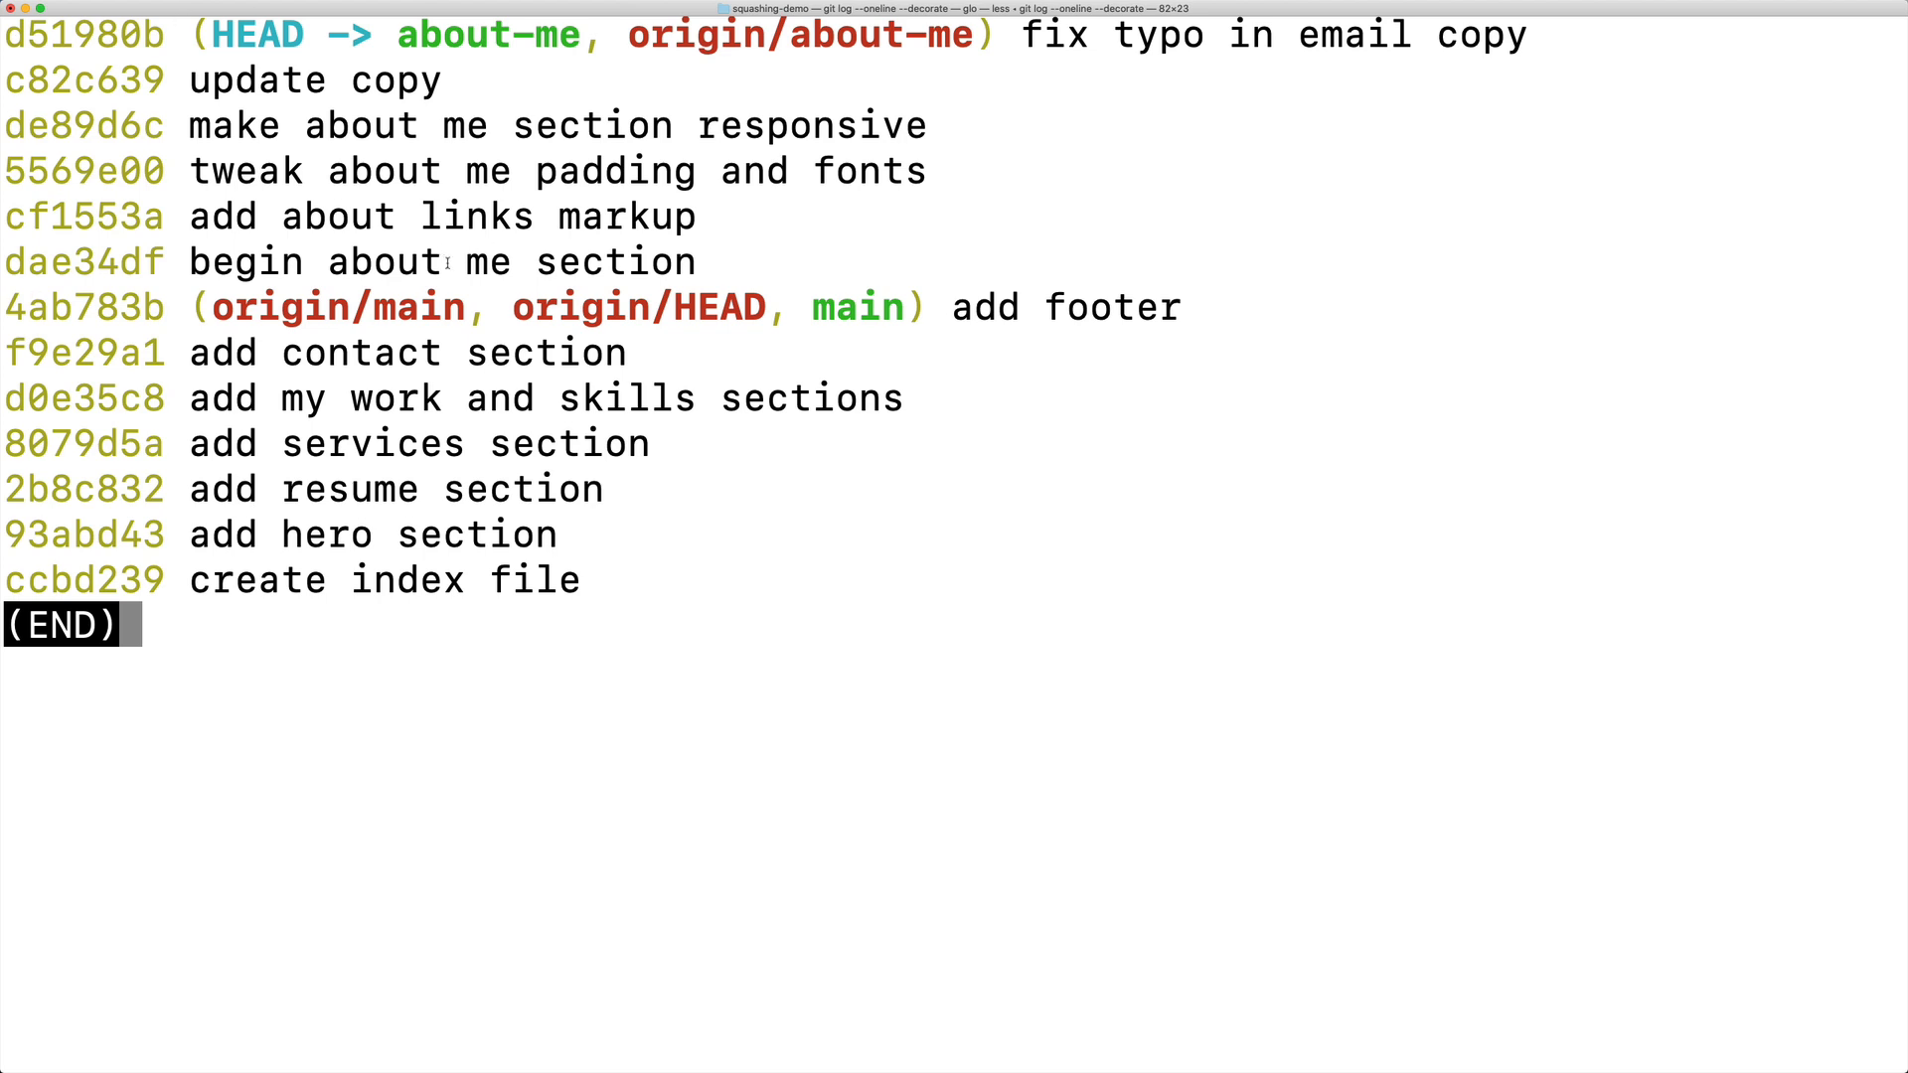
pyautogui.moveTo(834, 367)
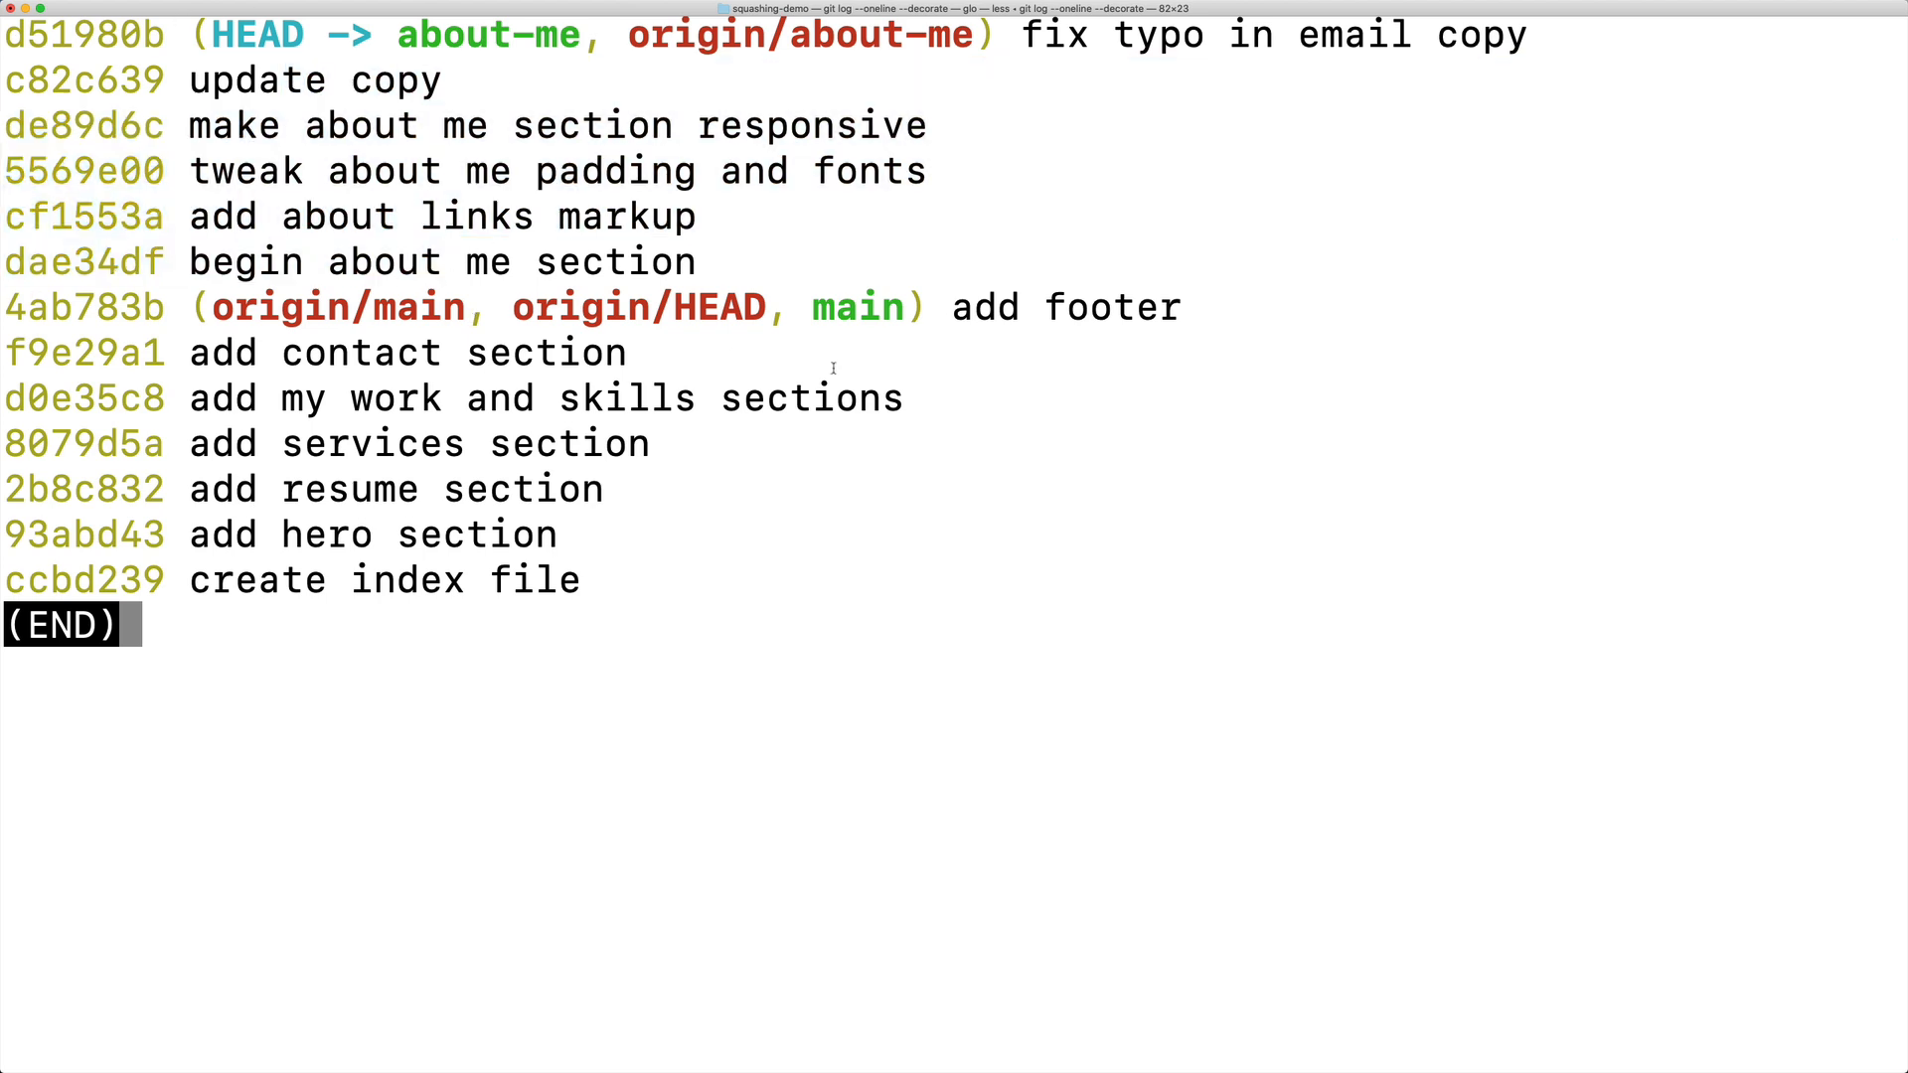
# Quit the commit history pager and switch back to the main branch.
pyautogui.press('q')
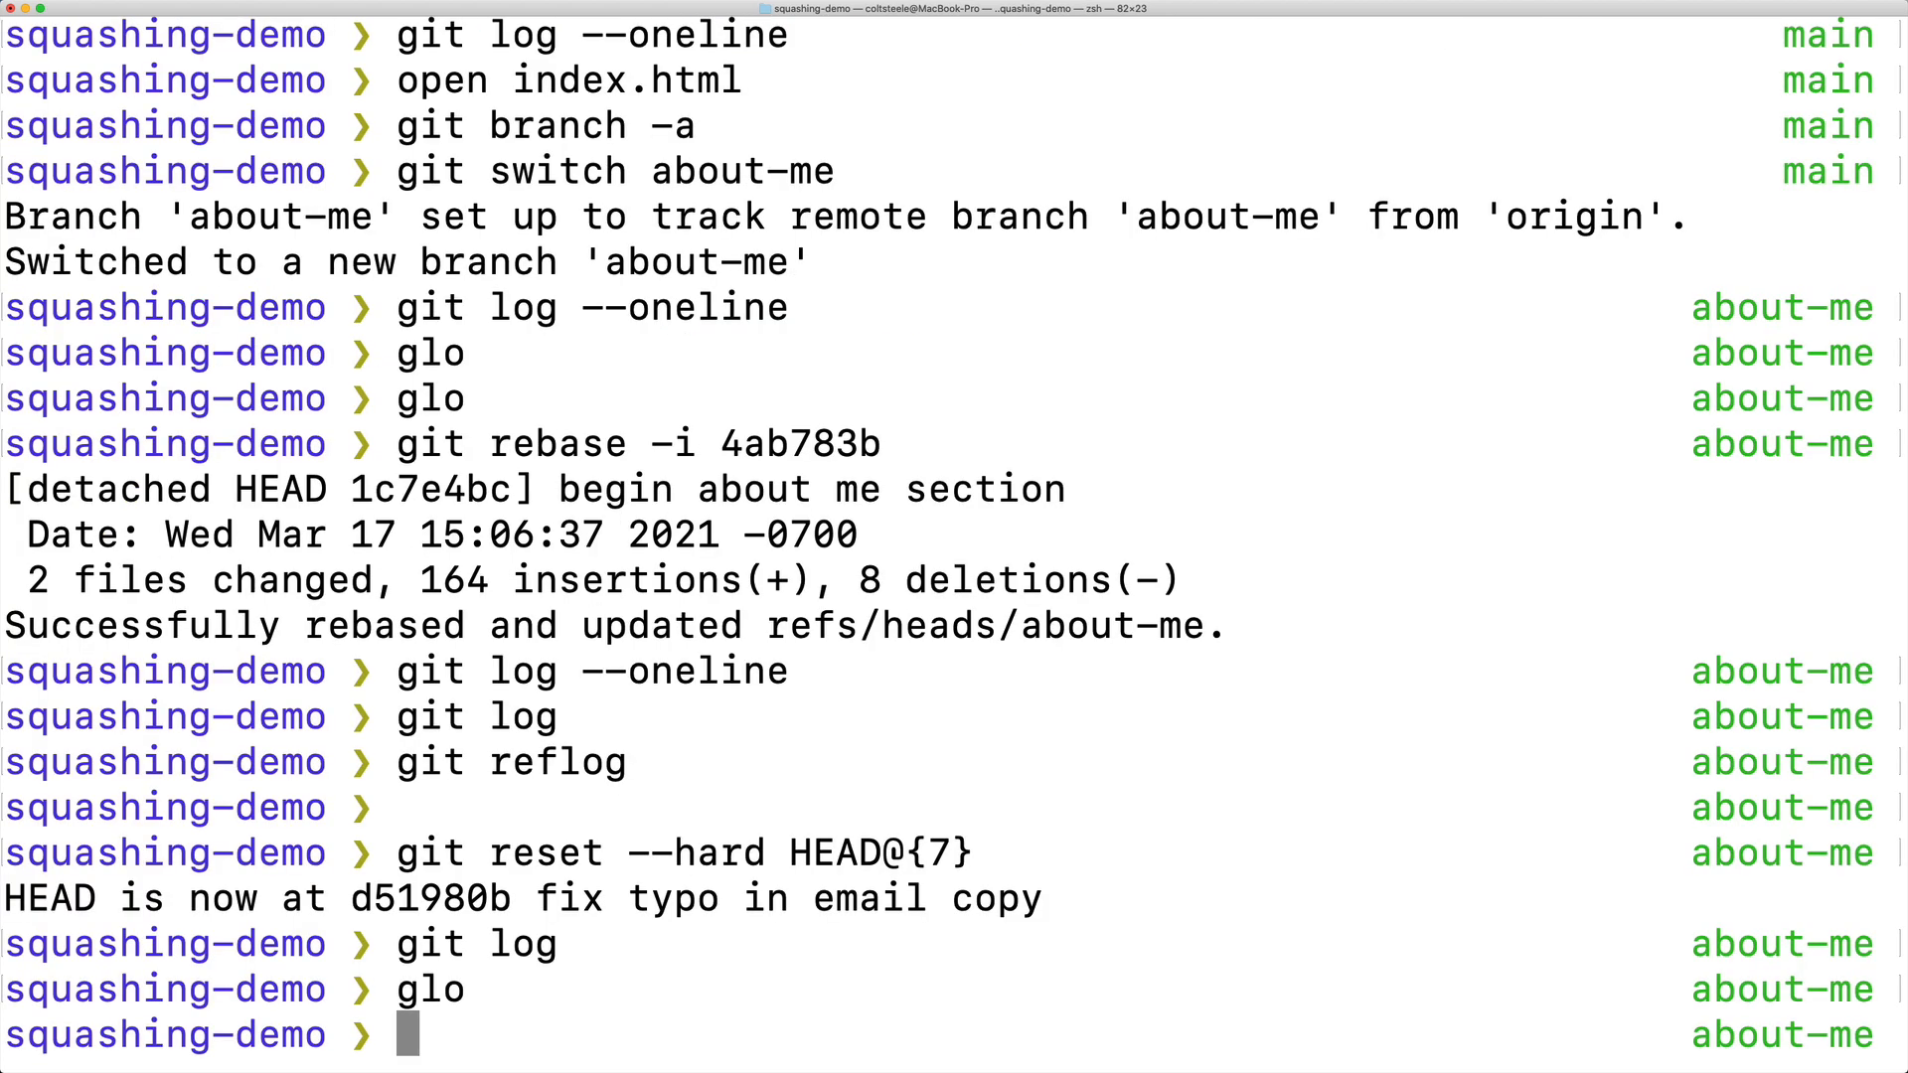
pyautogui.write('git swi')
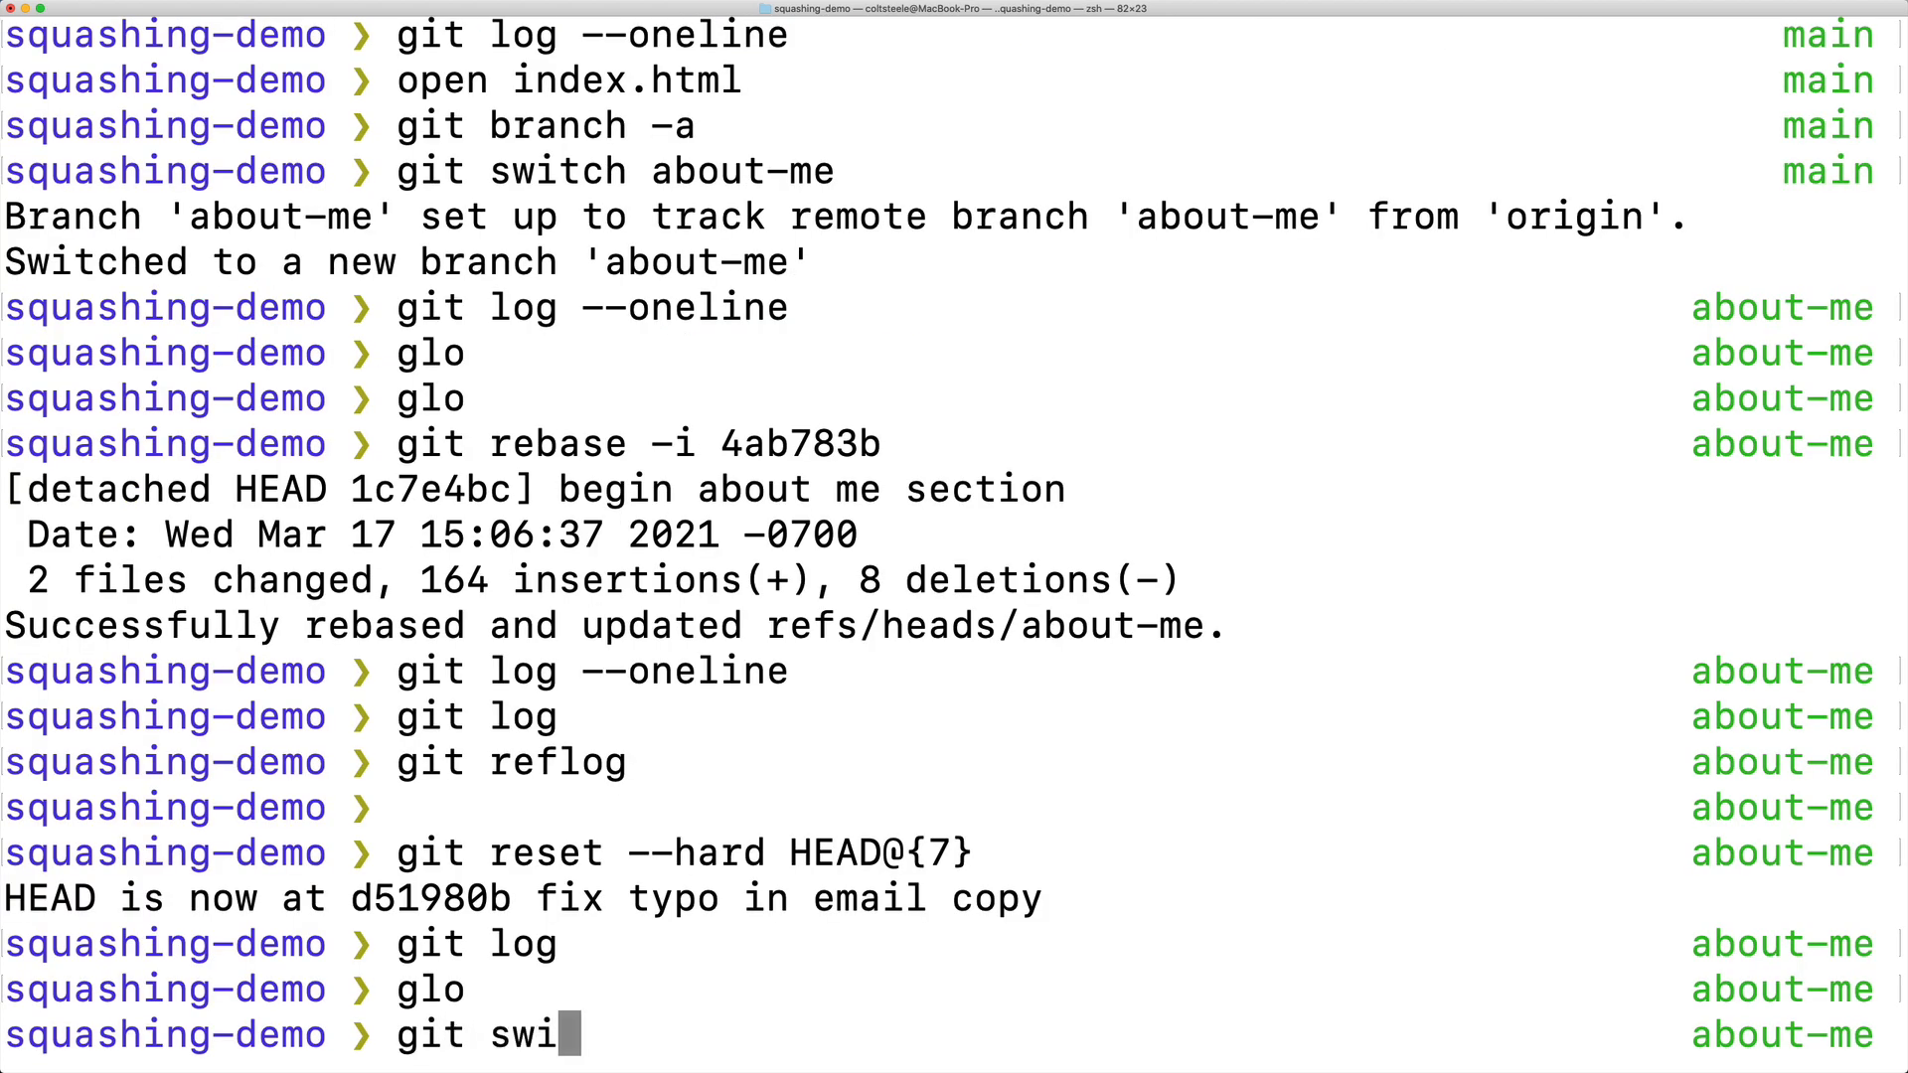
pyautogui.press('Return')
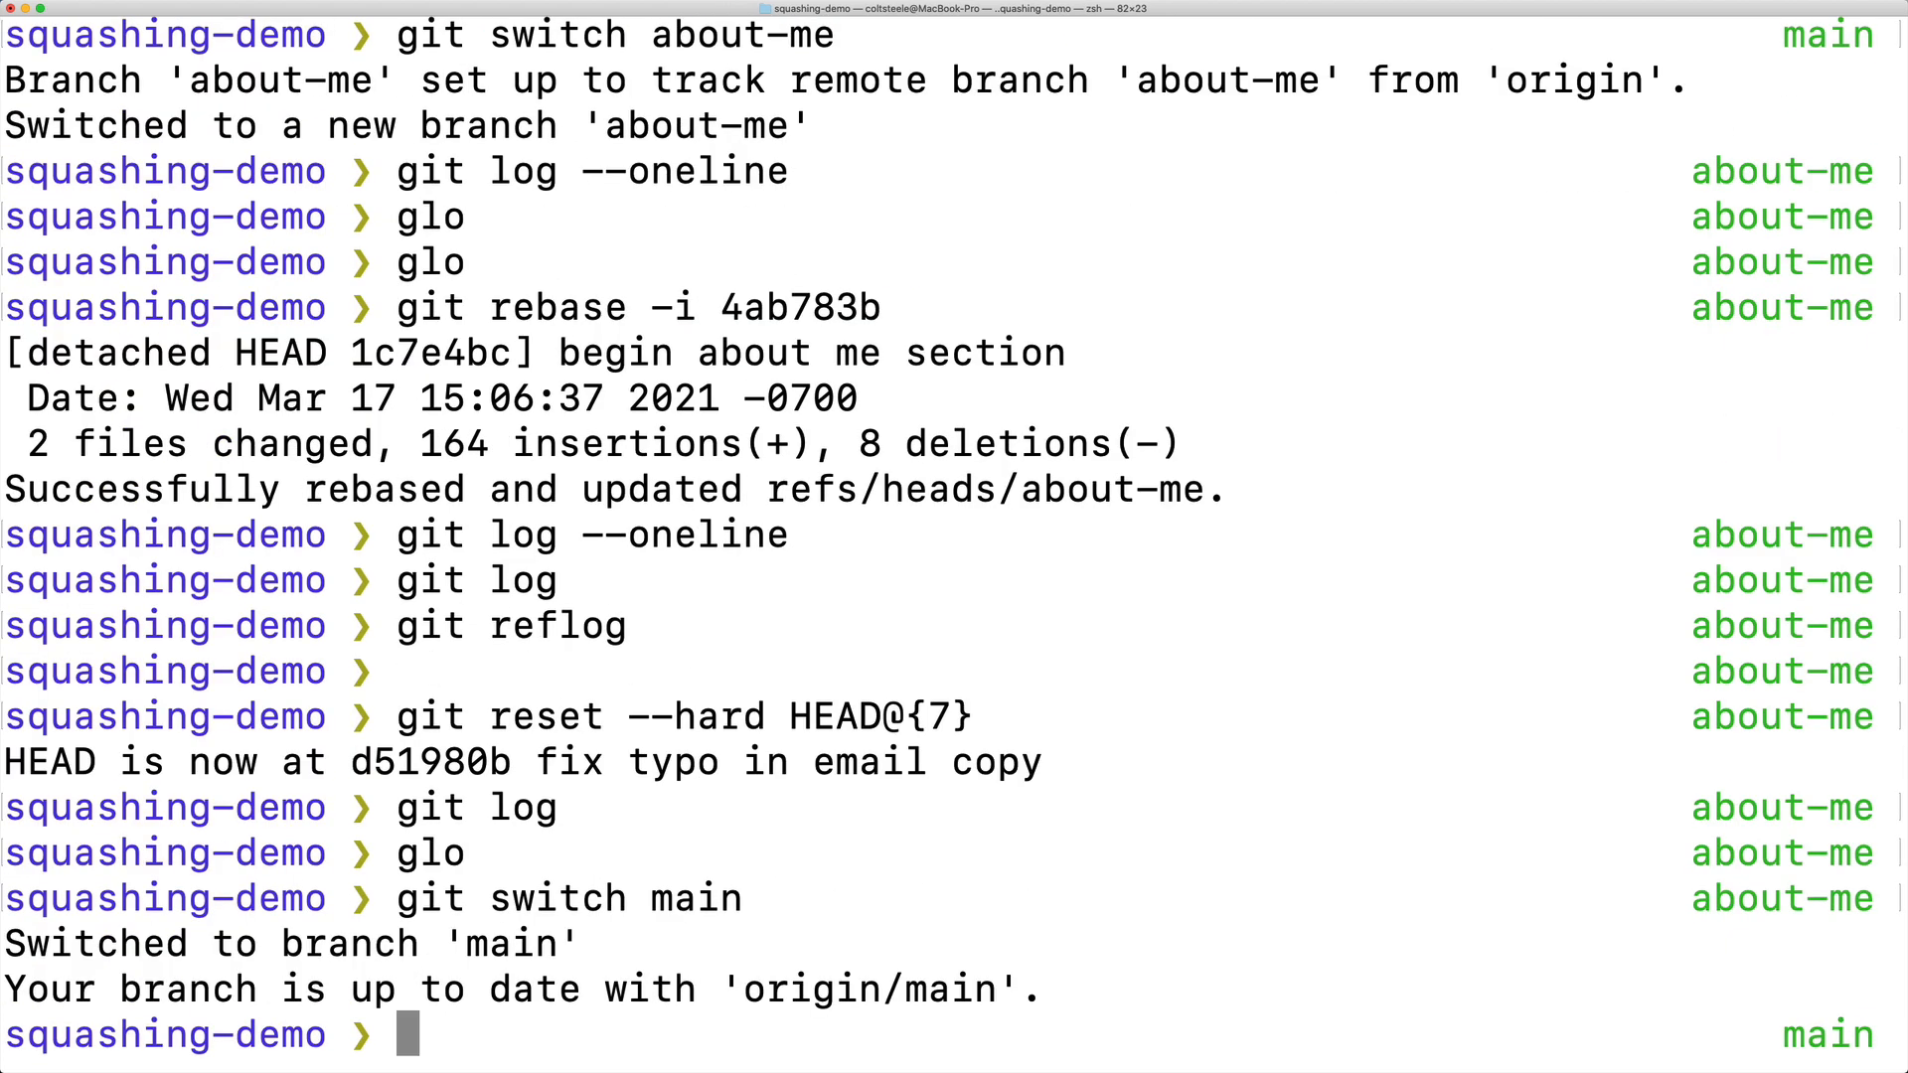
# Run git merge --squash about-me to stage index.html and showcase.css changes on main.
pyautogui.write('git')
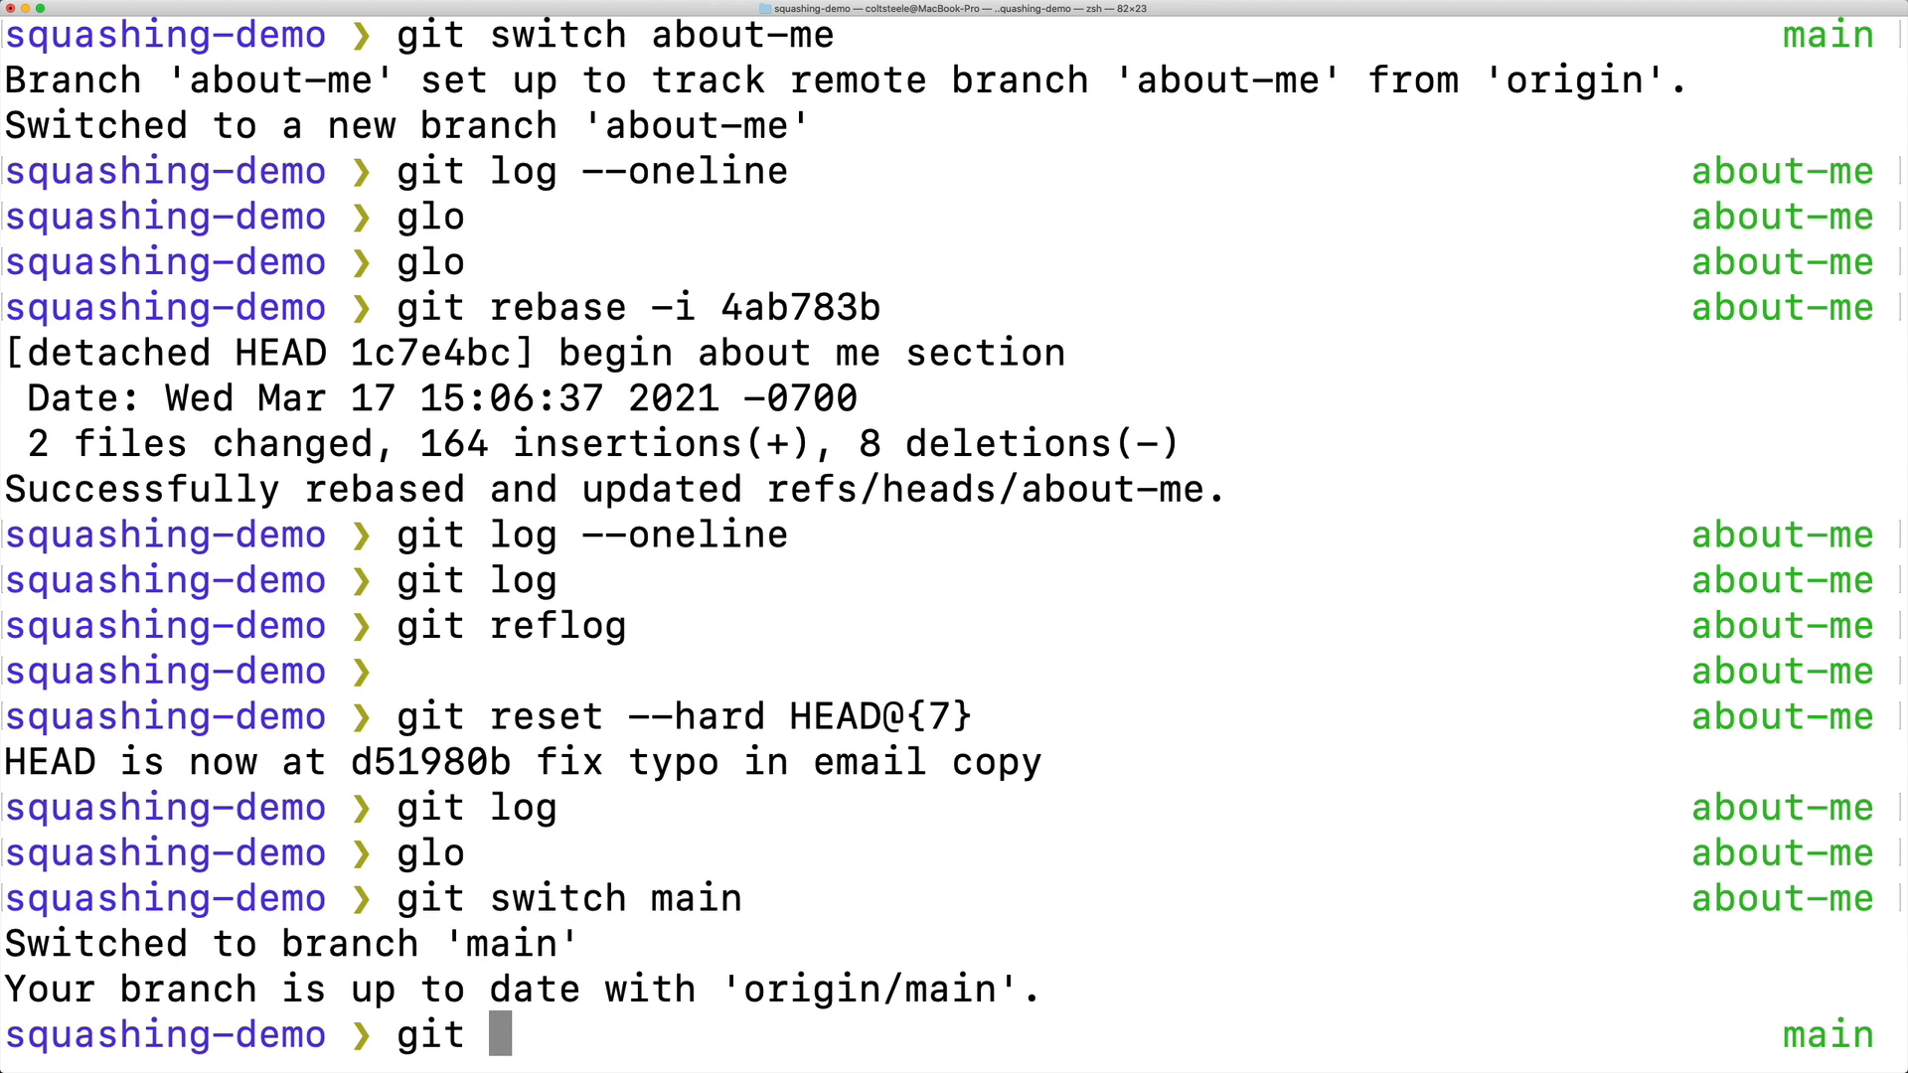
pyautogui.write('merge --s')
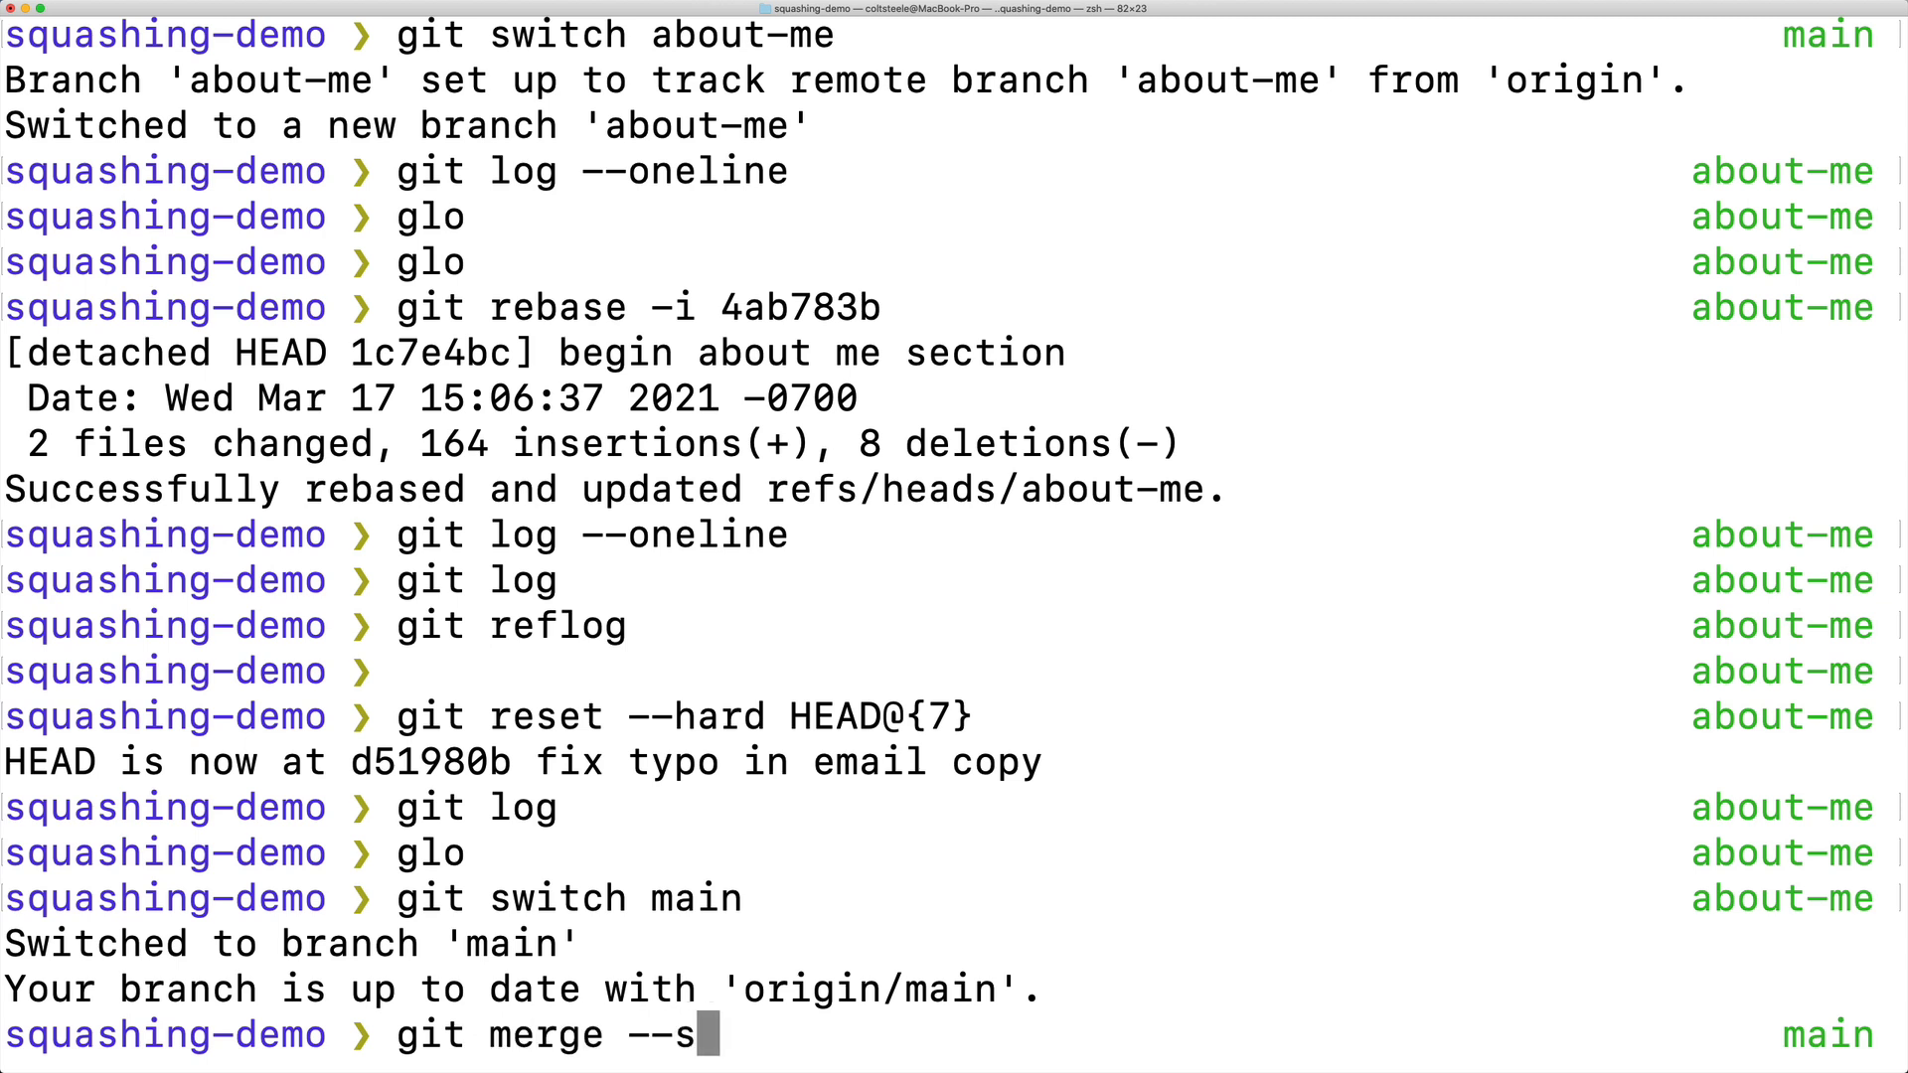
pyautogui.write('quash')
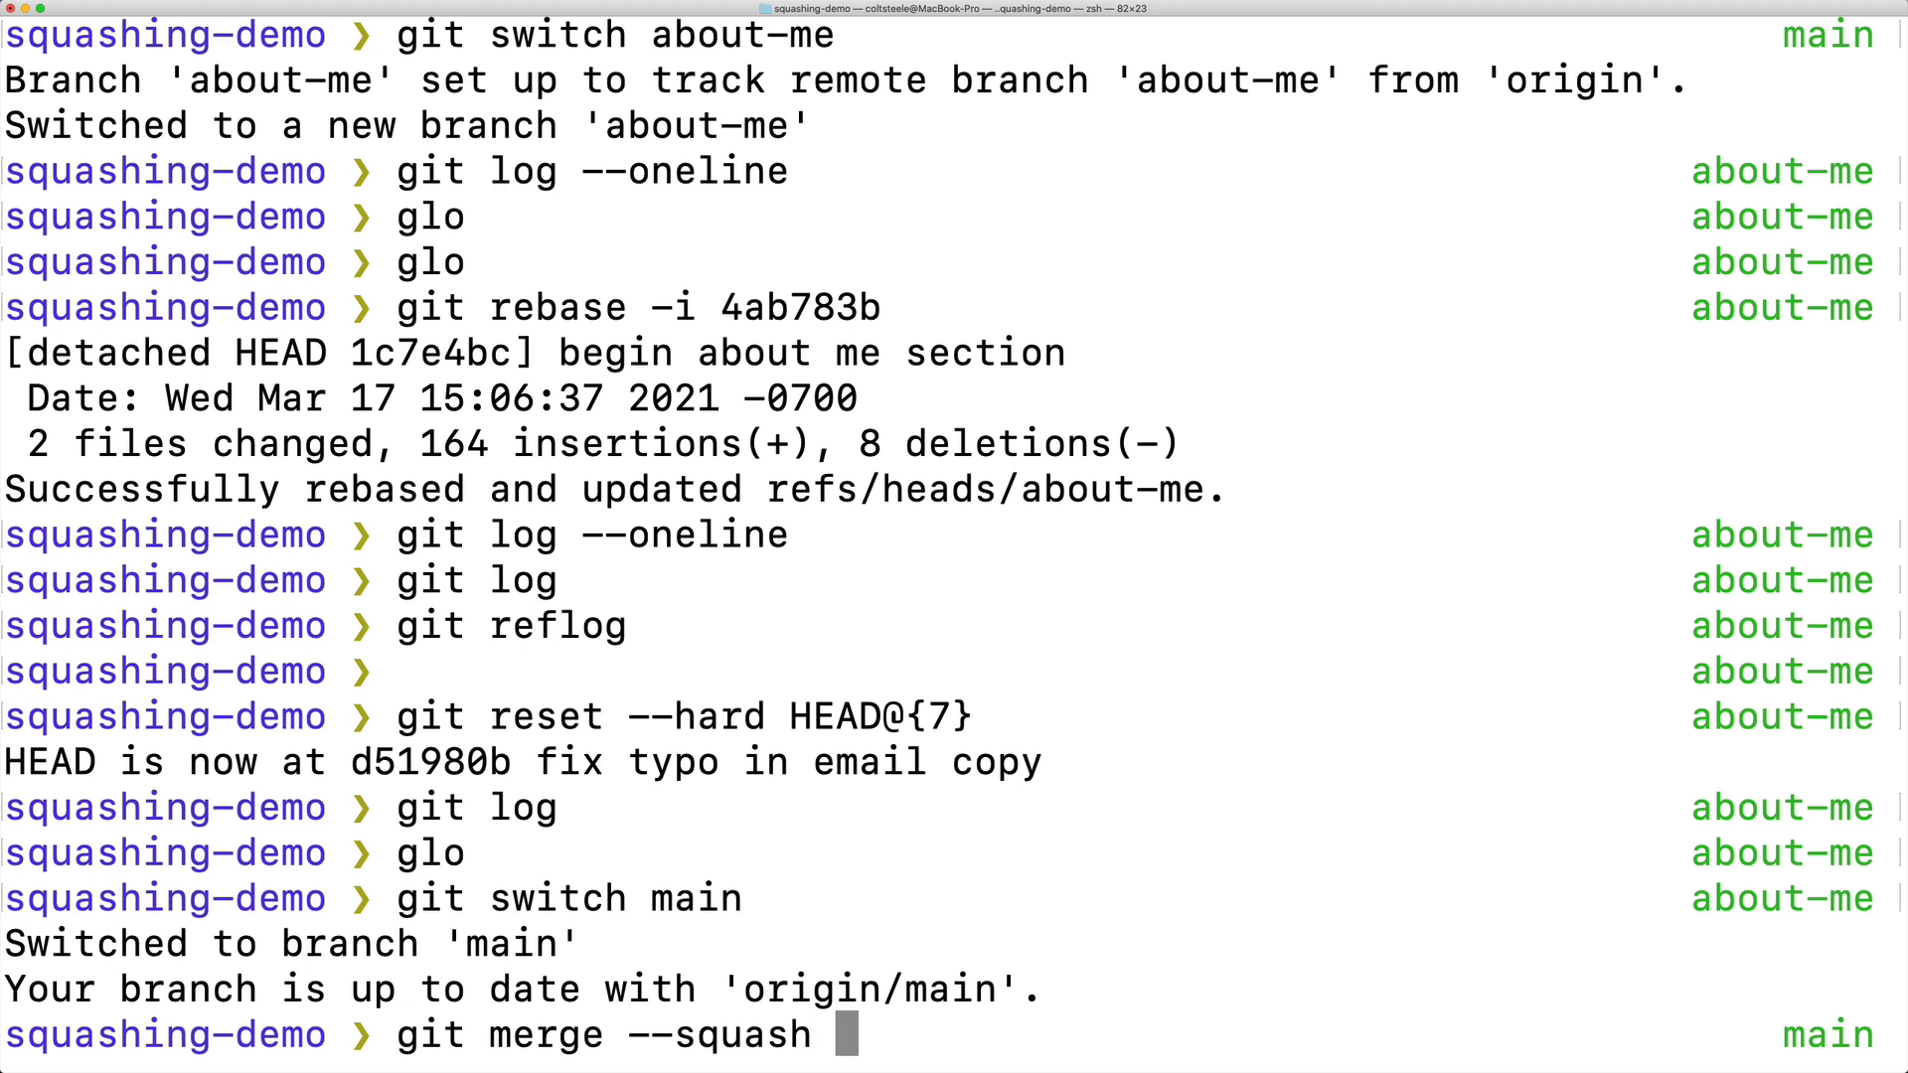
pyautogui.write('about-me')
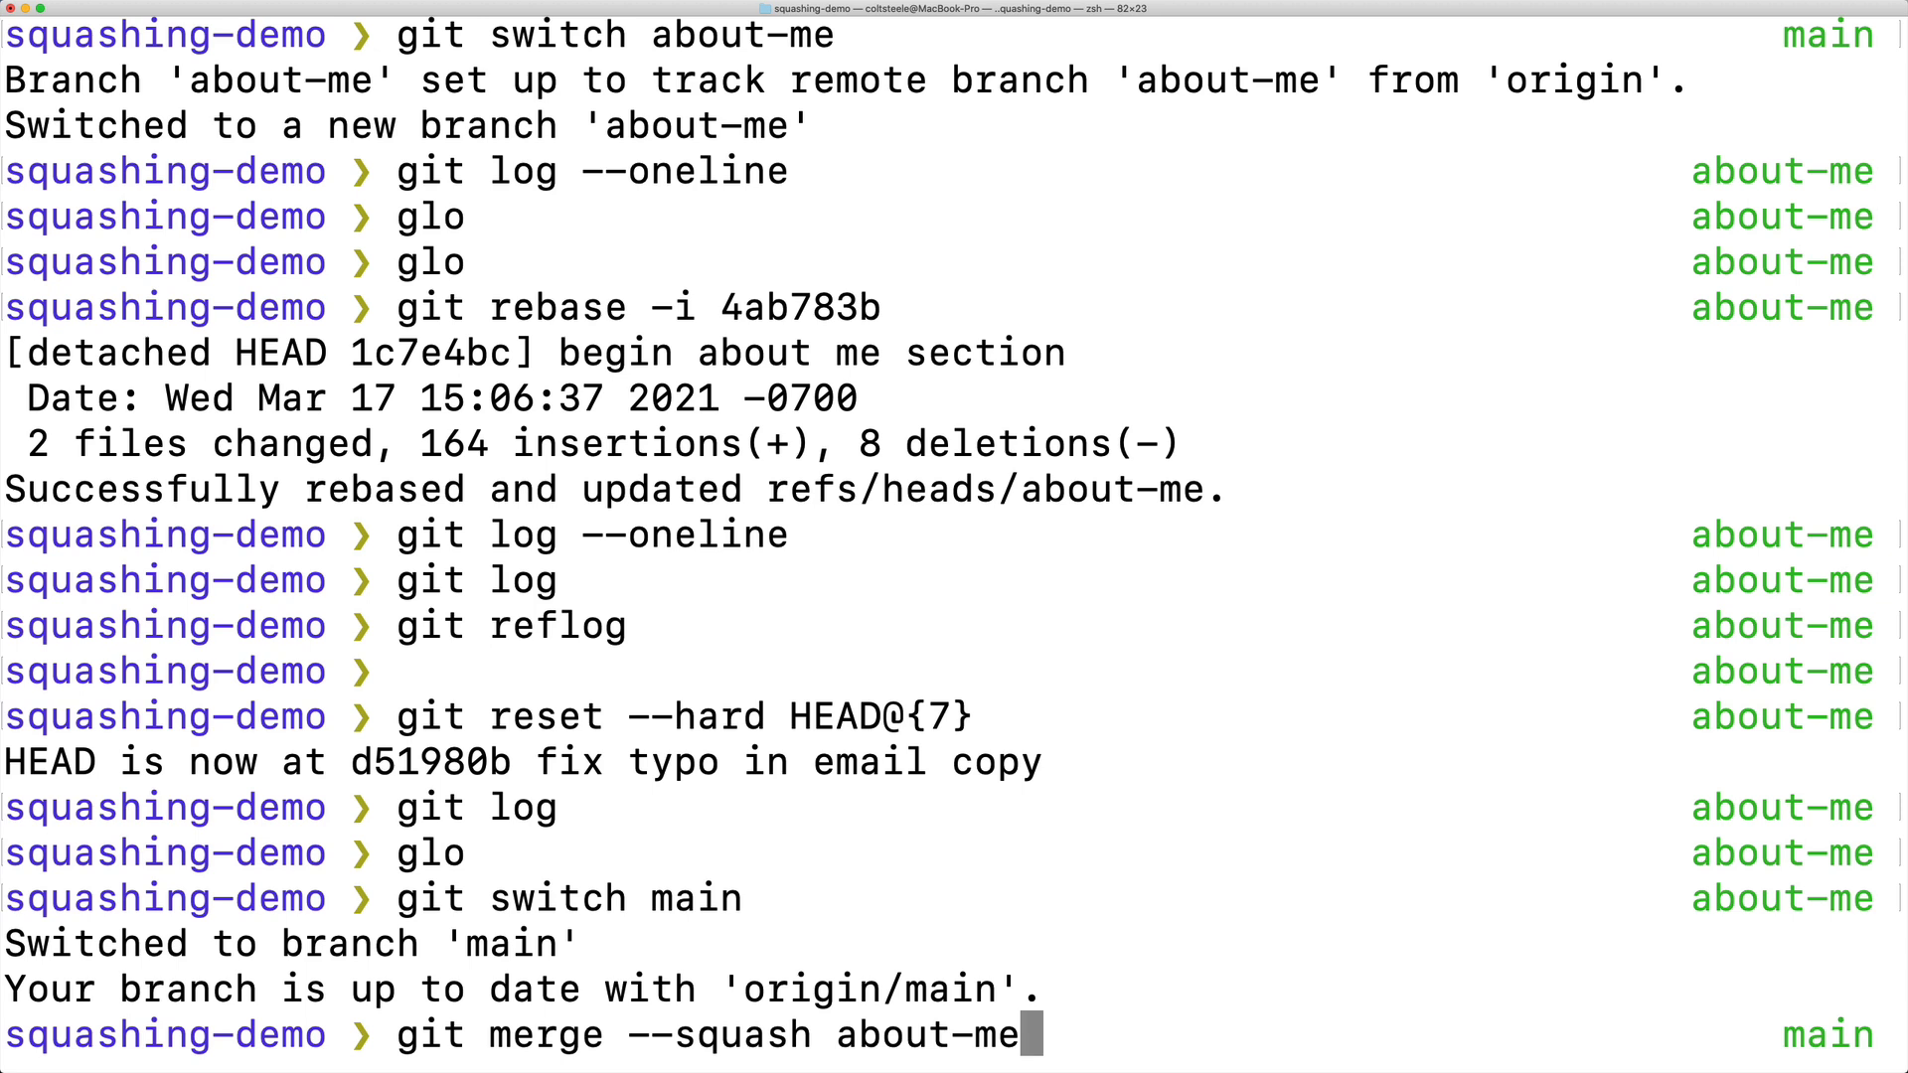
pyautogui.moveTo(916, 932)
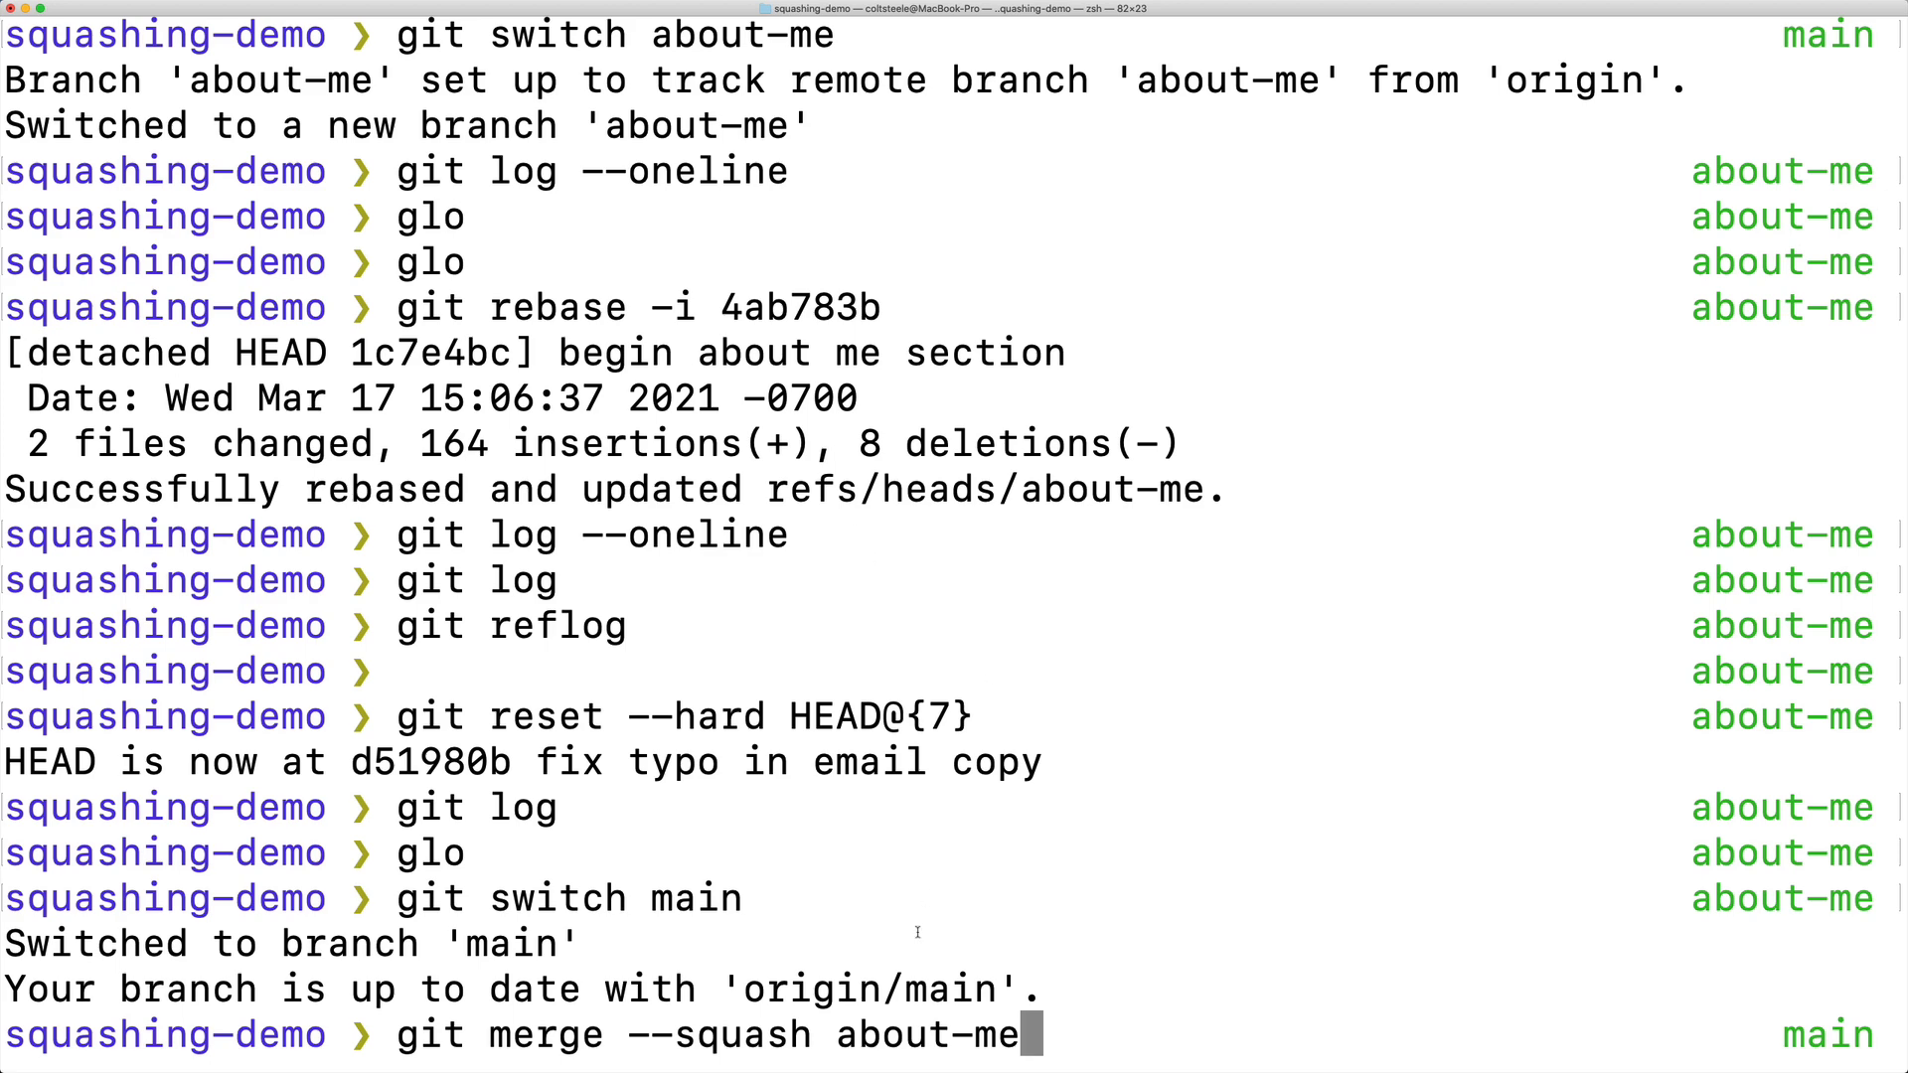
pyautogui.press('Return')
pyautogui.write('git lo')
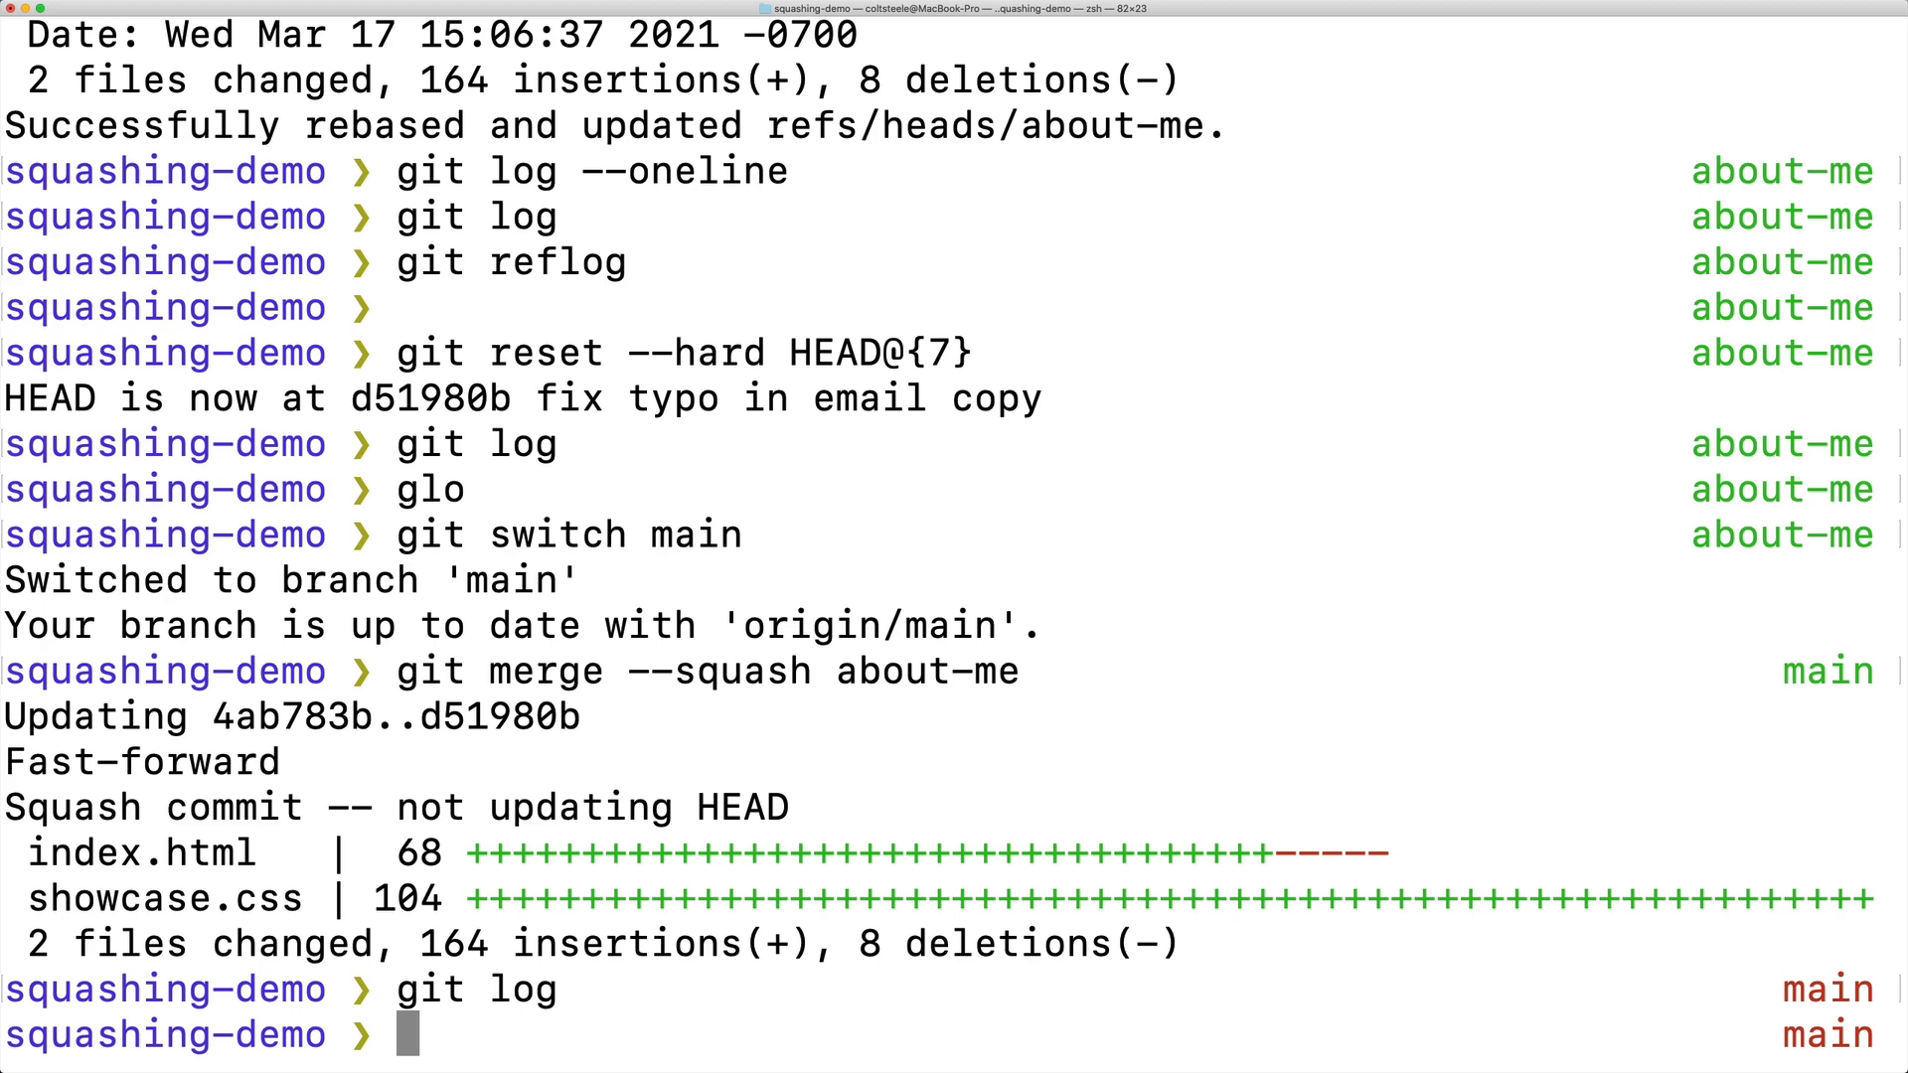
# Confirm index.html and showcase.css are staged, then page through the staged diff.
pyautogui.write('git statu')
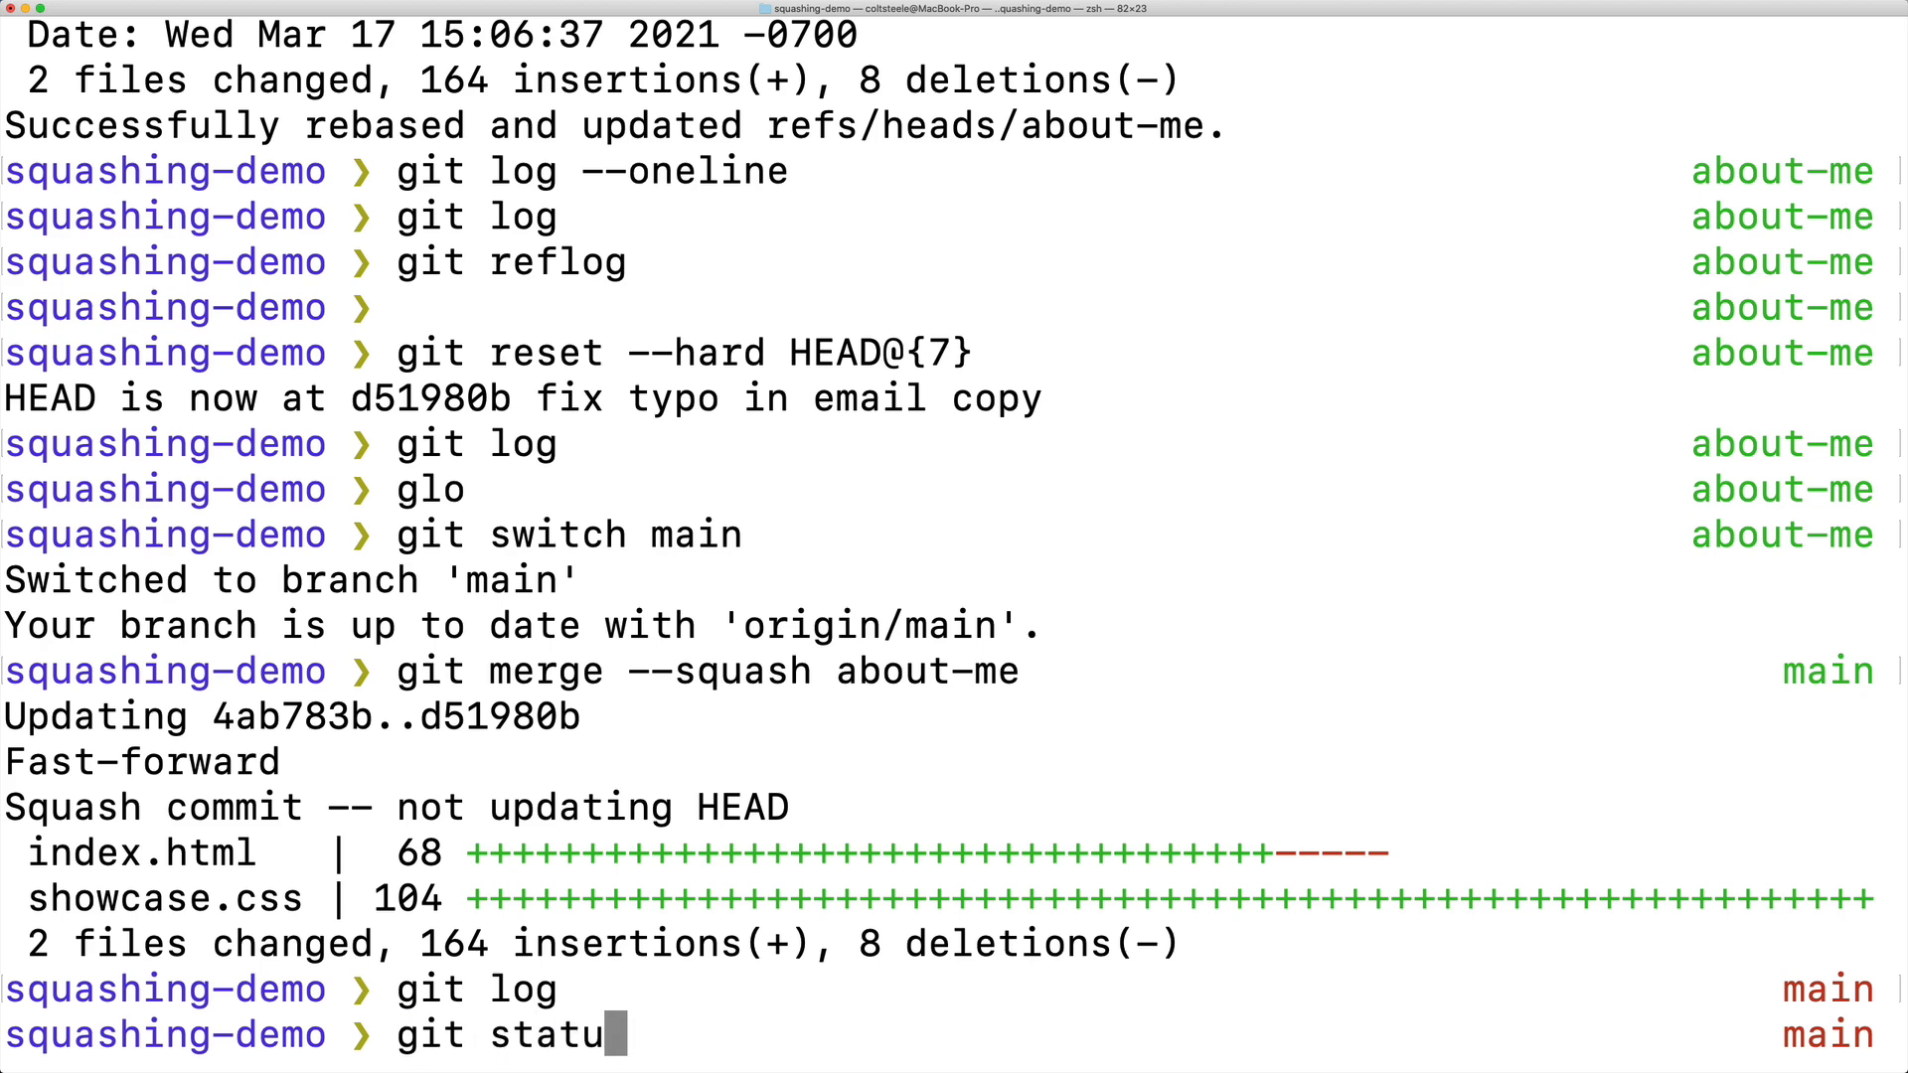
pyautogui.press('return')
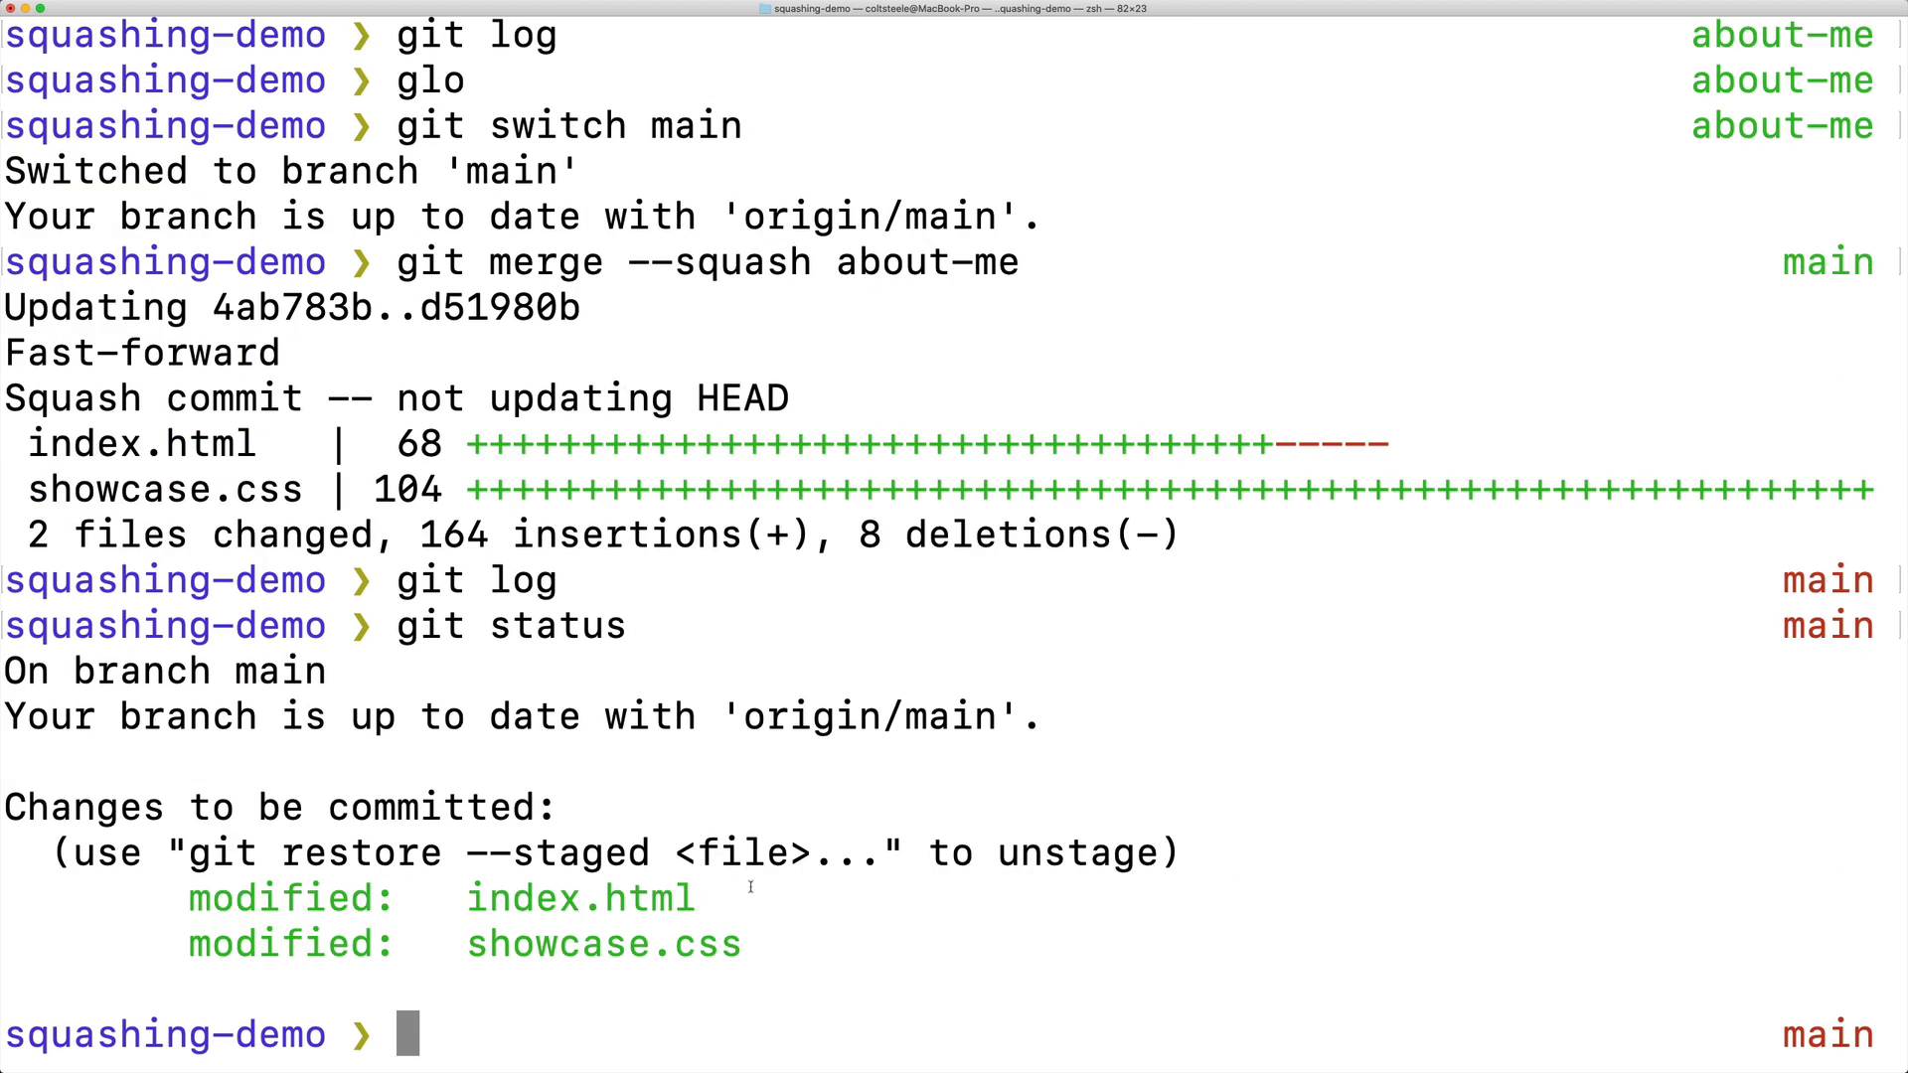
pyautogui.moveTo(801, 943)
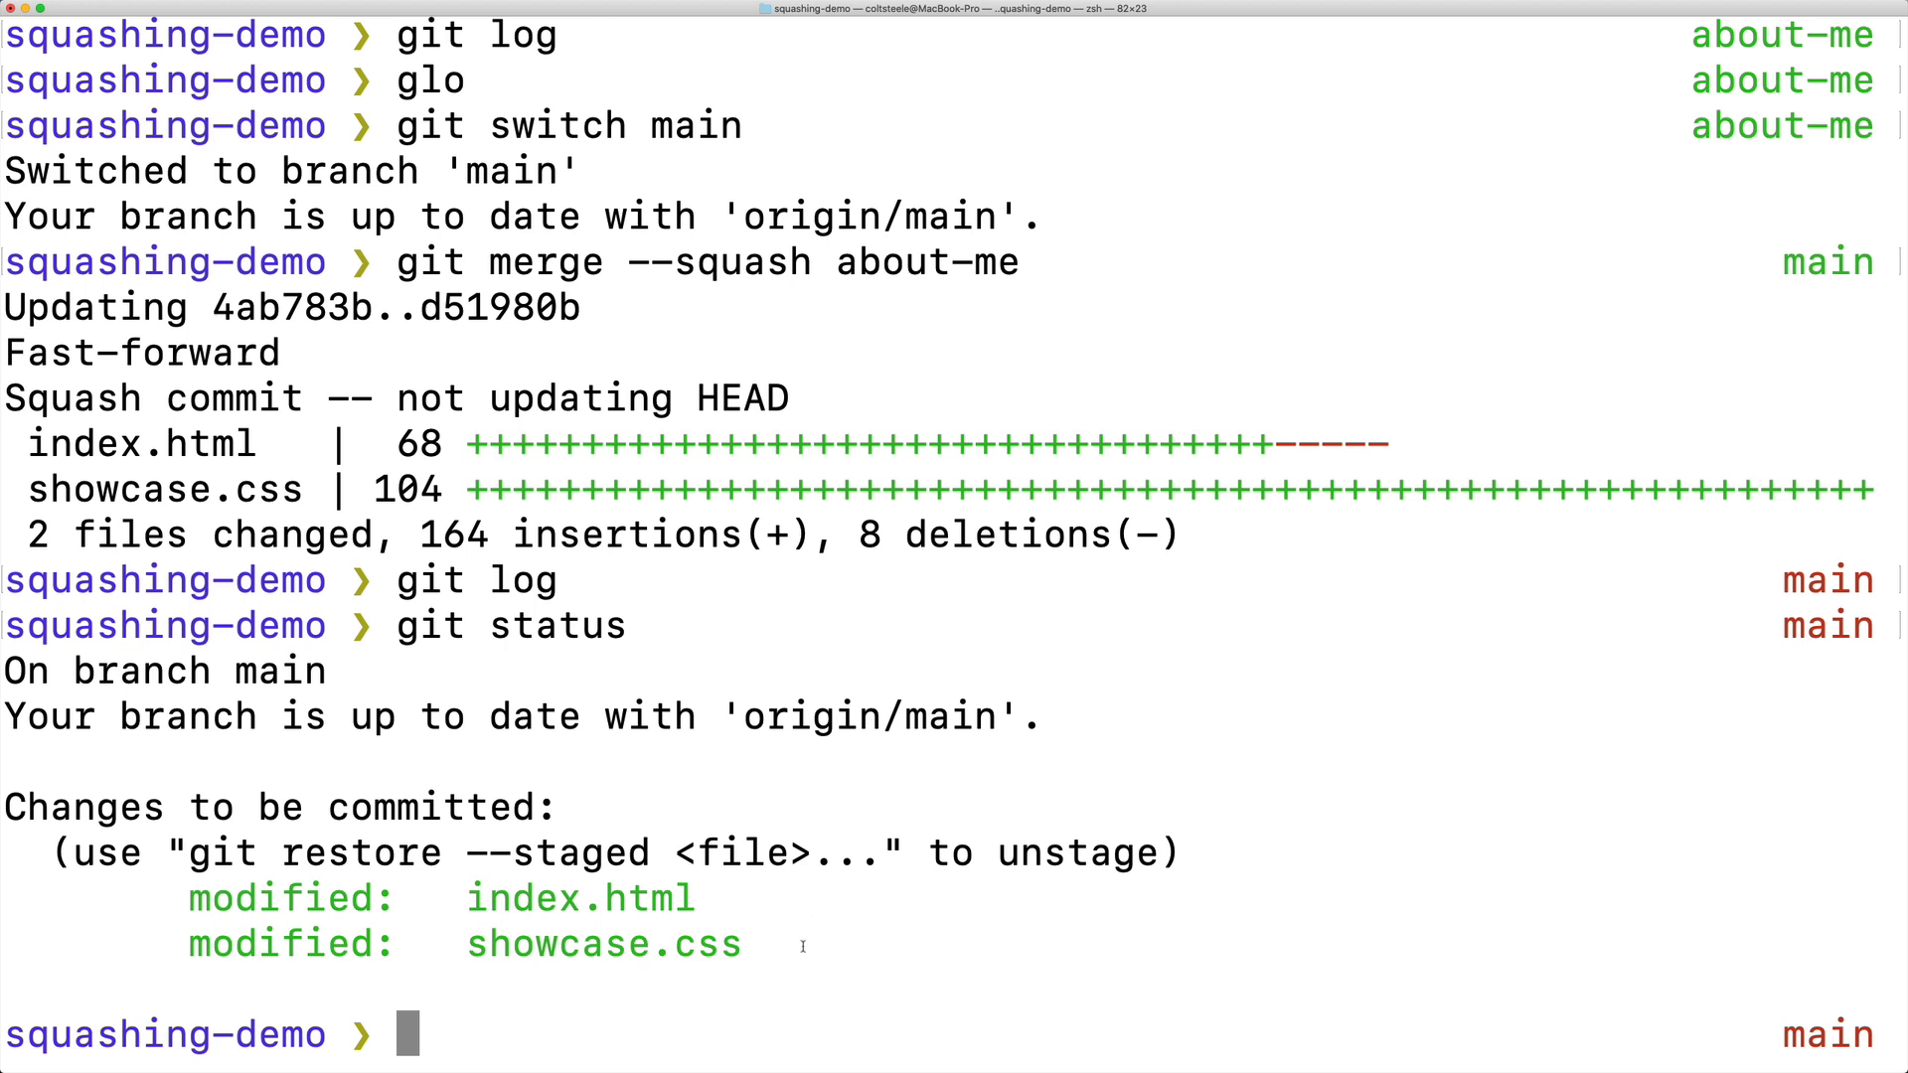
pyautogui.write('git')
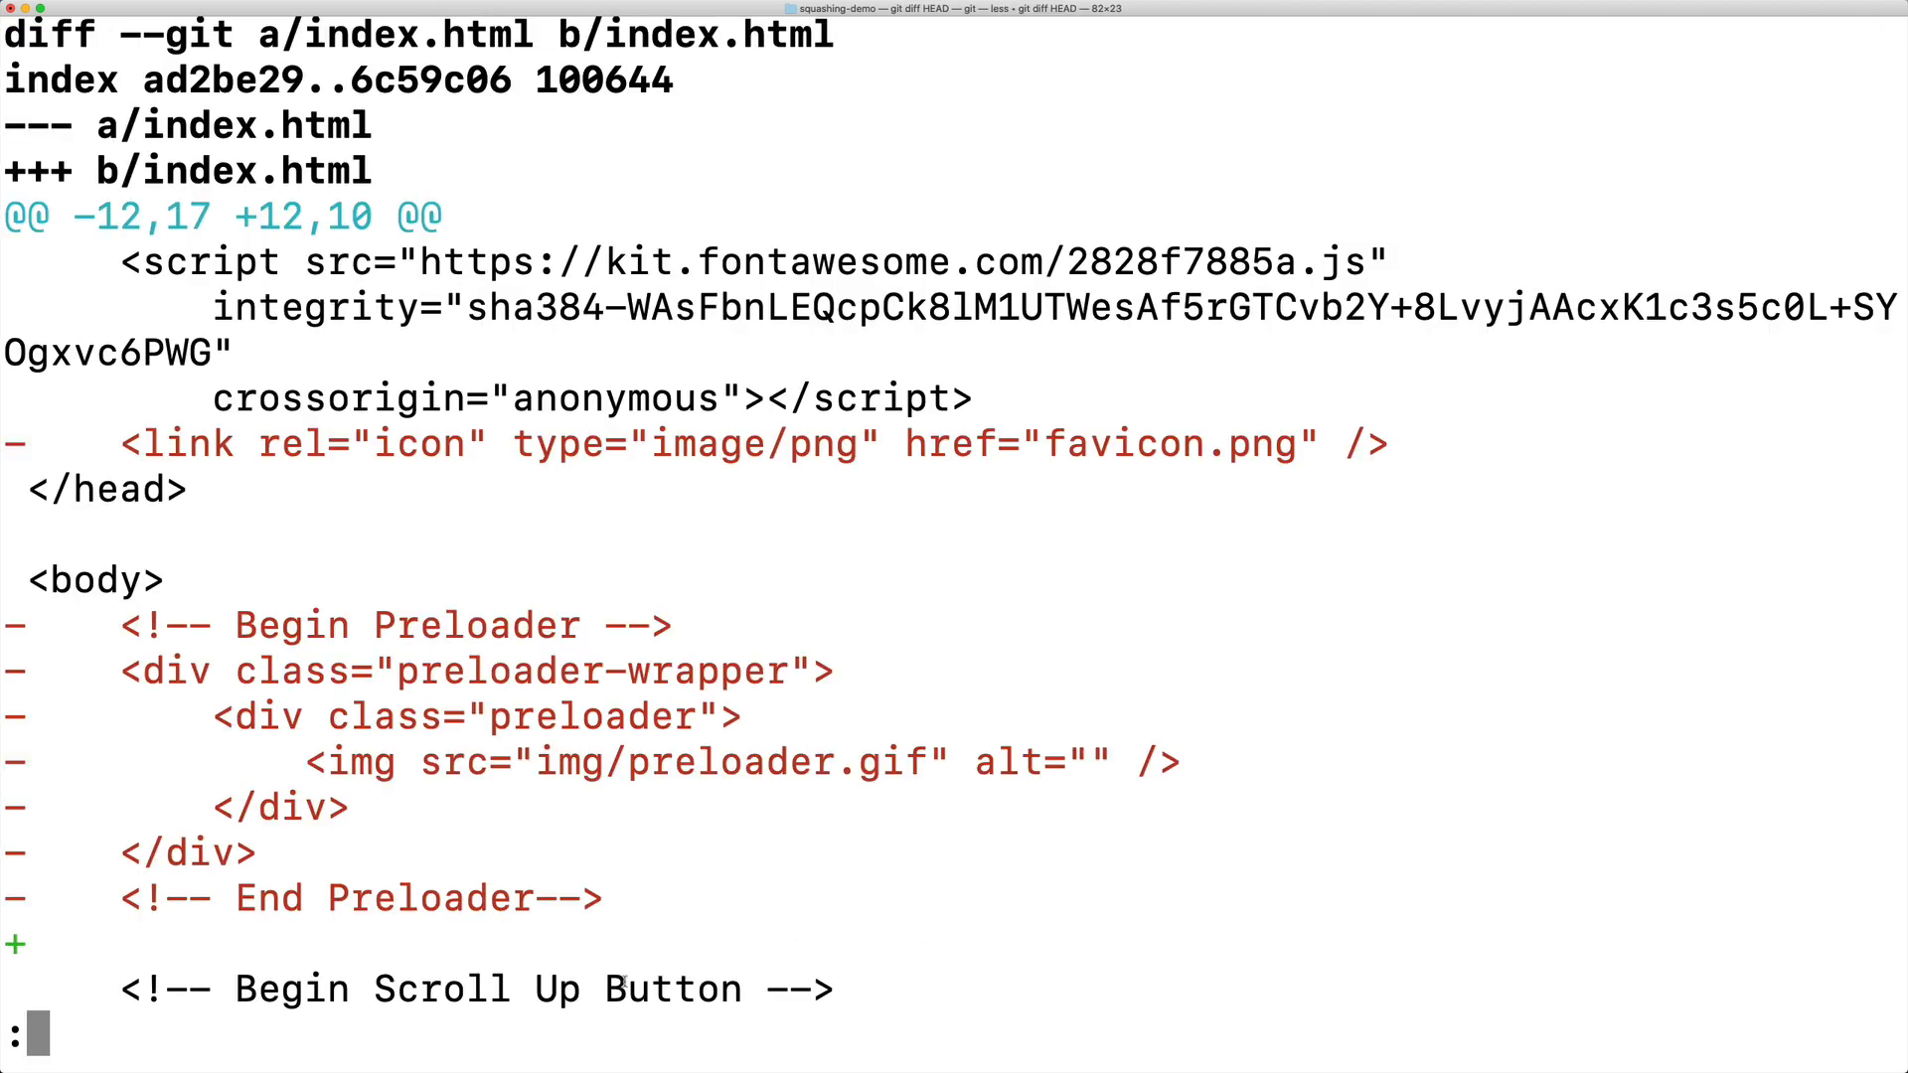
pyautogui.scroll(-3)
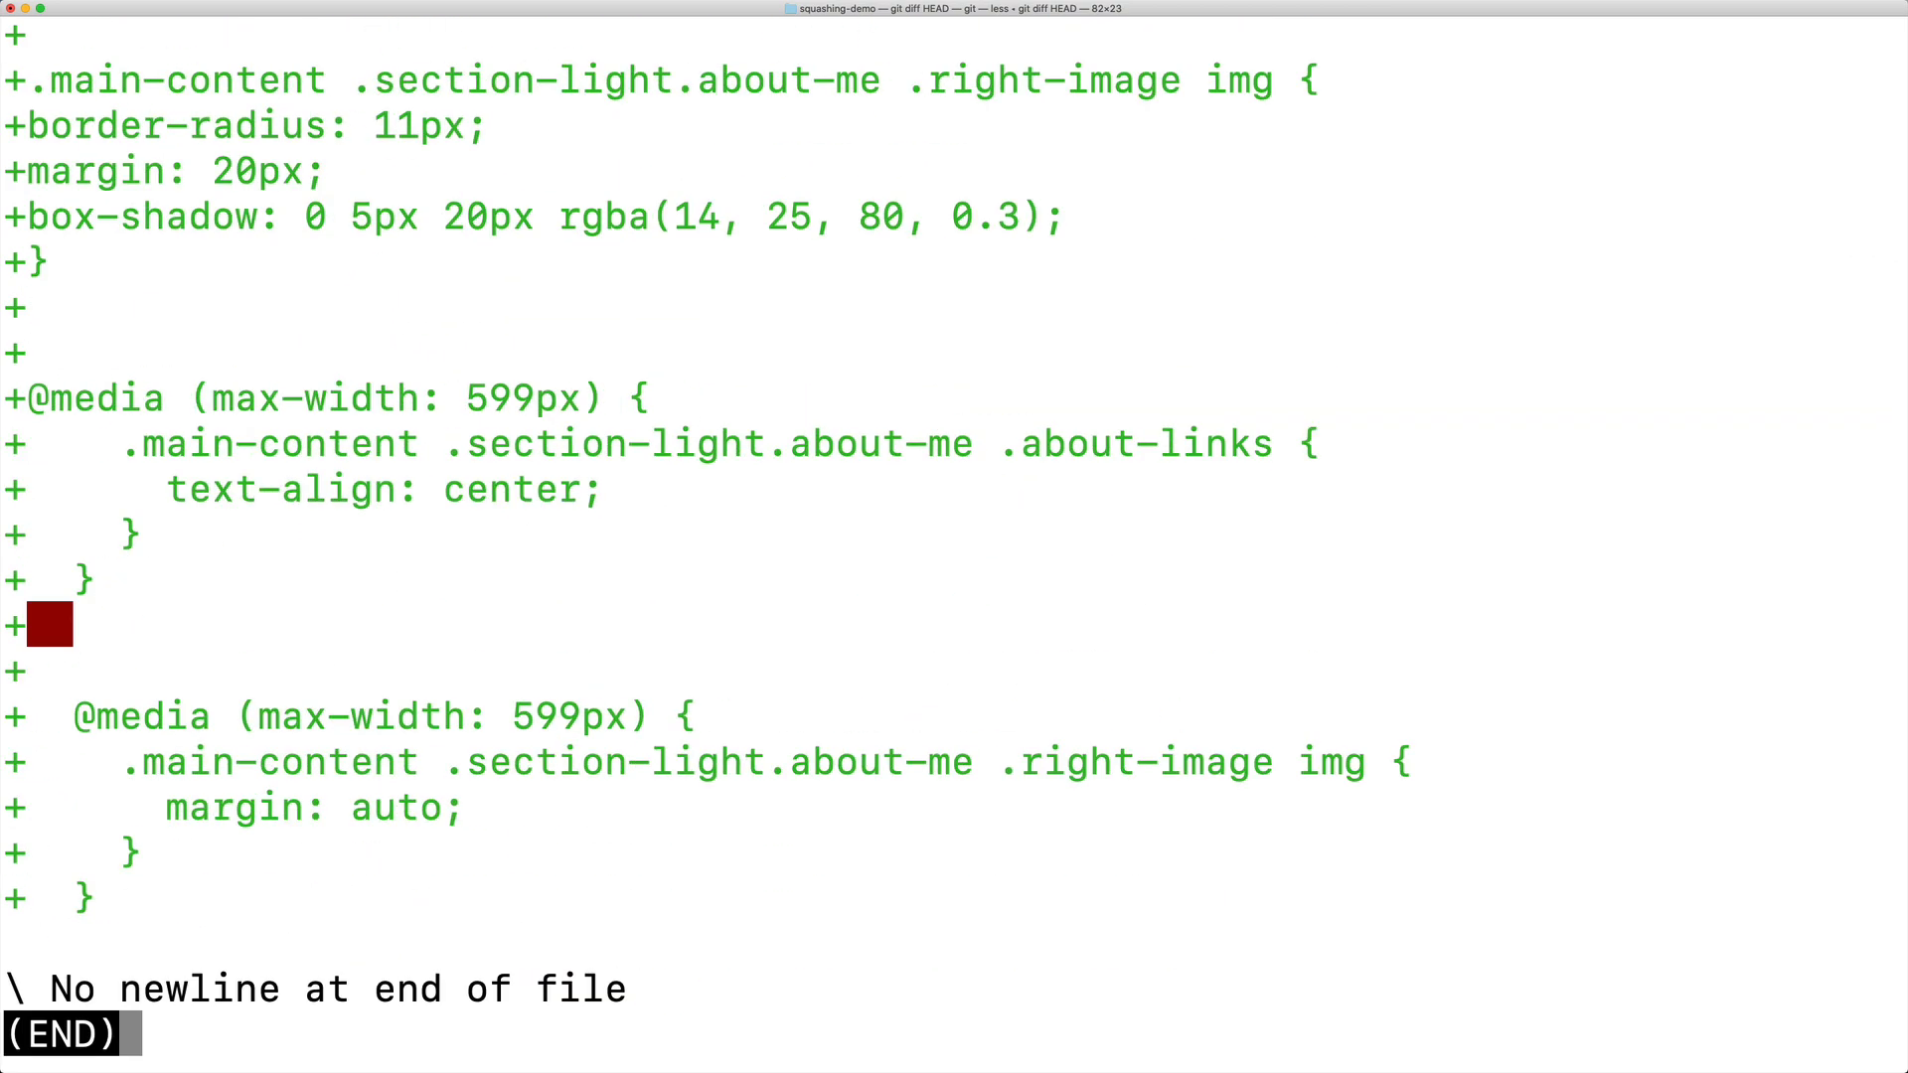
pyautogui.press('q')
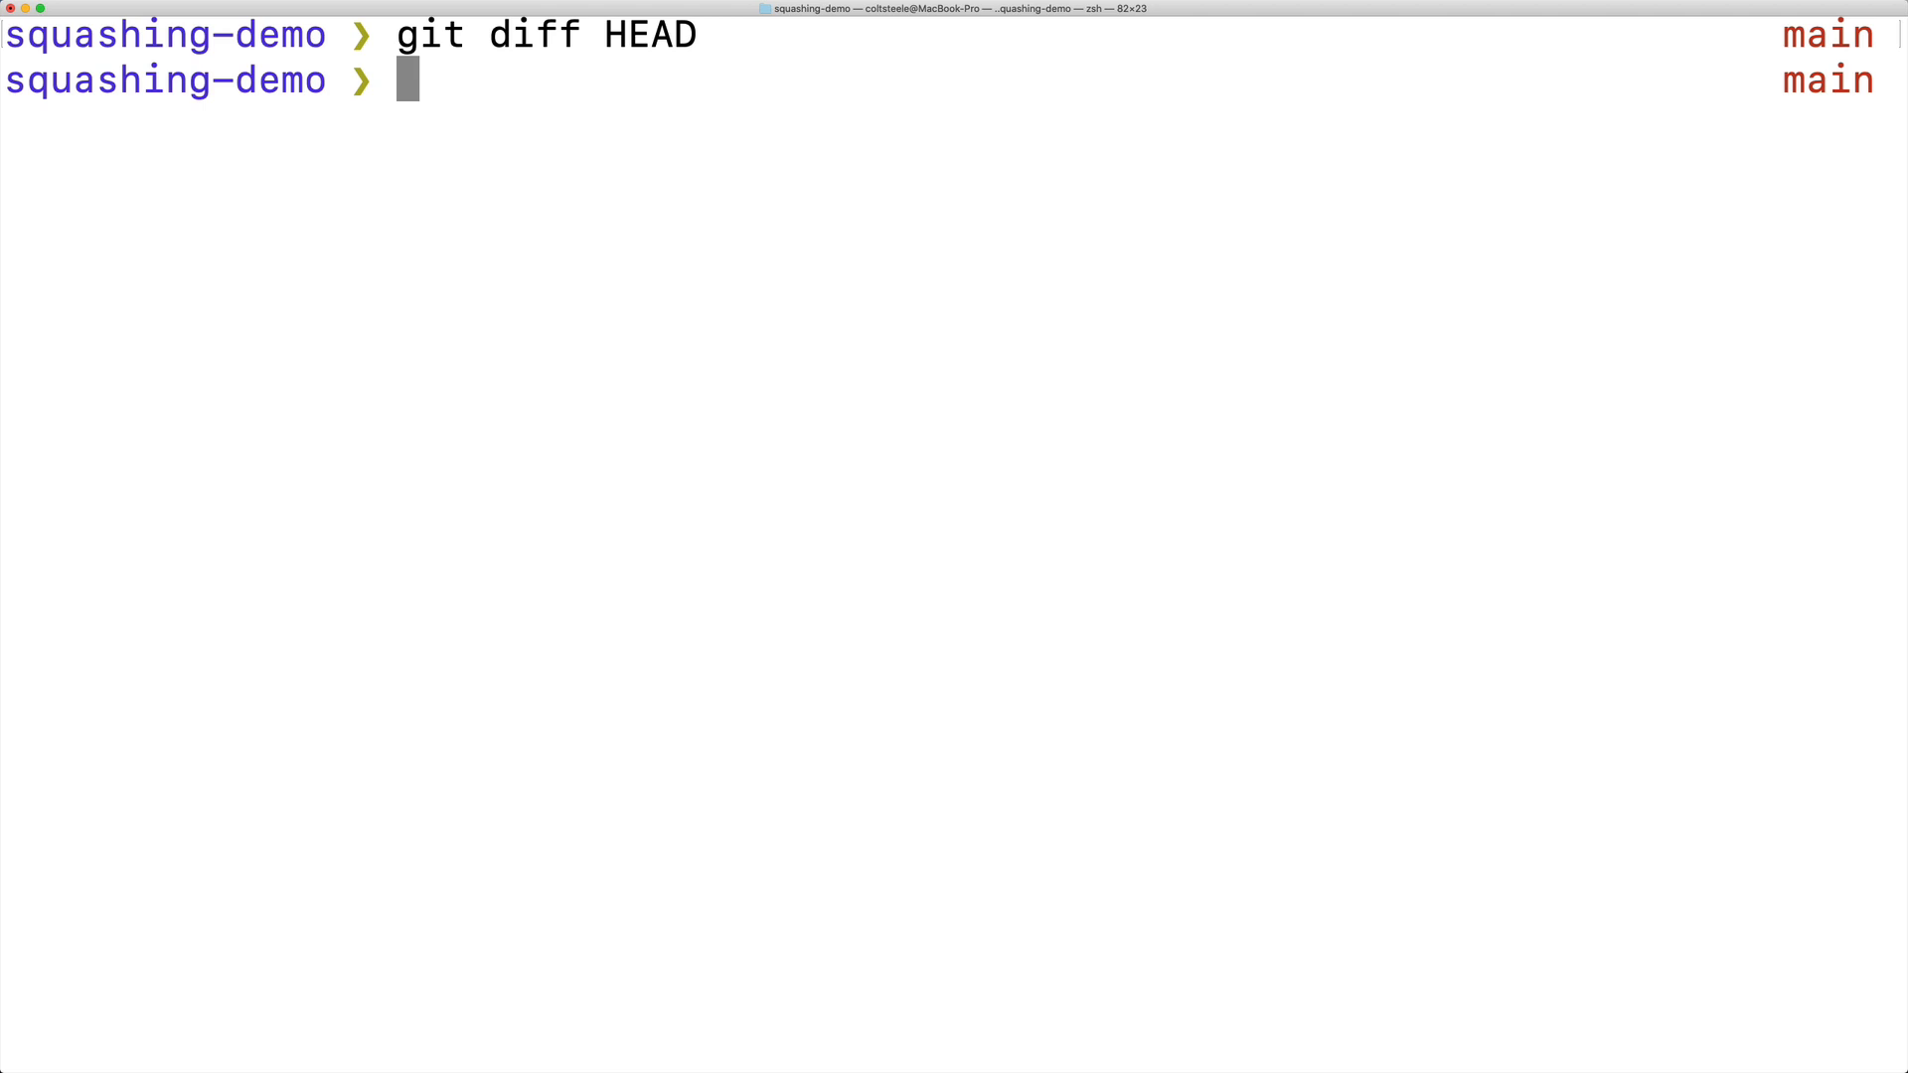
# Commit the two staged files on main with message "add about-me section".
pyautogui.write('git commit')
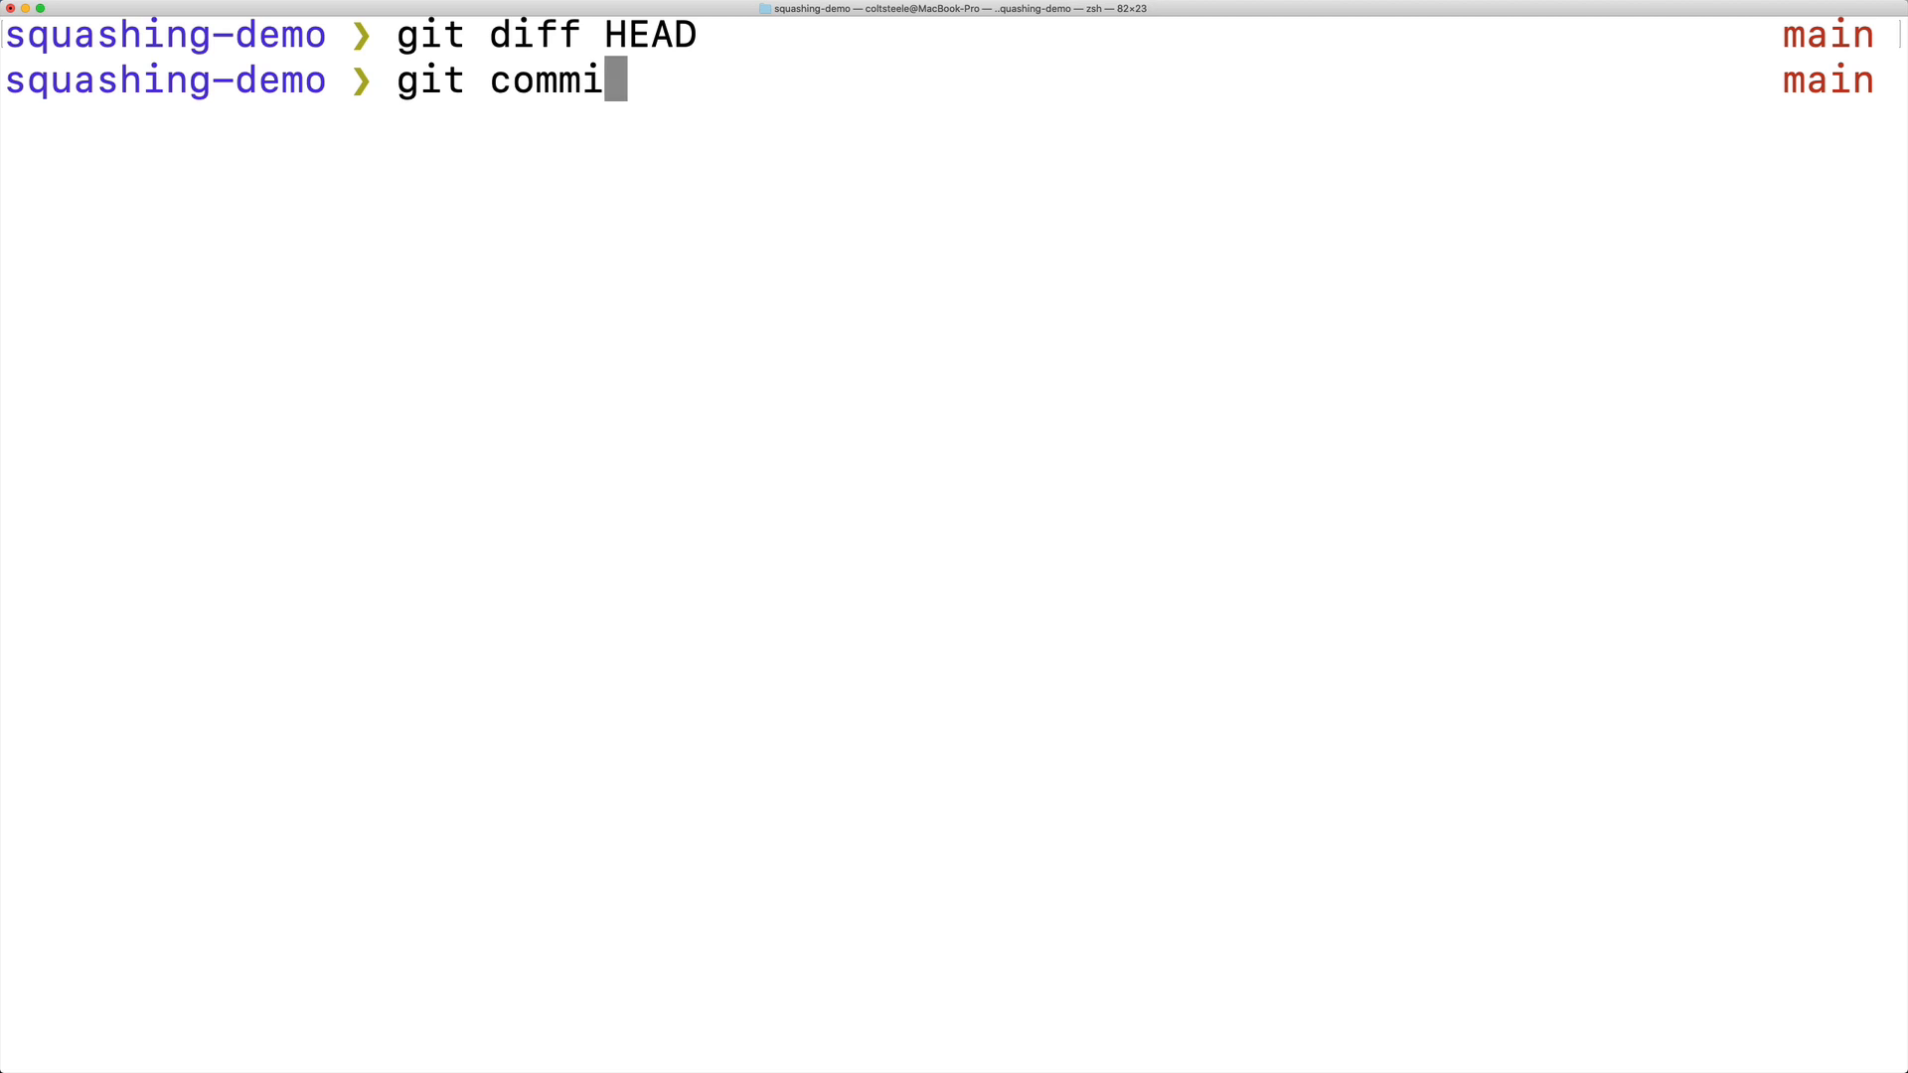
pyautogui.write('t -')
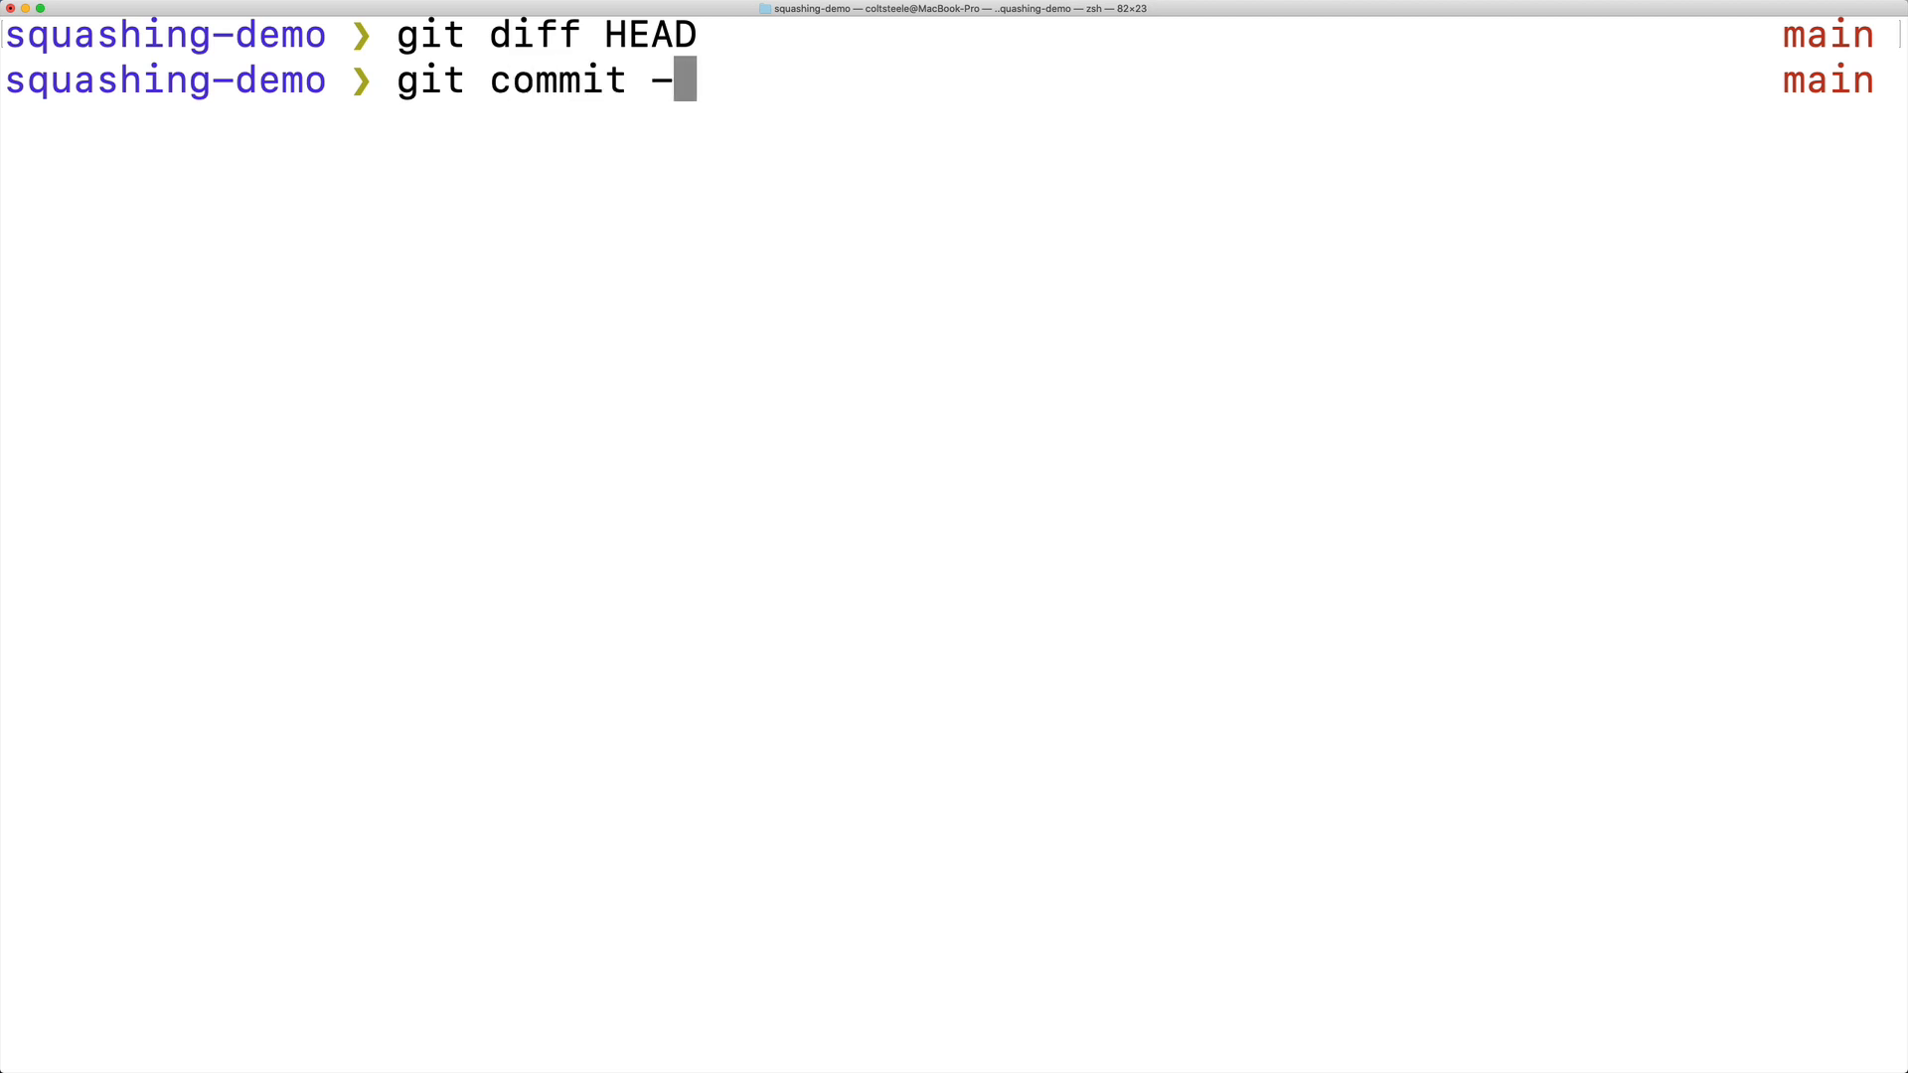
pyautogui.write('m "a')
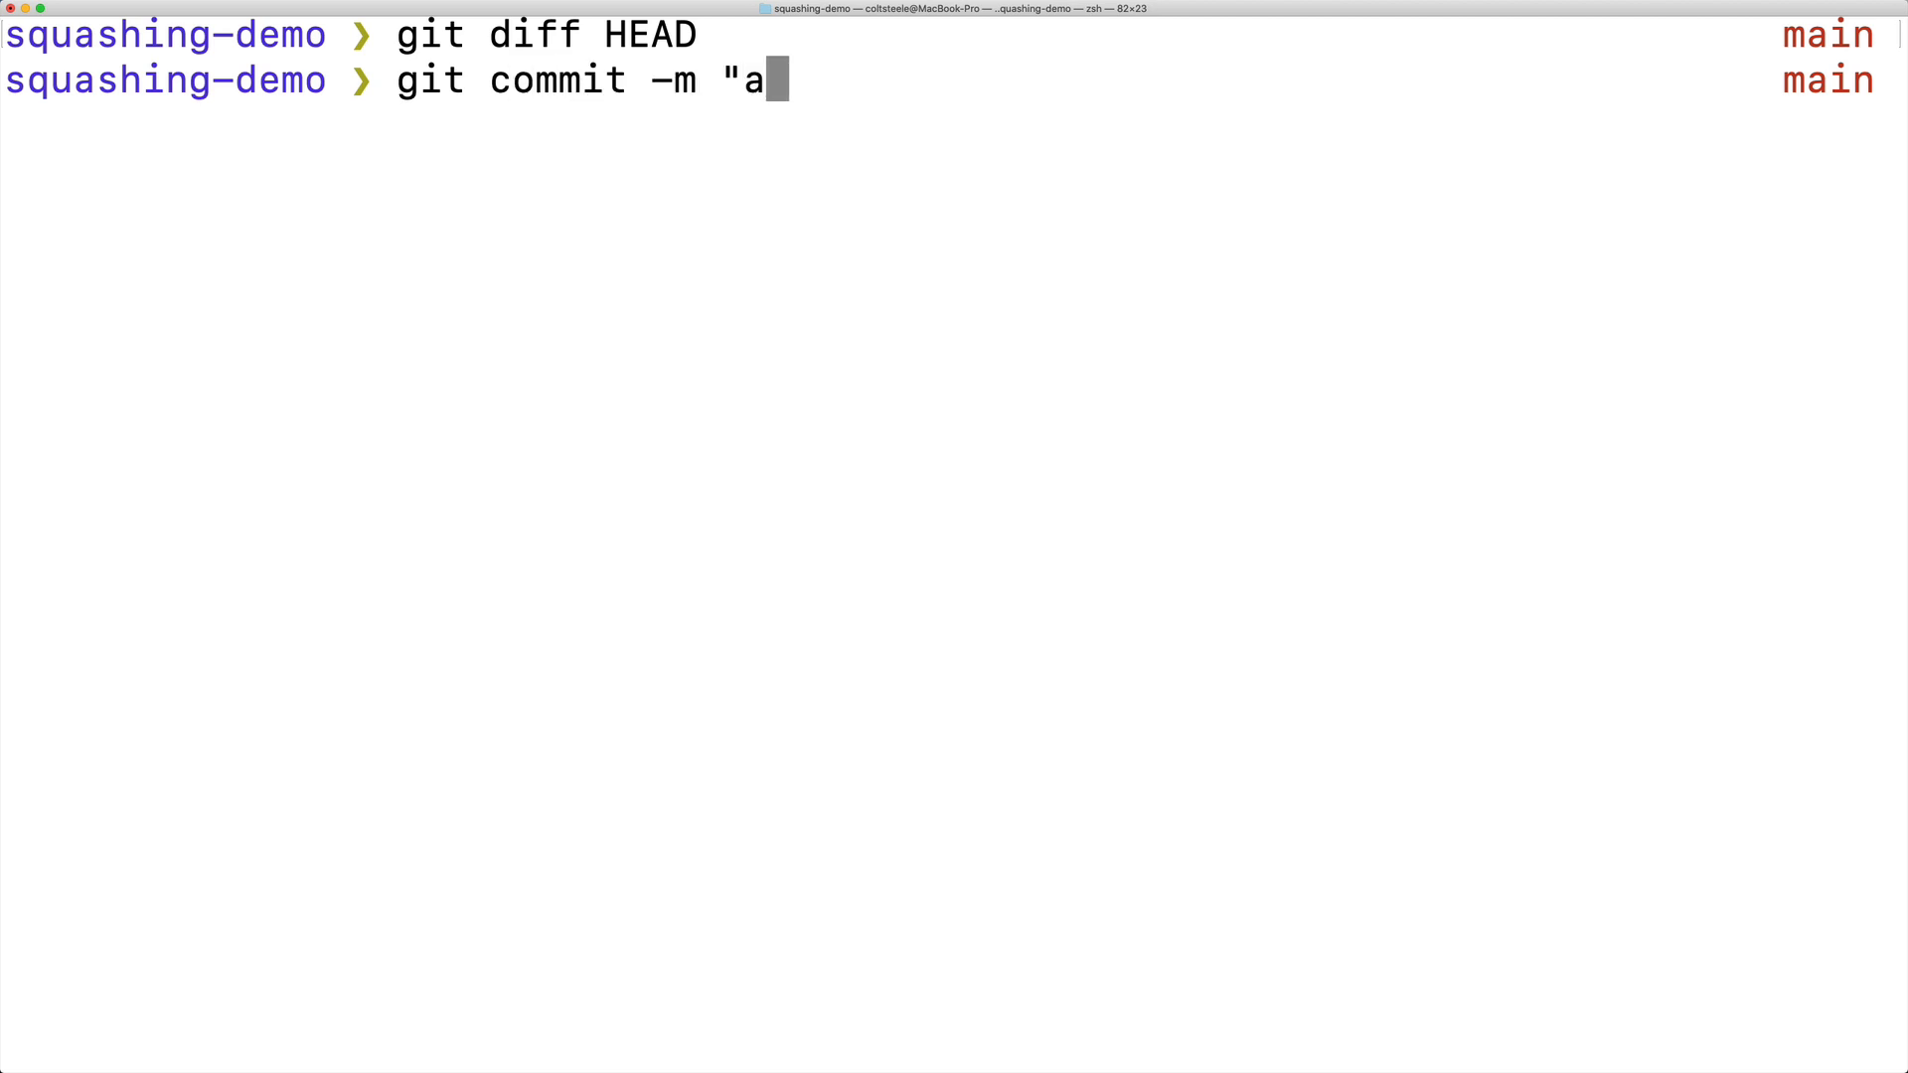
pyautogui.write('dd about-me')
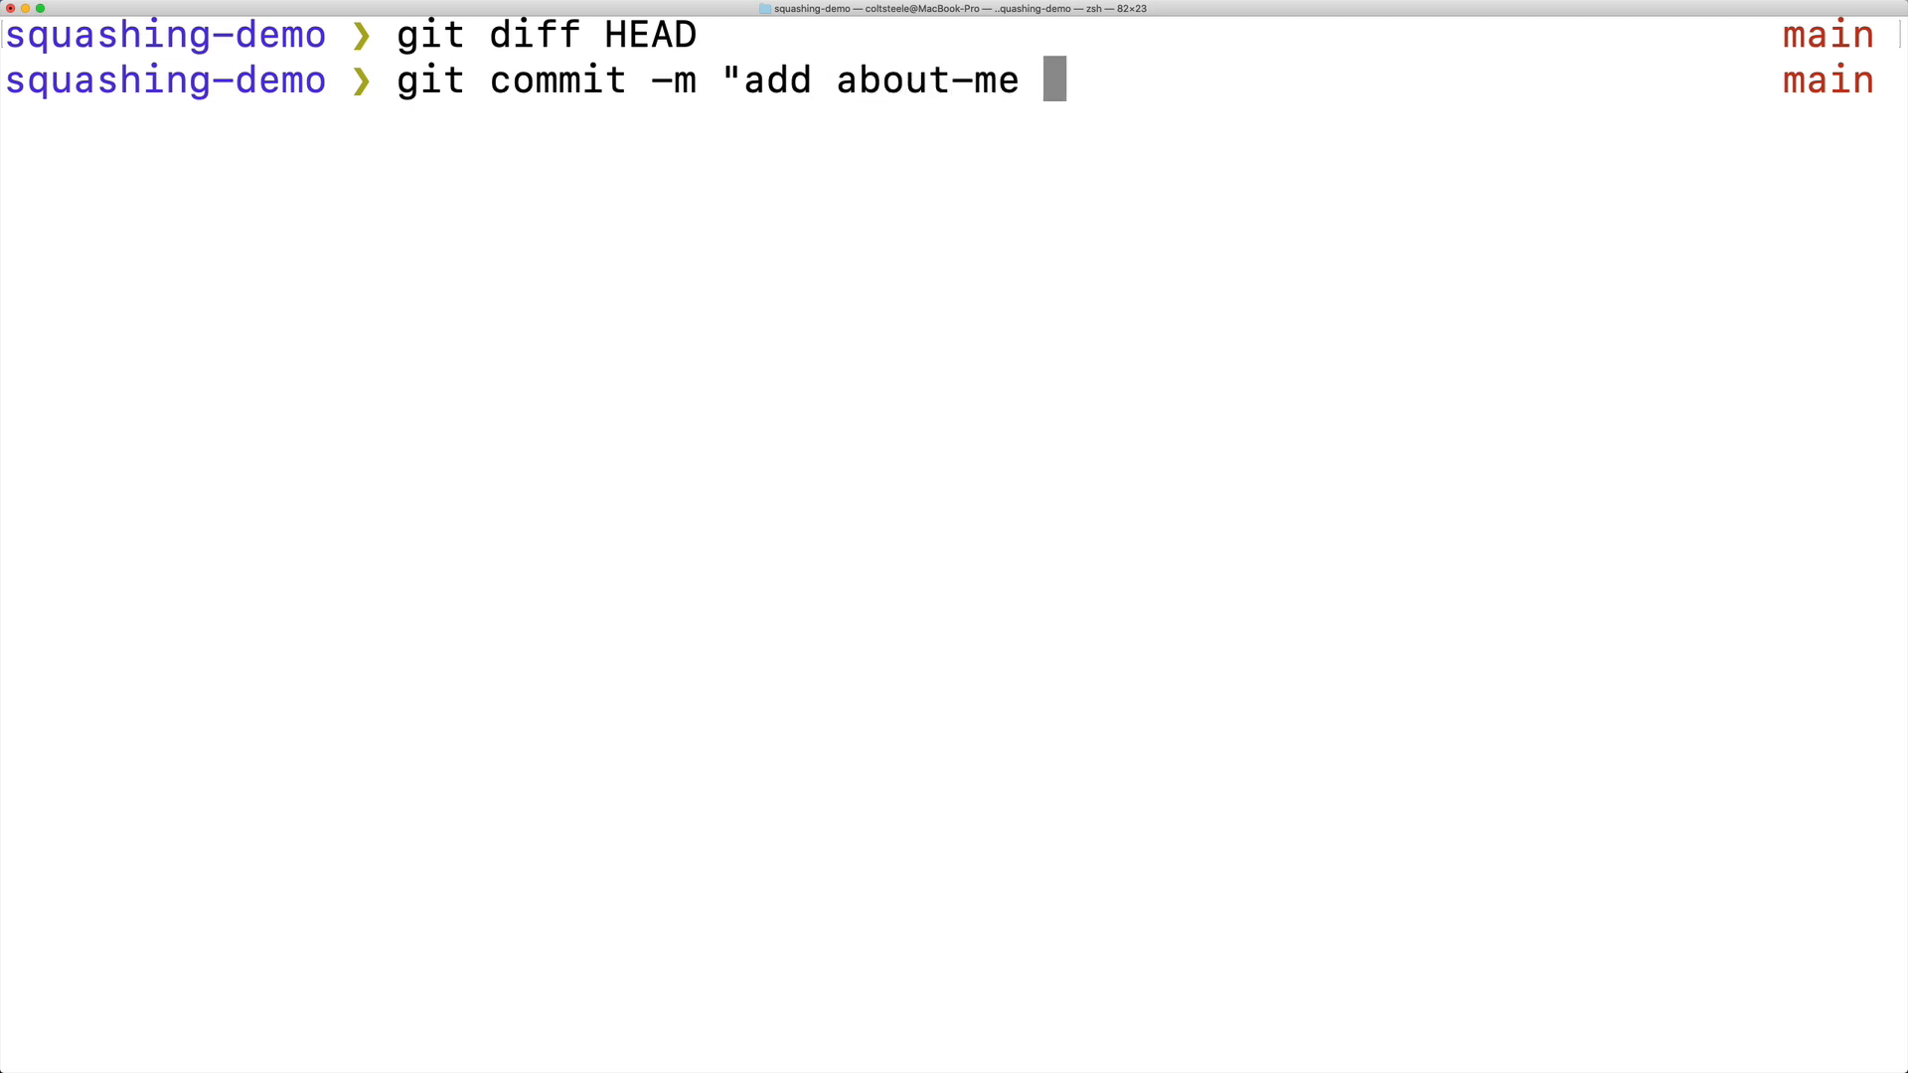
pyautogui.write('section"')
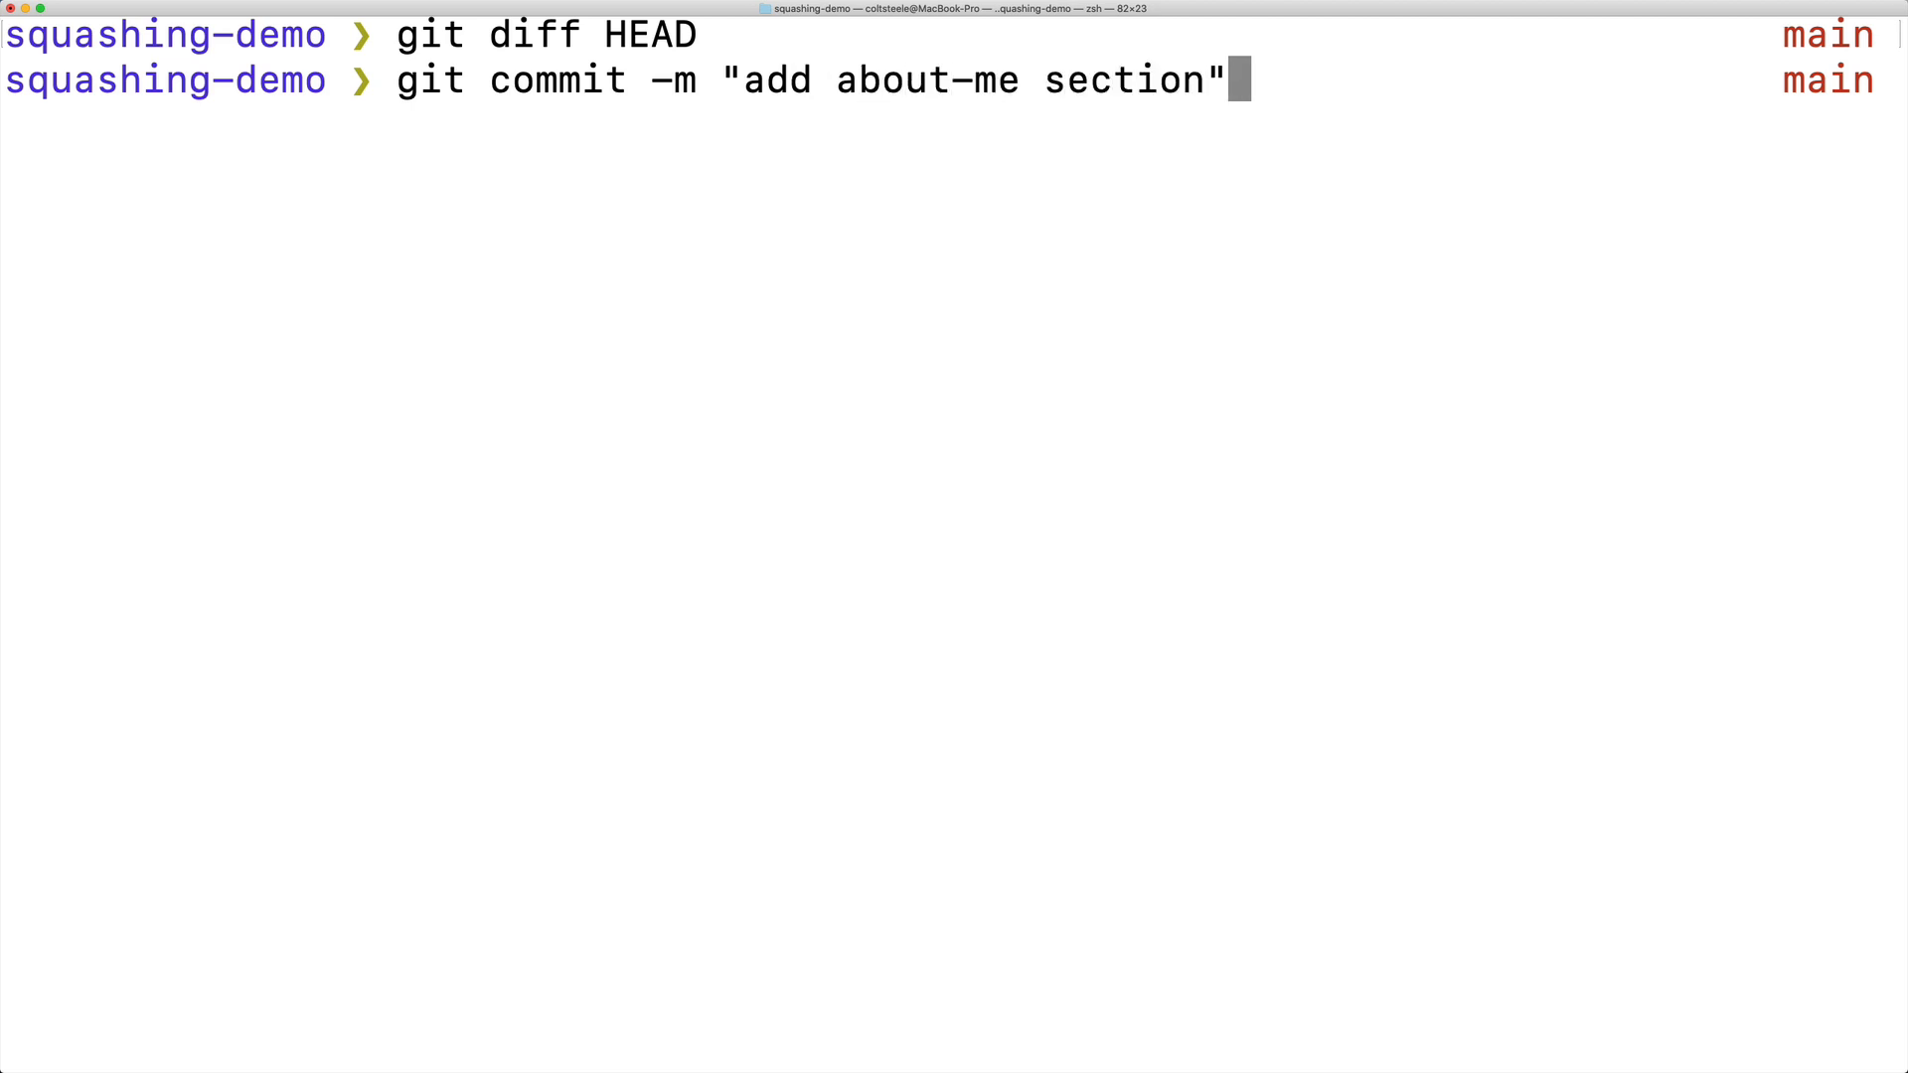
pyautogui.press('Return')
pyautogui.write('glo')
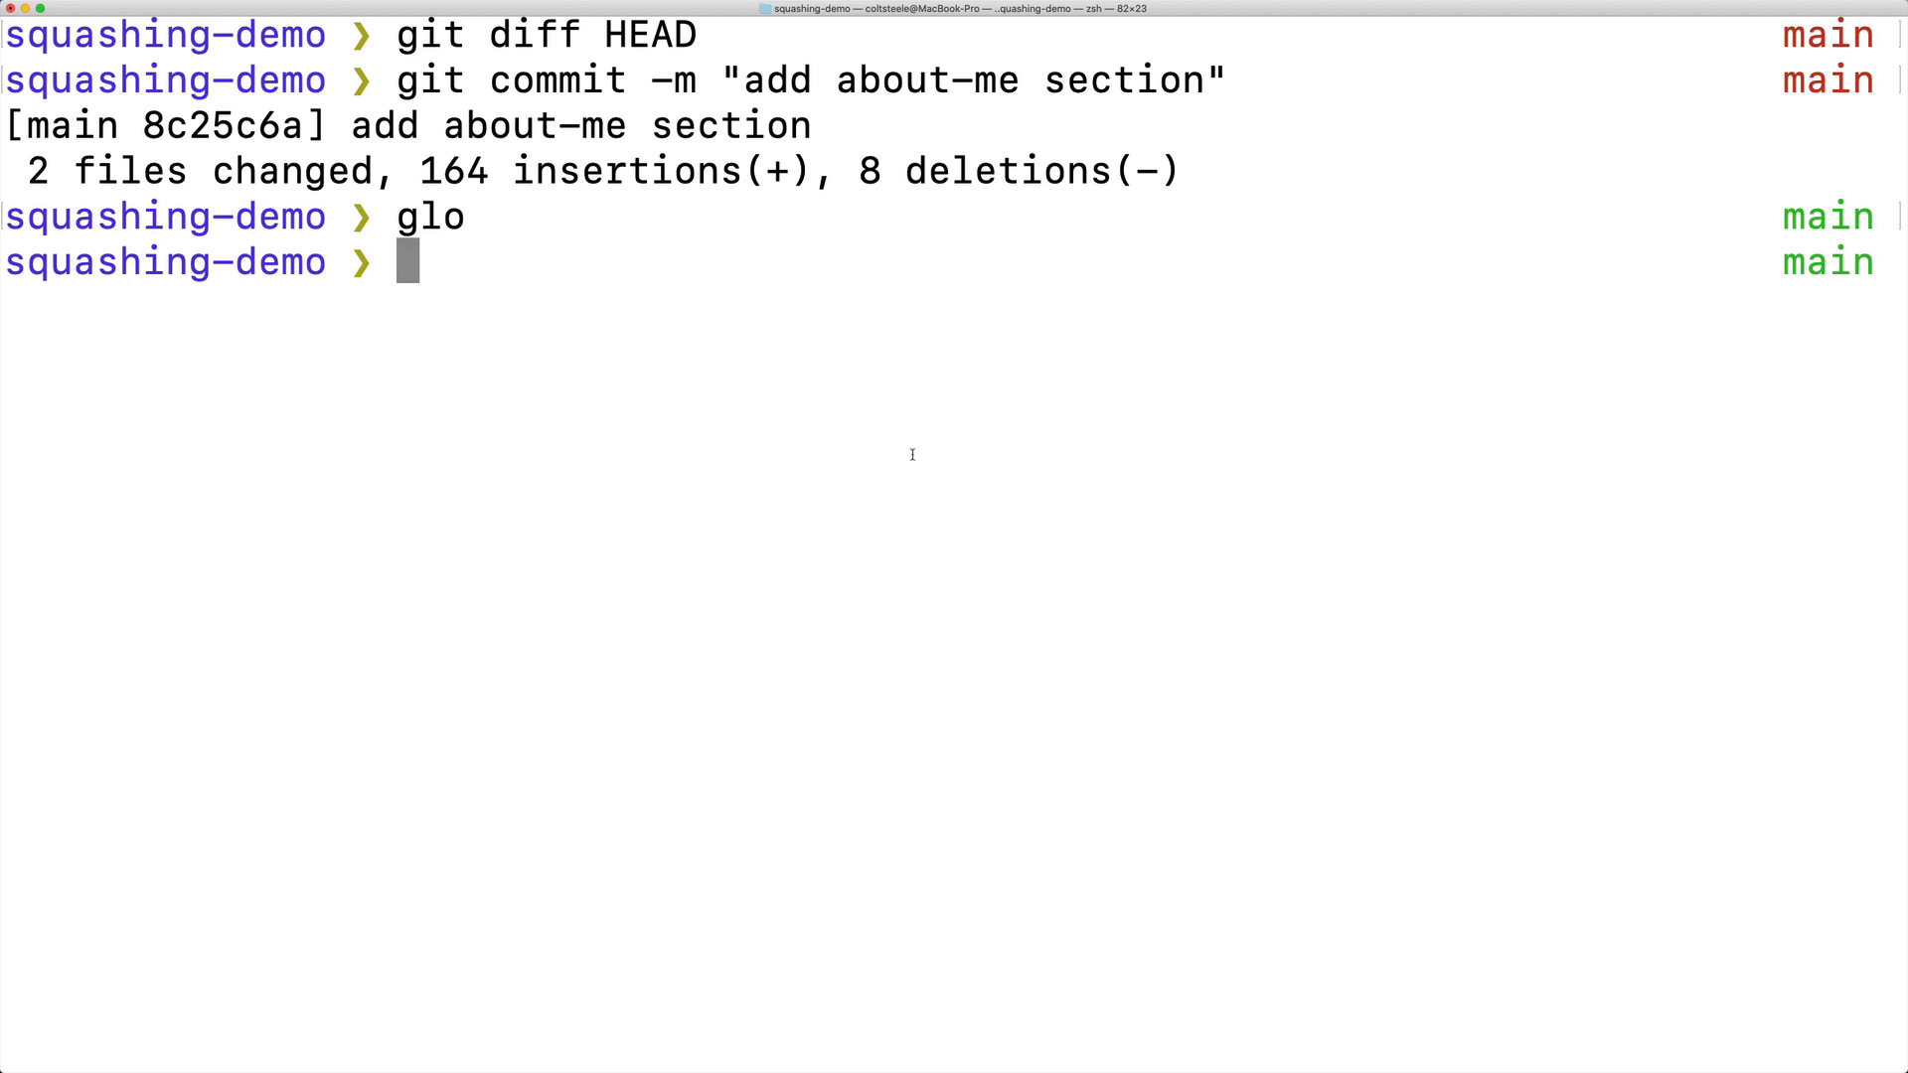
# Run glo to see 8c25c6a add about-me section as HEAD above add footer.
pyautogui.press('Return')
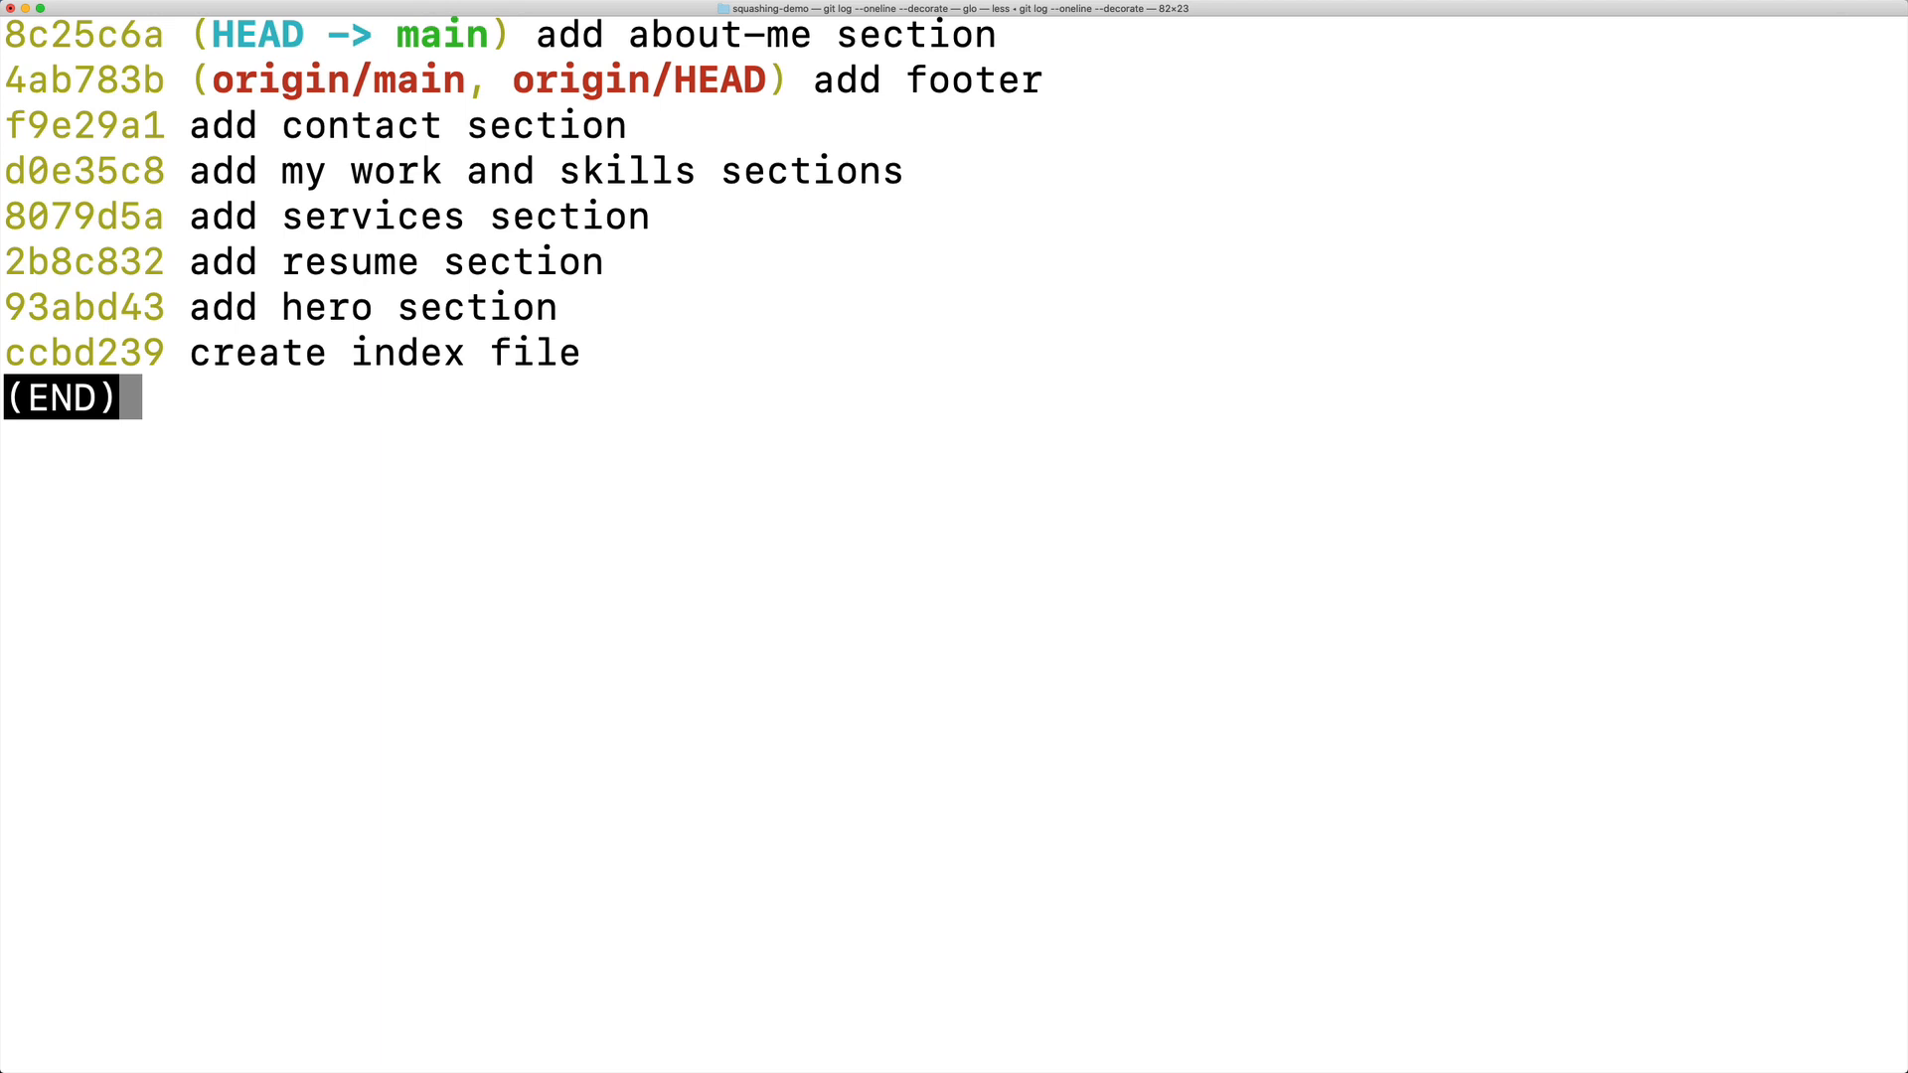
pyautogui.moveTo(952, 351)
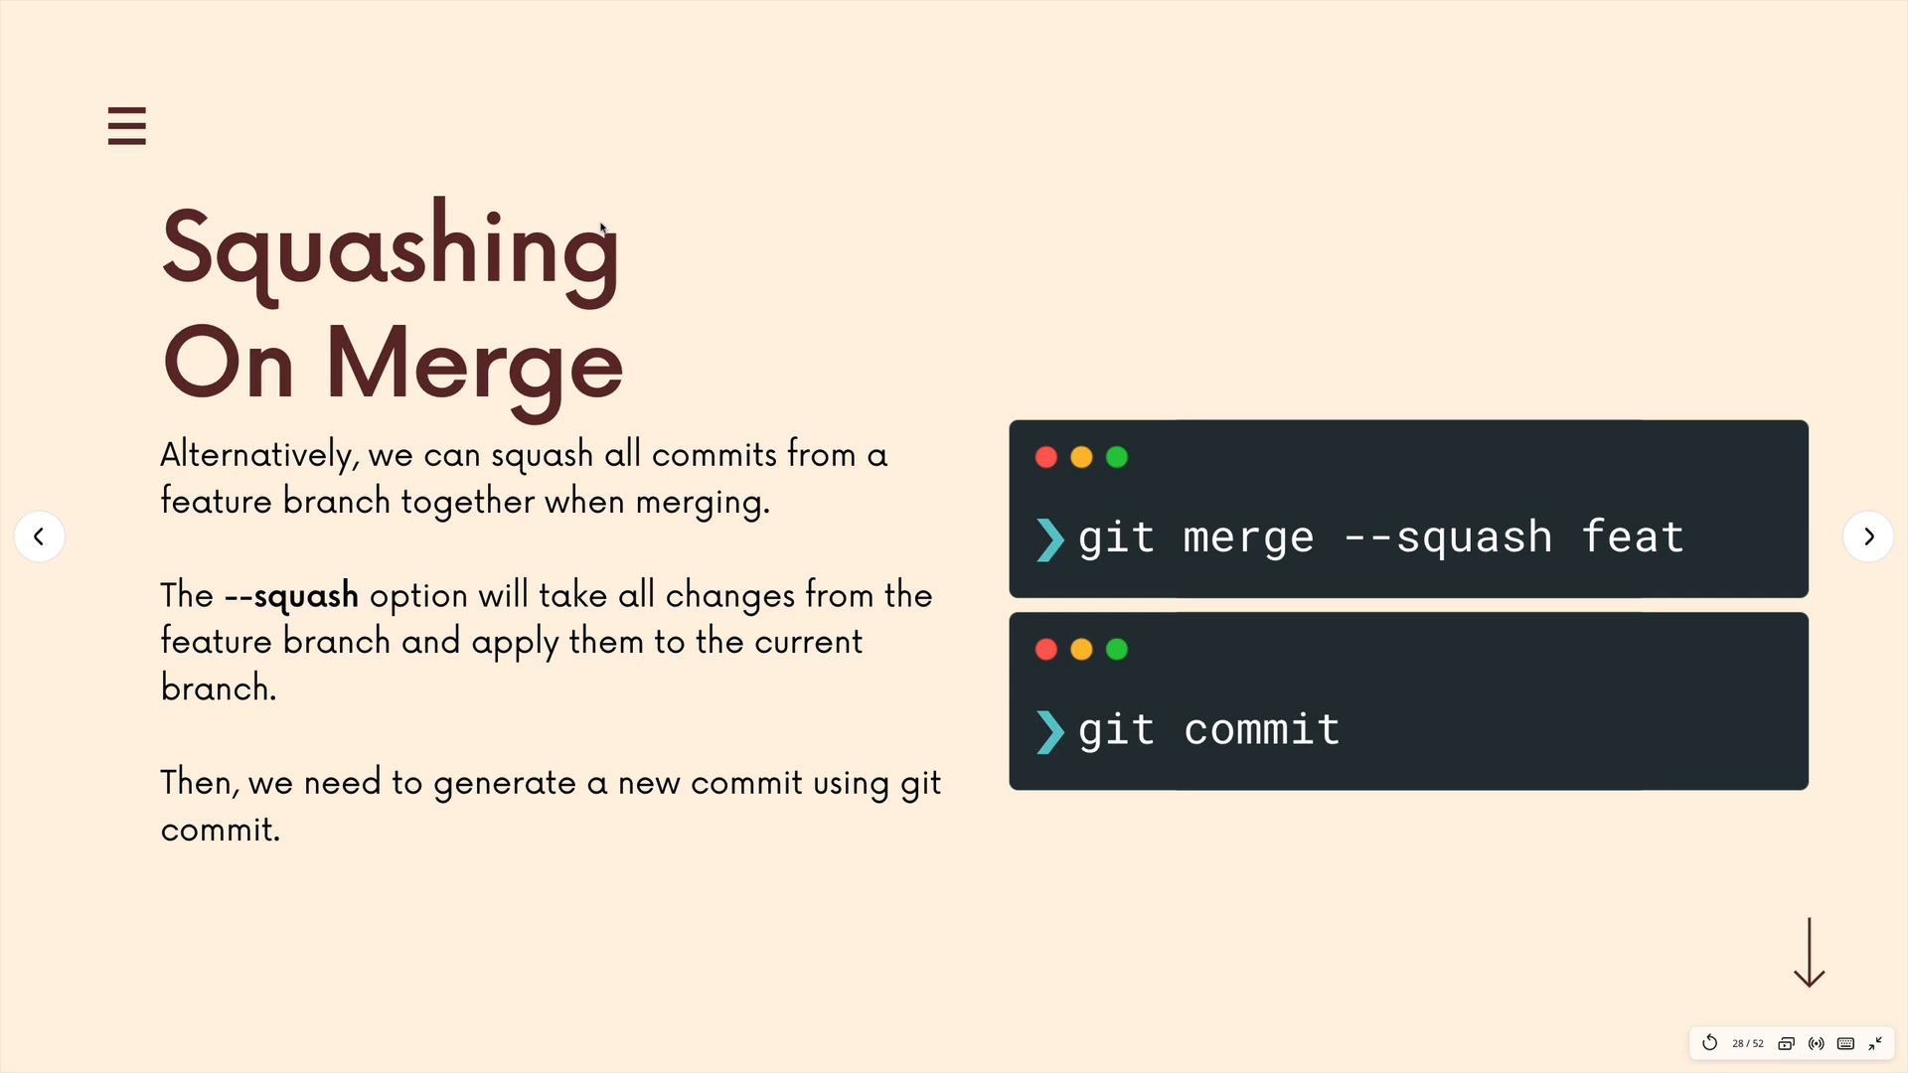
pyautogui.moveTo(1503, 546)
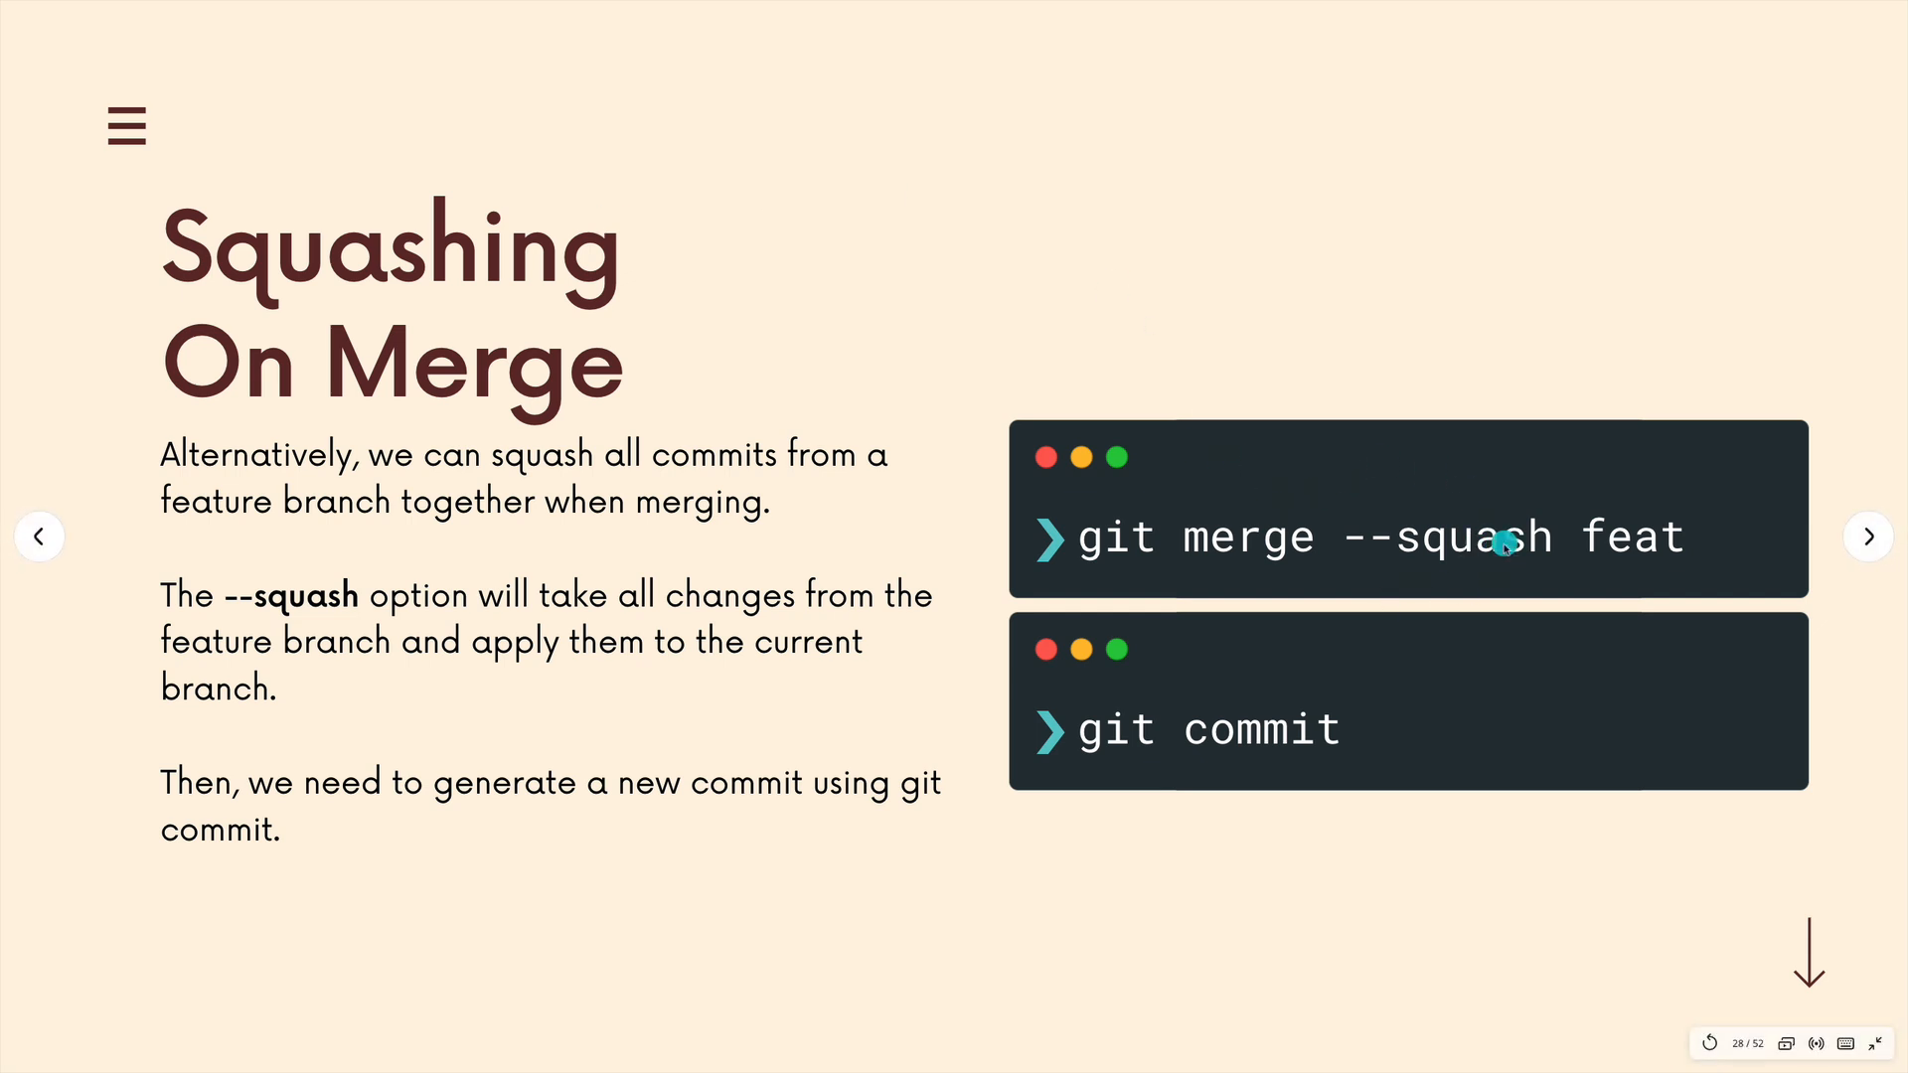
pyautogui.moveTo(1318, 530)
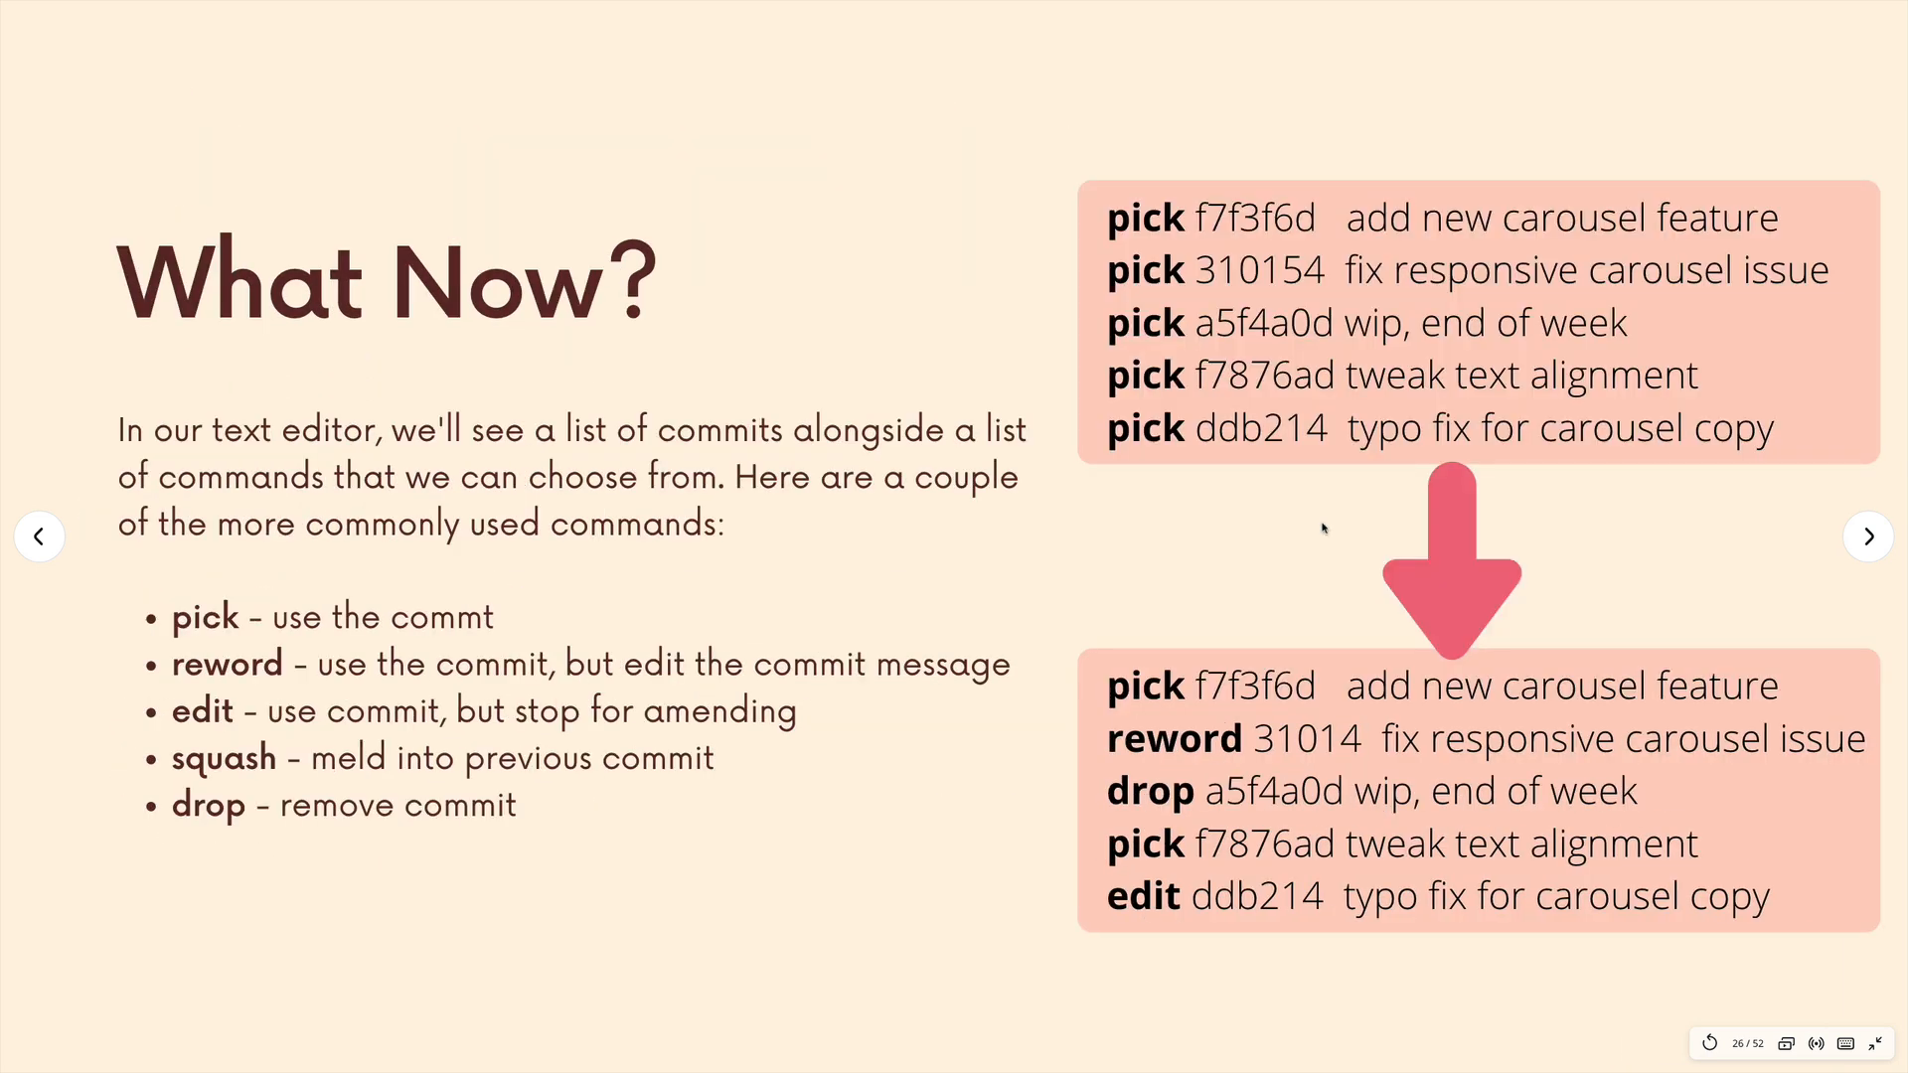
# Advance to slide 27, Squashing, about replacing pick with squash.
pyautogui.click(1870, 536)
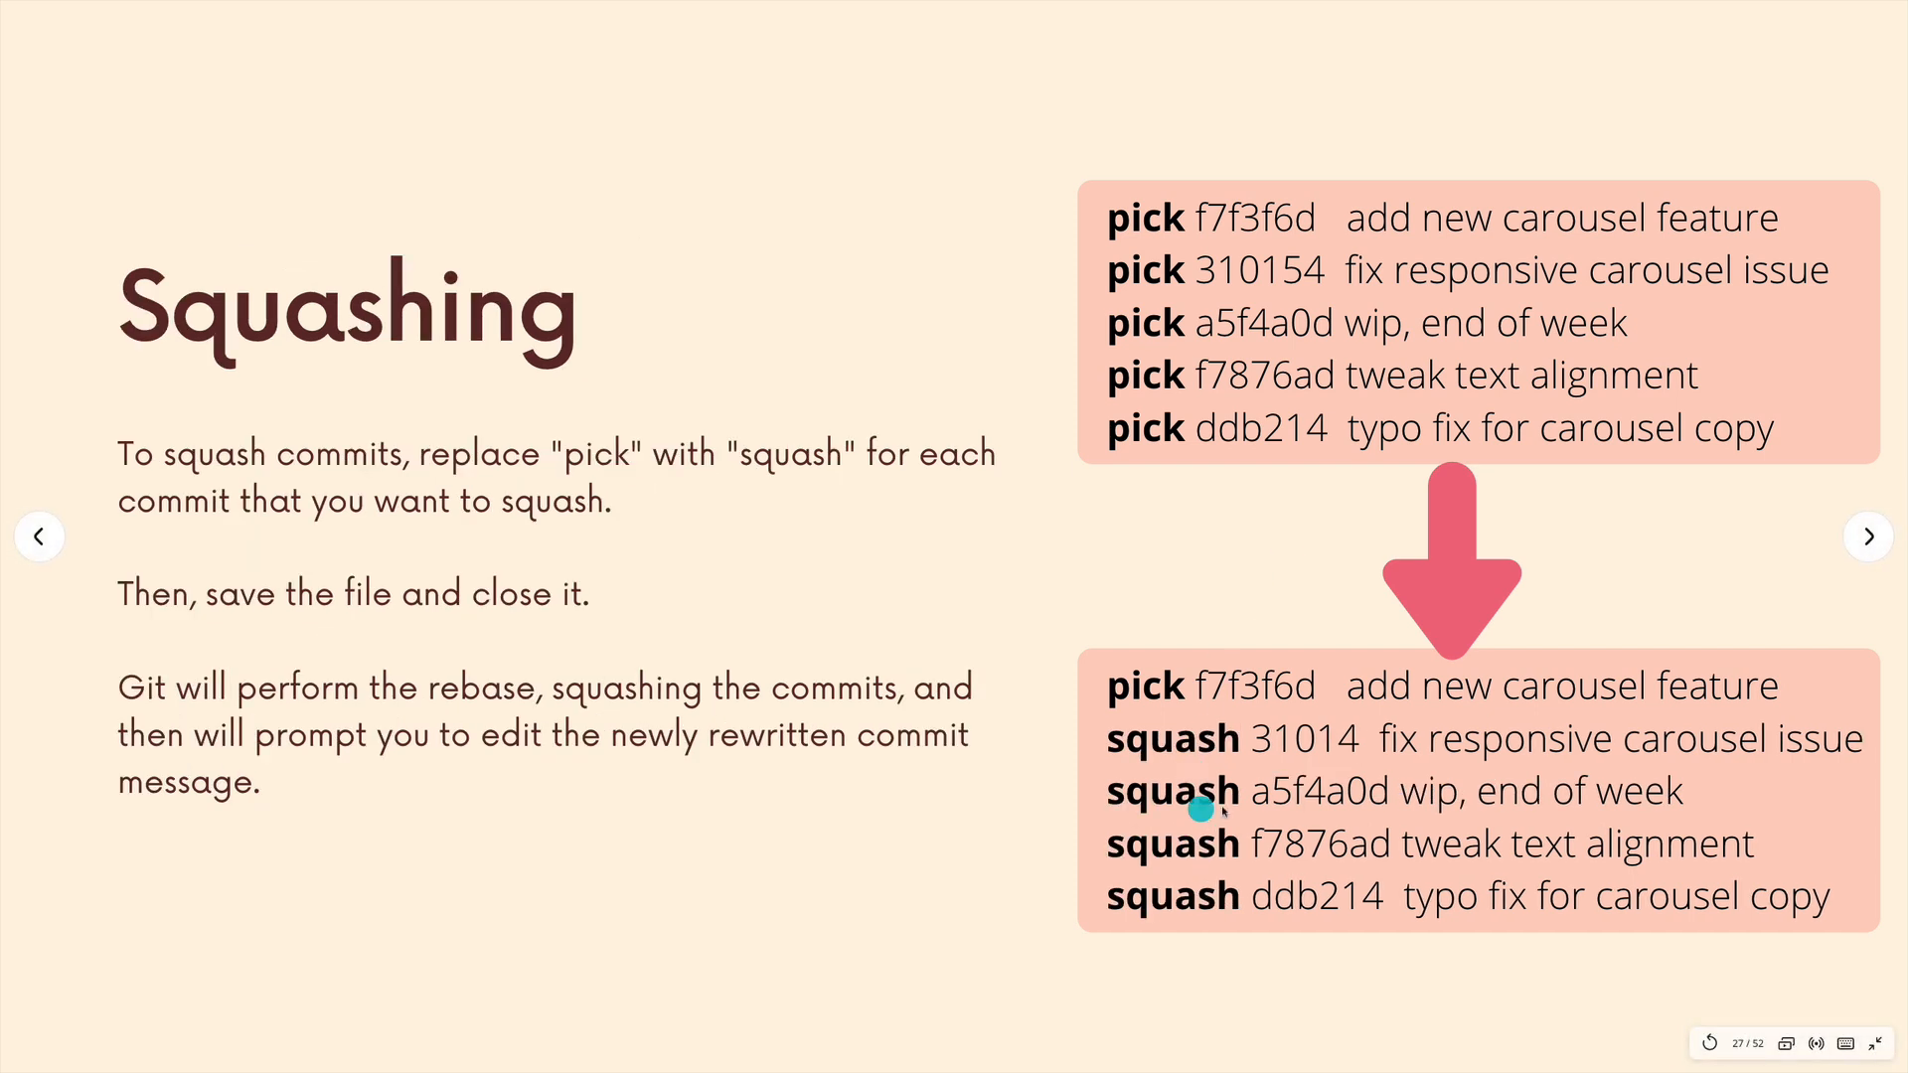
pyautogui.moveTo(1269, 521)
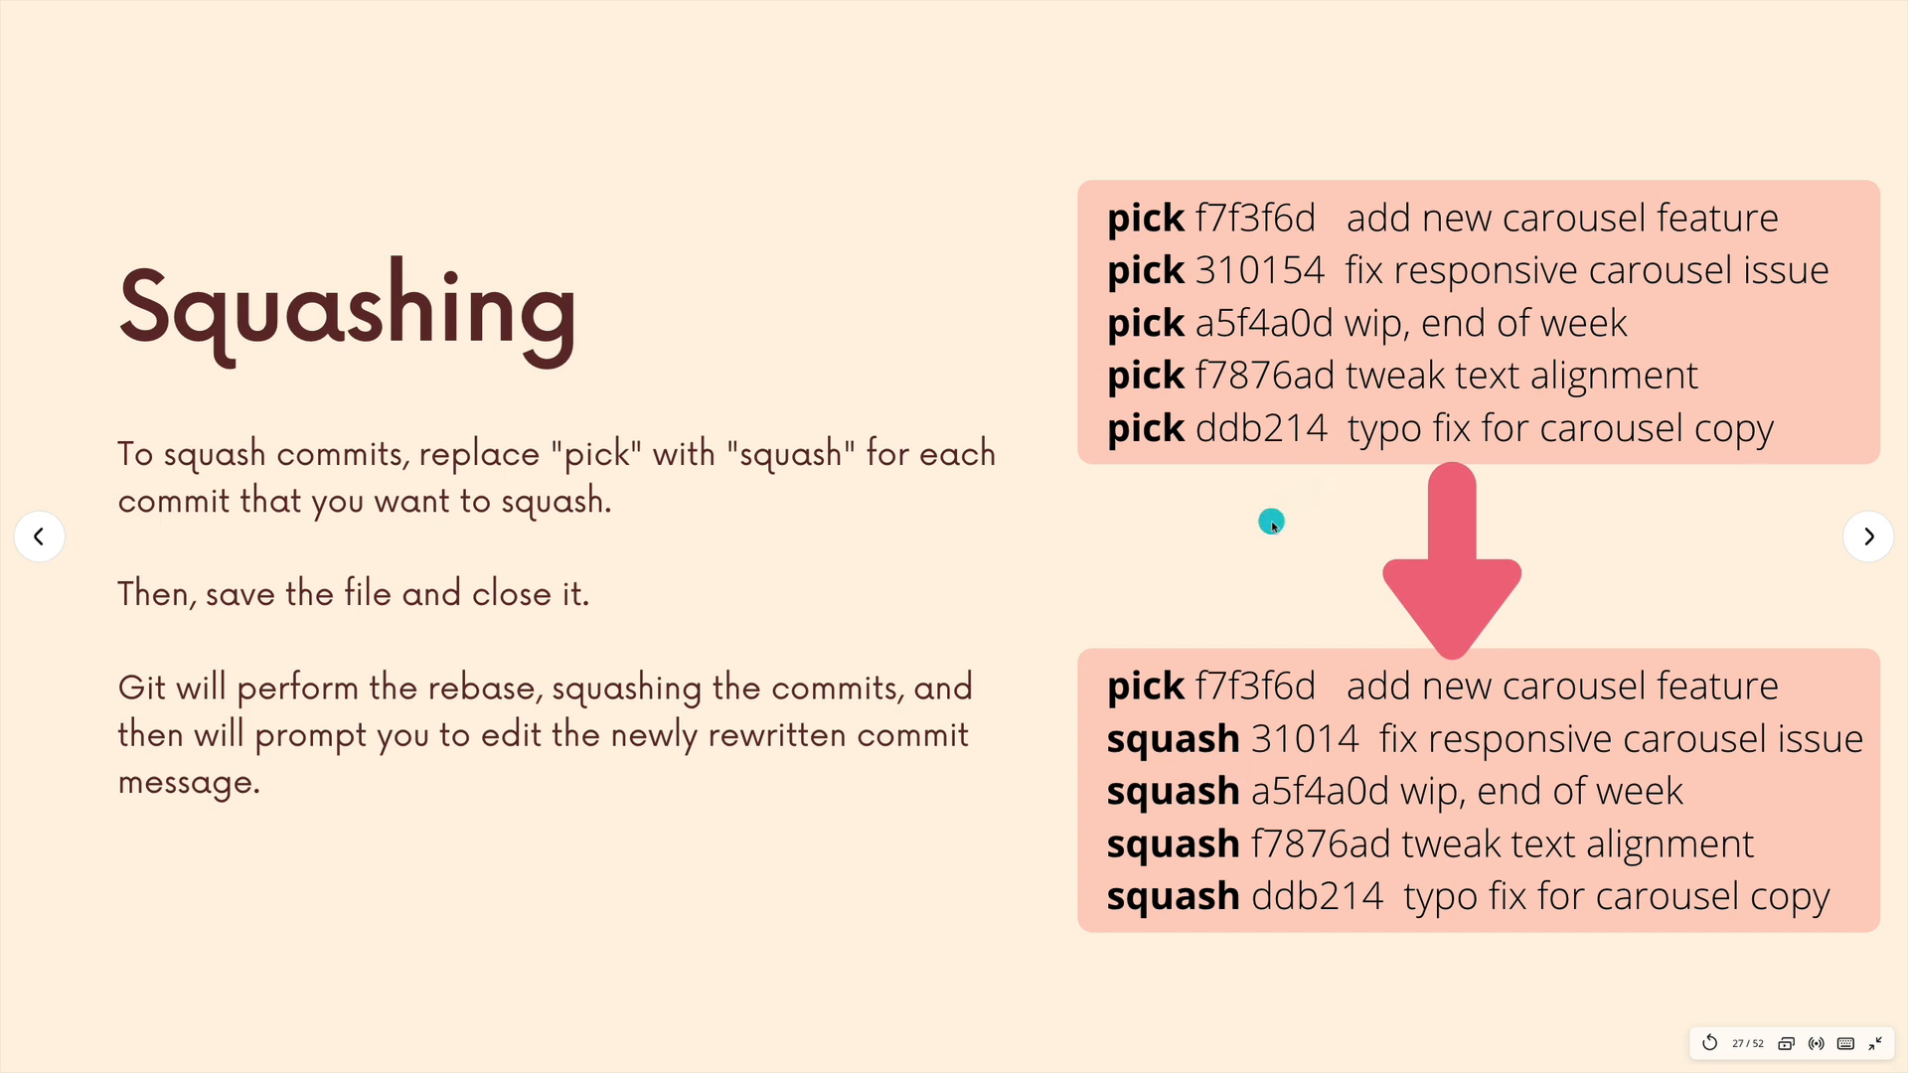